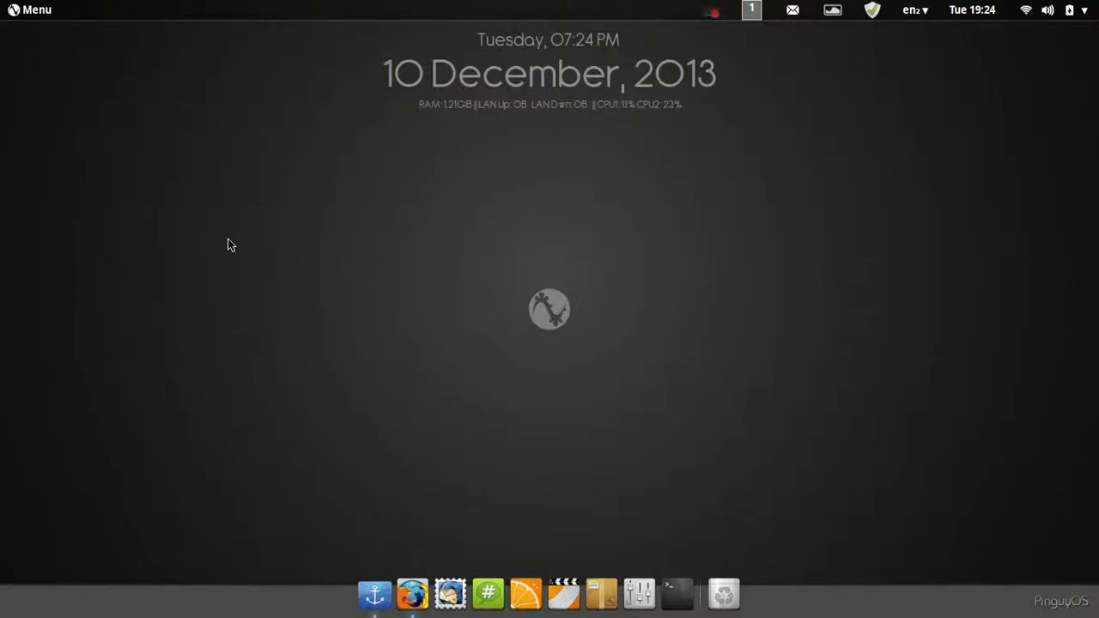
mouse_move(210, 247)
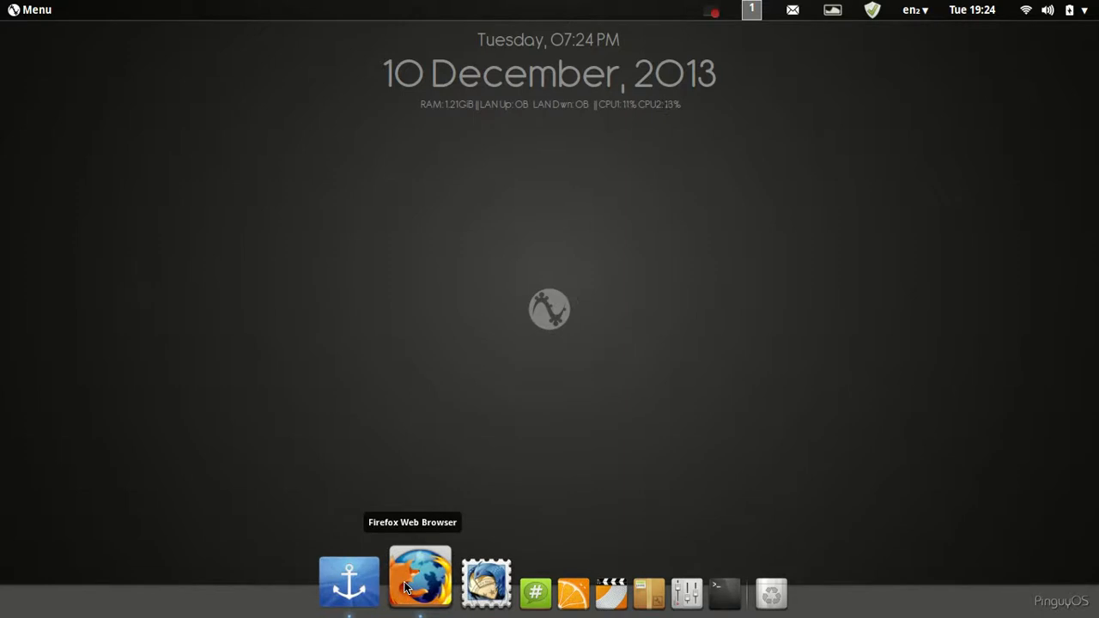
Launch Firefox and scroll through the Pinguy OS 13.10 release notes page
click(420, 585)
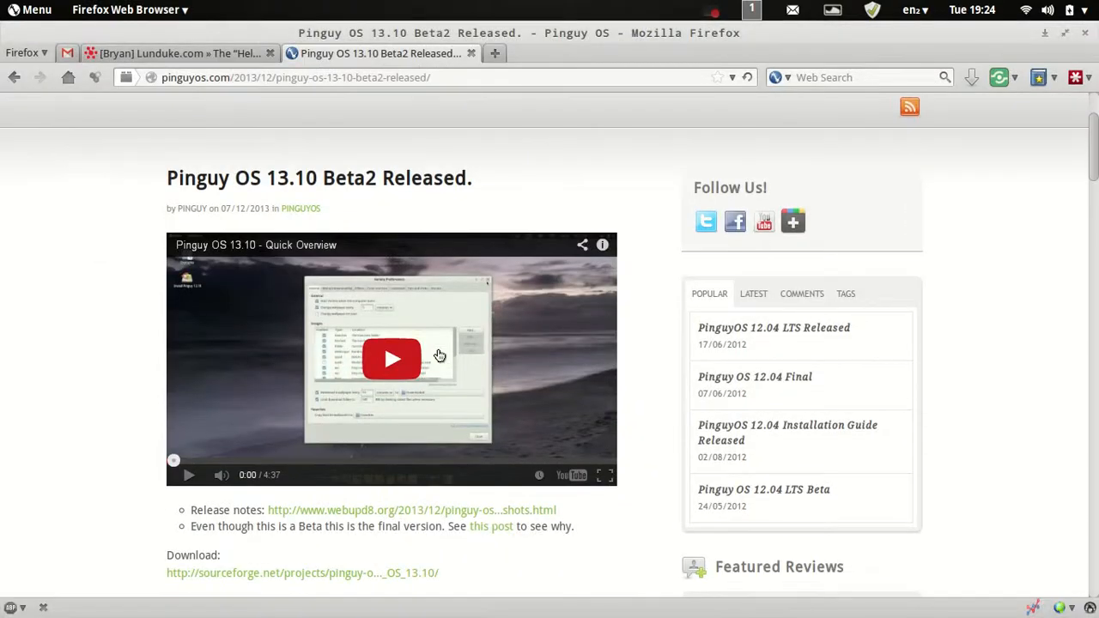
scroll(down, 3)
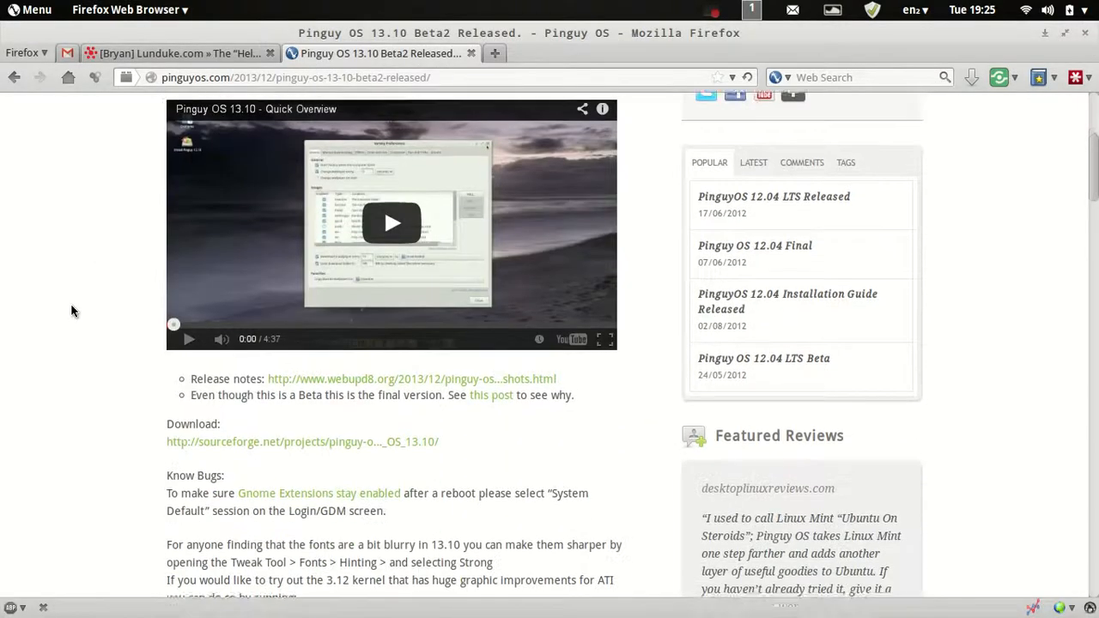
scroll(down, 3)
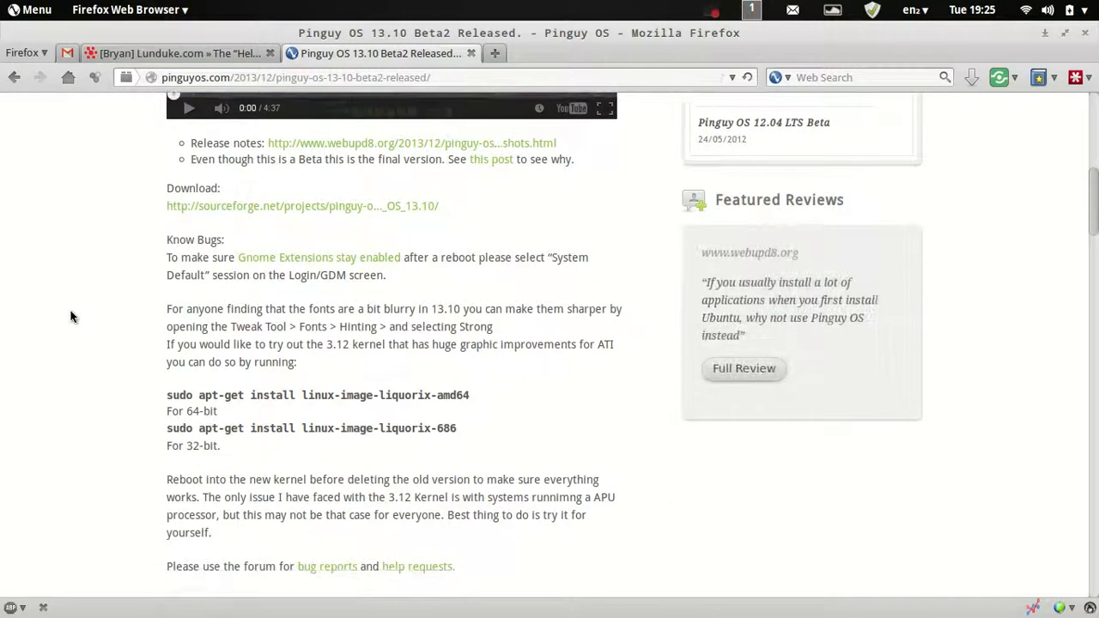
scroll(down, 3)
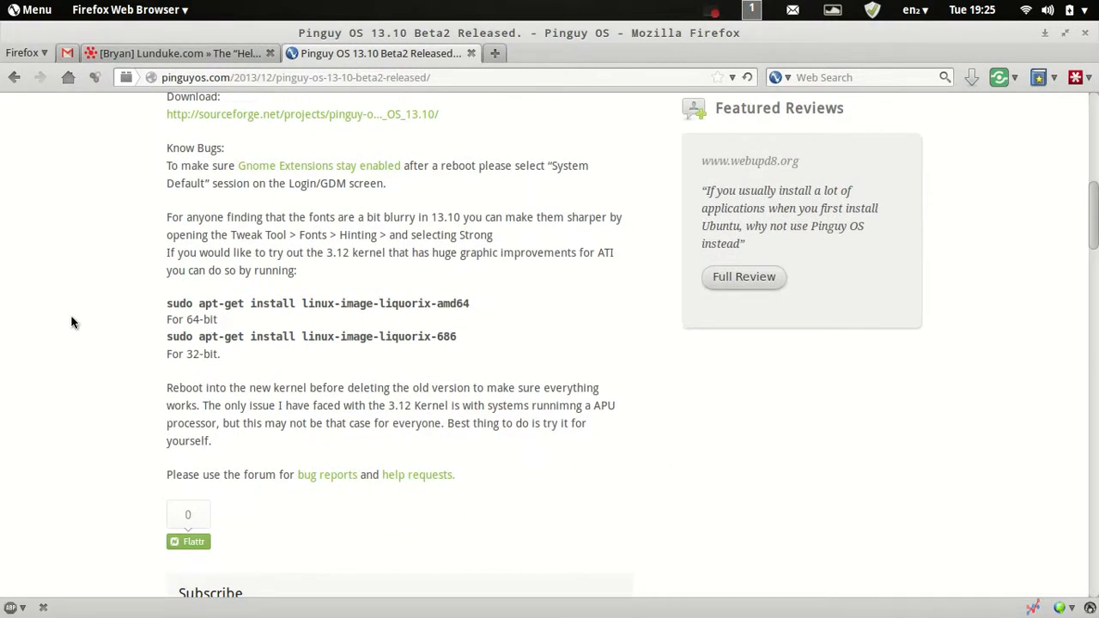
scroll(up, 3)
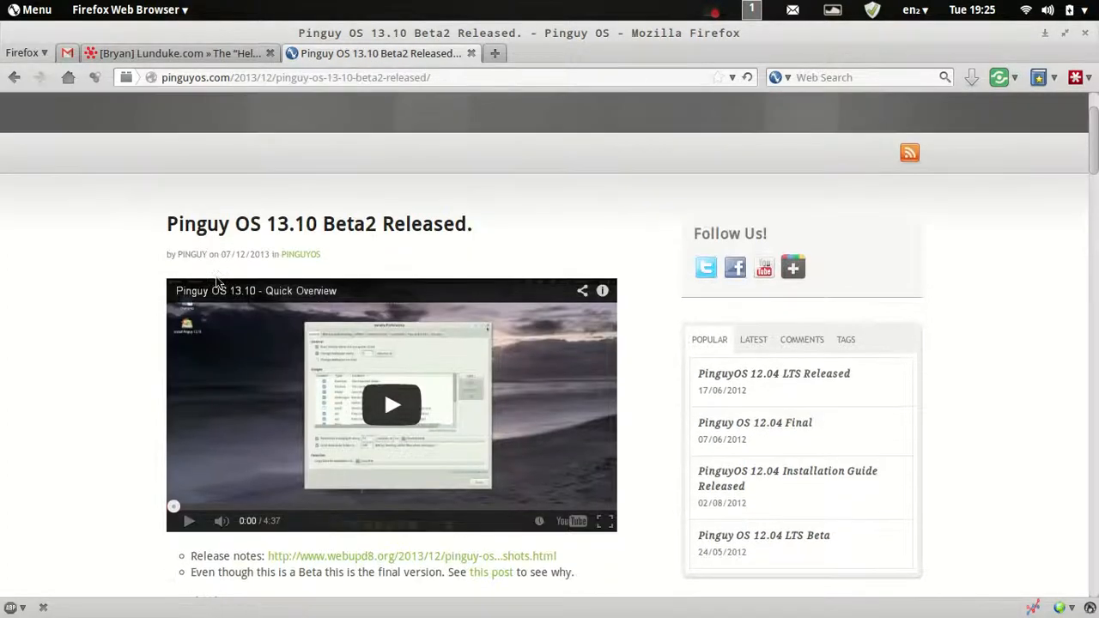
scroll(down, 3)
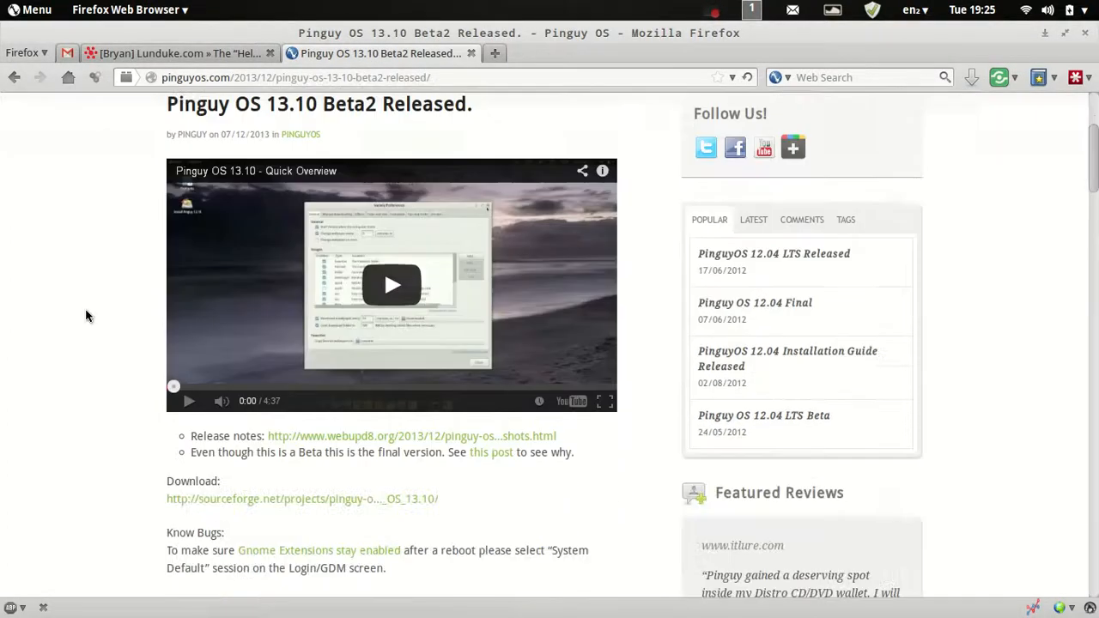
scroll(down, 3)
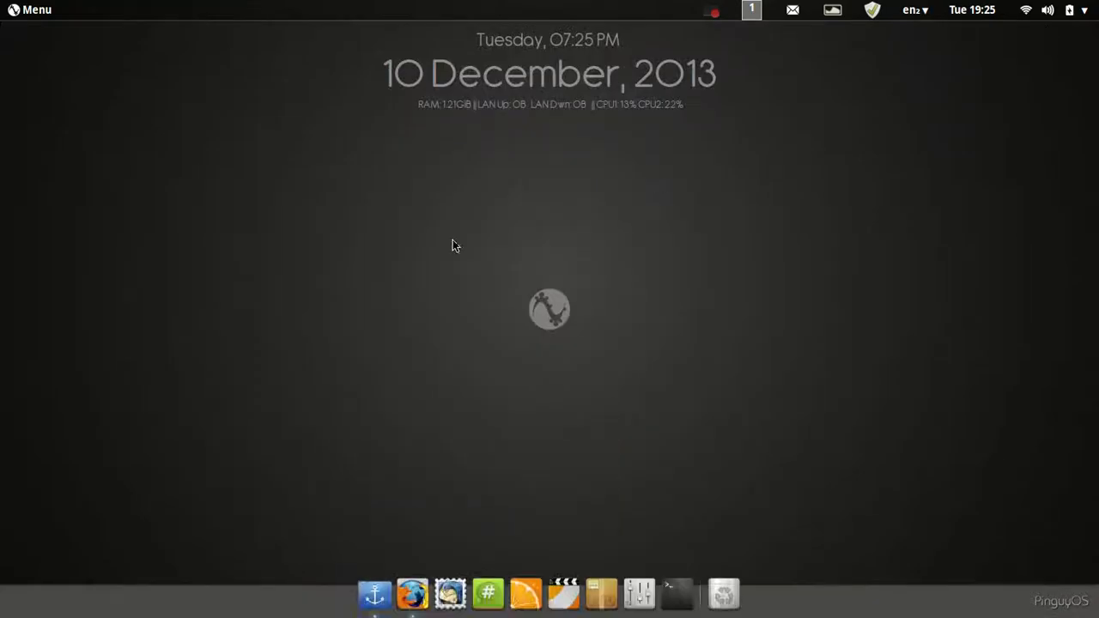
mouse_move(274, 358)
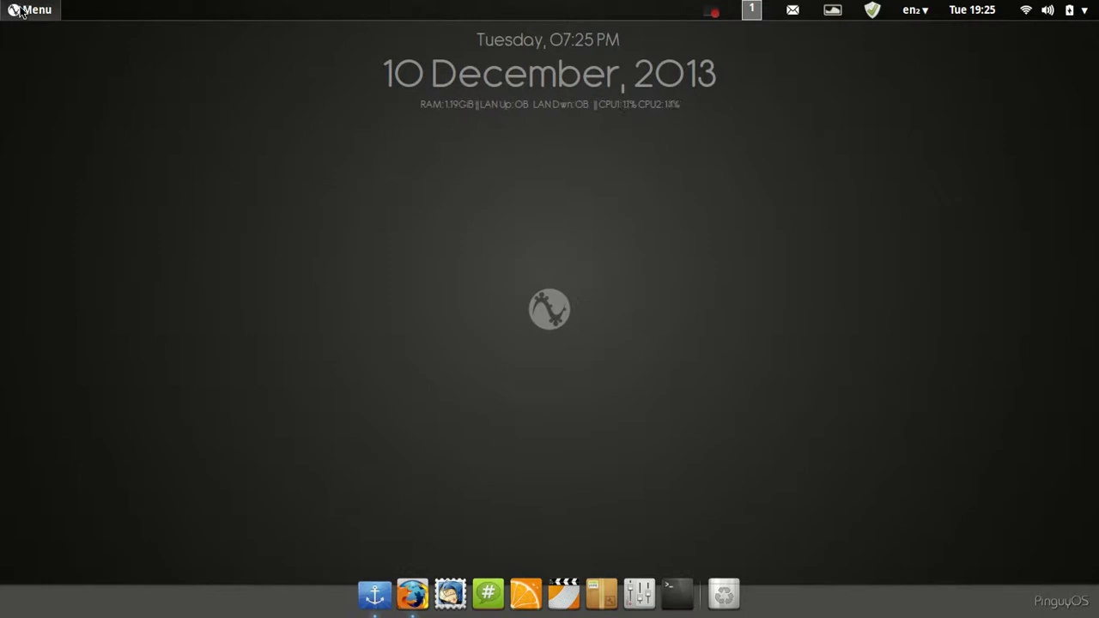
Browse the main menu's Recent, Web and Places tabs
click(35, 8)
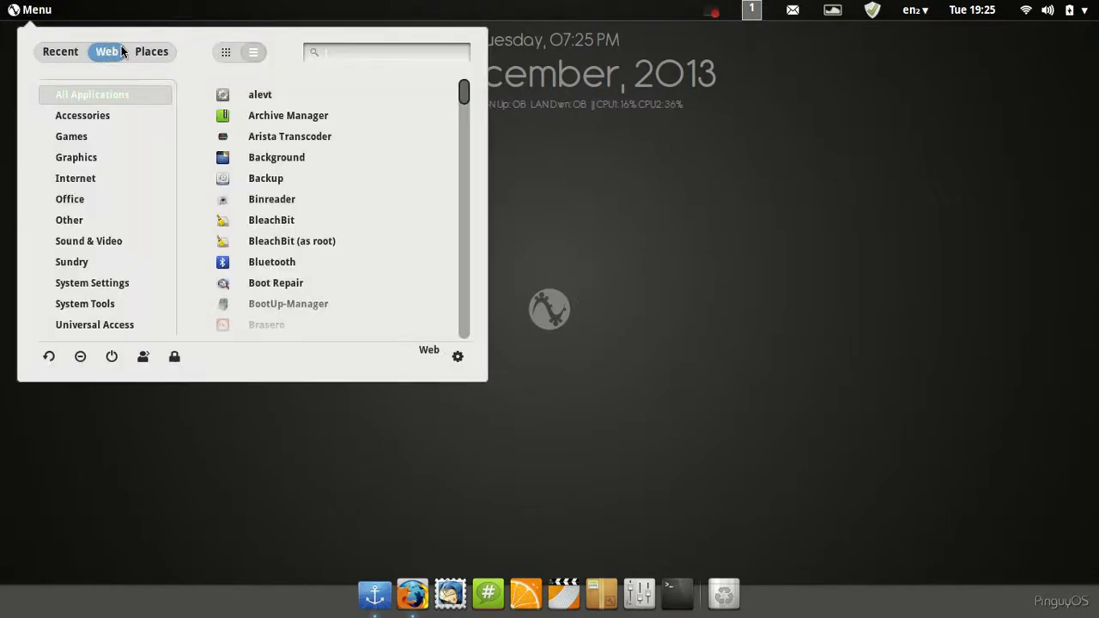
click(55, 52)
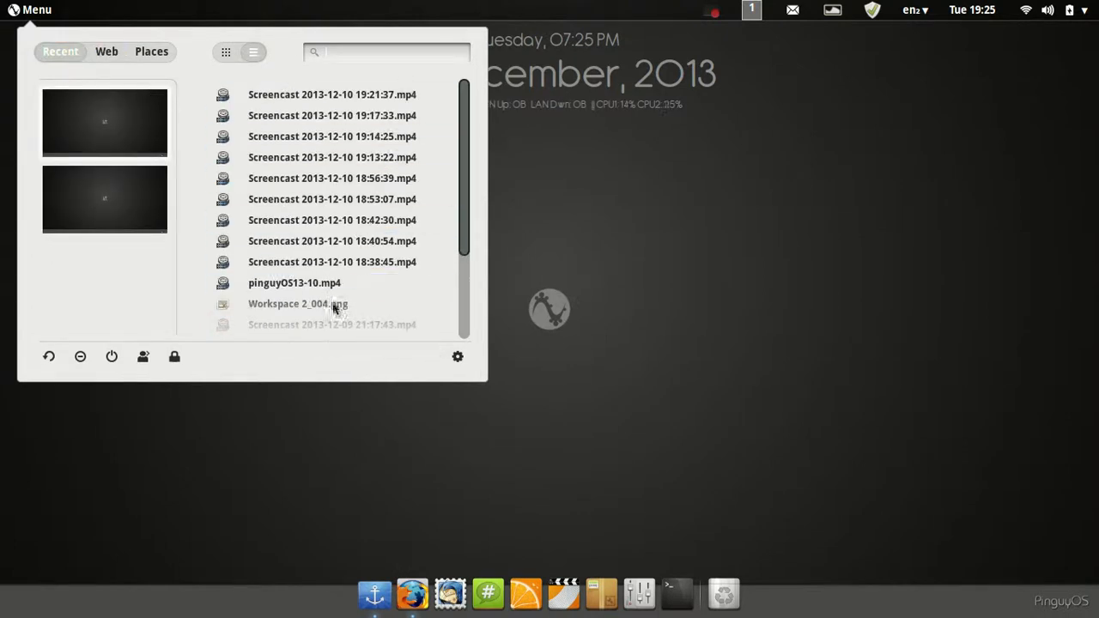
click(102, 51)
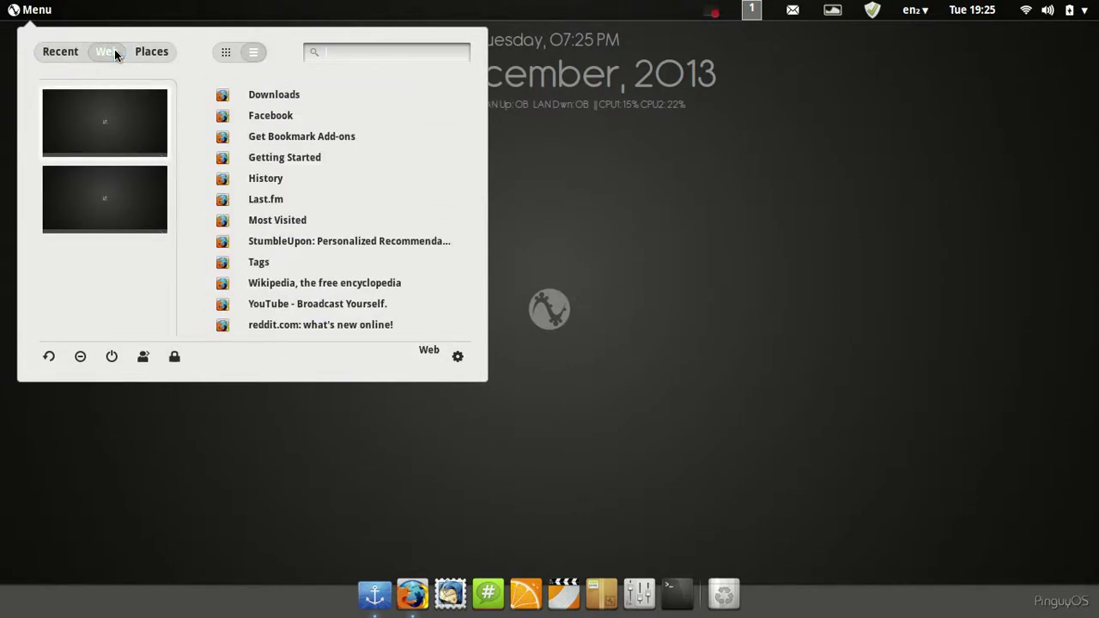
click(151, 52)
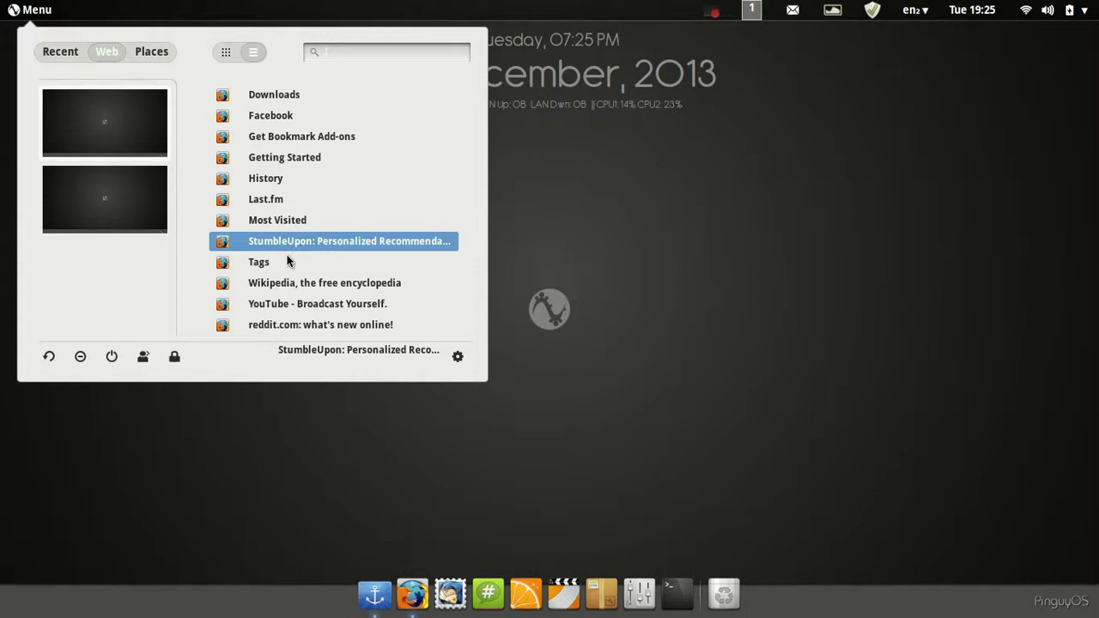
mouse_move(297, 325)
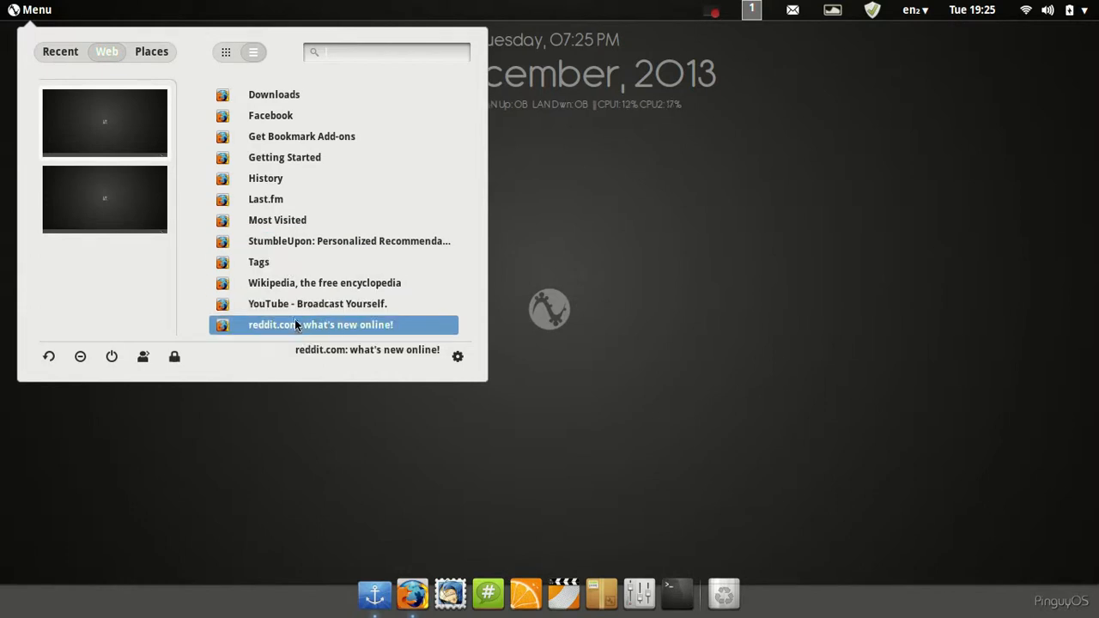
mouse_move(282, 146)
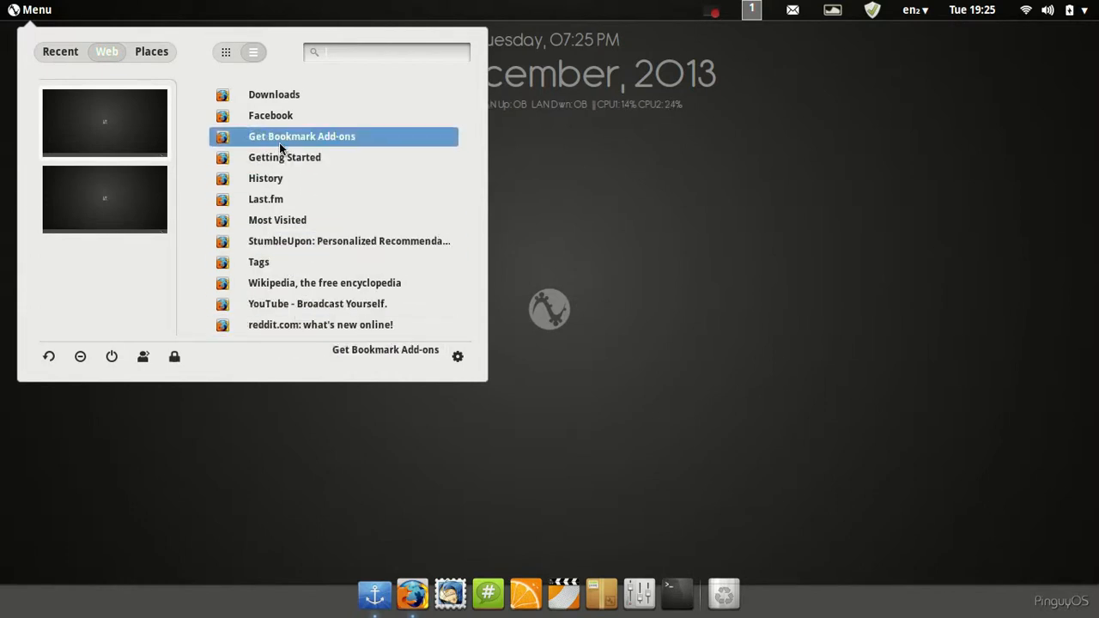
click(152, 52)
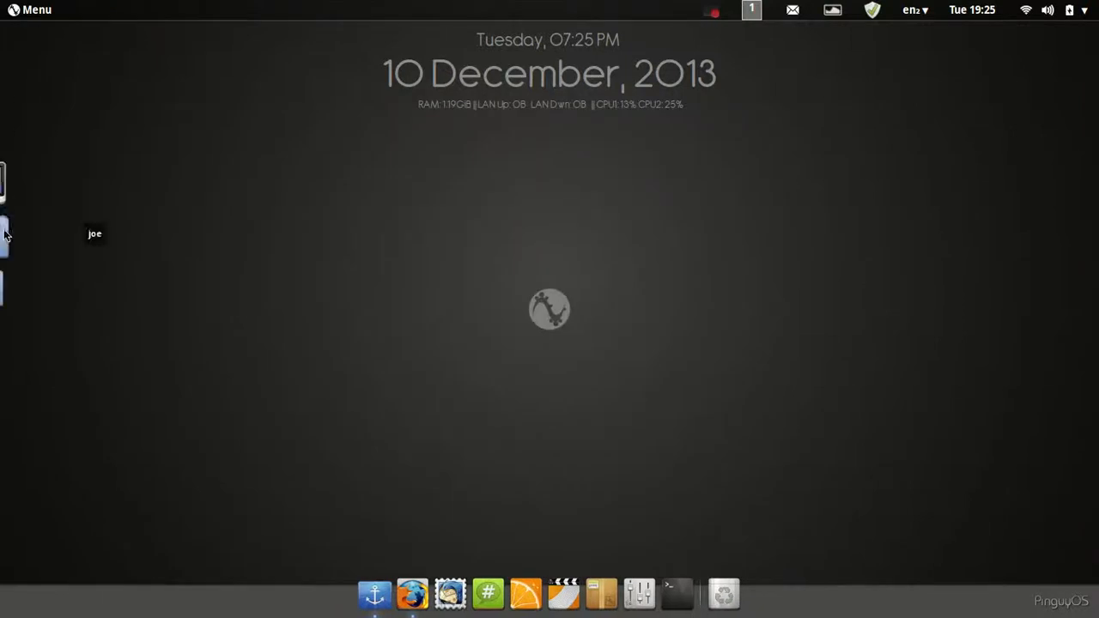
click(23, 11)
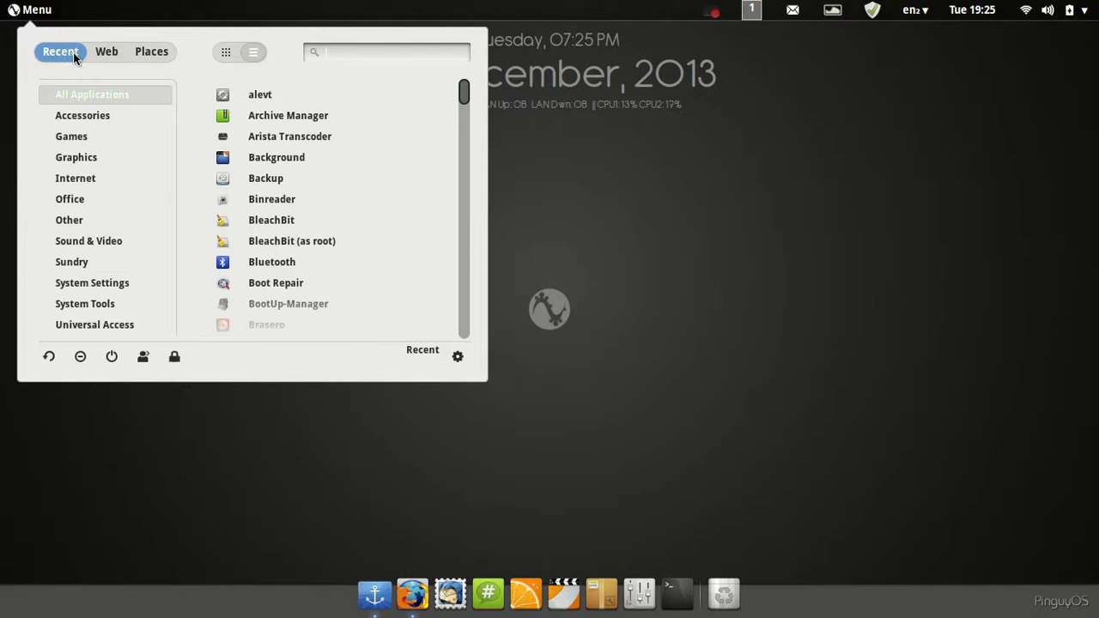
click(151, 51)
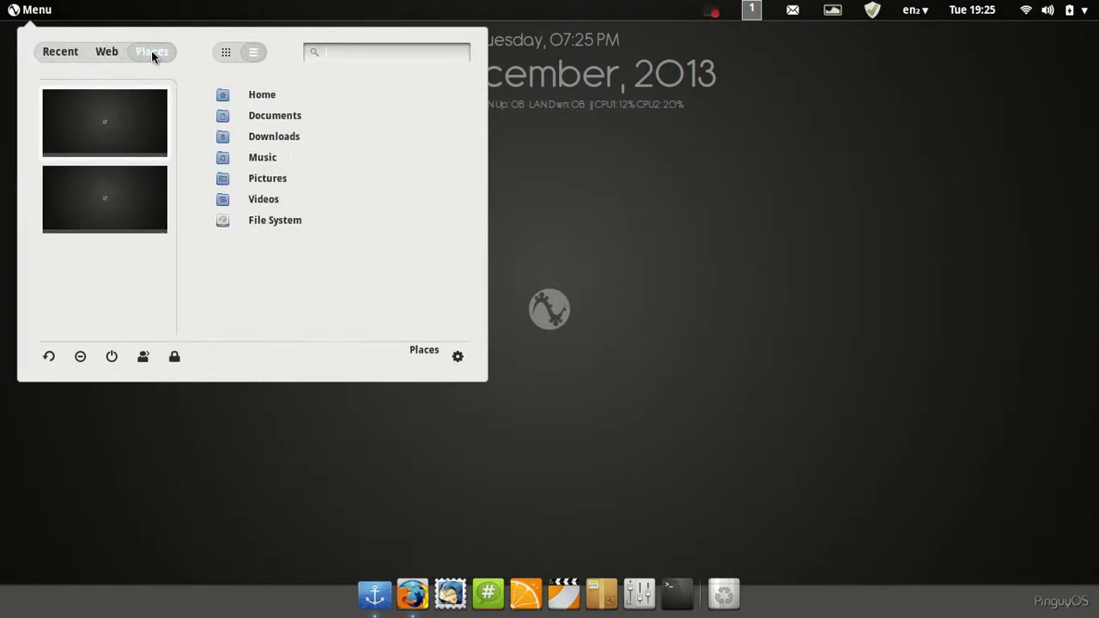
mouse_move(48, 356)
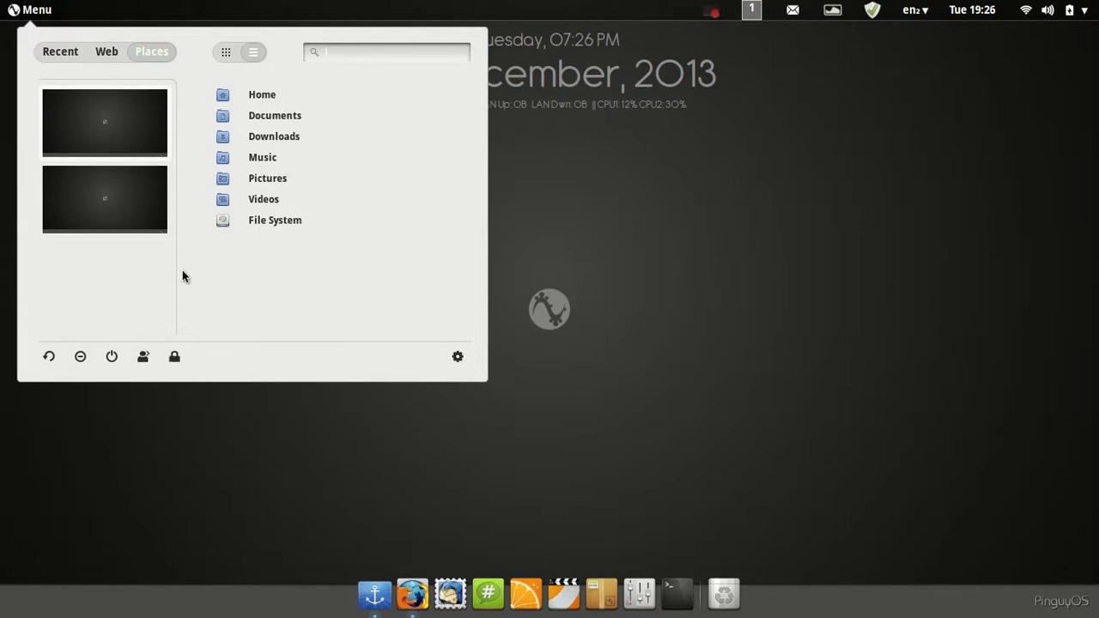
click(59, 51)
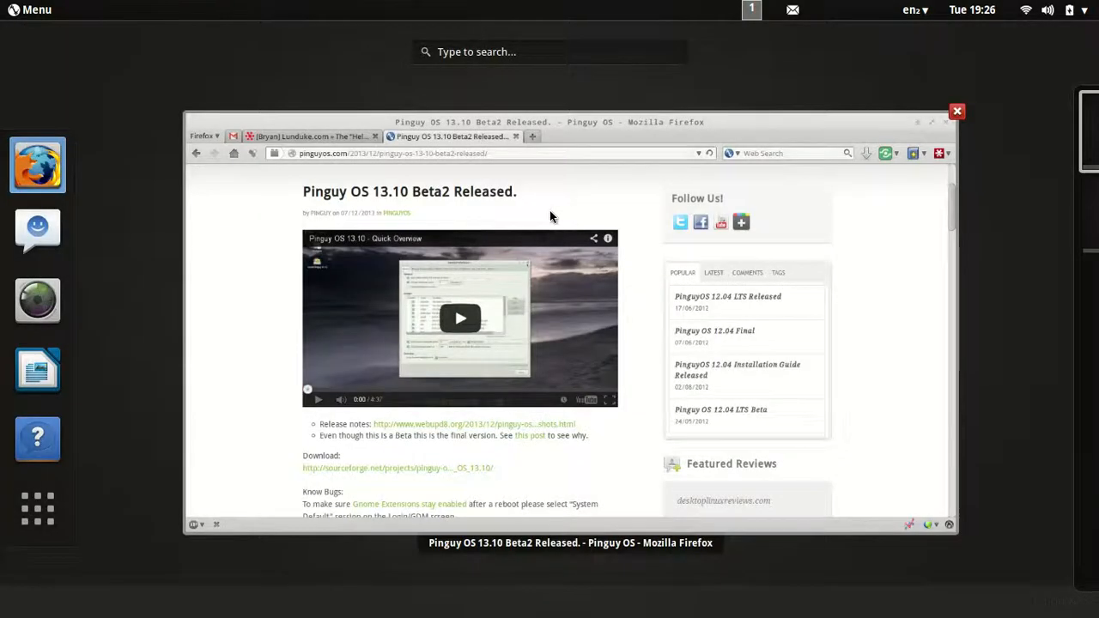
click(955, 111)
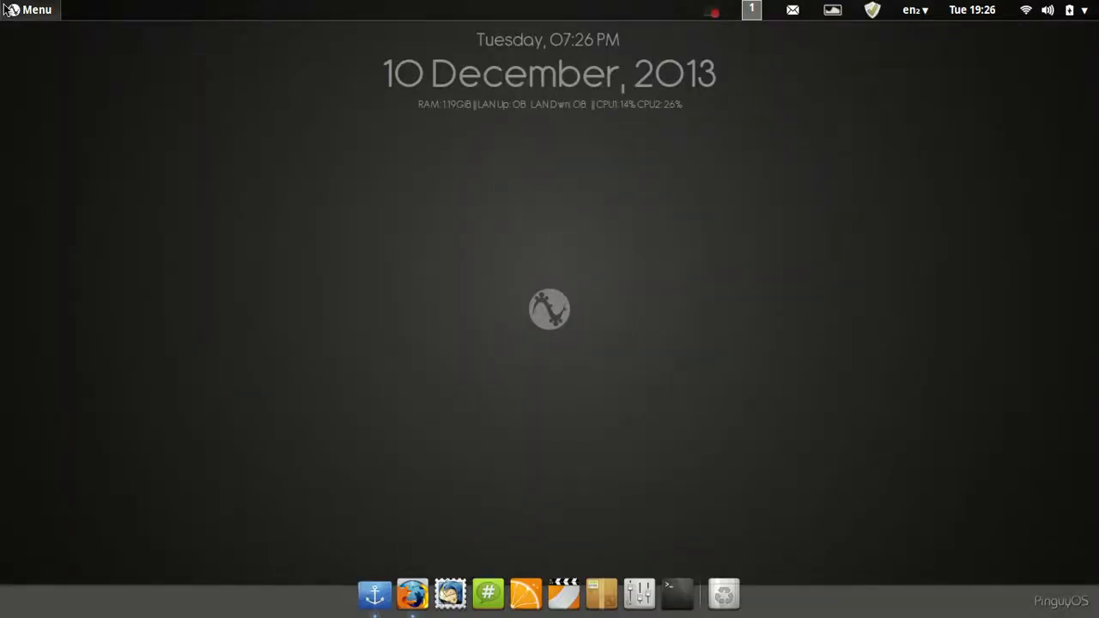
click(36, 12)
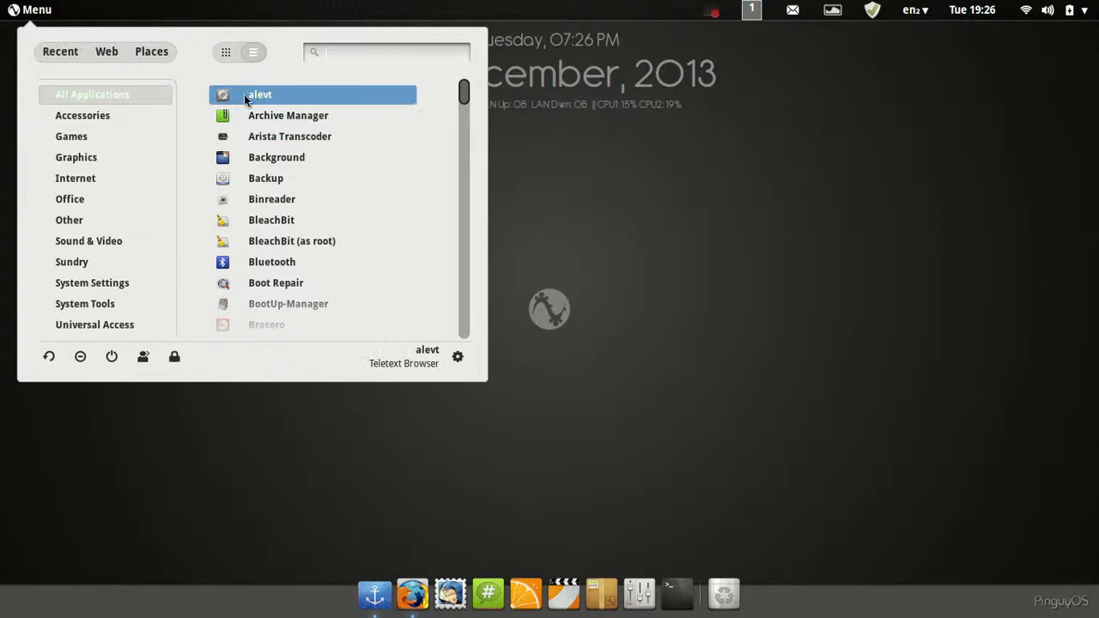
mouse_move(287, 122)
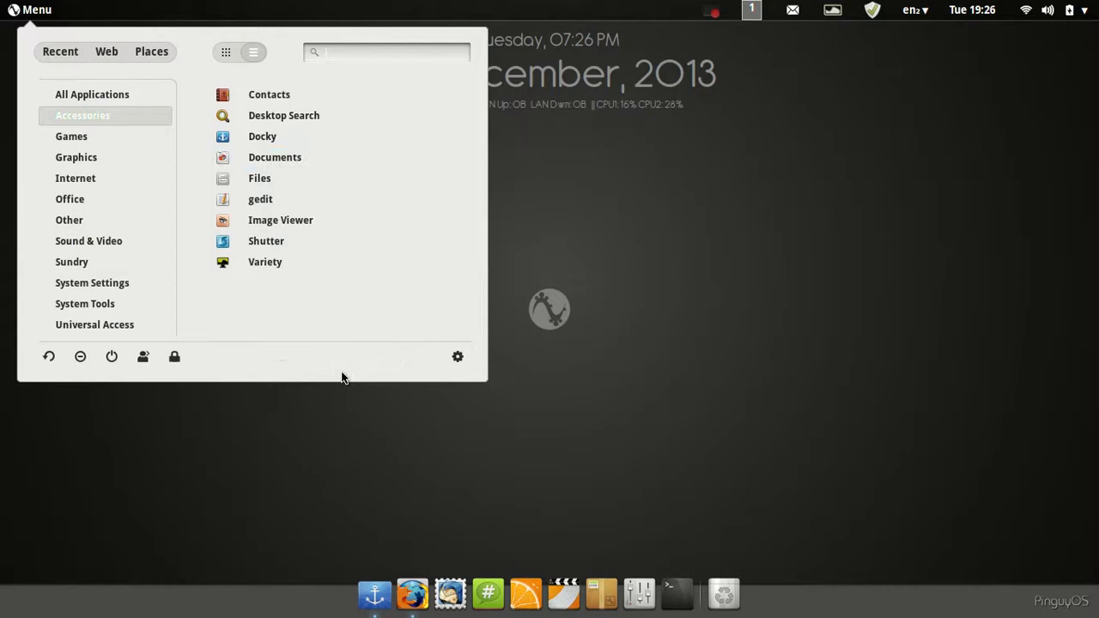
mouse_move(227, 131)
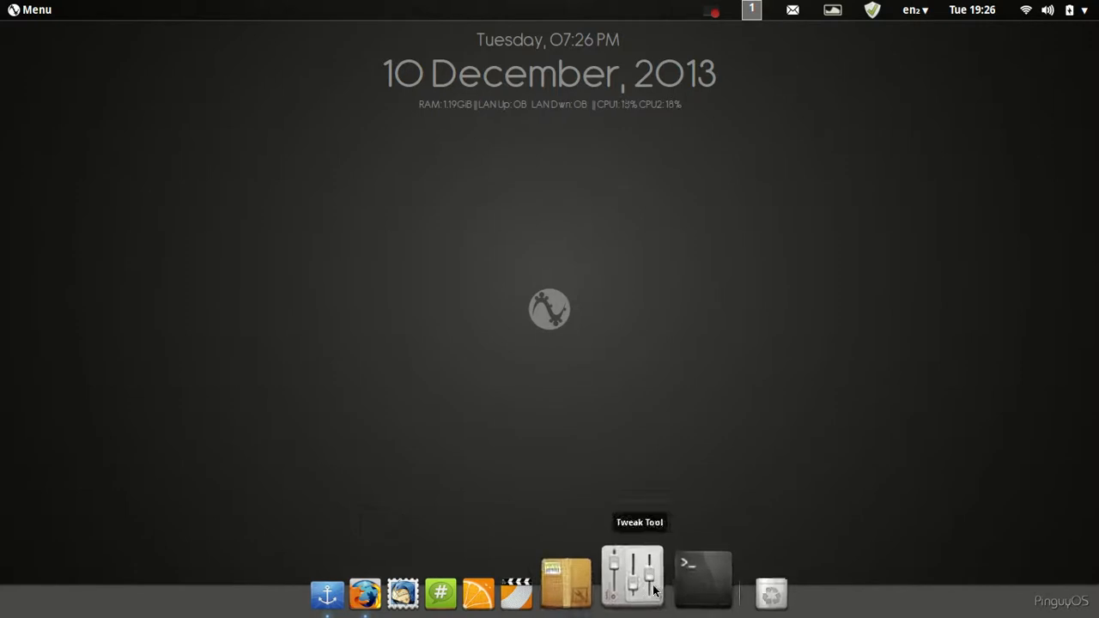
Launch Shutter from Menu > Accessories and capture the full desktop as Workspace 1_005.png
click(33, 10)
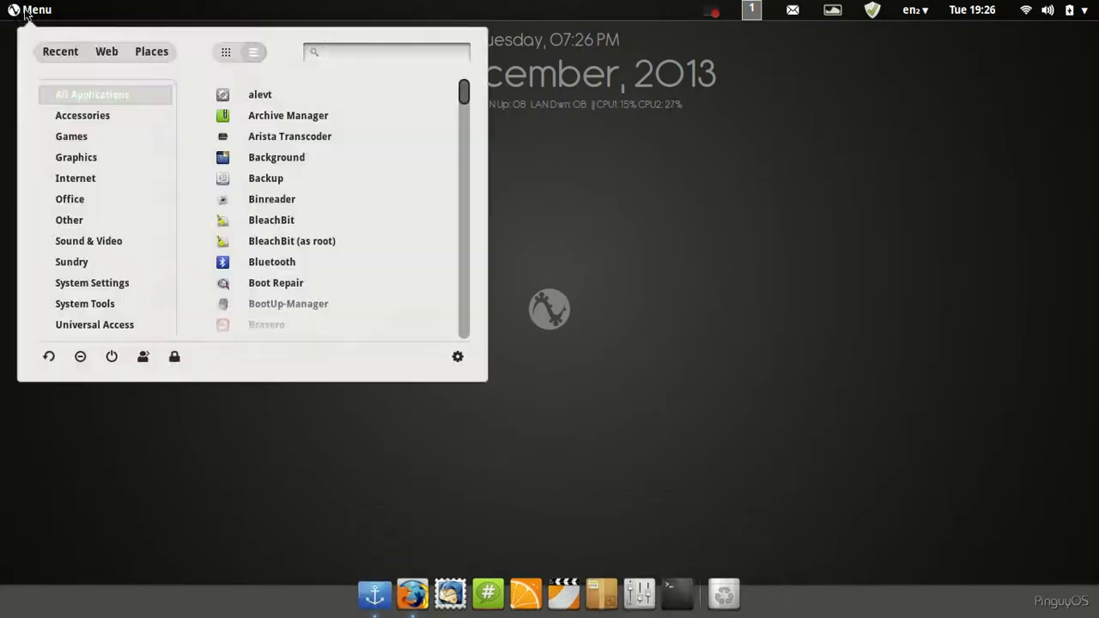
mouse_move(309, 157)
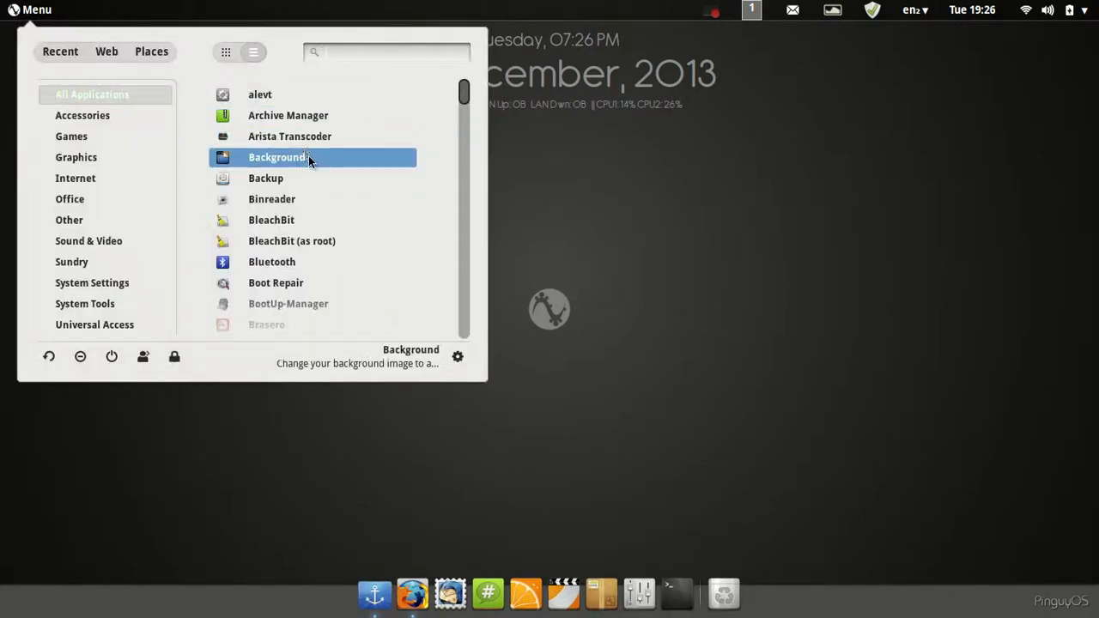
mouse_move(299, 121)
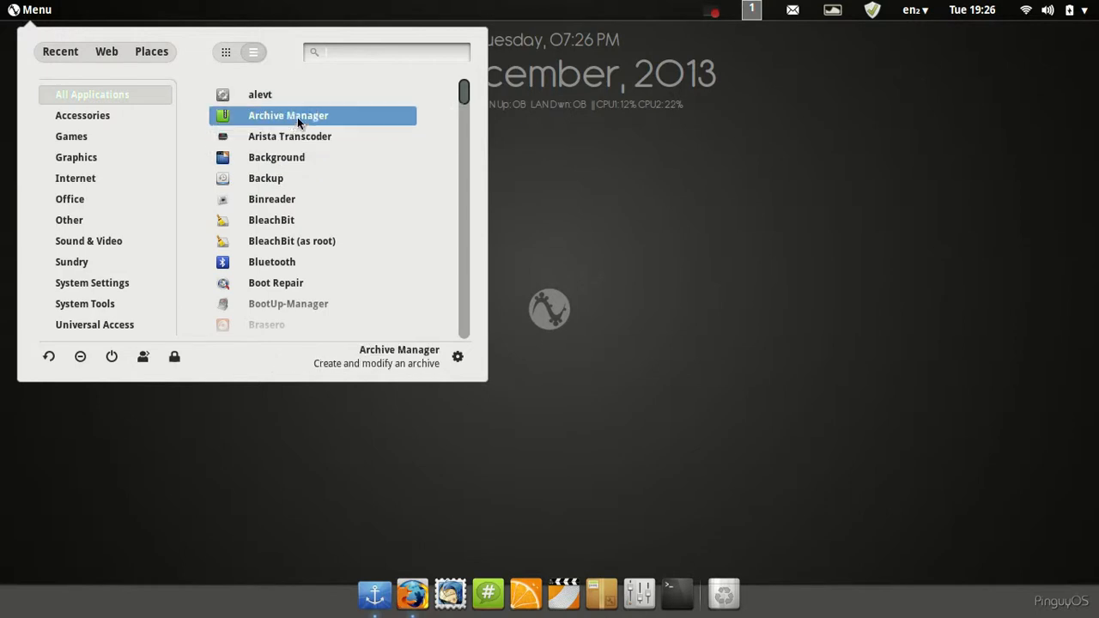
click(83, 115)
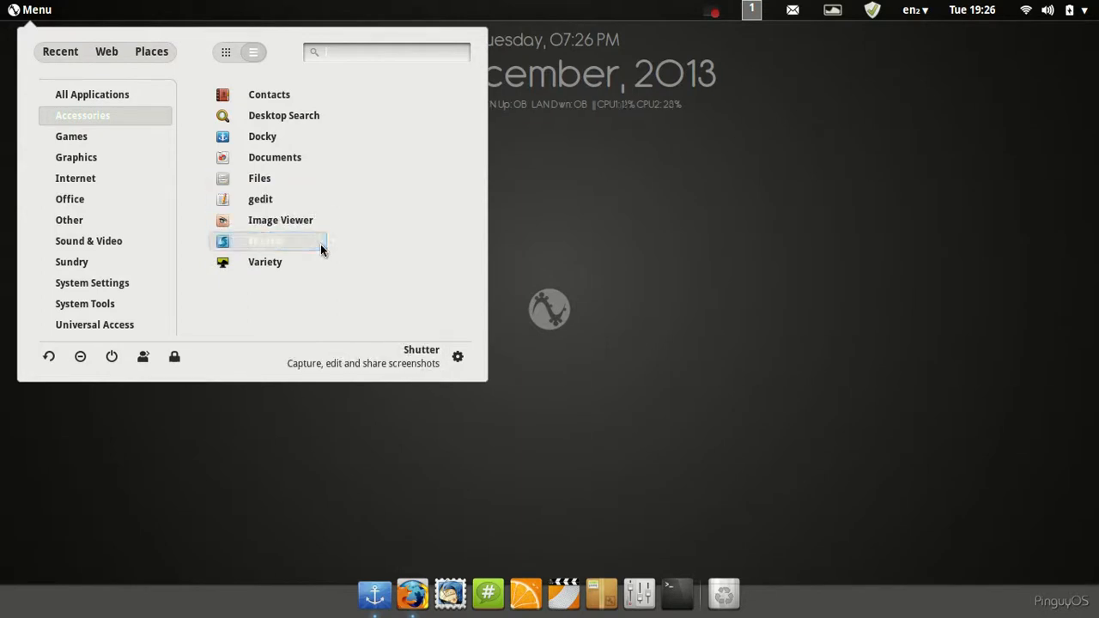
click(268, 240)
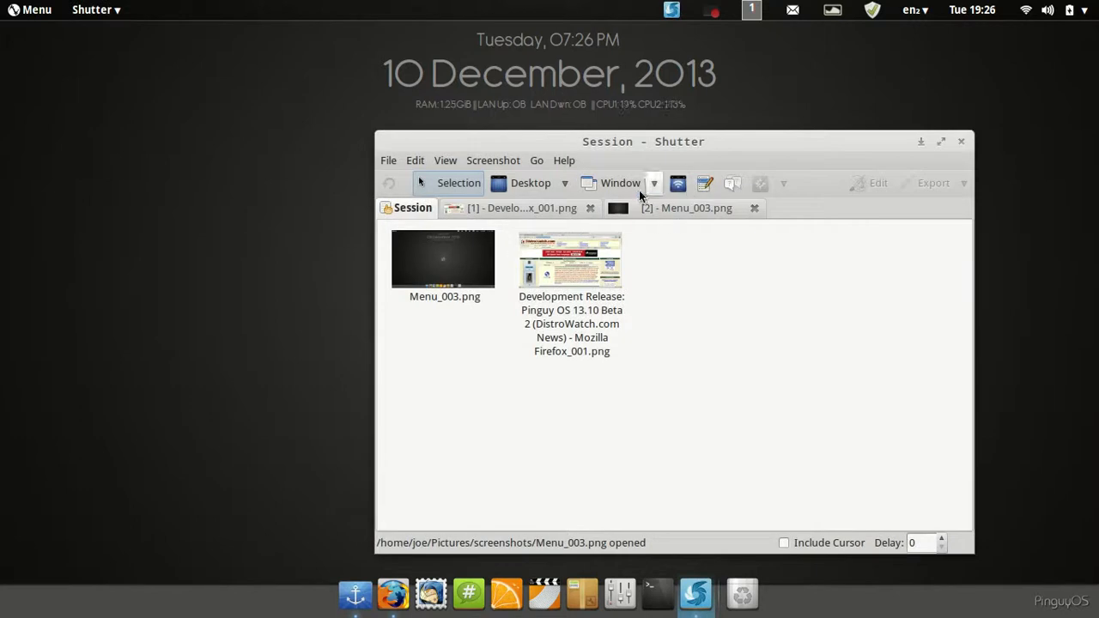
click(960, 140)
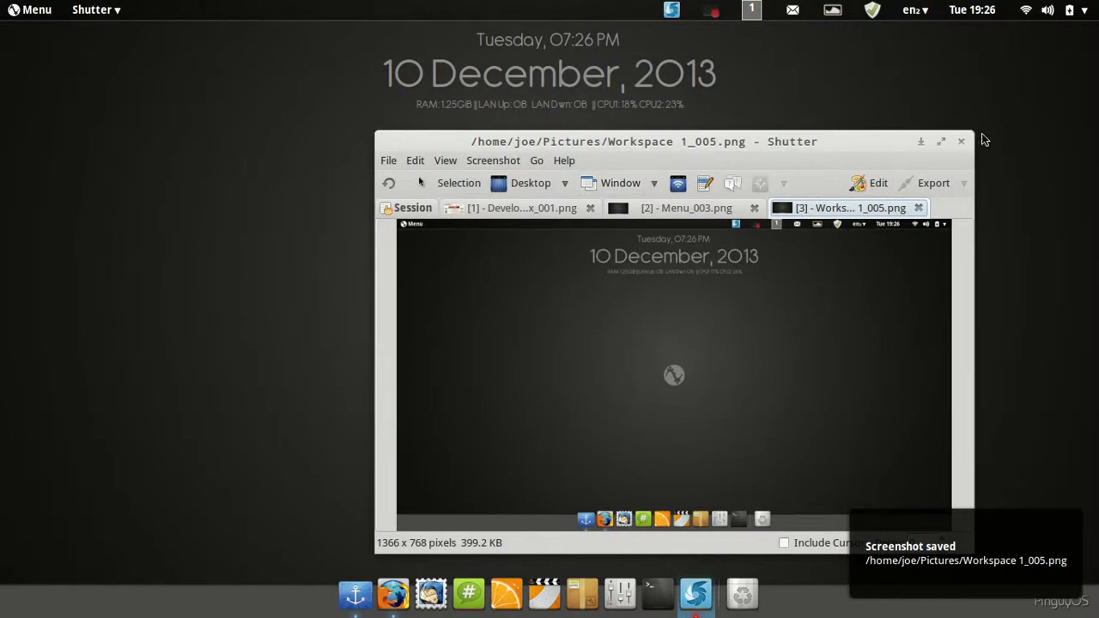
Open Menu and view the Games, Graphics and Internet categories
click(36, 11)
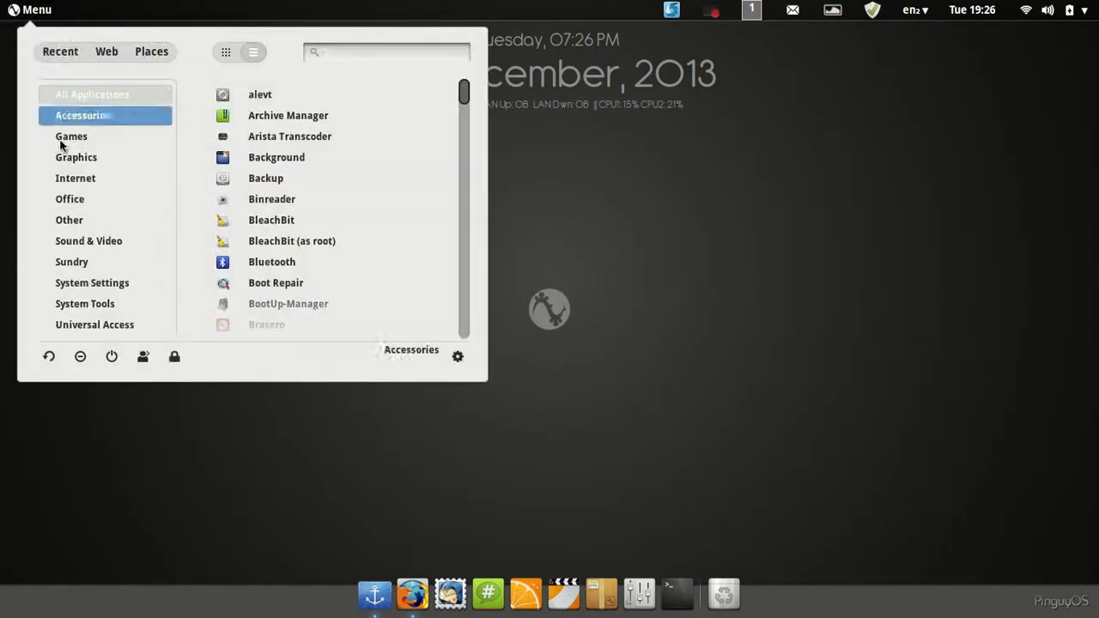
click(71, 136)
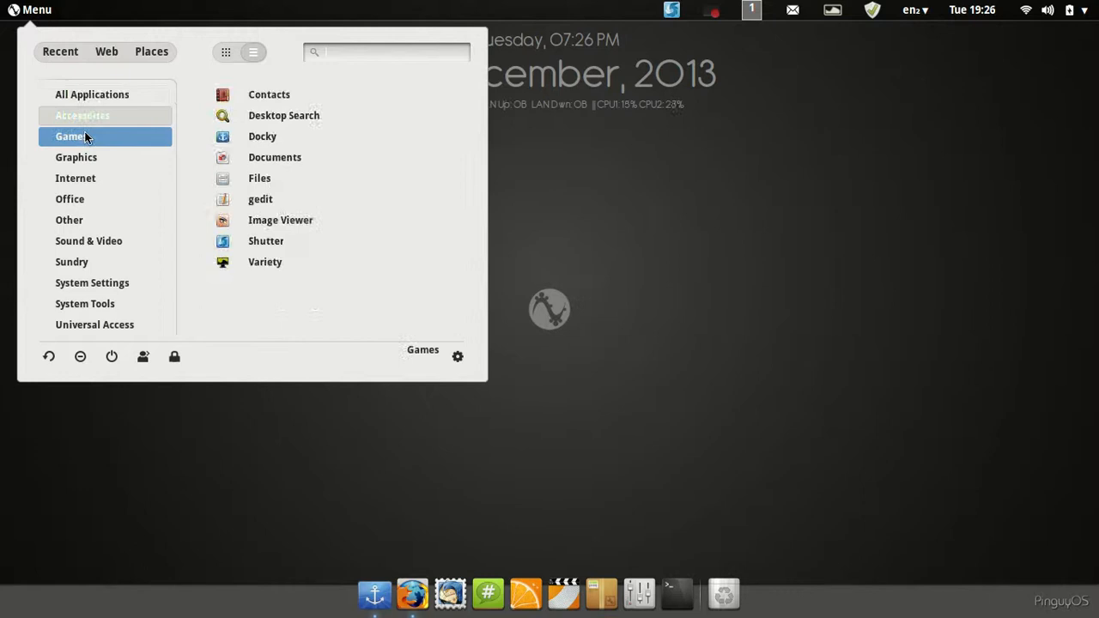
click(71, 136)
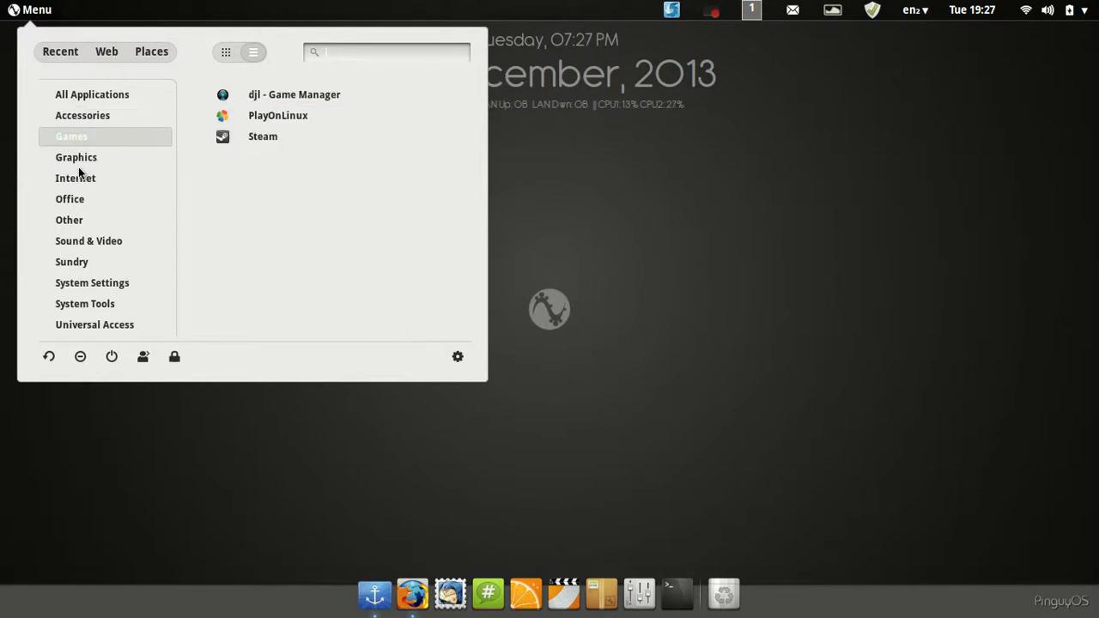
click(76, 157)
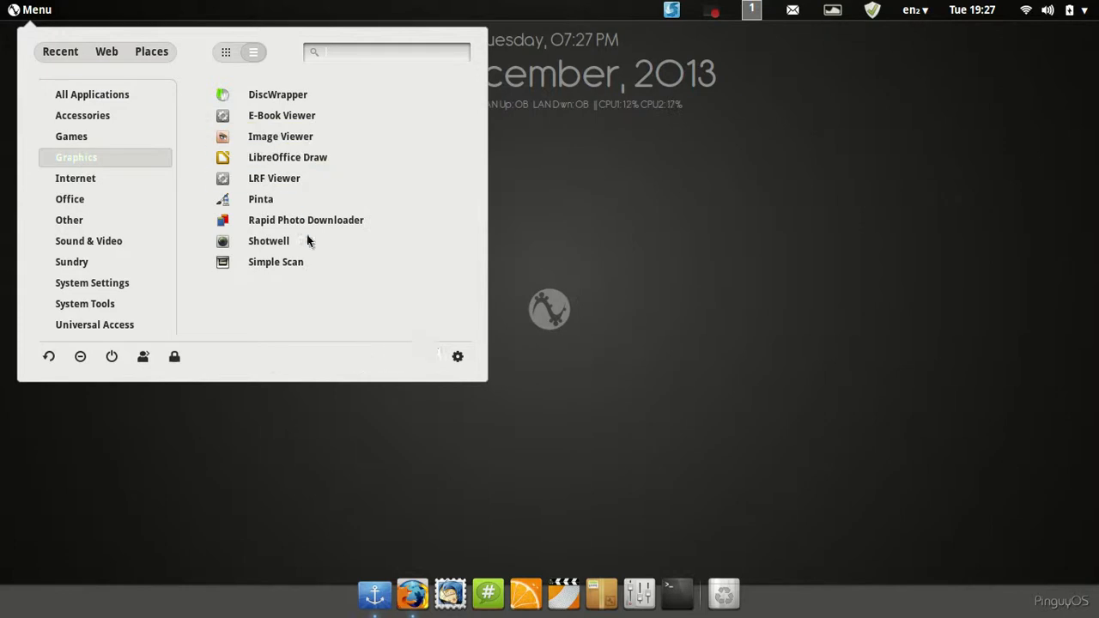
mouse_move(286, 75)
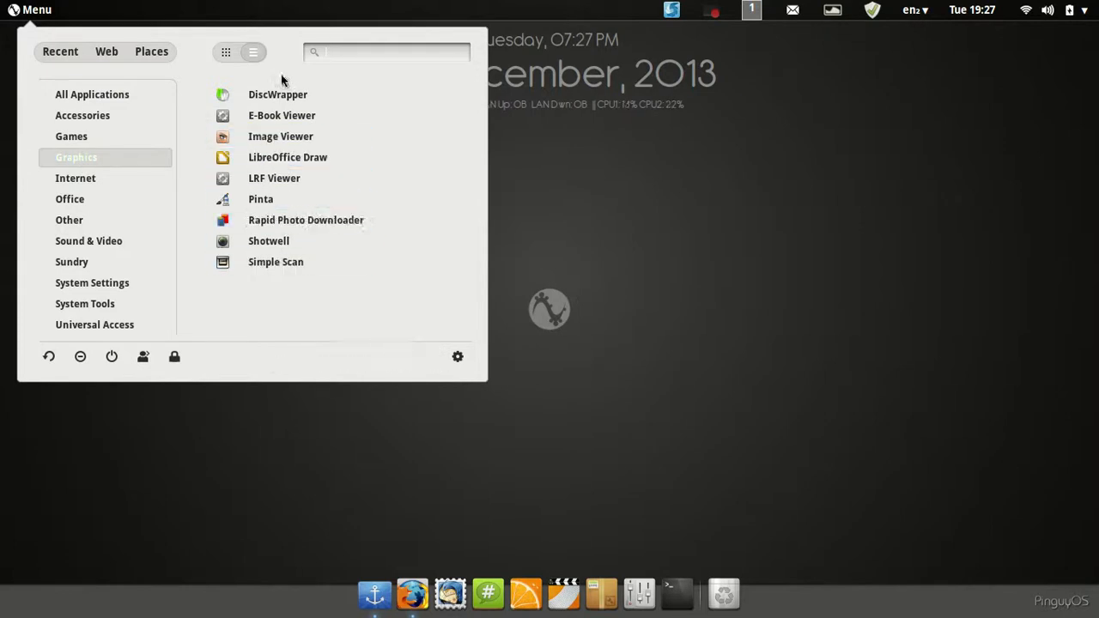
mouse_move(300, 137)
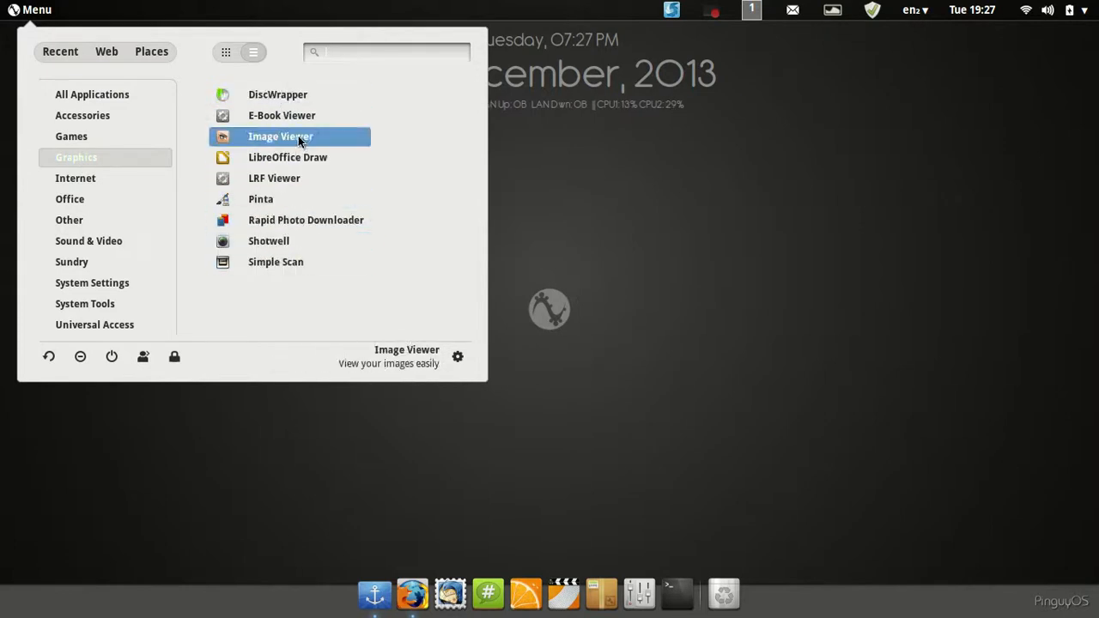
mouse_move(295, 284)
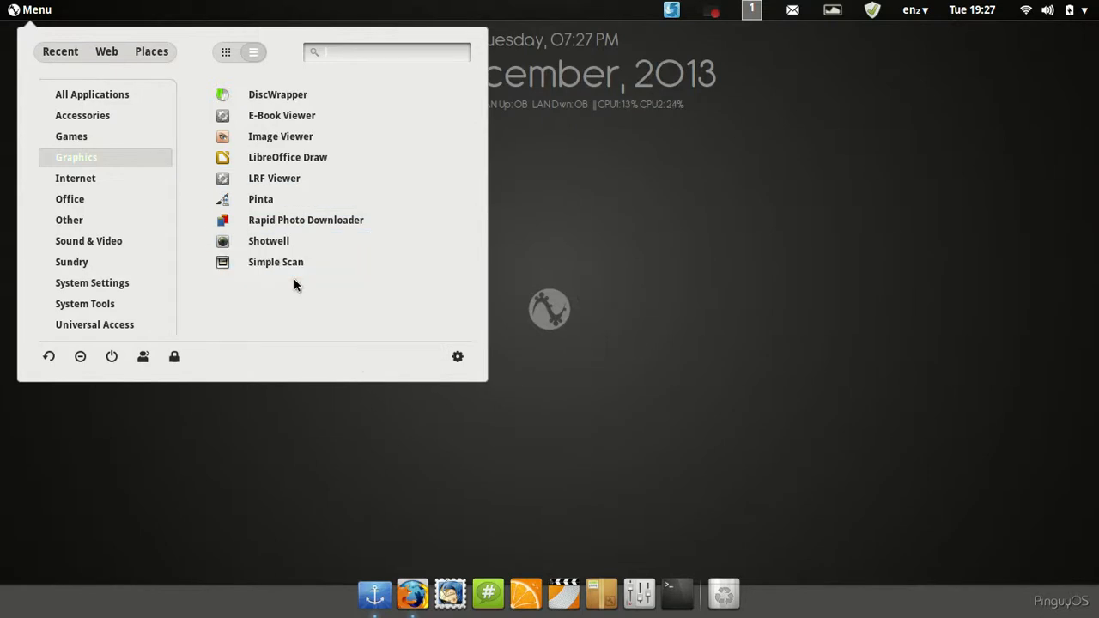
mouse_move(321, 377)
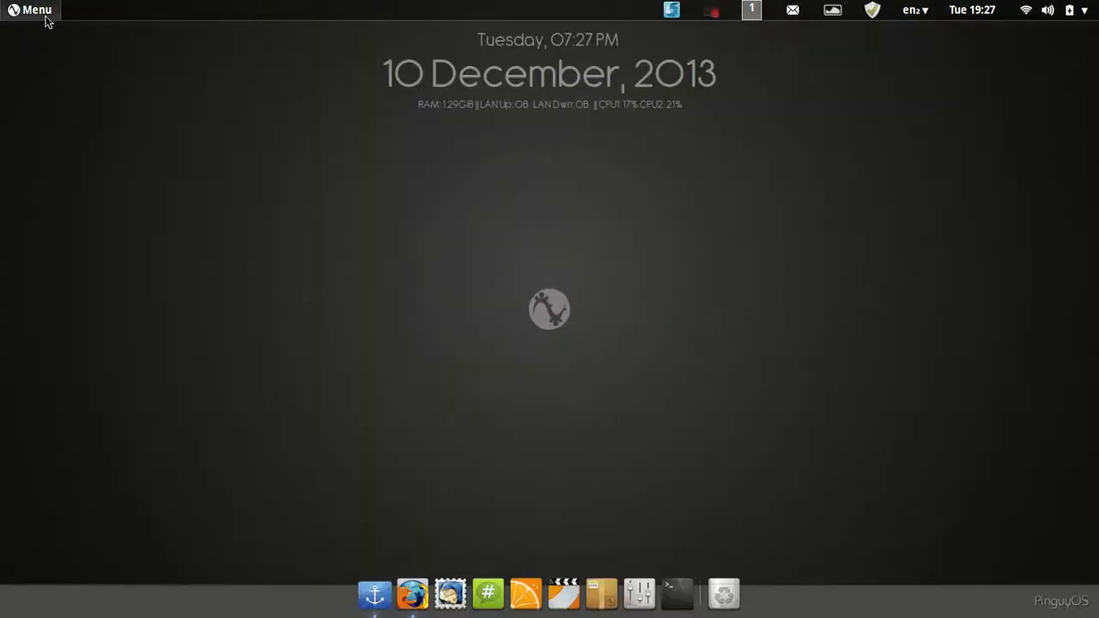
click(36, 9)
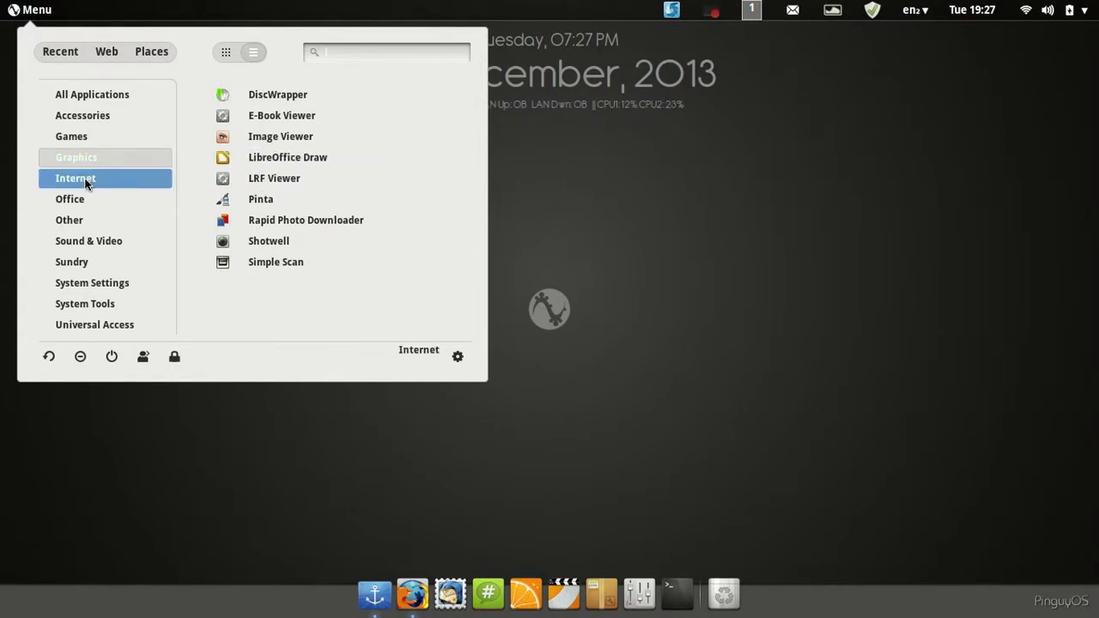
click(76, 178)
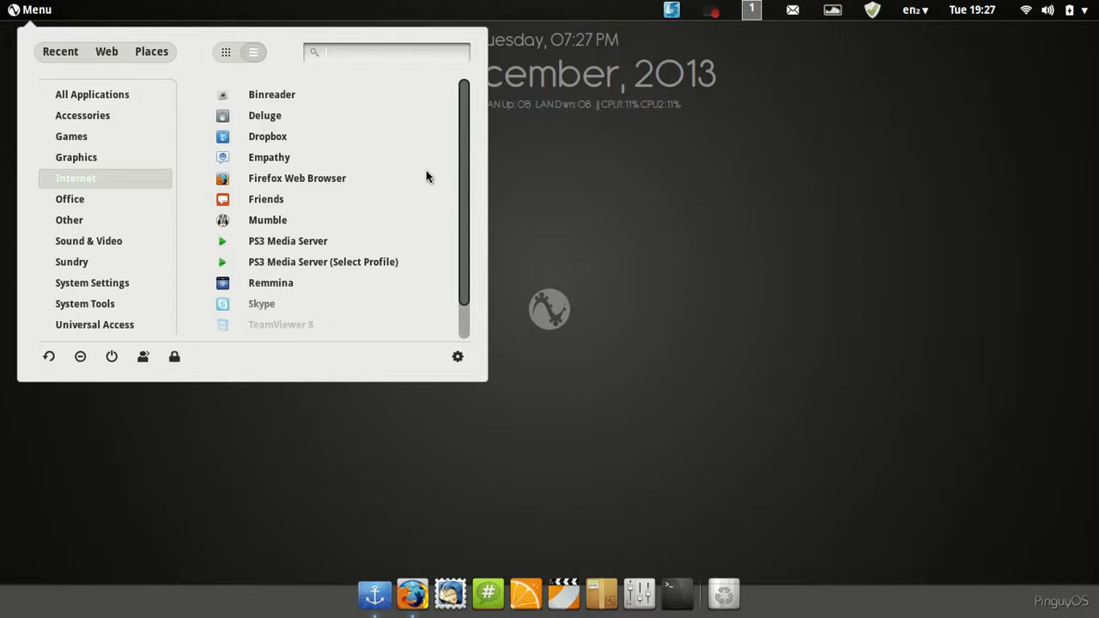
mouse_move(421, 122)
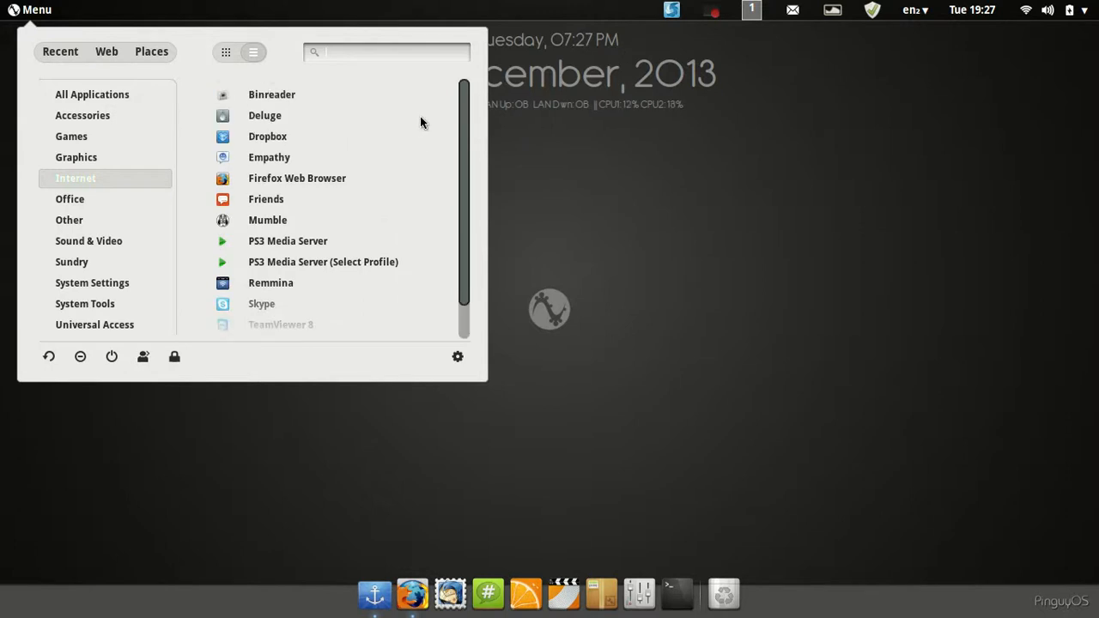
mouse_move(346, 207)
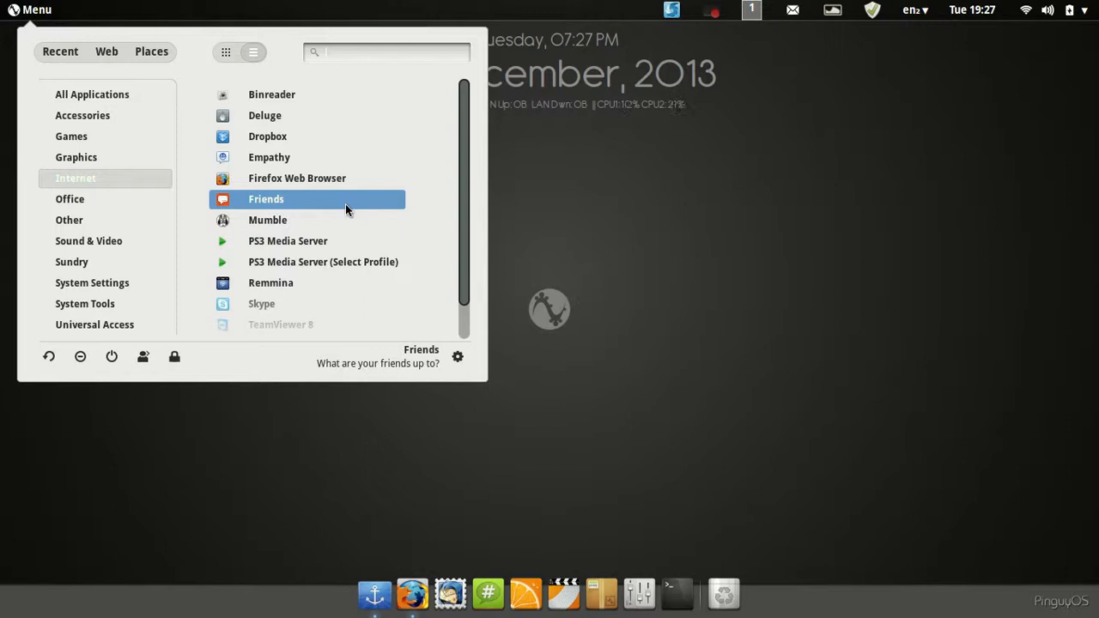
mouse_move(350, 115)
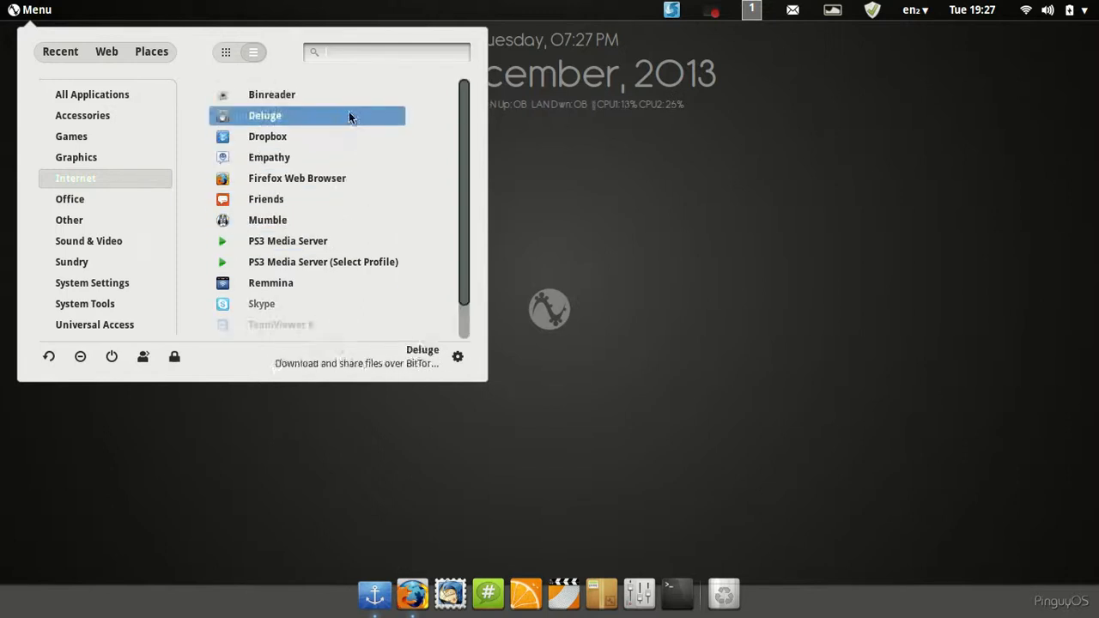
mouse_move(322, 178)
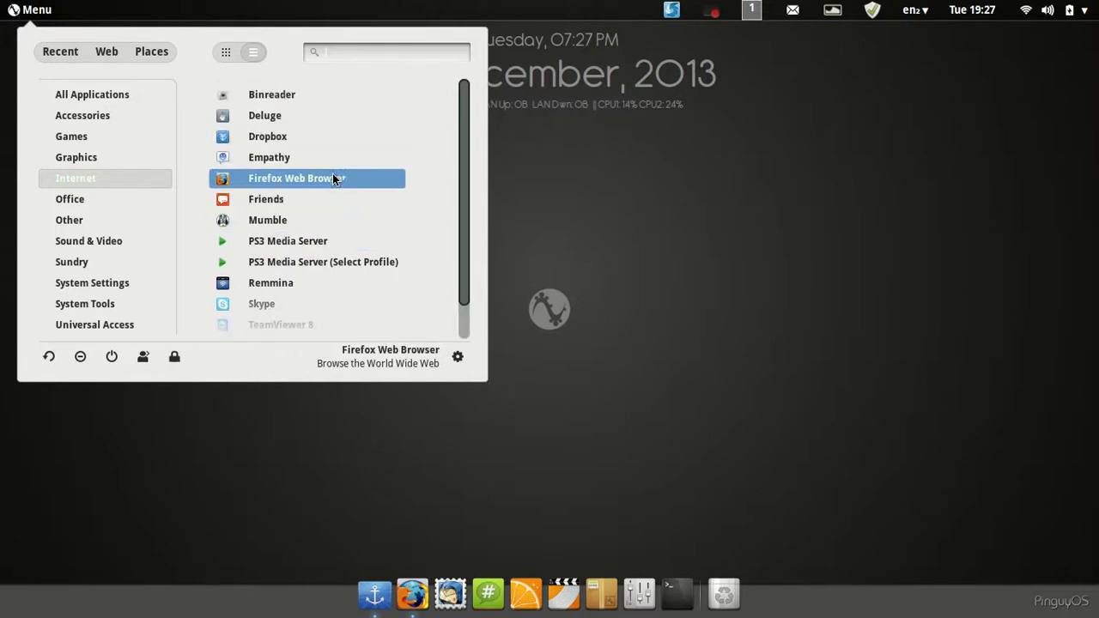
mouse_move(354, 235)
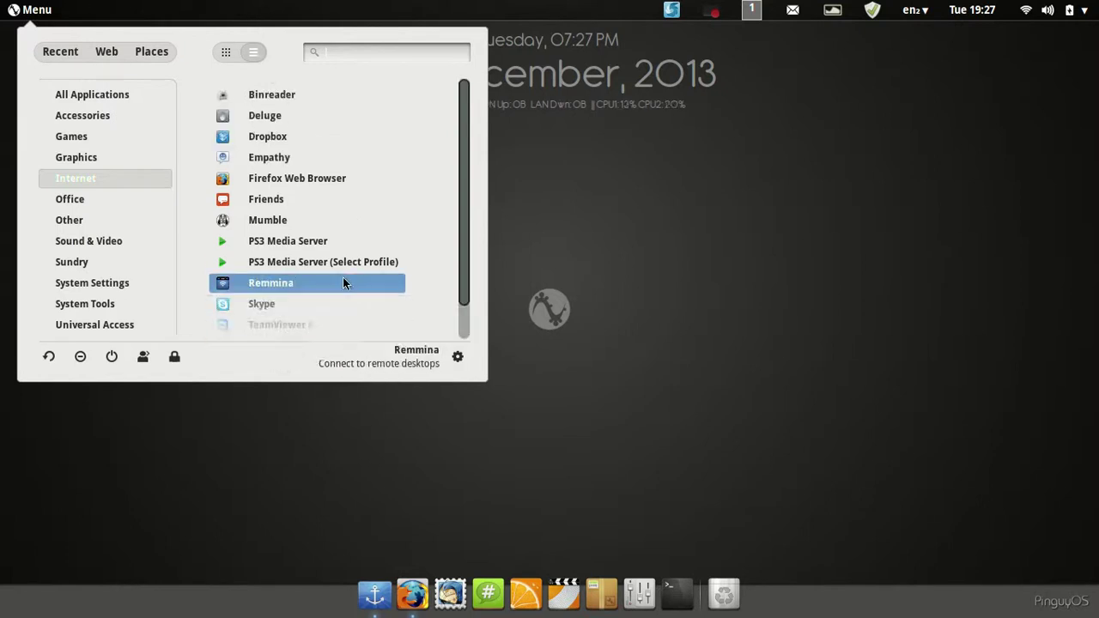
mouse_move(139, 178)
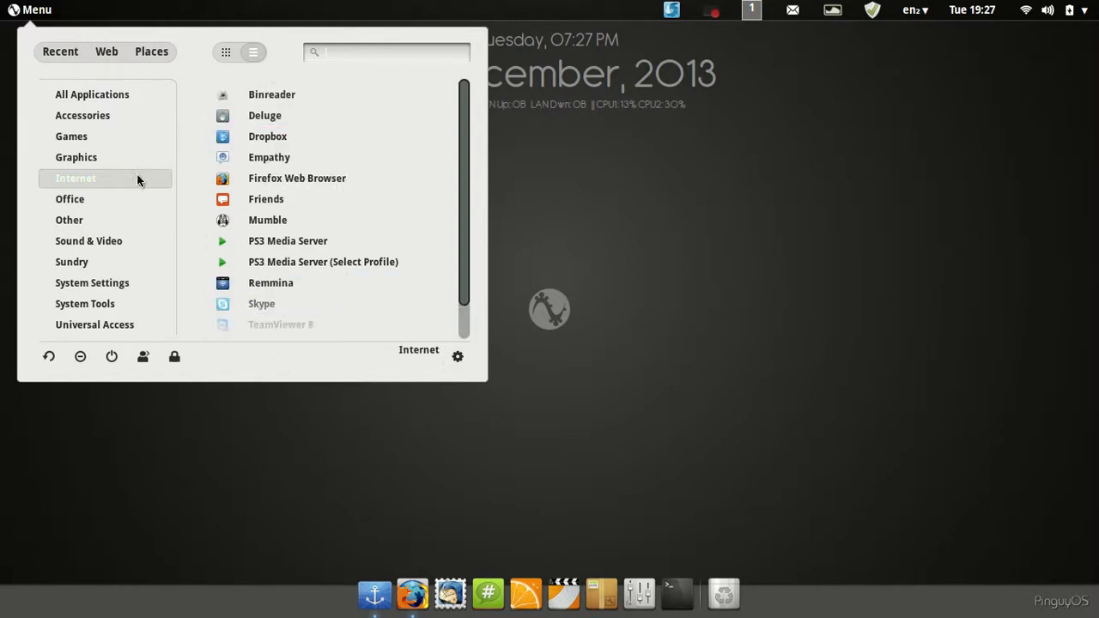
mouse_move(134, 186)
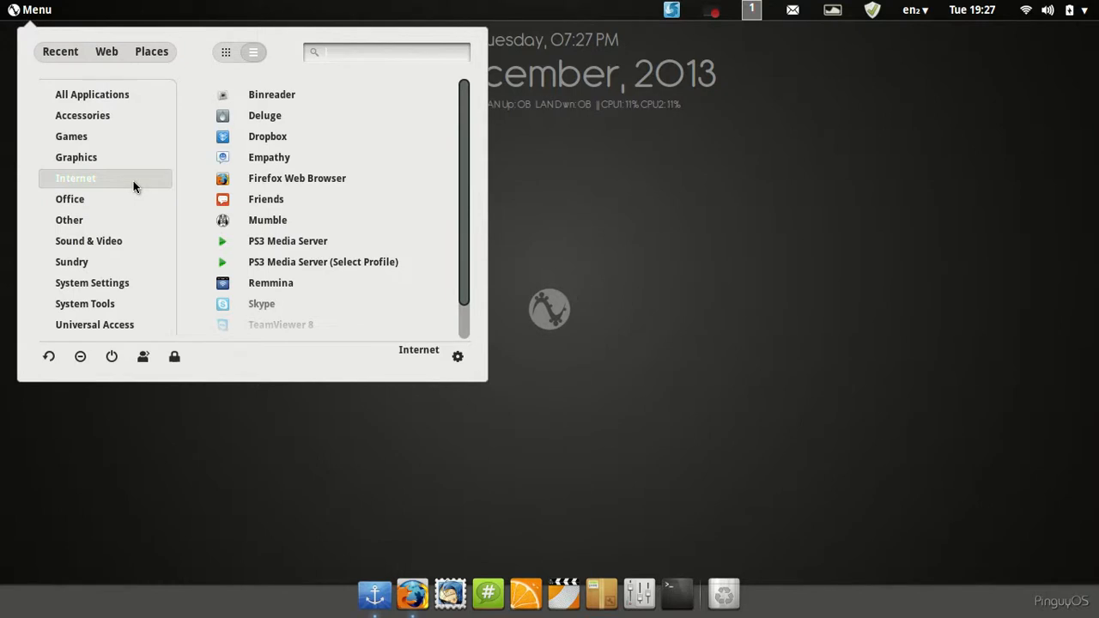
View the Office, Sound & Video, Sundry, System Settings, System Tools and Universal Access categories
click(70, 199)
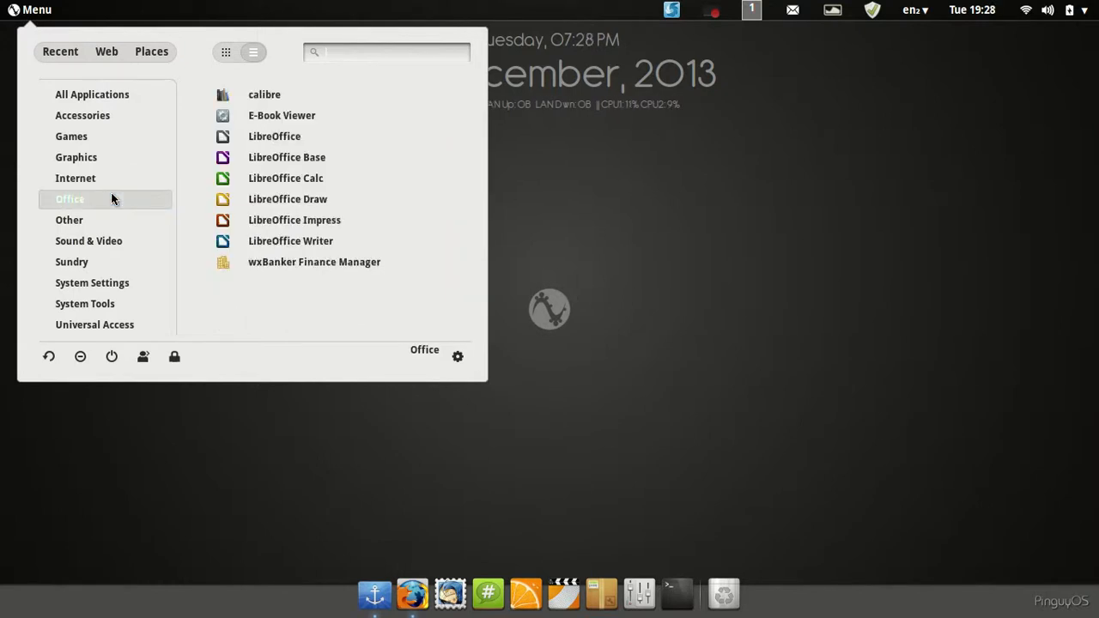
mouse_move(258, 115)
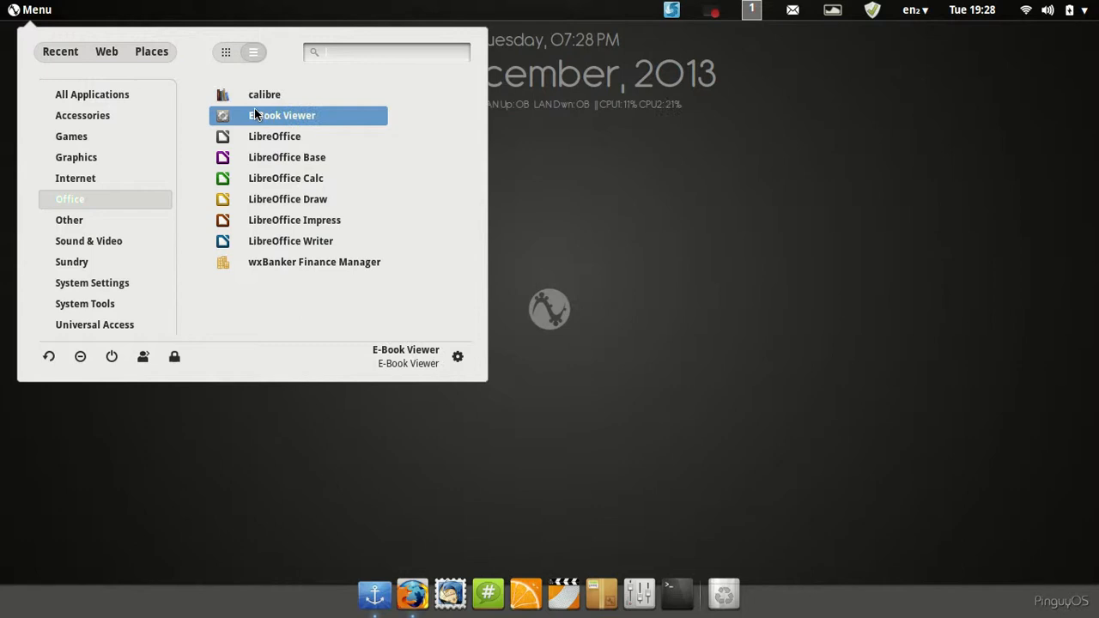
mouse_move(260, 177)
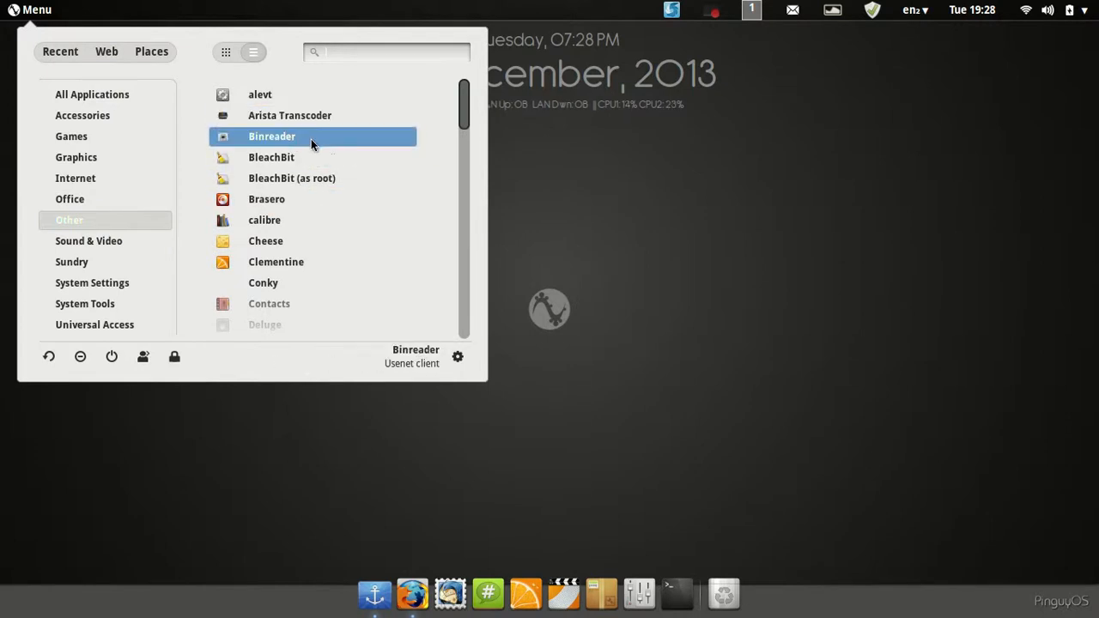
mouse_move(292, 269)
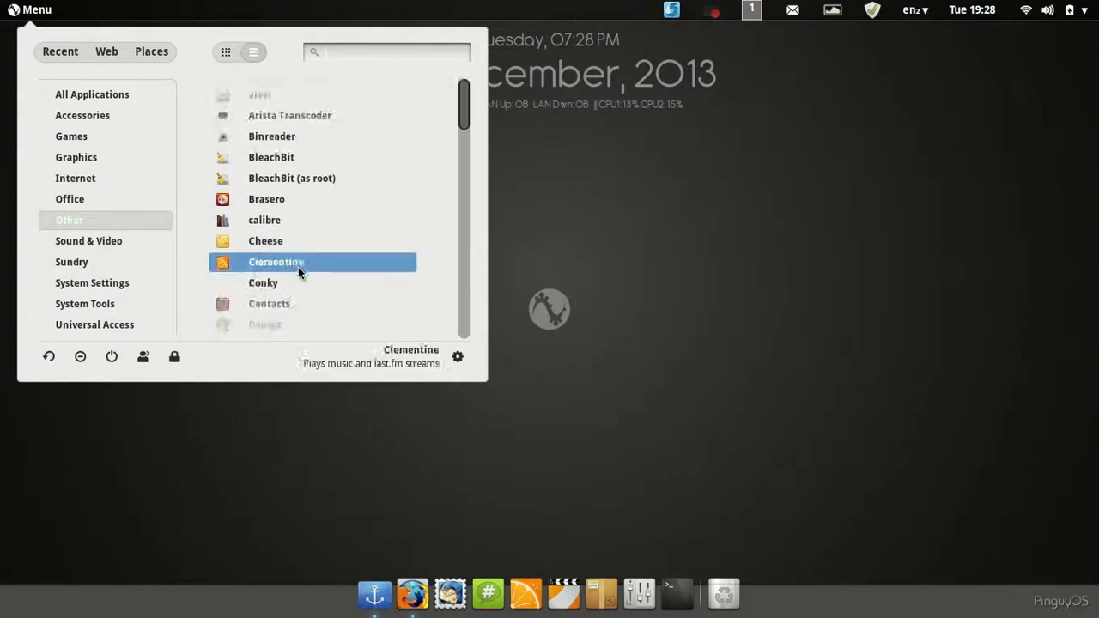
scroll(down, 3)
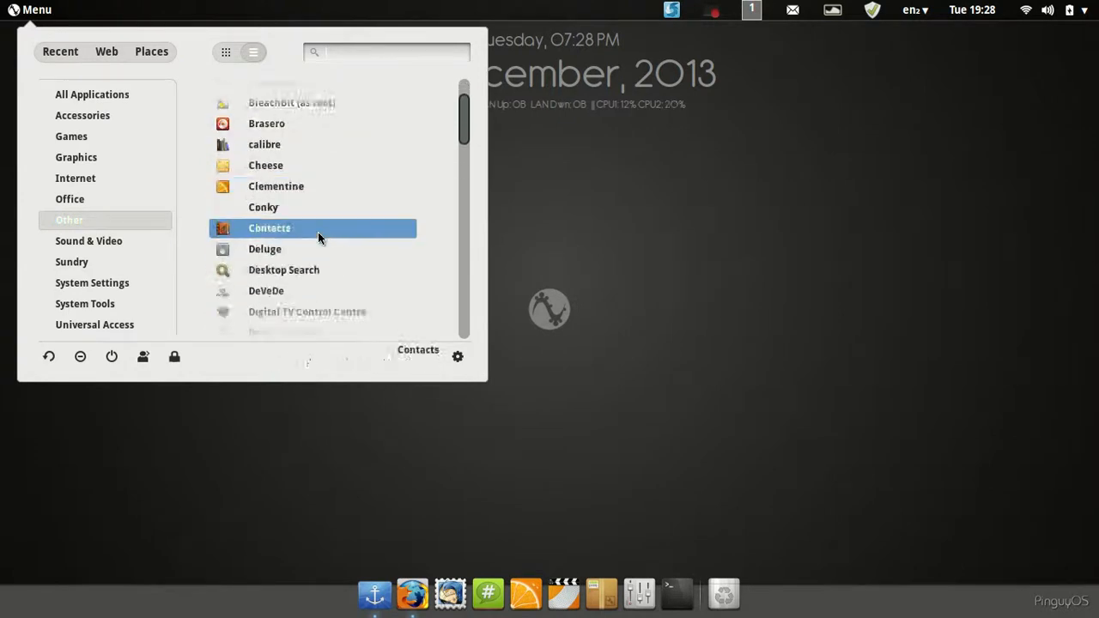
click(71, 262)
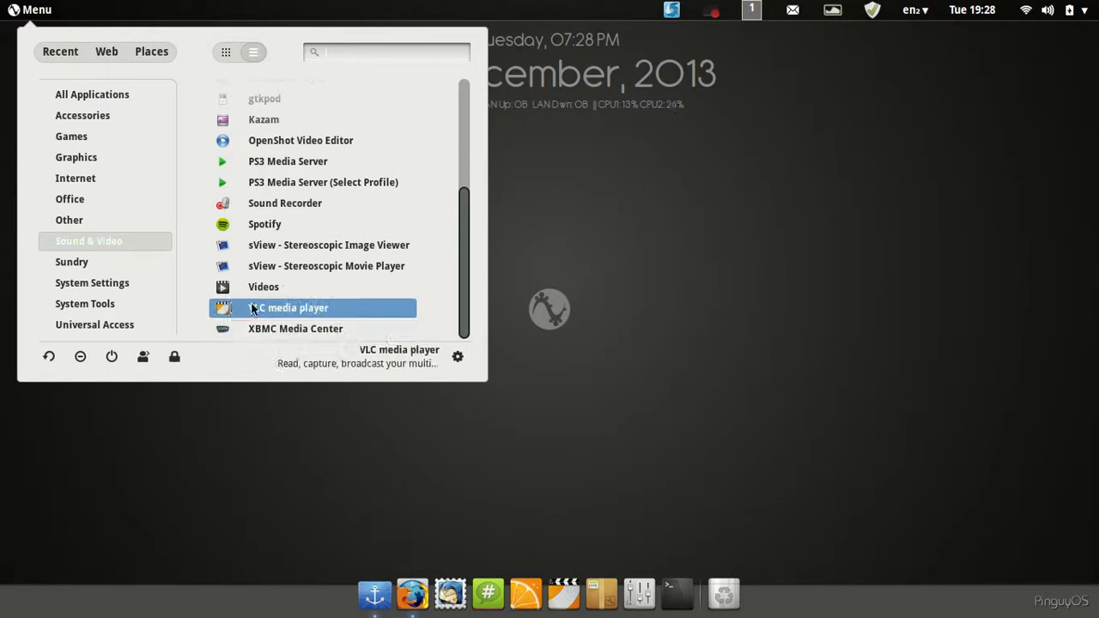
mouse_move(264, 98)
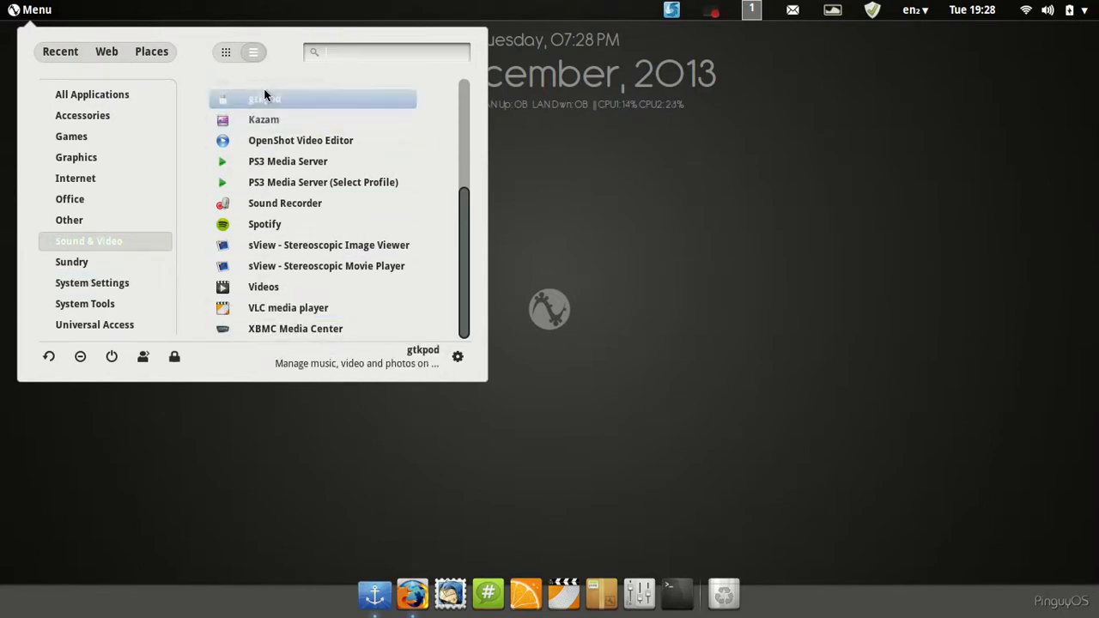
mouse_move(307, 244)
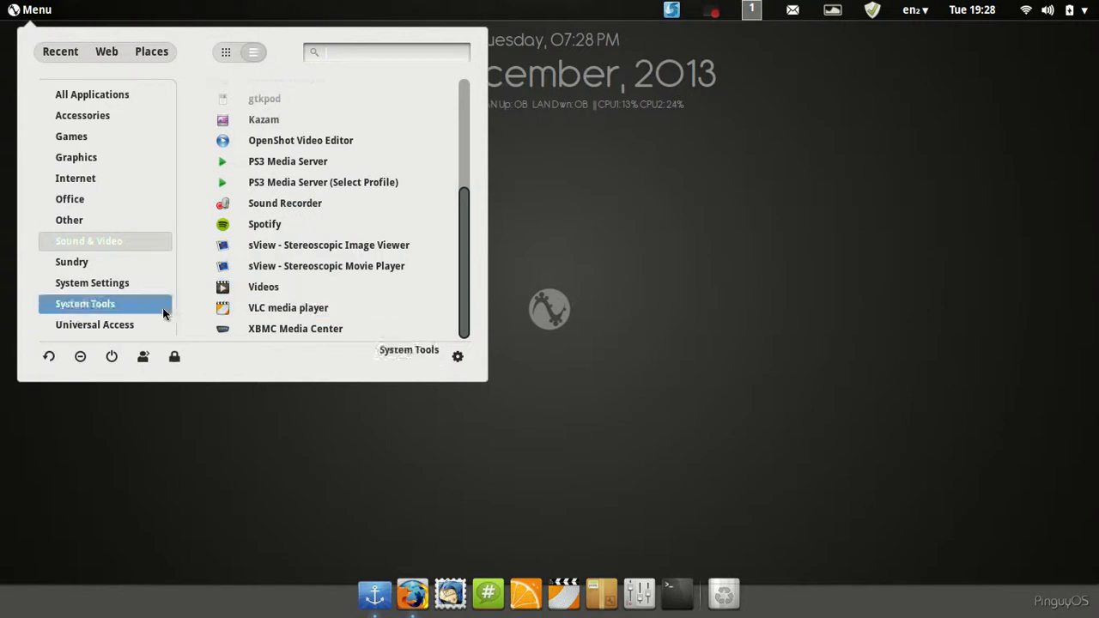
click(72, 262)
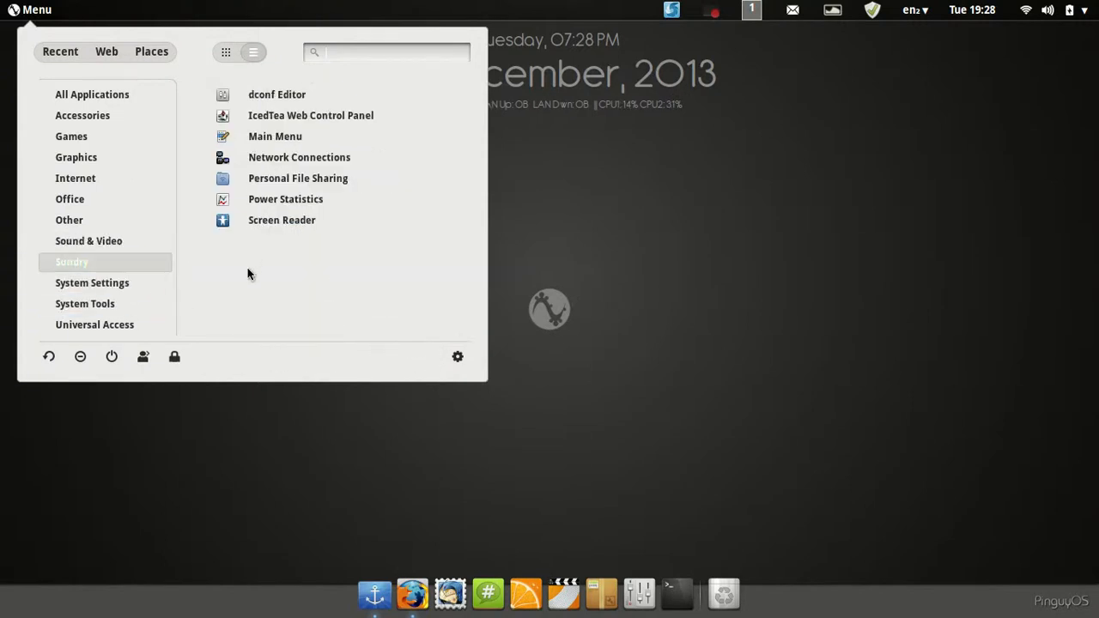
click(91, 282)
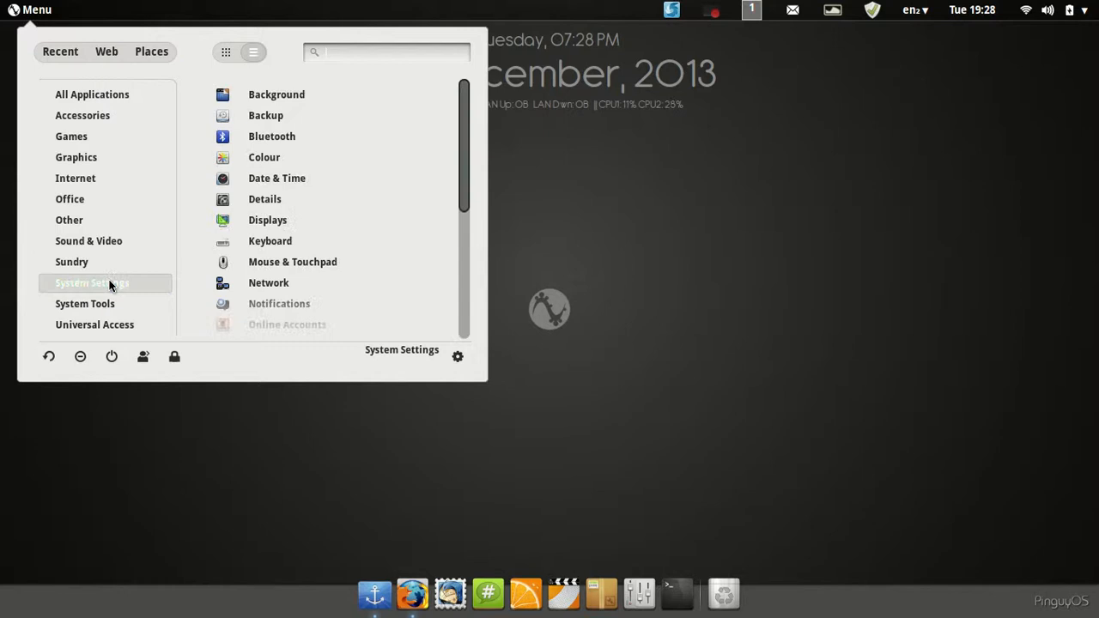
click(95, 324)
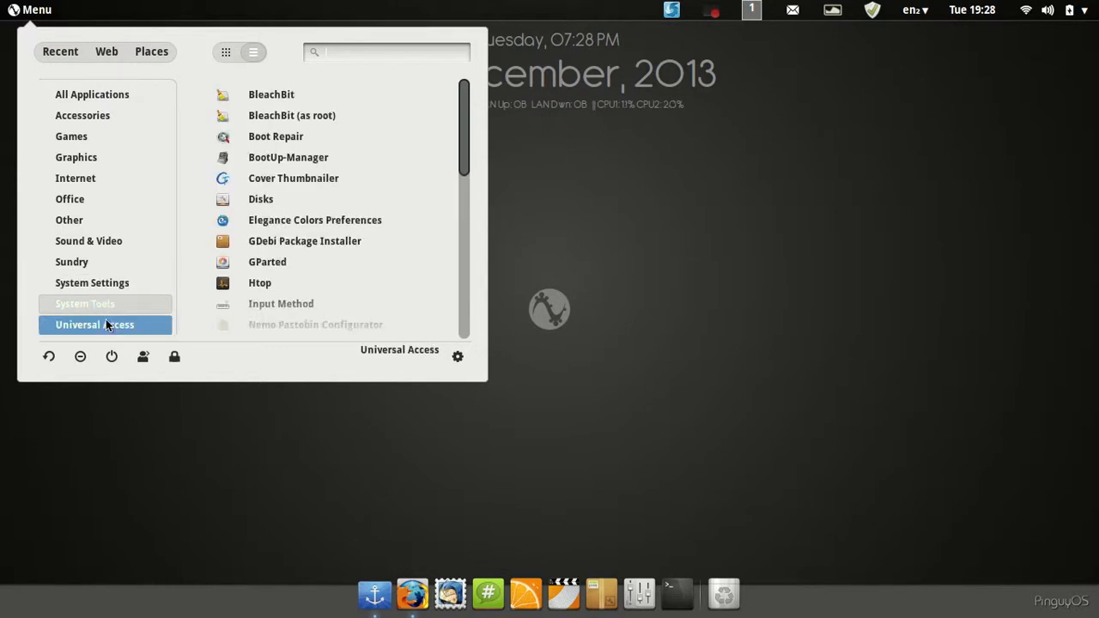
click(94, 324)
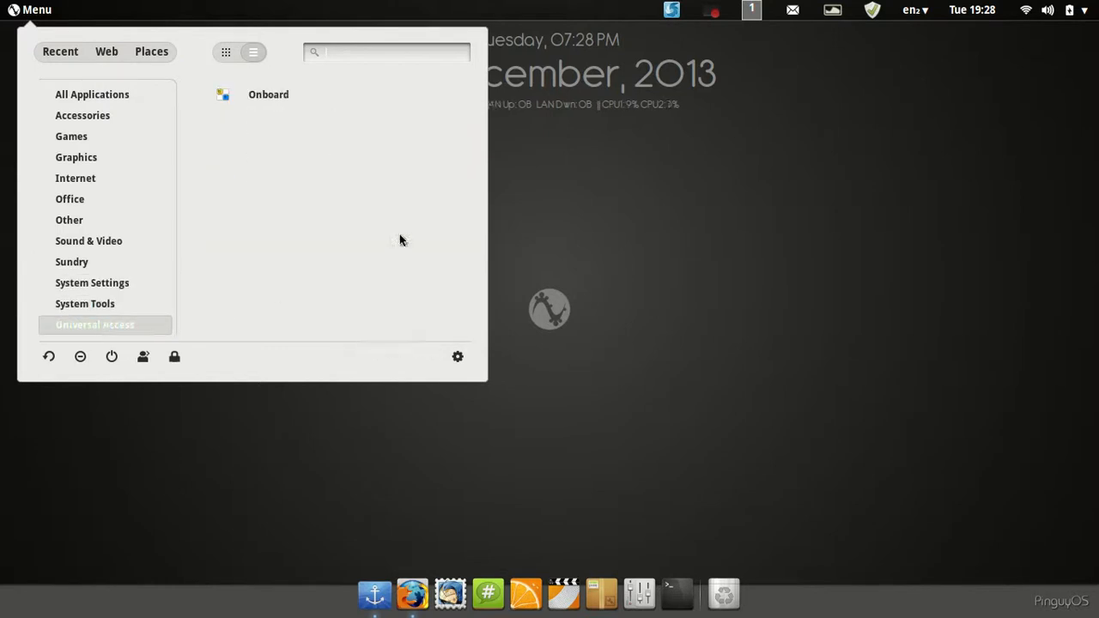
click(668, 11)
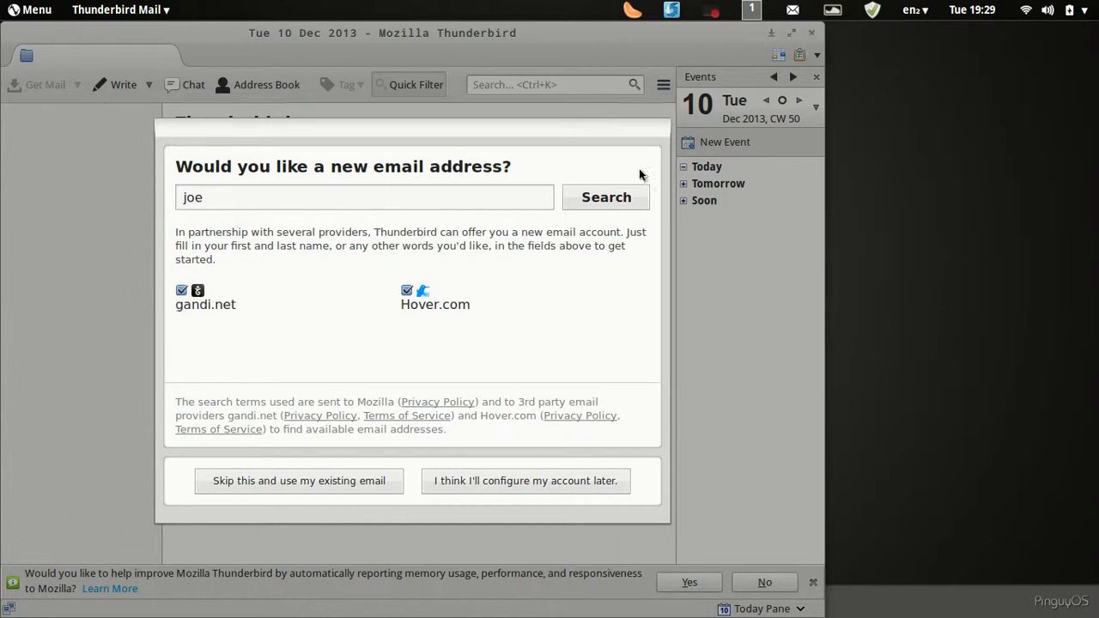
mouse_move(307, 494)
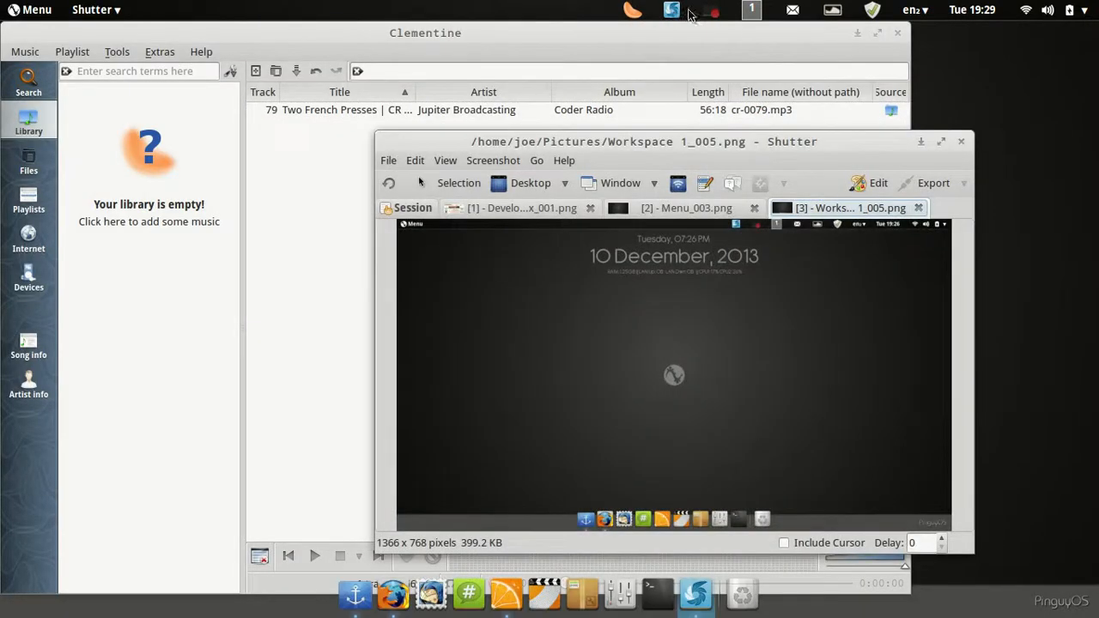
Open and dismiss the recorder indicator menu, then close the Shutter screenshot window
click(668, 12)
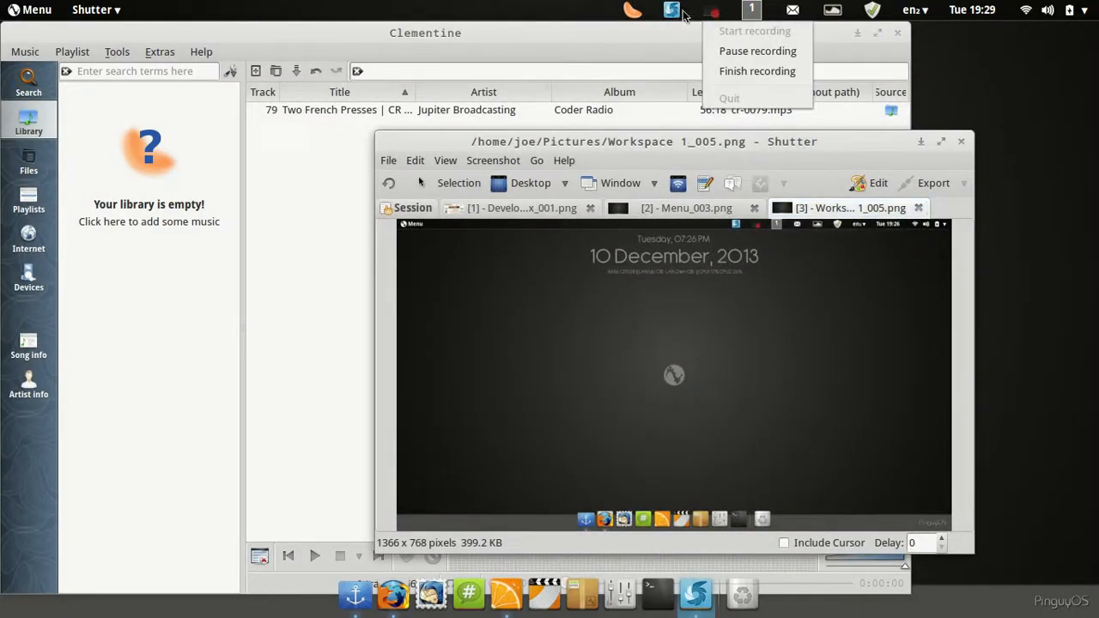
click(961, 142)
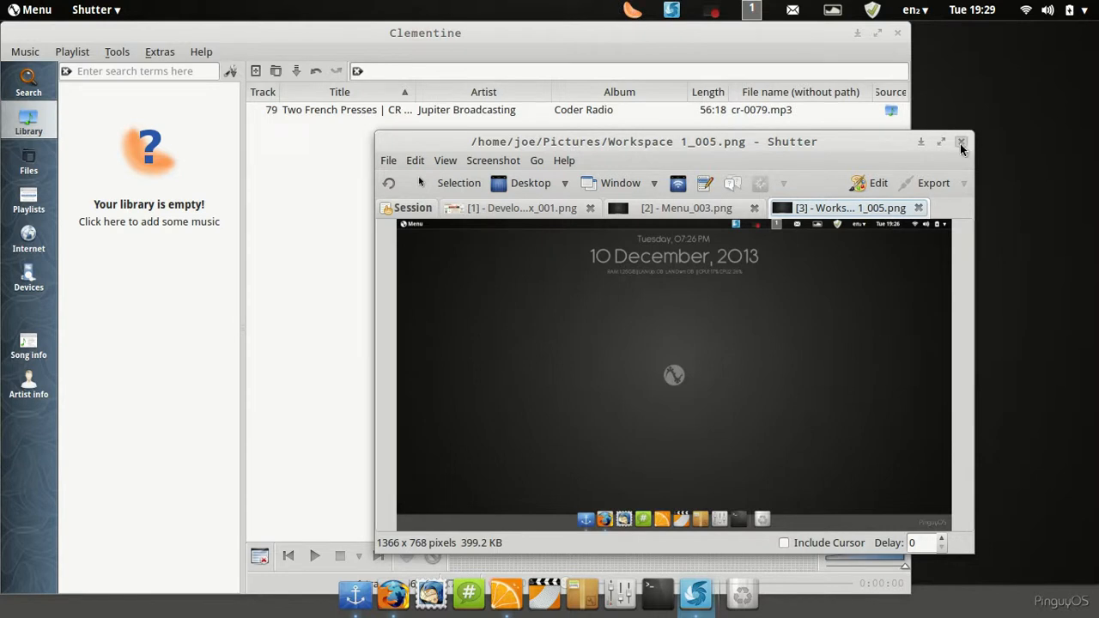
click(961, 142)
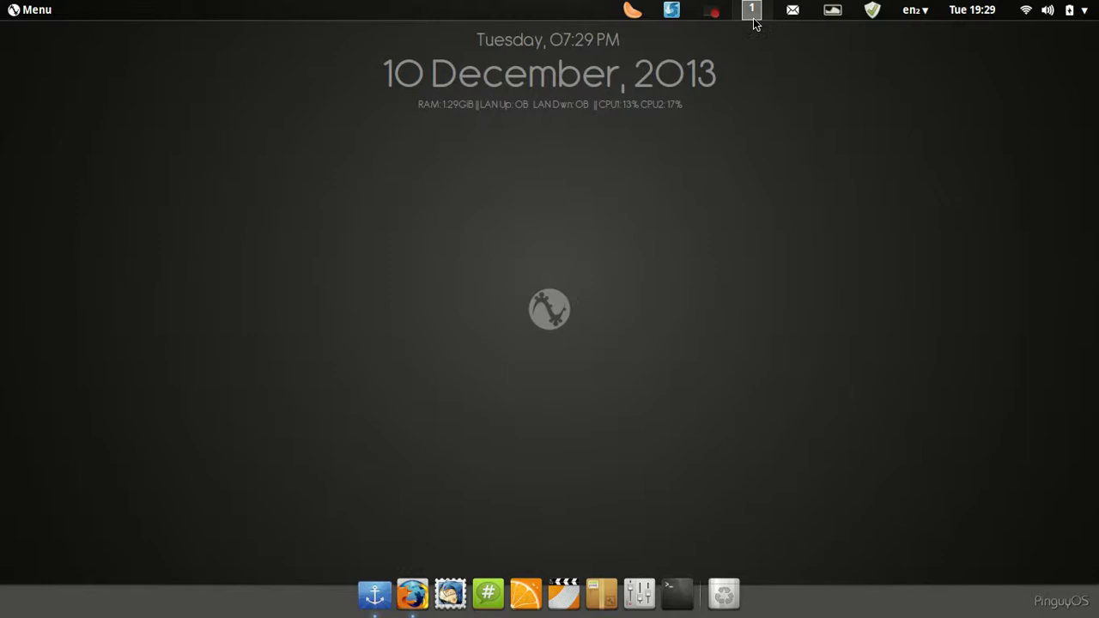
click(759, 9)
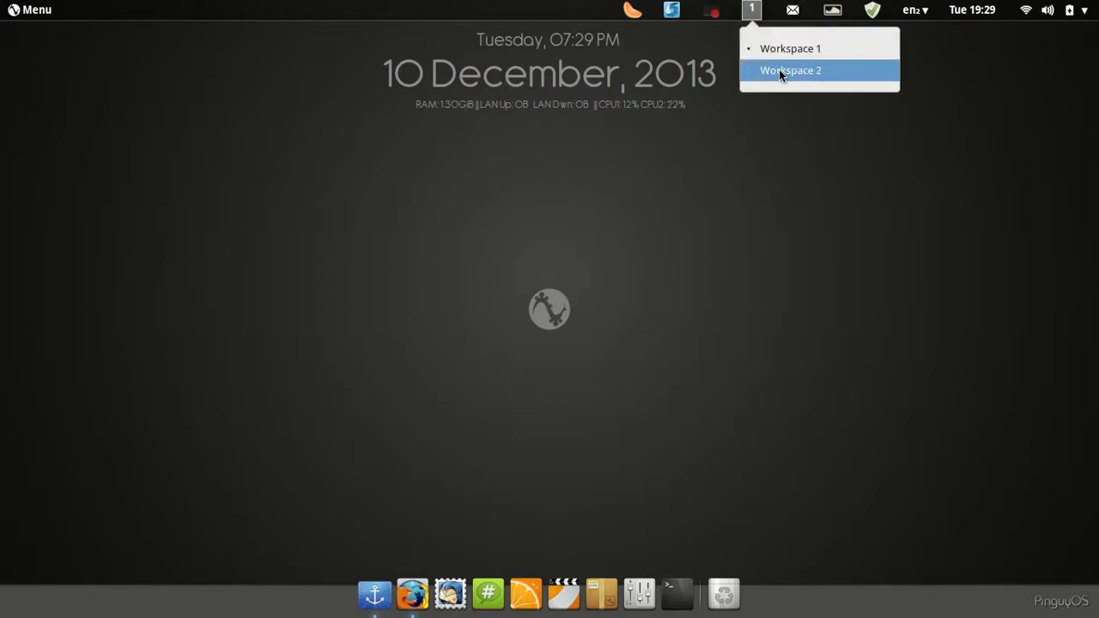
click(789, 70)
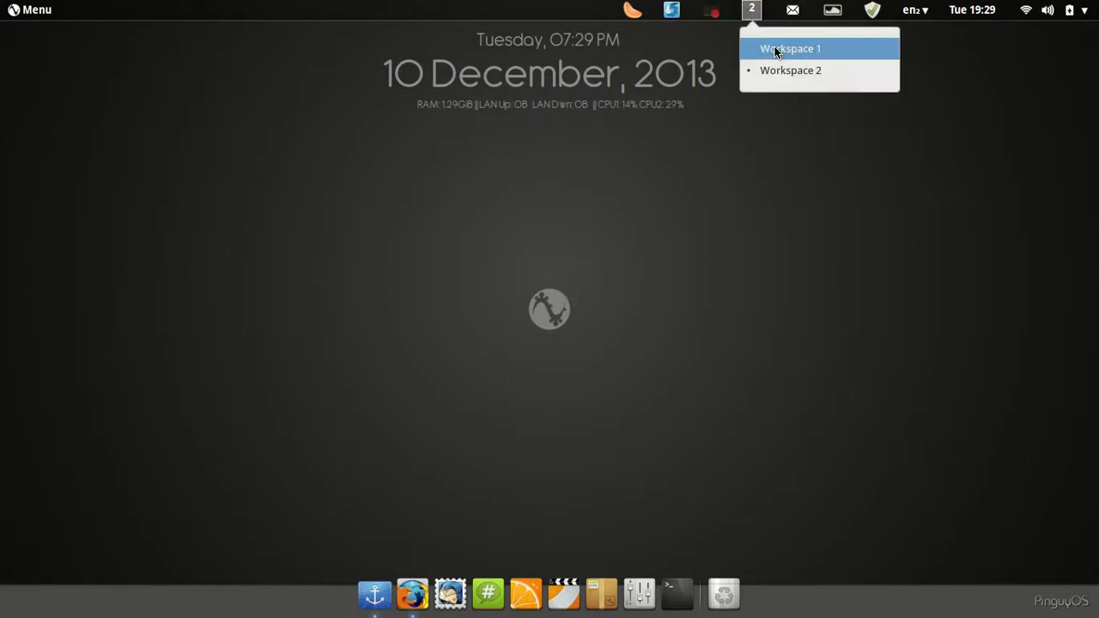
click(792, 10)
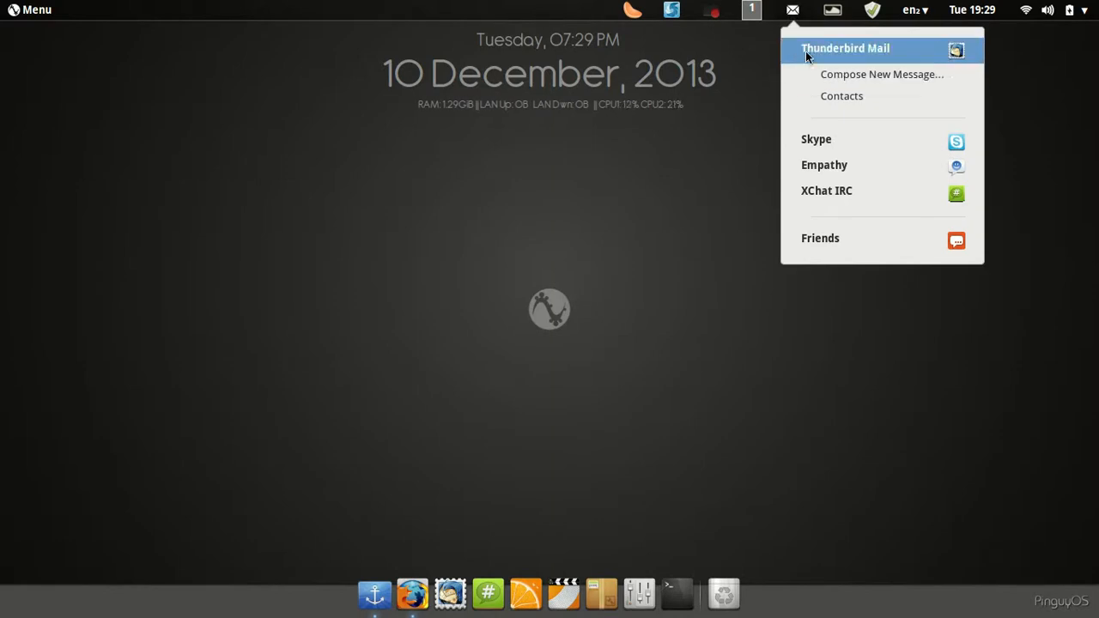
mouse_move(830, 135)
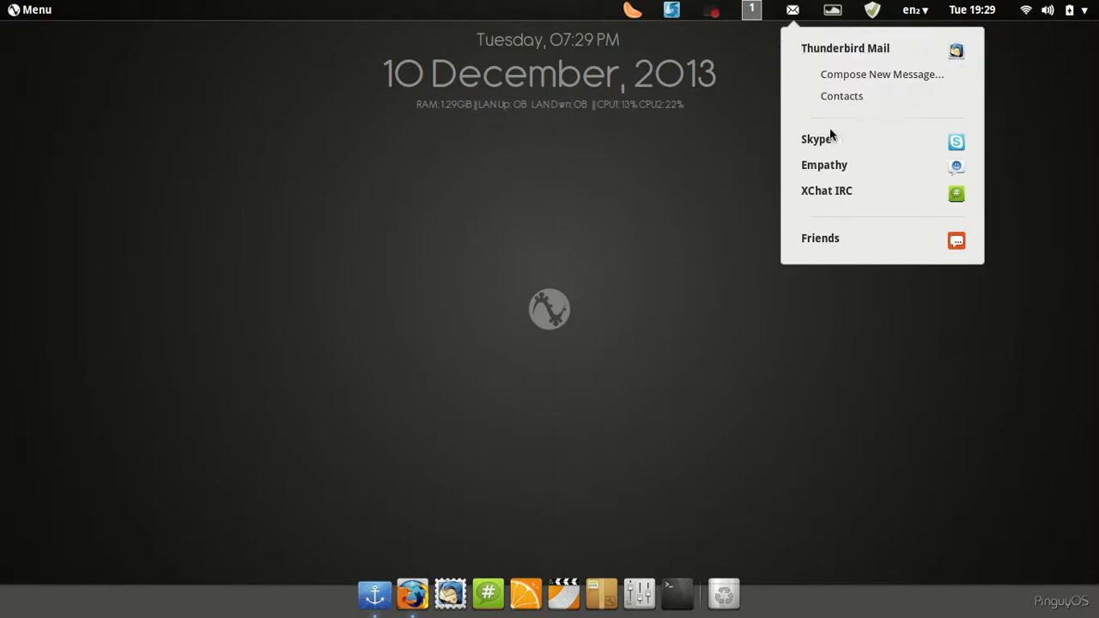
mouse_move(827, 55)
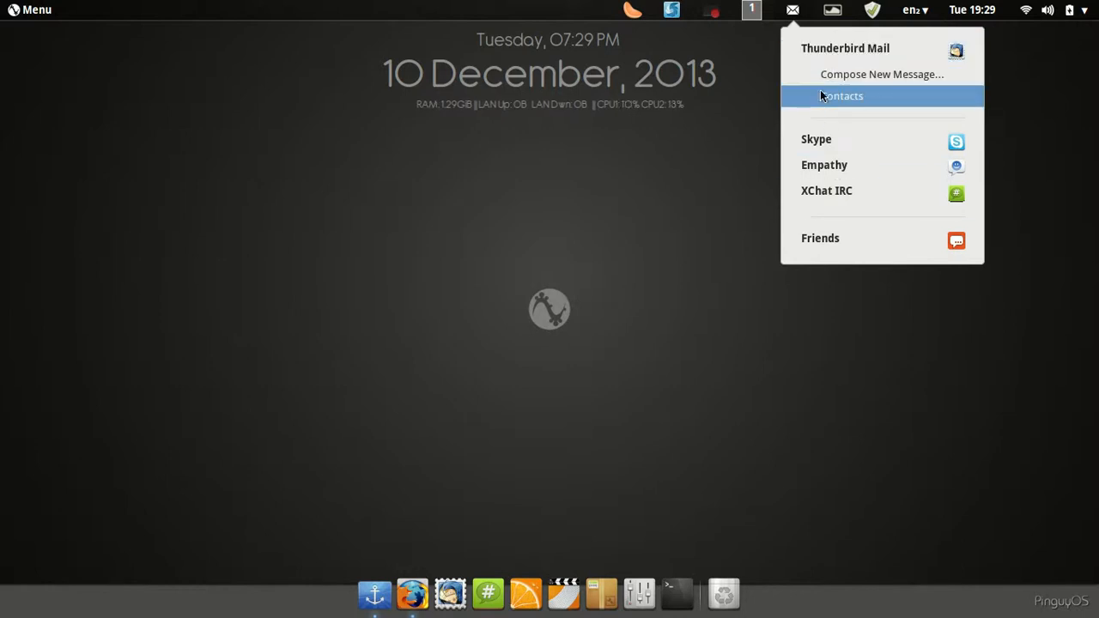
mouse_move(818, 145)
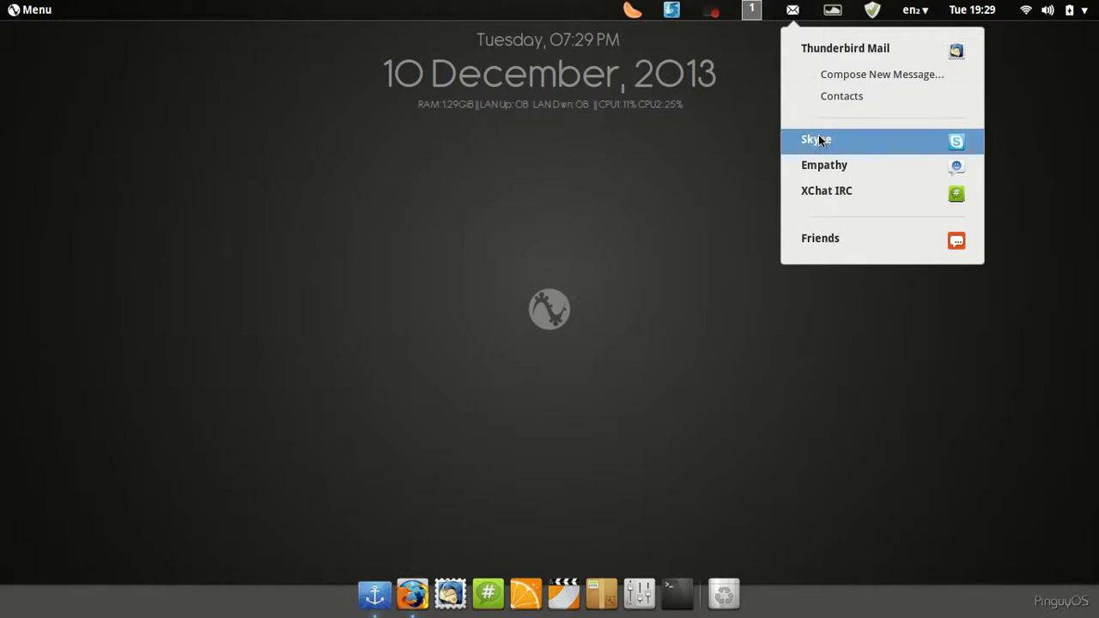
mouse_move(823, 198)
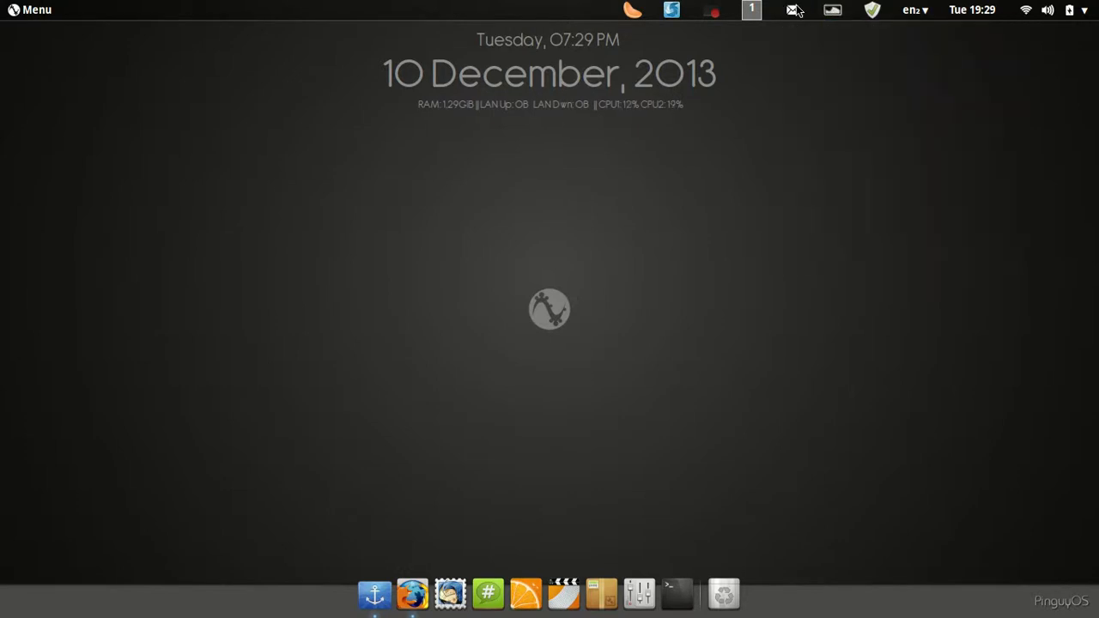
click(793, 9)
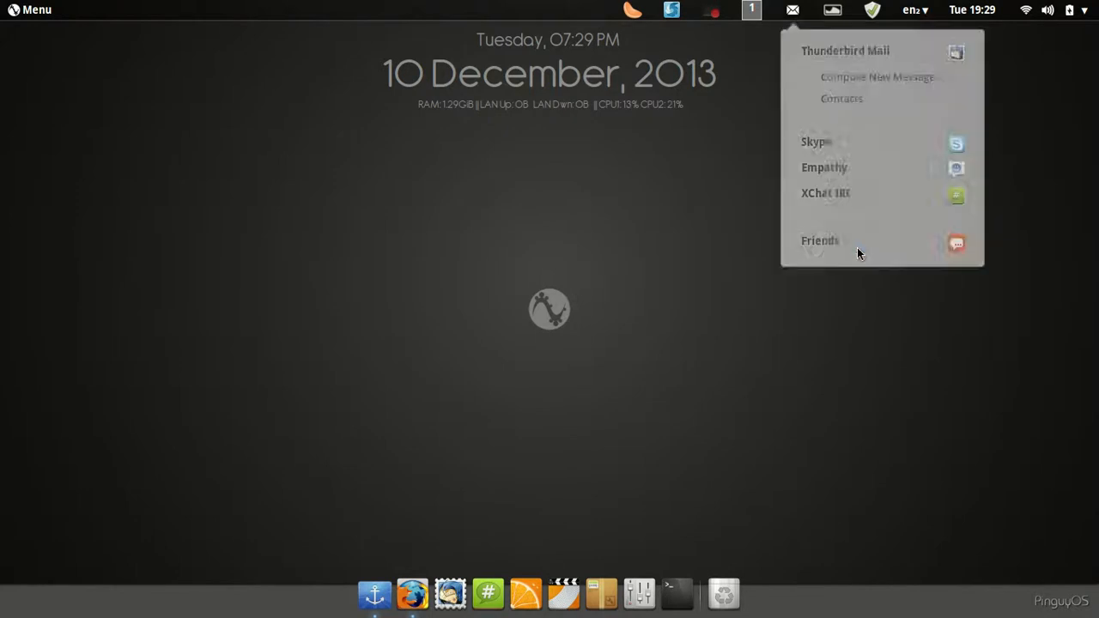
click(819, 241)
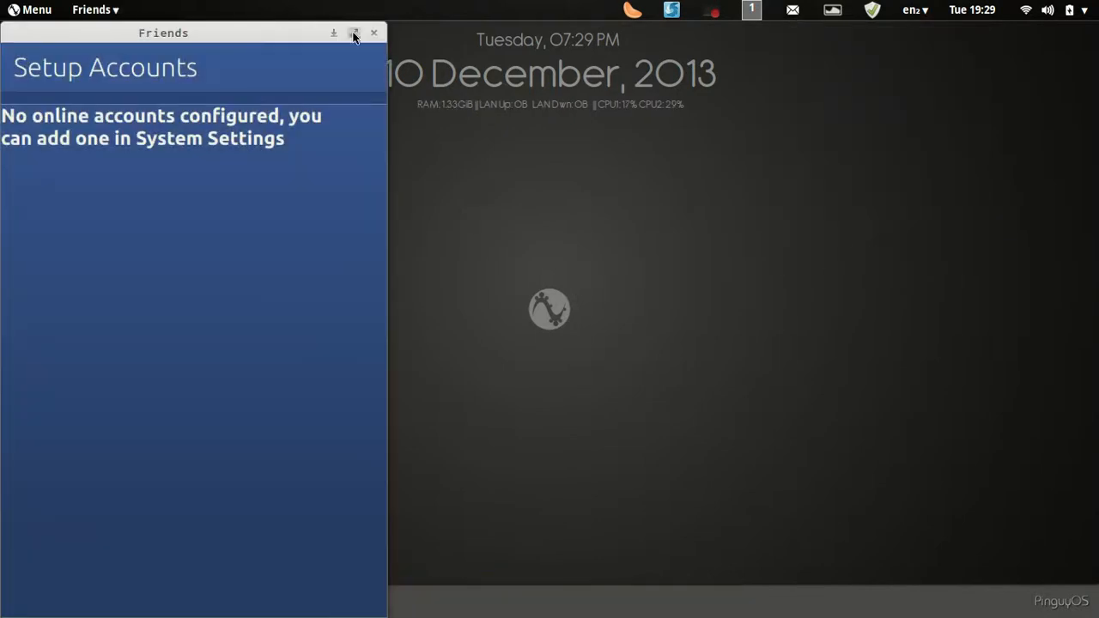
mouse_move(382, 33)
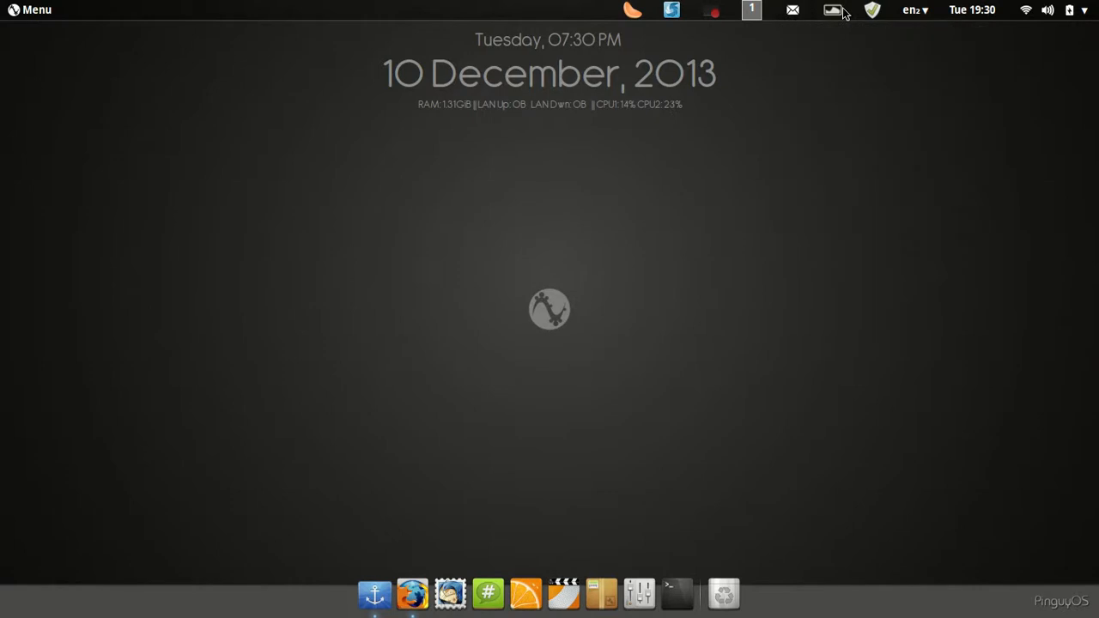
From Variety's tray menu, browse desktop wallpapers and open Variety Preferences
click(834, 10)
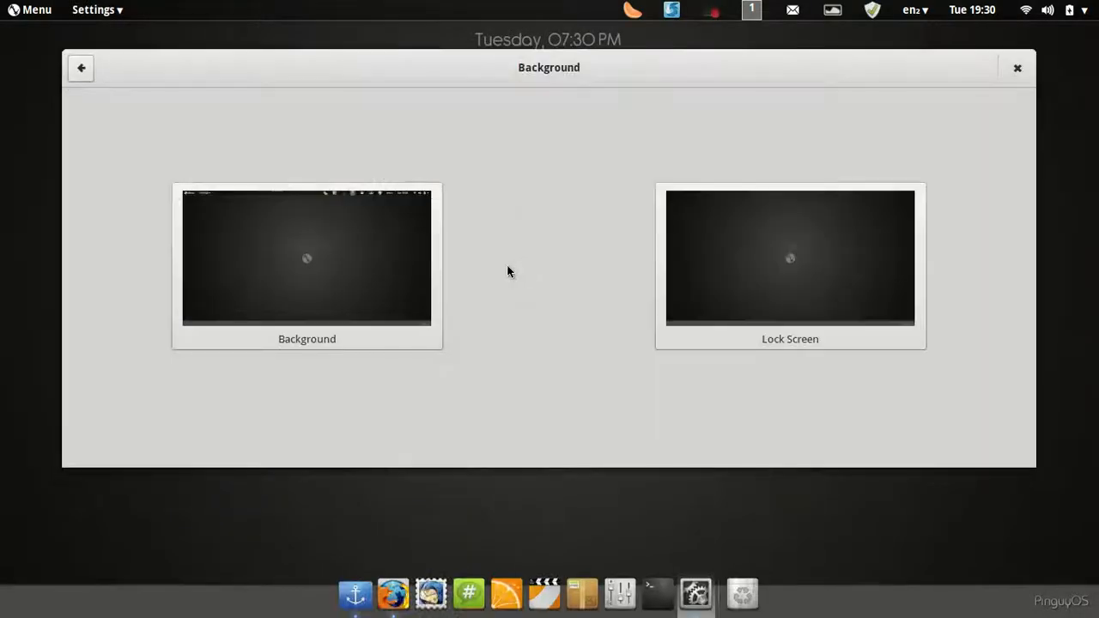
click(305, 257)
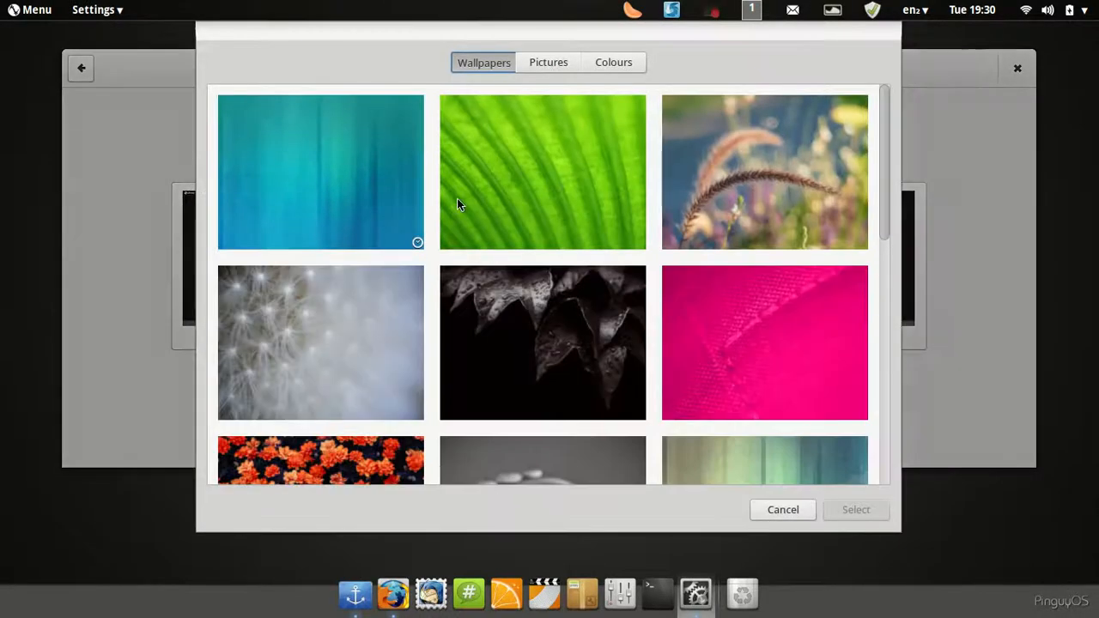
click(613, 62)
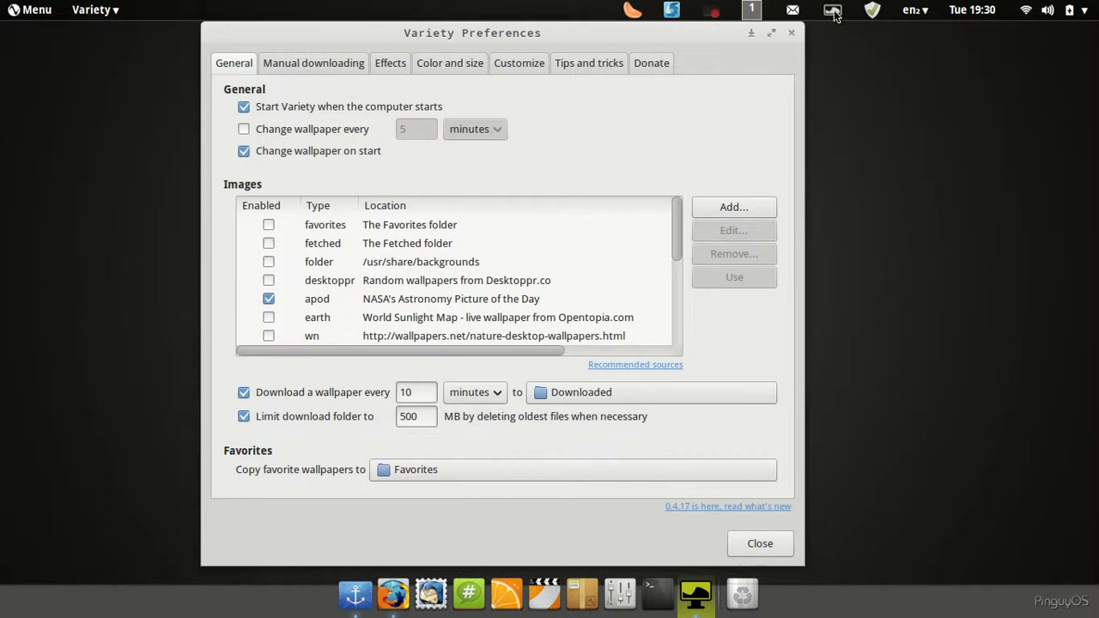
mouse_move(314, 139)
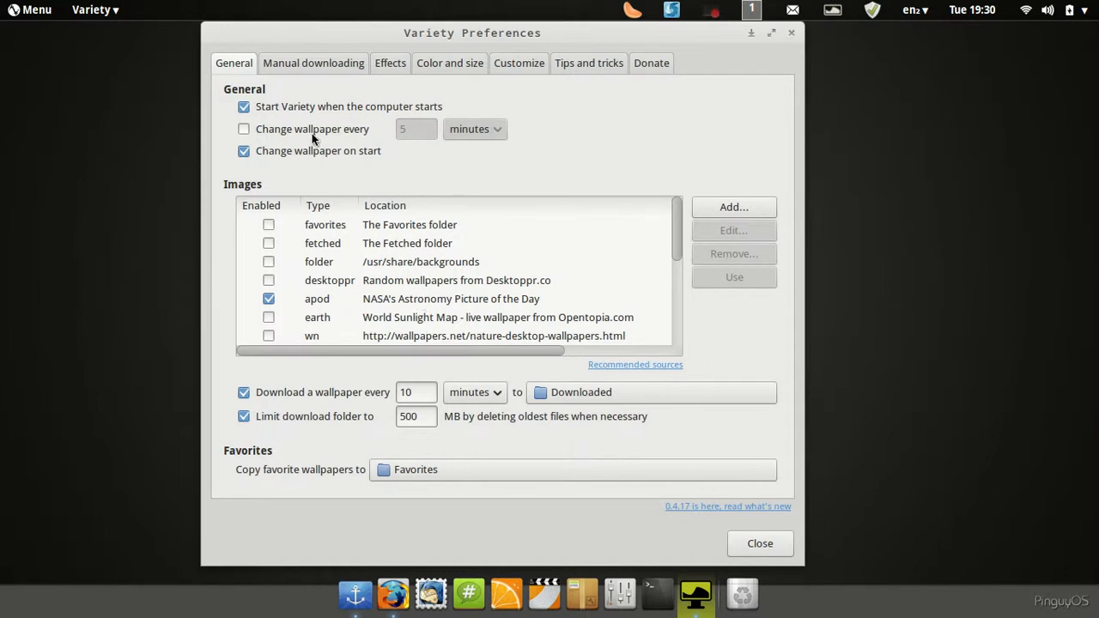
Tick 'Change wallpaper every 5 minutes' in Variety's General tab and close Preferences
click(244, 129)
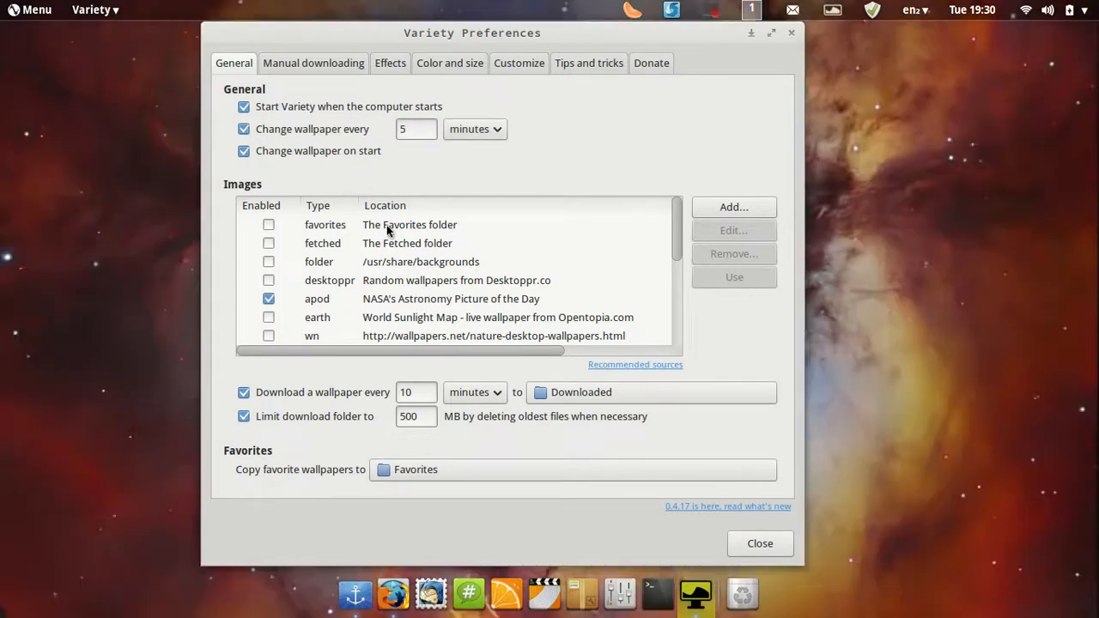
scroll(down, 3)
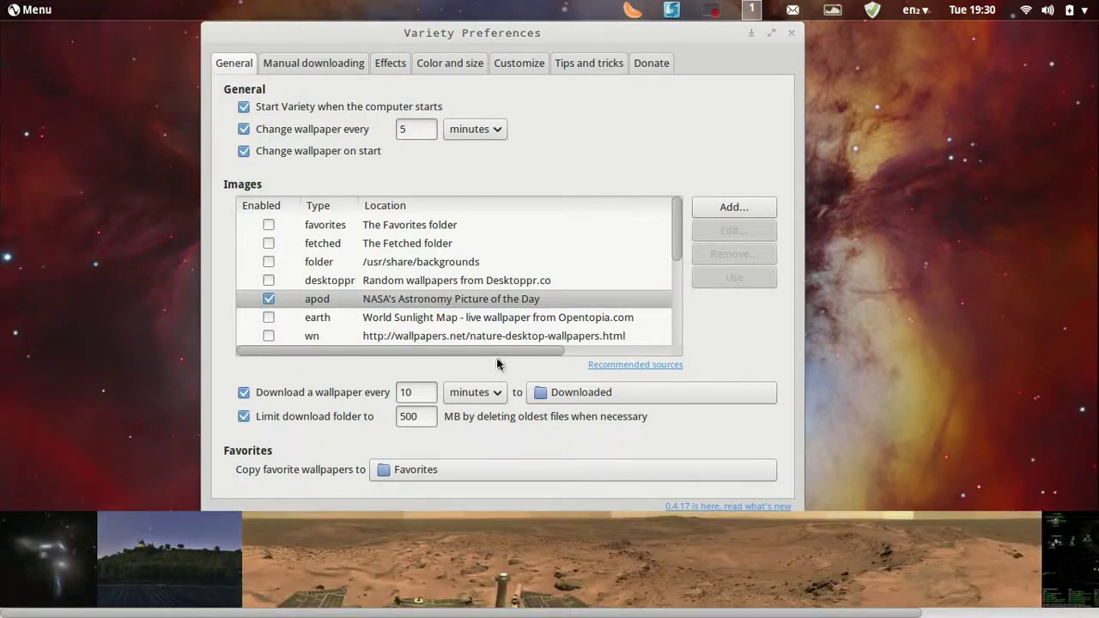
mouse_move(435, 466)
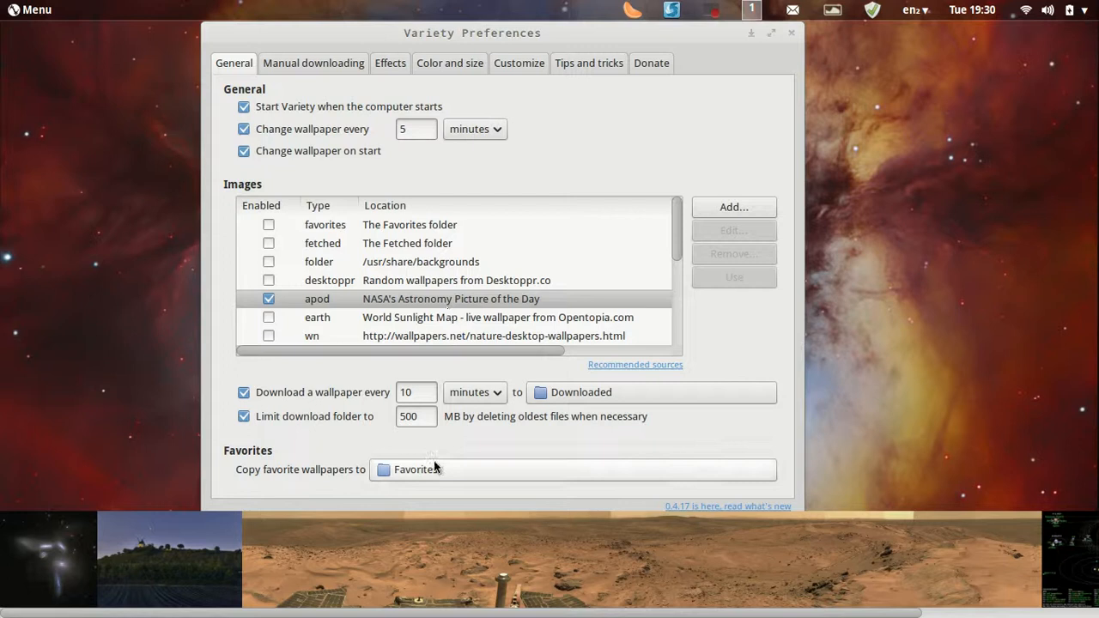
click(791, 32)
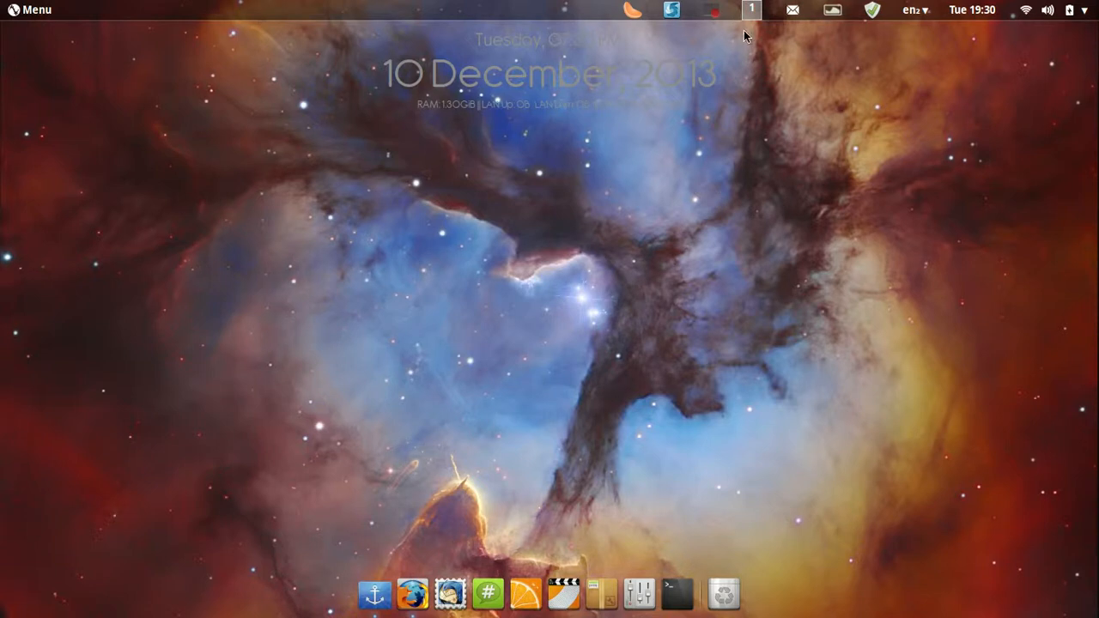
Check keyboard layouts keeping English (US), view the calendar, then open the status menu
click(932, 11)
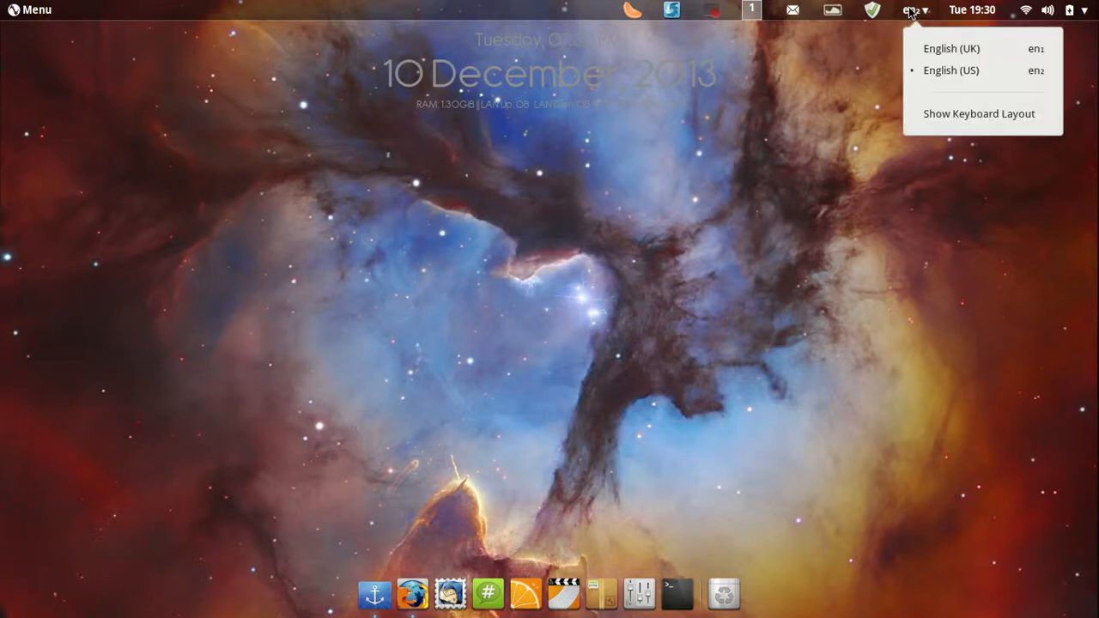
mouse_move(931, 52)
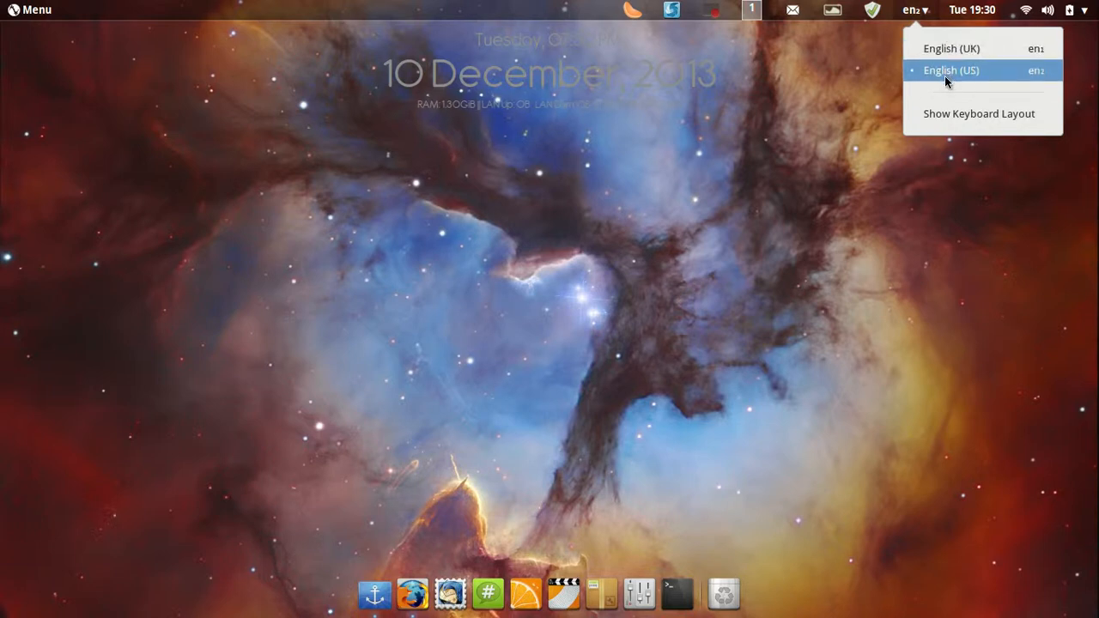
click(972, 10)
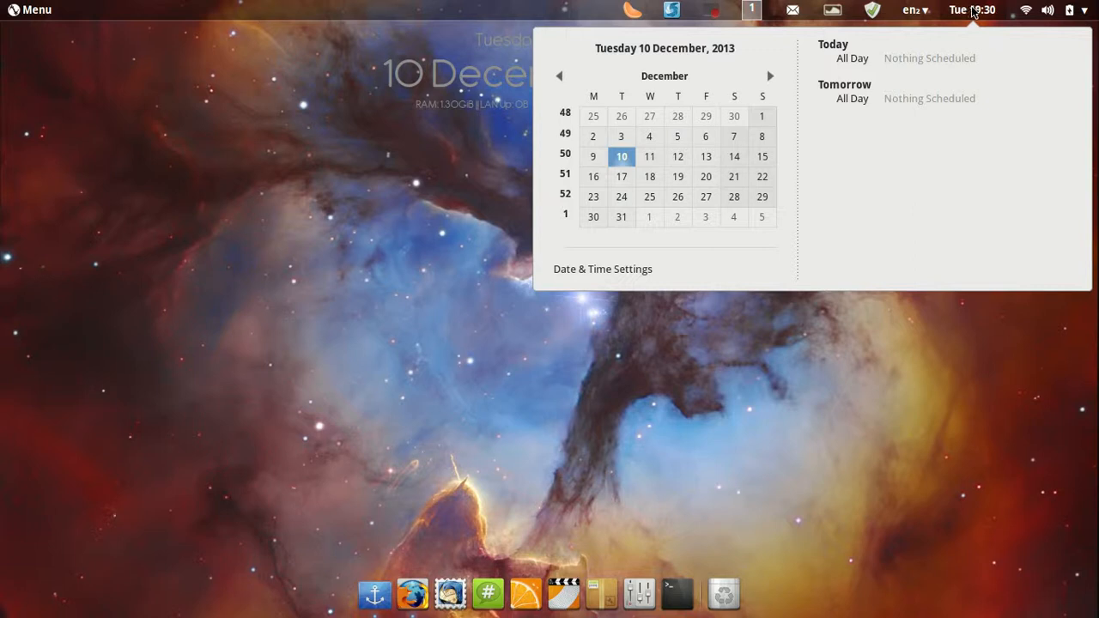
click(1070, 10)
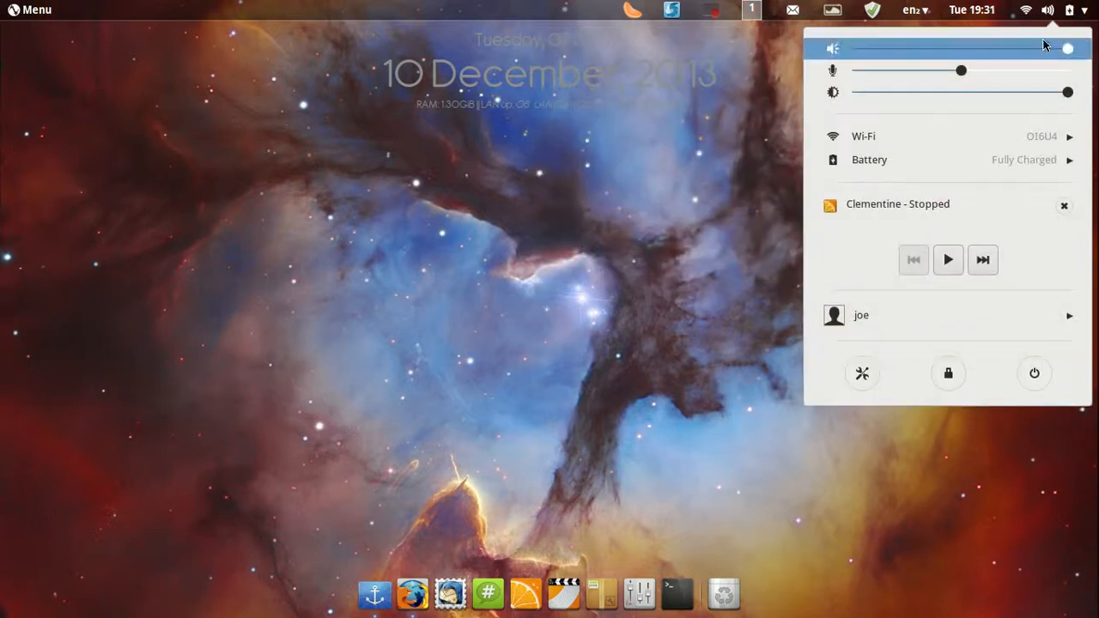
click(971, 10)
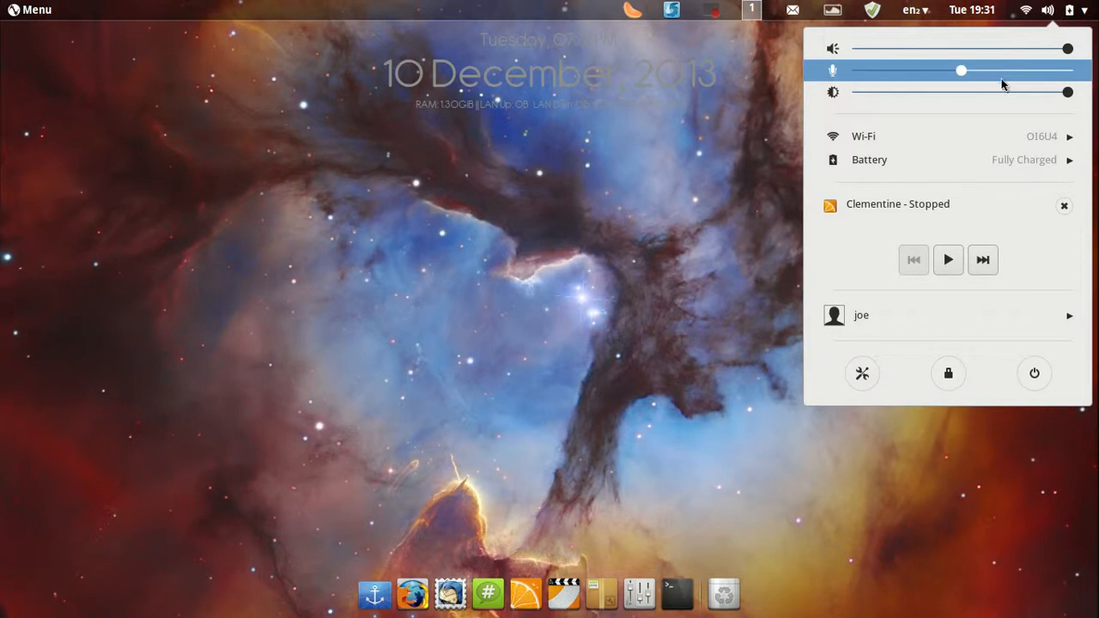
mouse_move(994, 148)
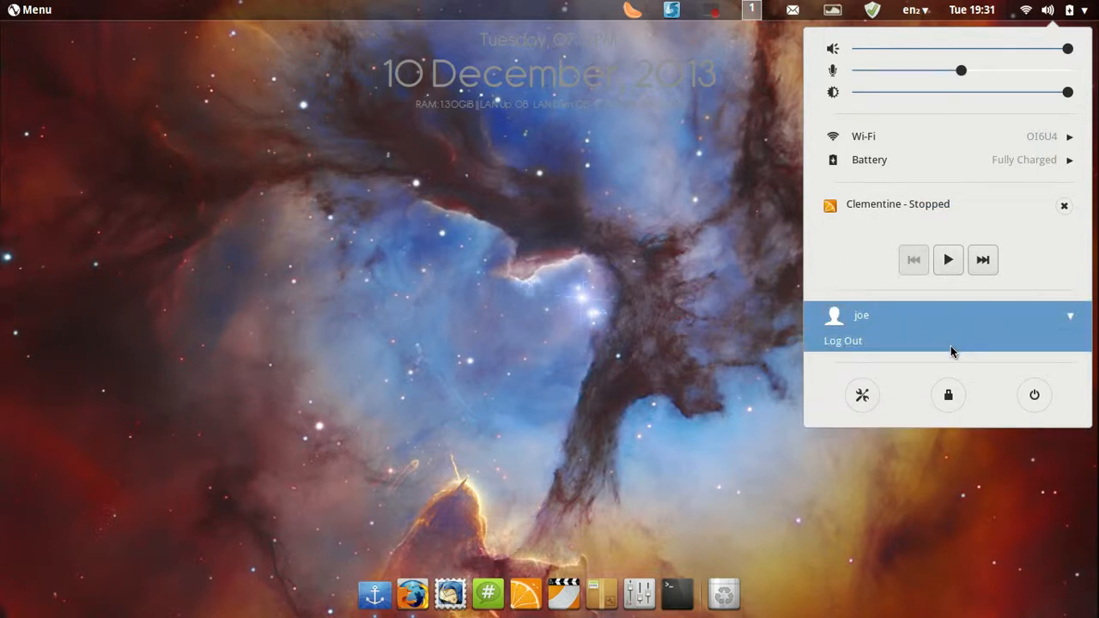
From All Settings, view the Background, Notifications and Online Accounts panels, then open Colour
click(862, 395)
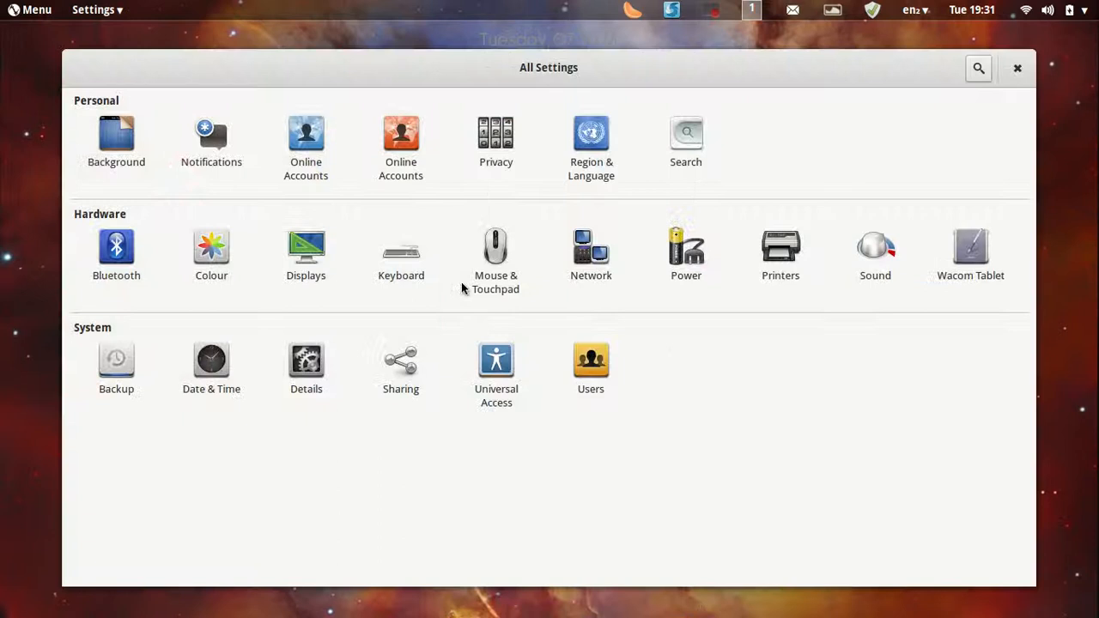
mouse_move(610, 146)
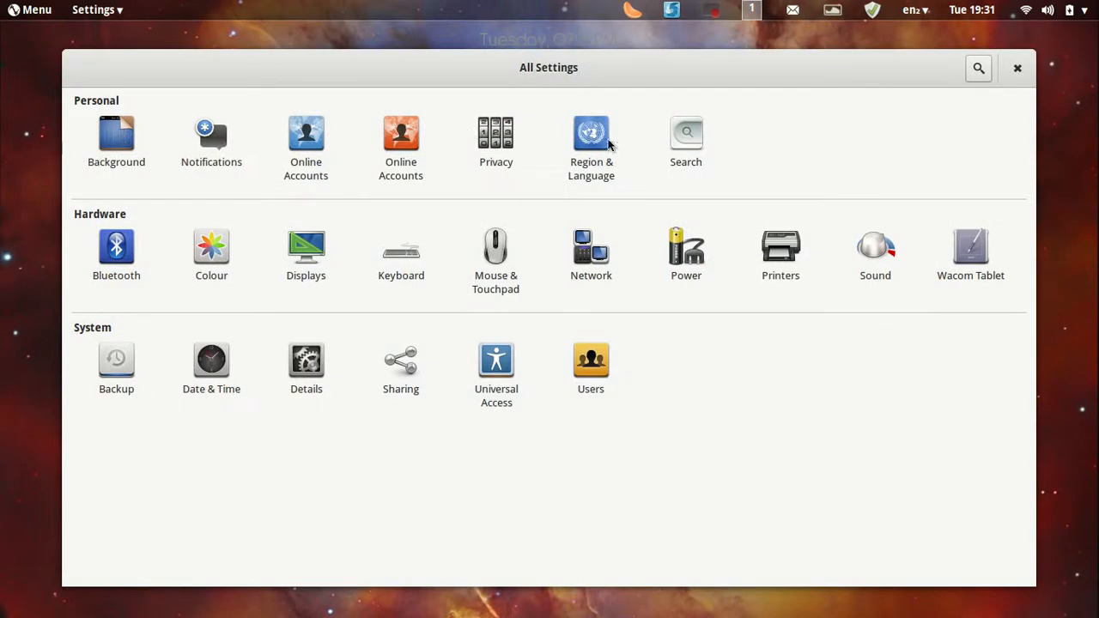
click(116, 133)
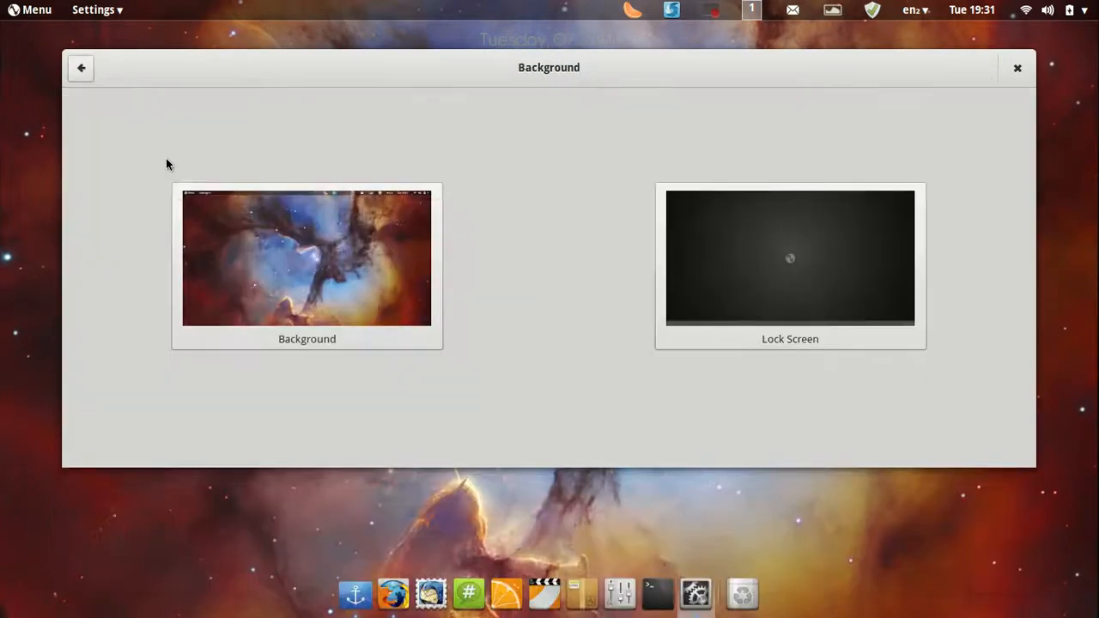
click(81, 67)
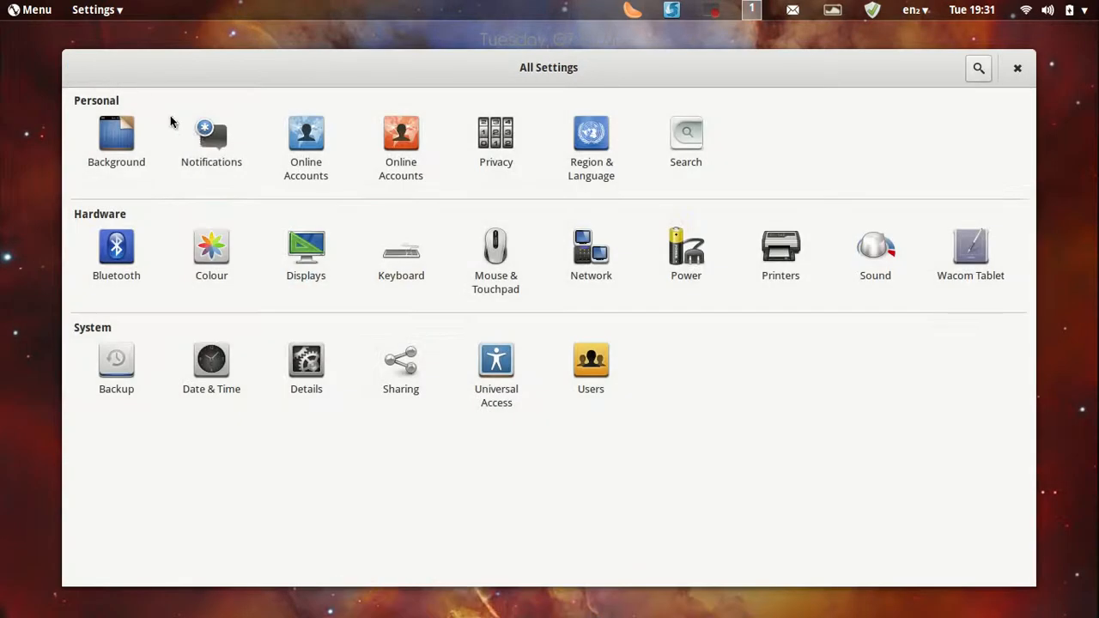
click(211, 135)
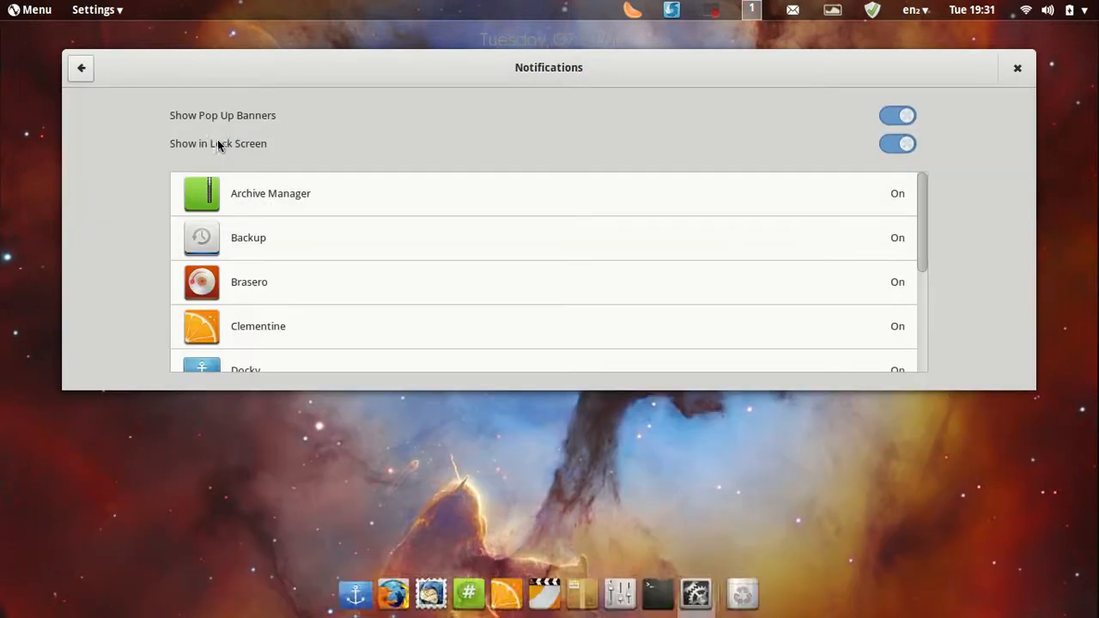
mouse_move(124, 66)
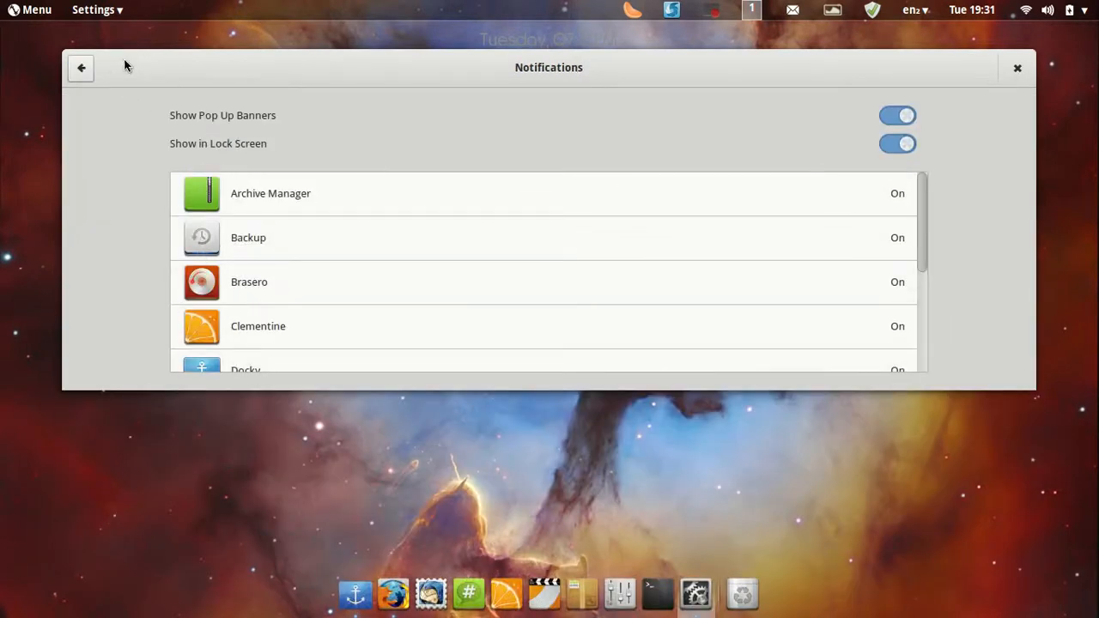
click(81, 68)
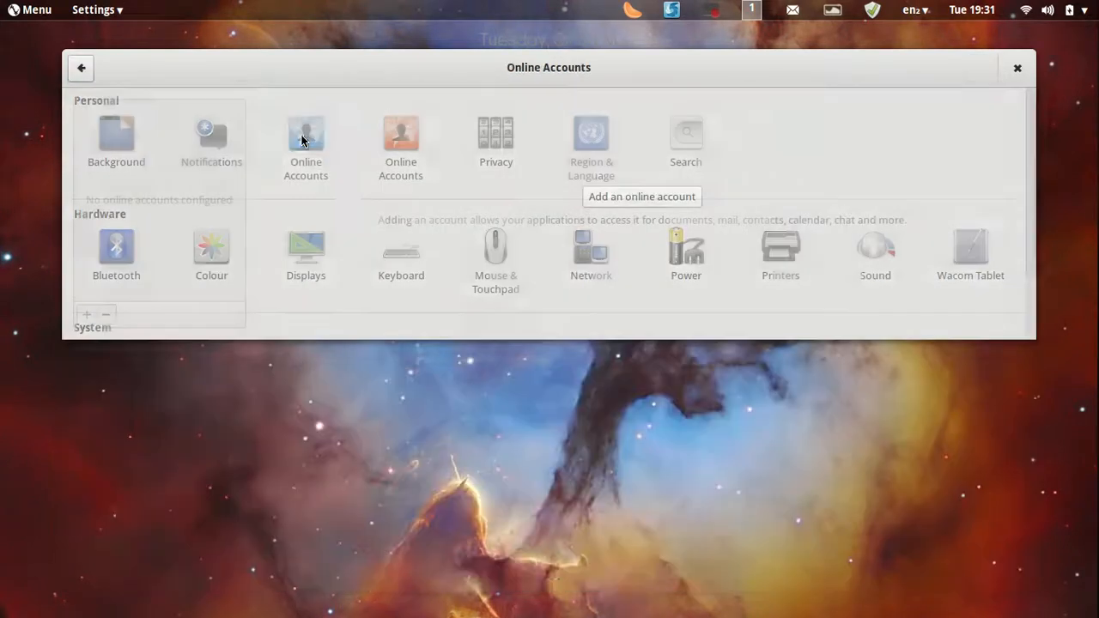
click(83, 68)
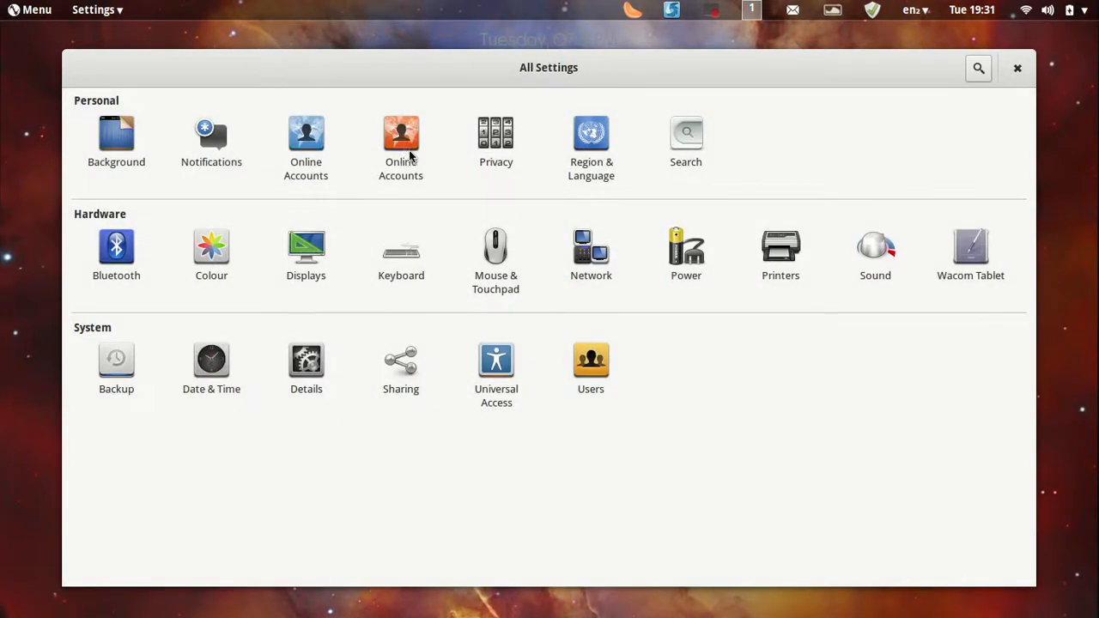
mouse_move(510, 152)
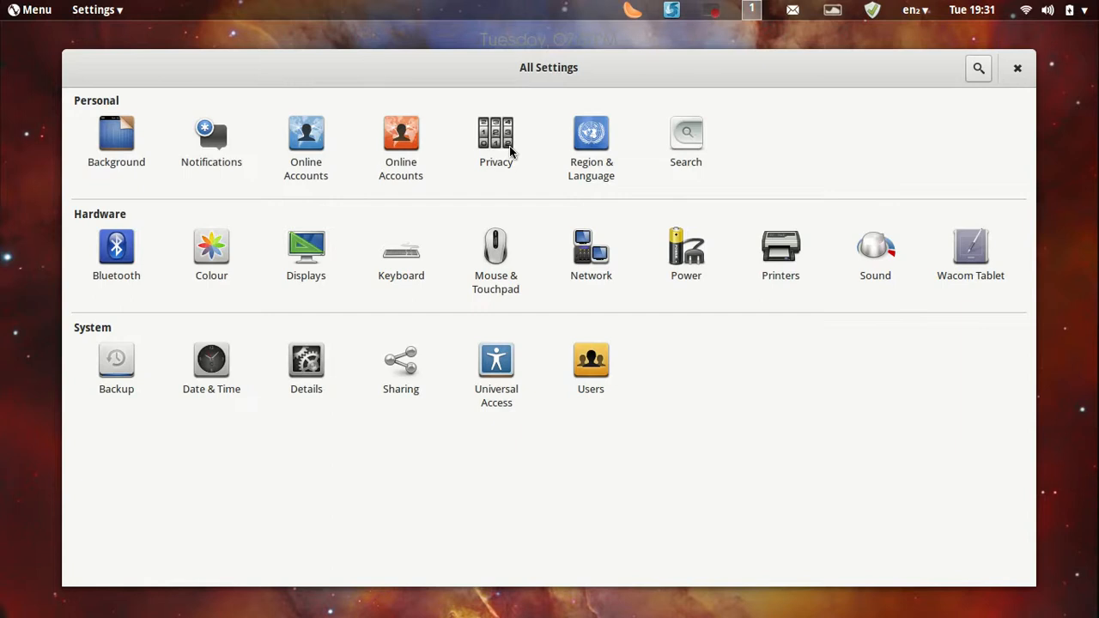
mouse_move(666, 177)
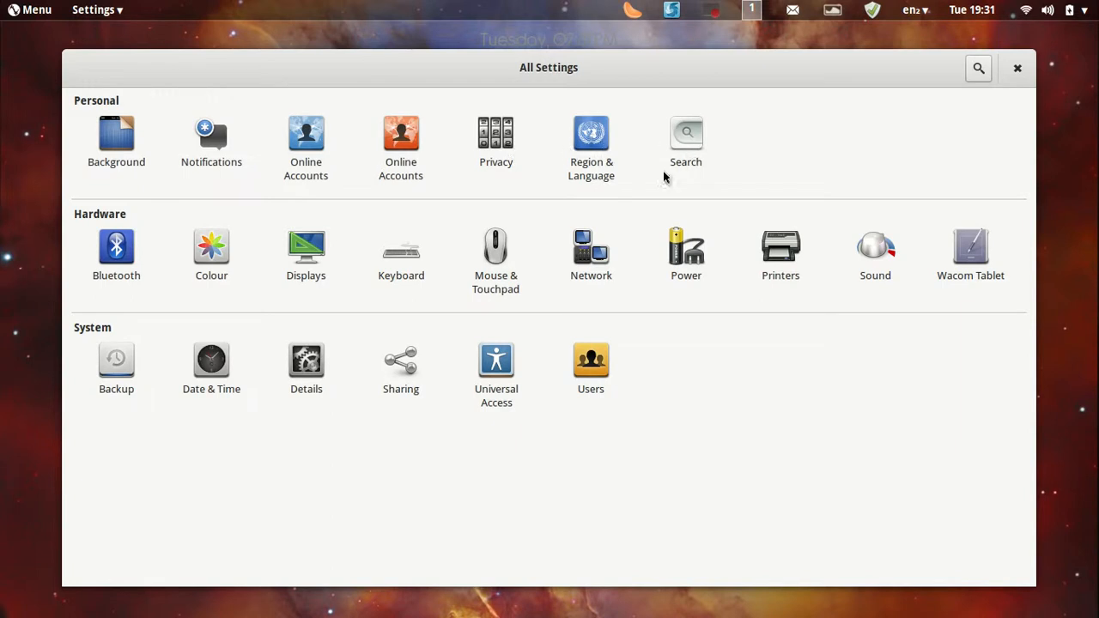
mouse_move(206, 253)
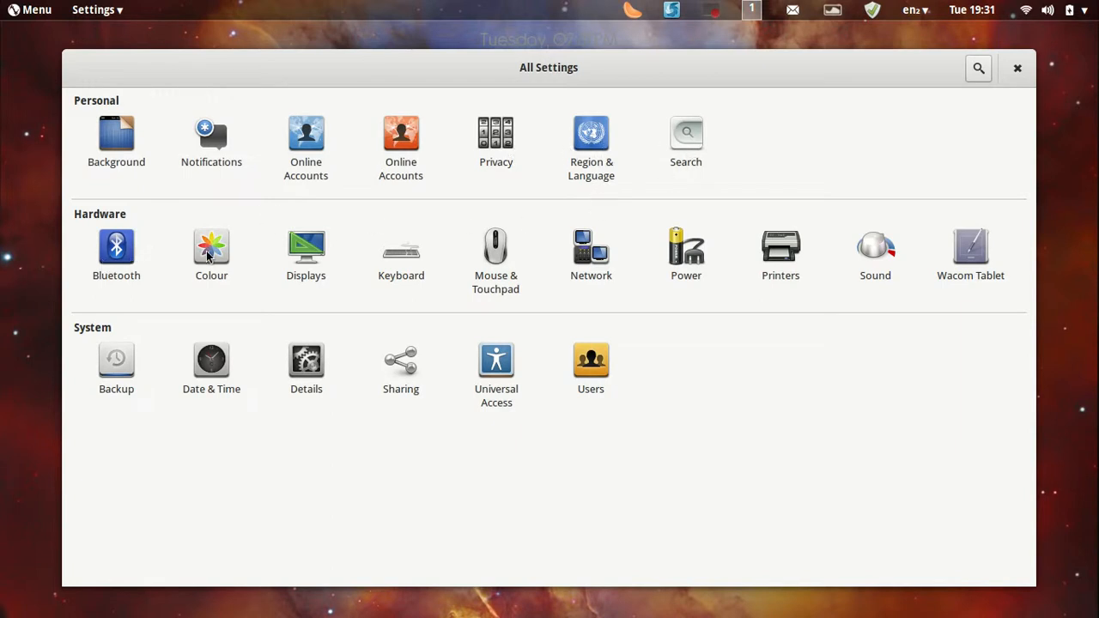
click(211, 248)
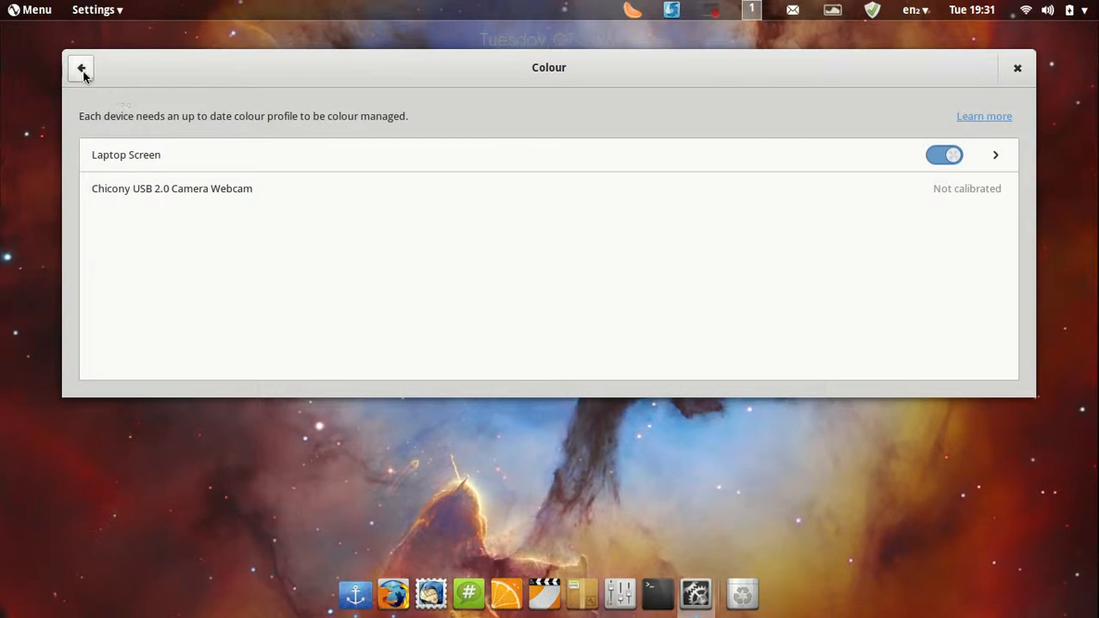
Browse Keyboard's Navigation, Sound and Media, and Universal Access shortcuts, then open Mouse & Touchpad
click(78, 69)
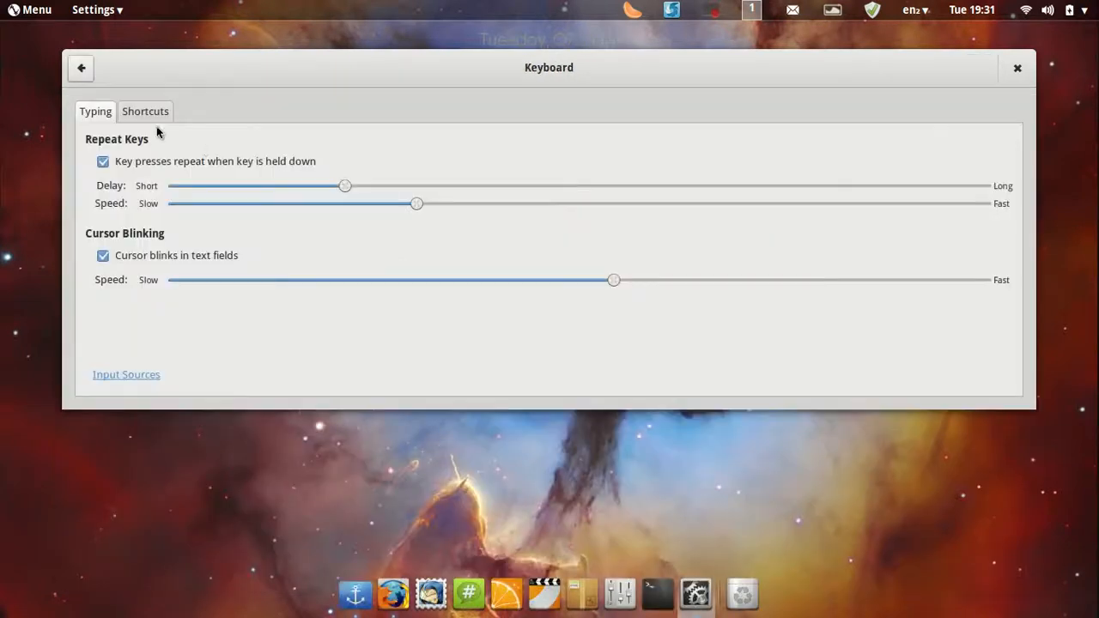
click(146, 111)
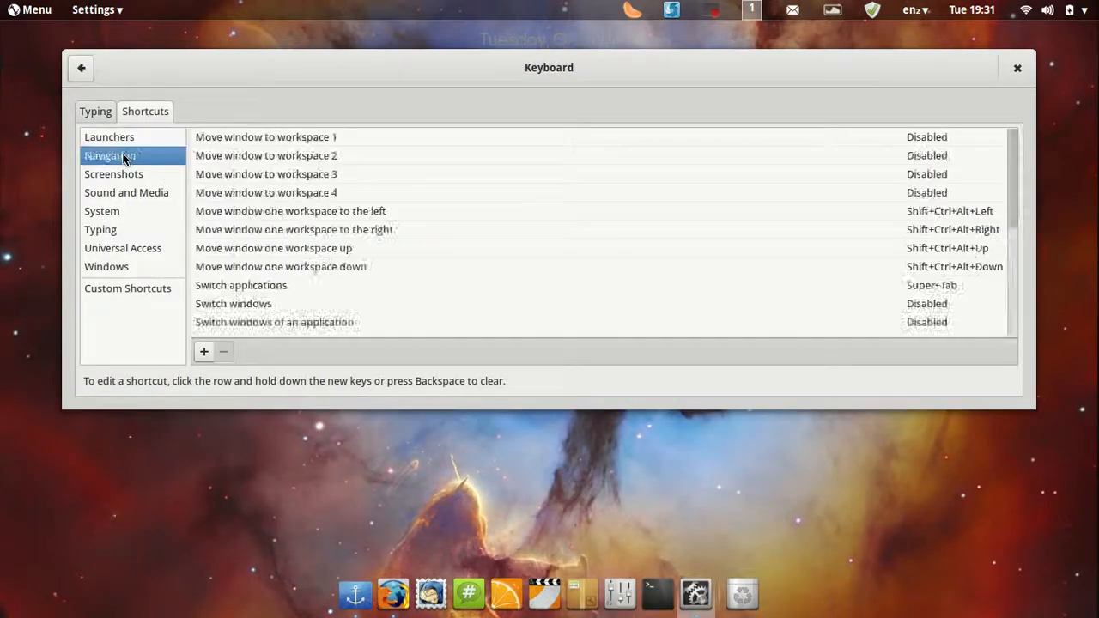
click(126, 192)
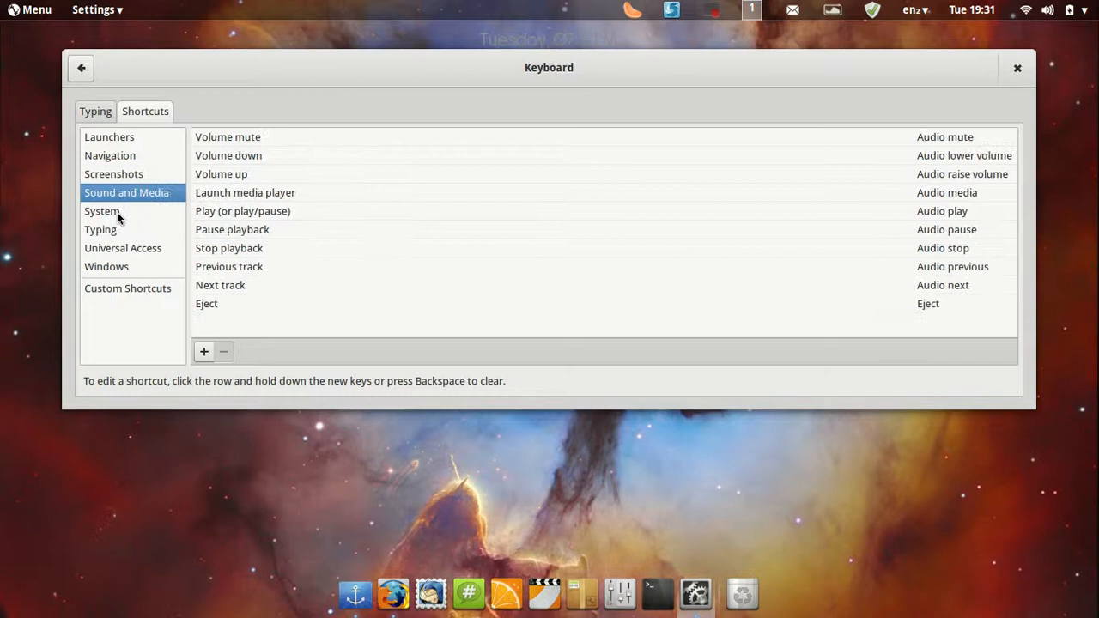
click(123, 248)
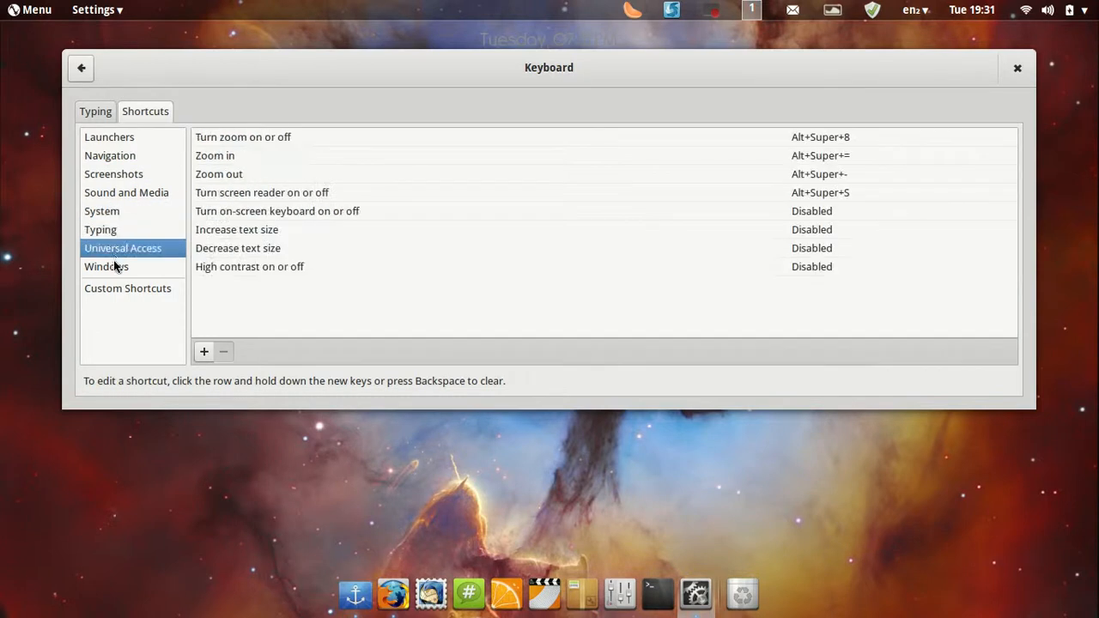
click(78, 68)
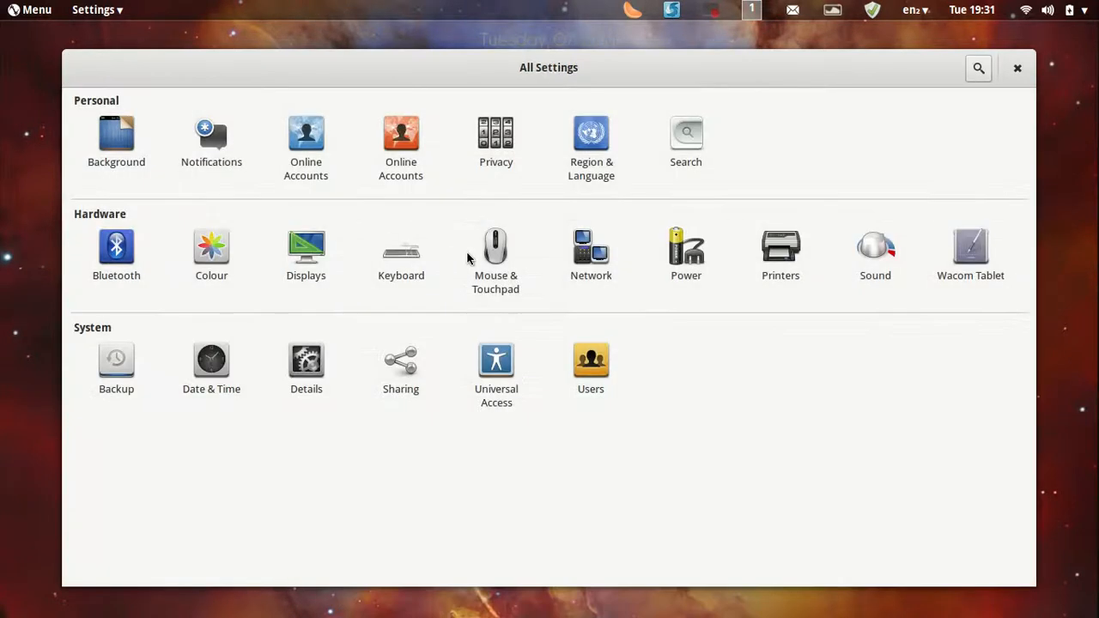
click(495, 247)
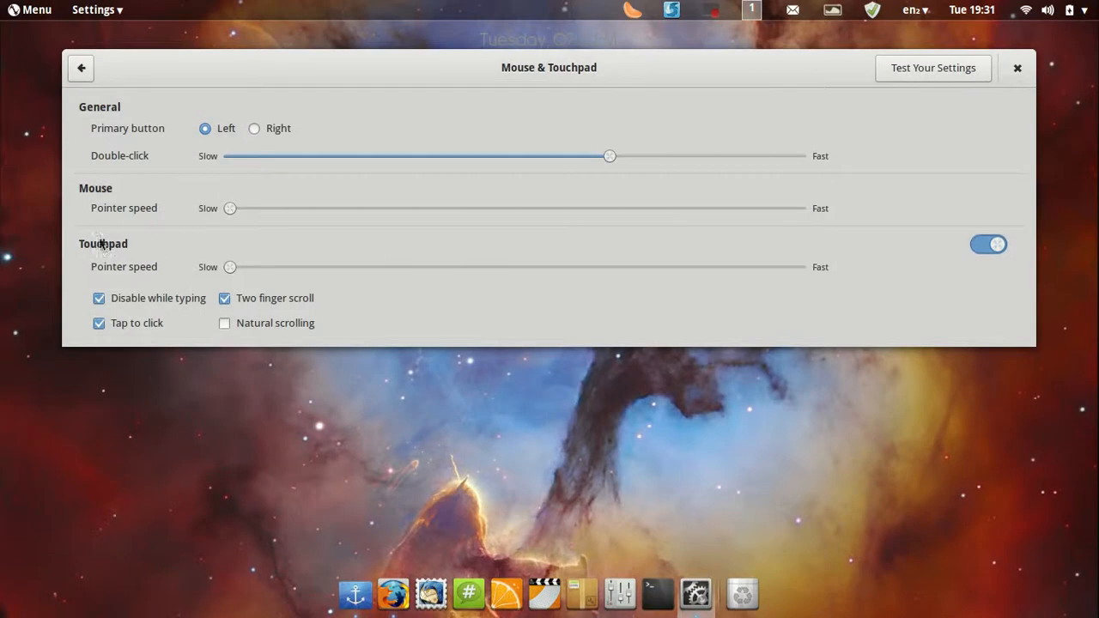
mouse_move(102, 77)
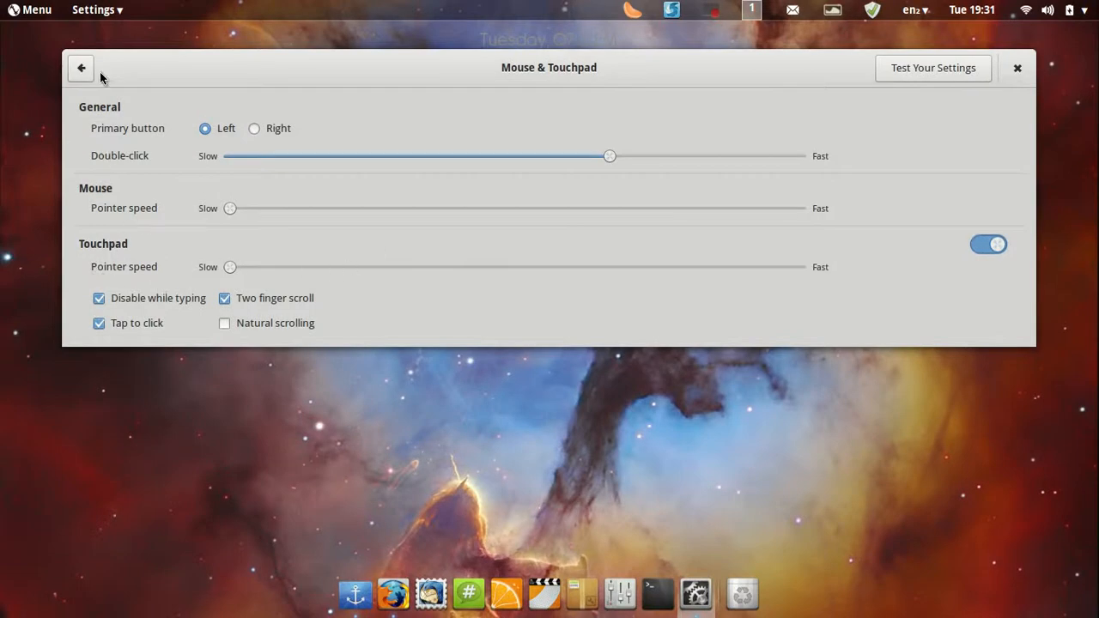
Leave Mouse & Touchpad, view the Network panel's Wi-Fi list, then open the Power panel
click(81, 68)
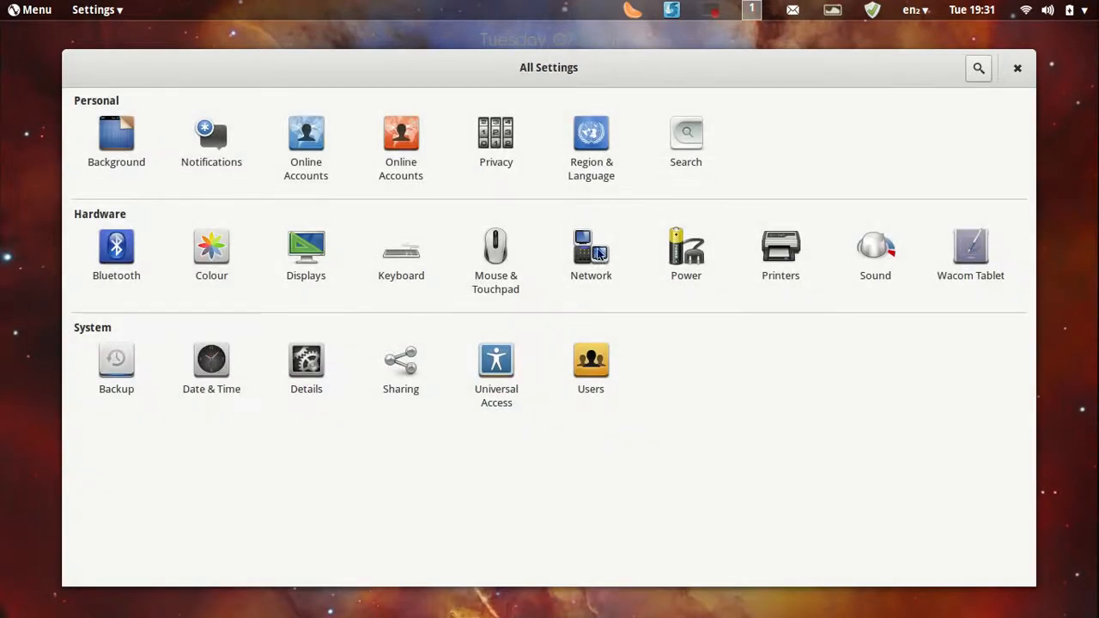
click(590, 247)
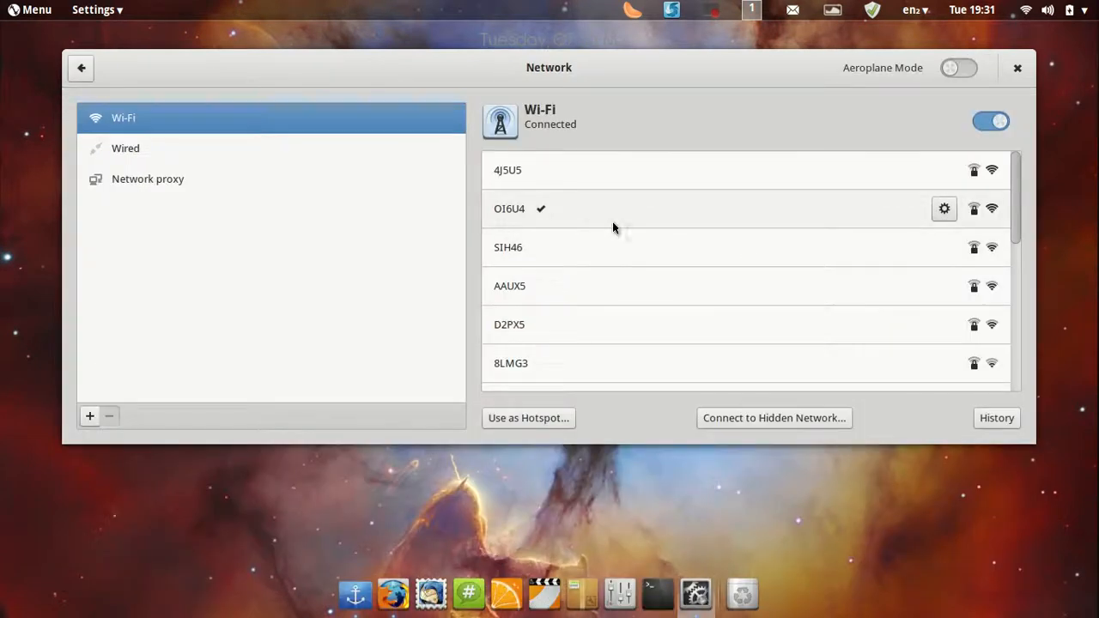
mouse_move(244, 176)
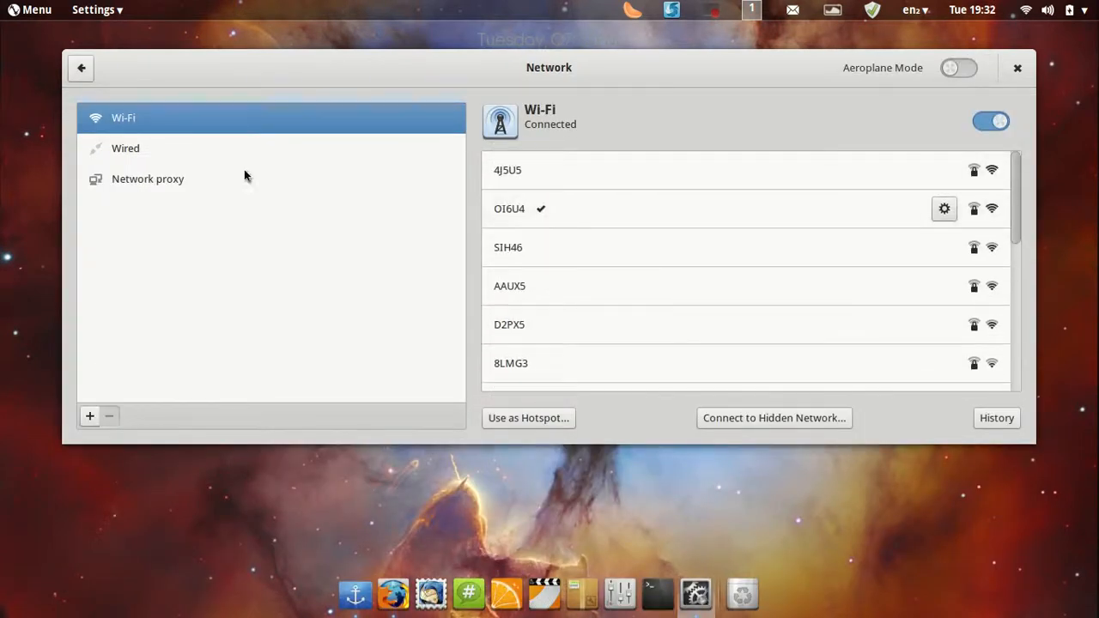
click(81, 69)
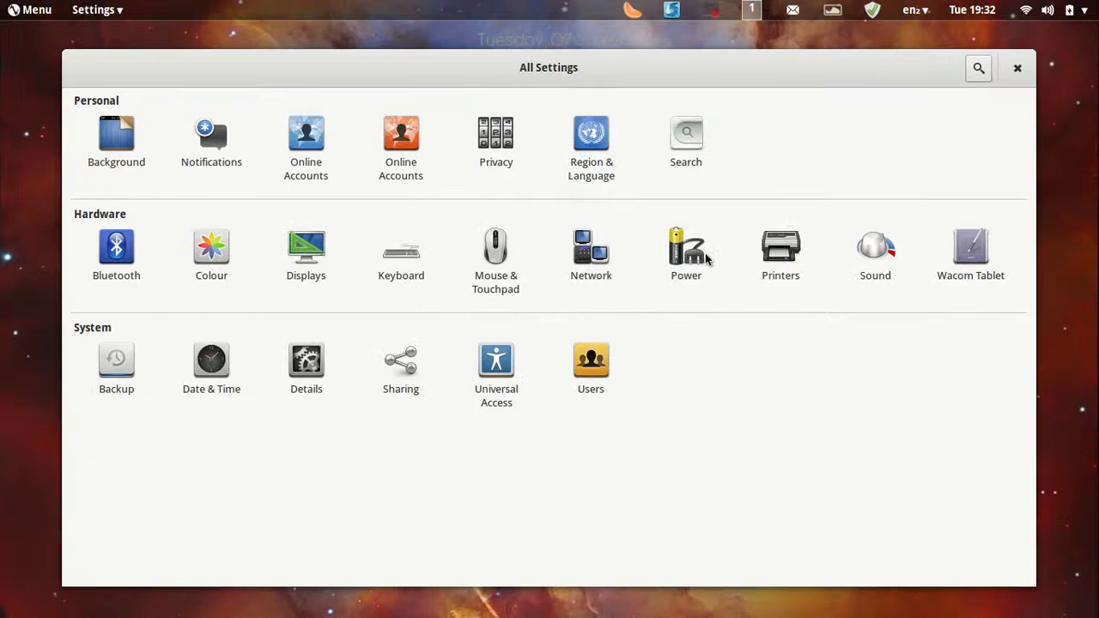
click(685, 246)
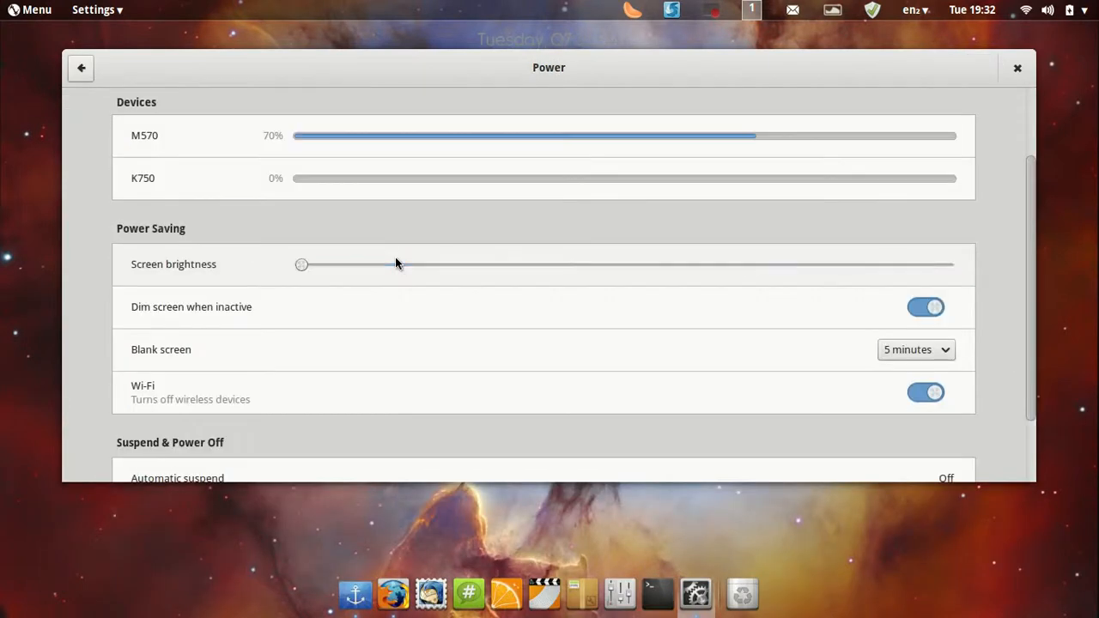
click(81, 68)
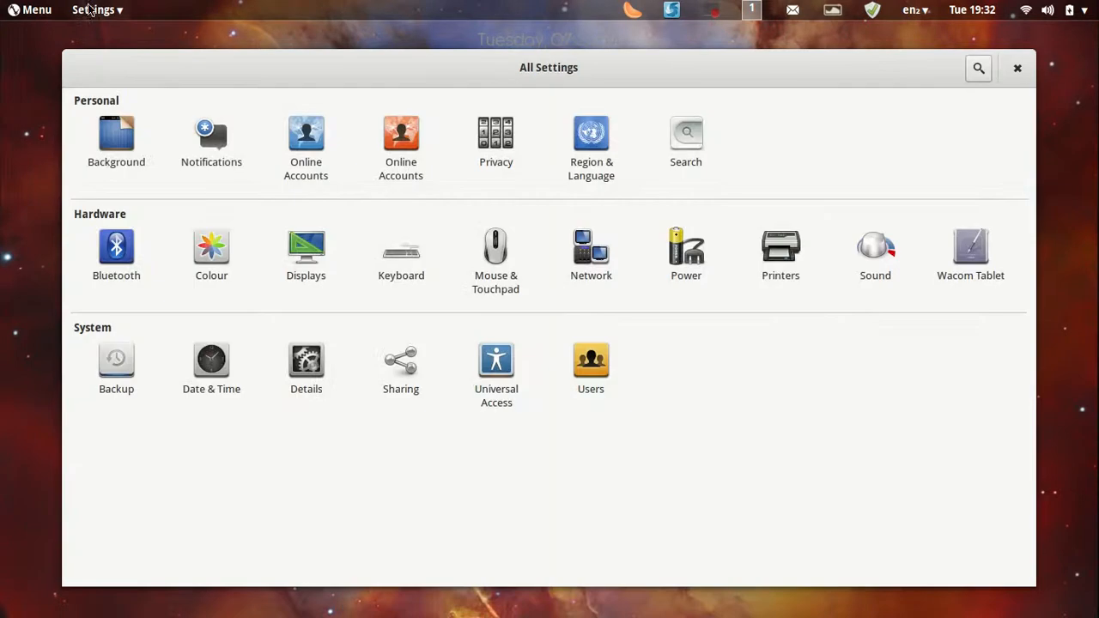
mouse_move(497, 288)
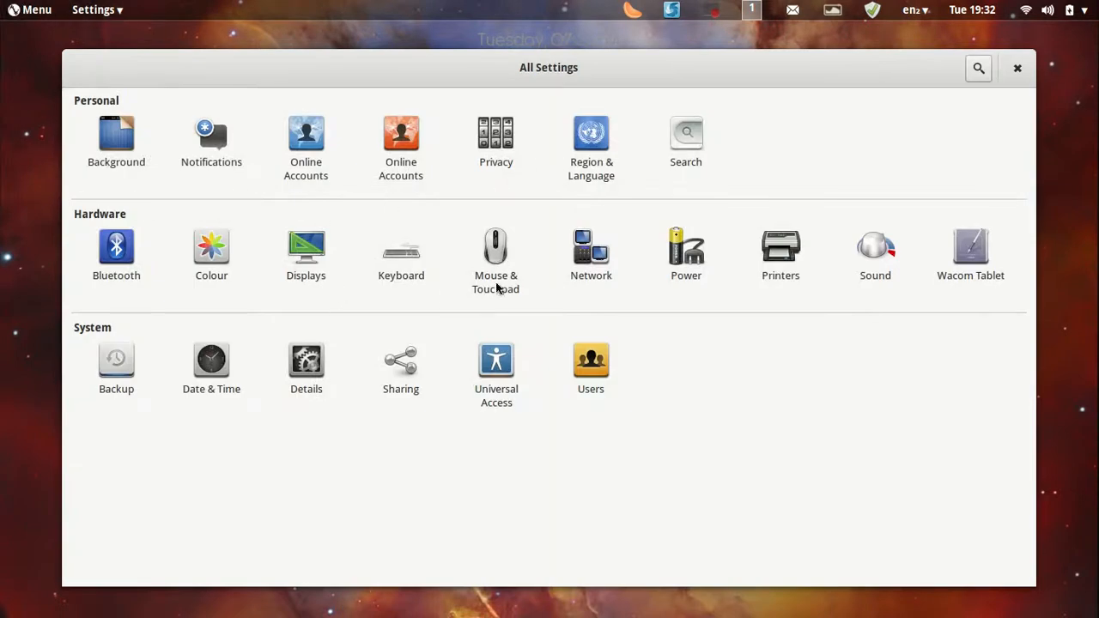
mouse_move(656, 229)
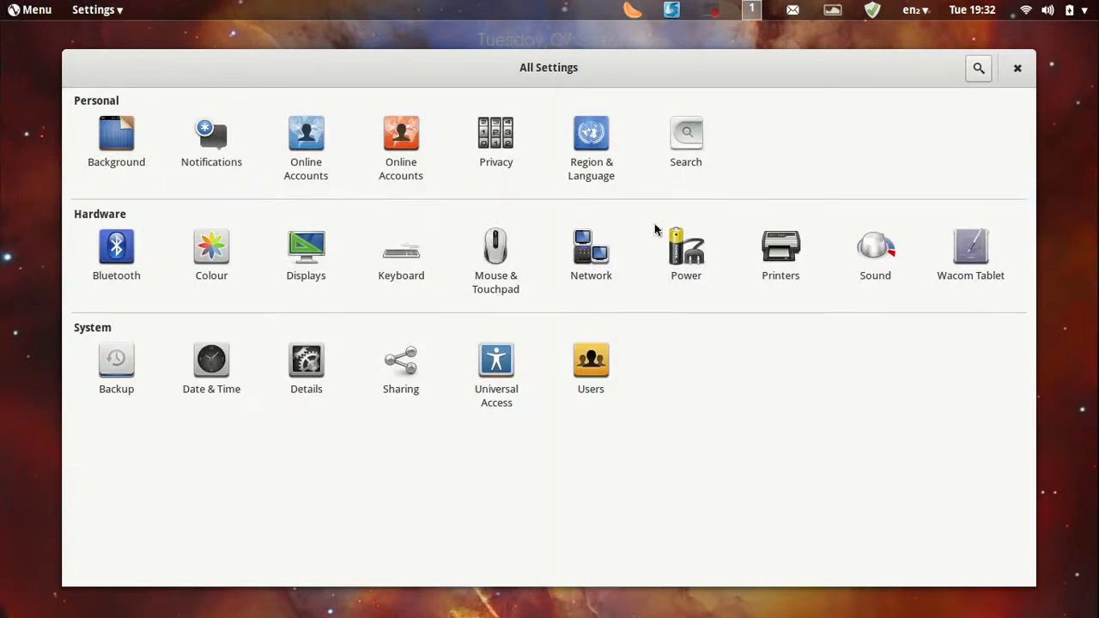
mouse_move(334, 198)
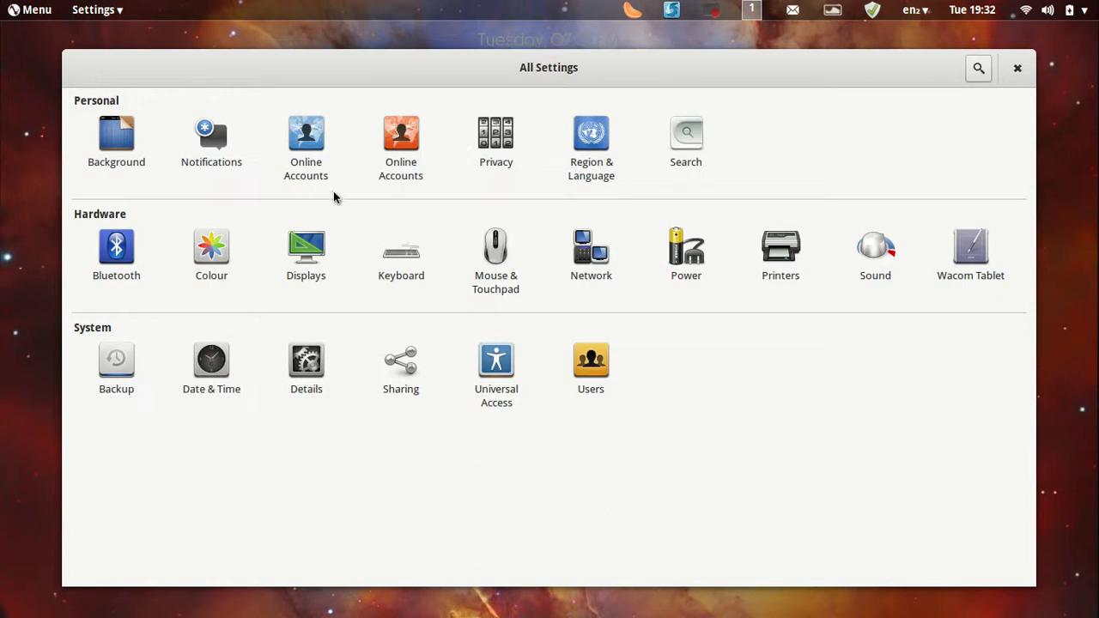
mouse_move(323, 255)
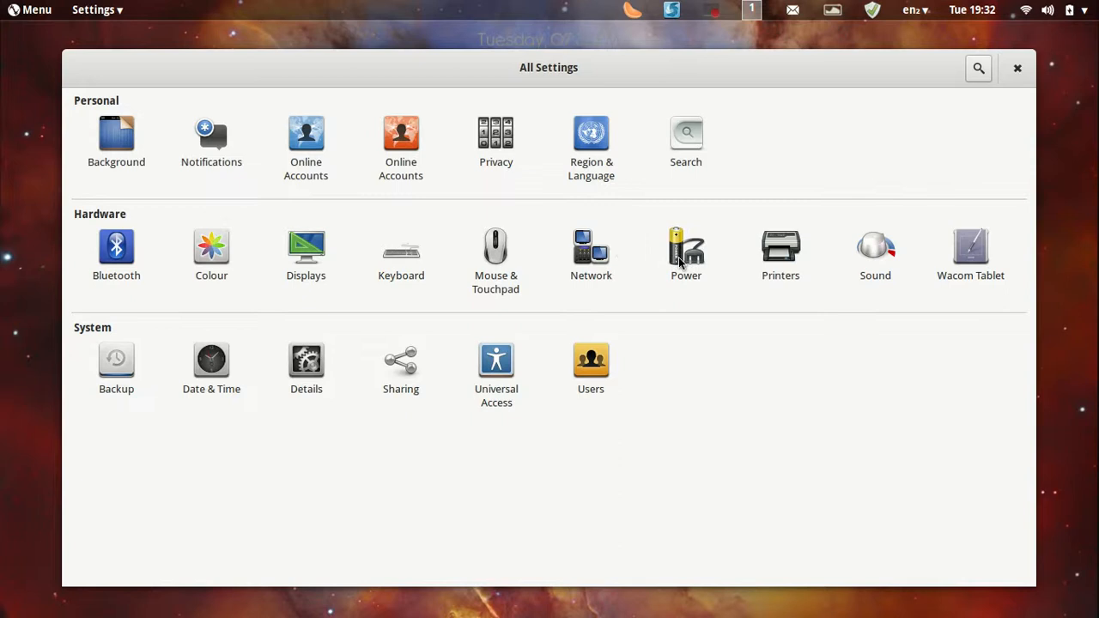
click(685, 249)
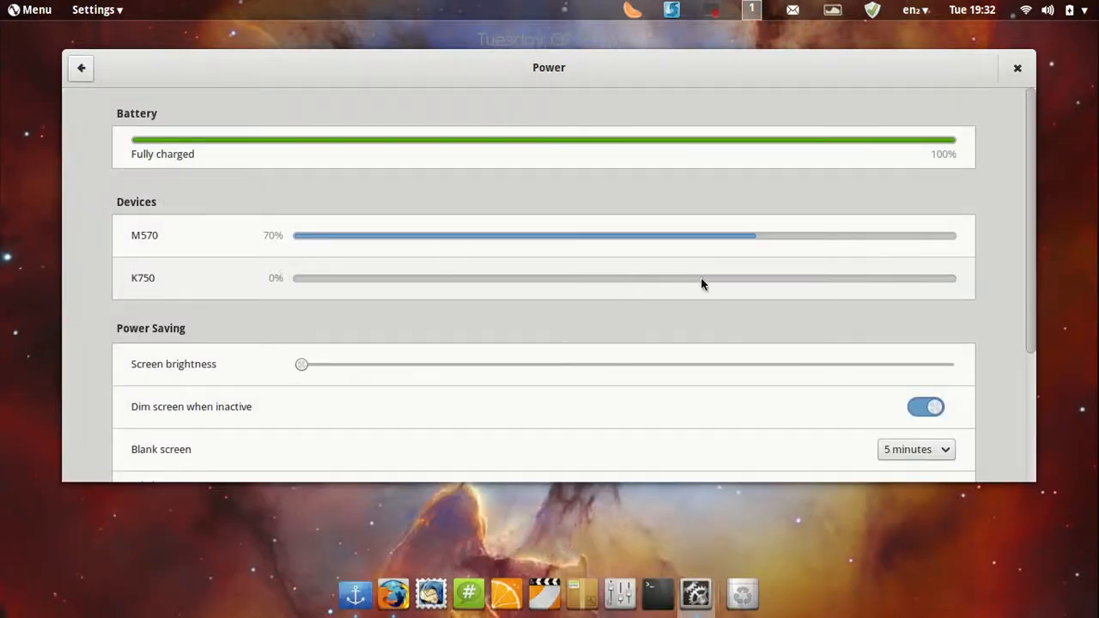
mouse_move(777, 254)
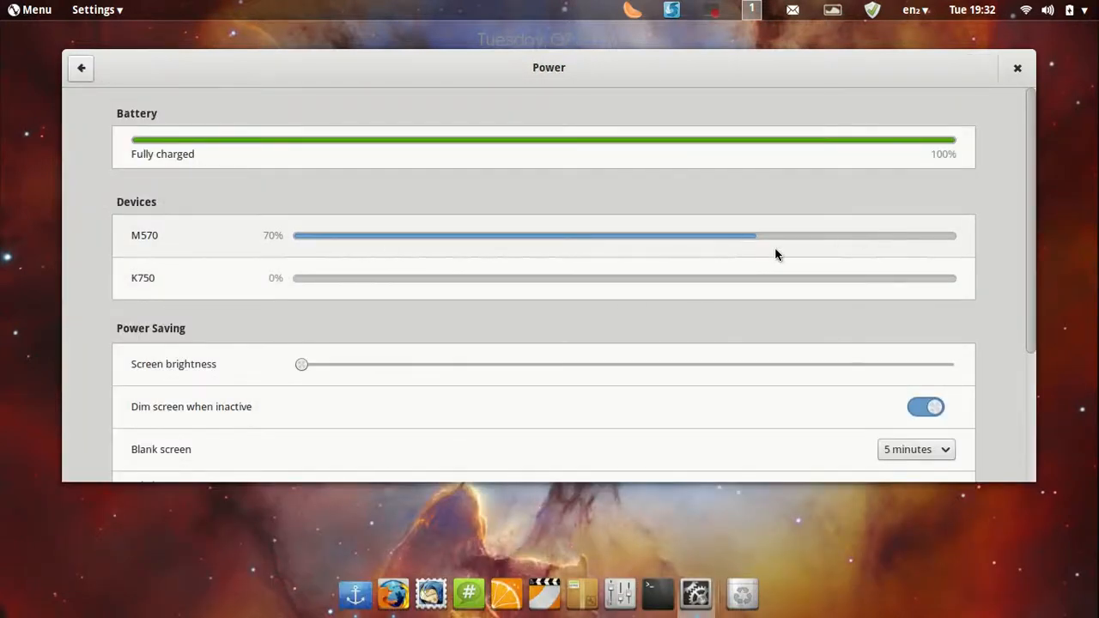
mouse_move(377, 326)
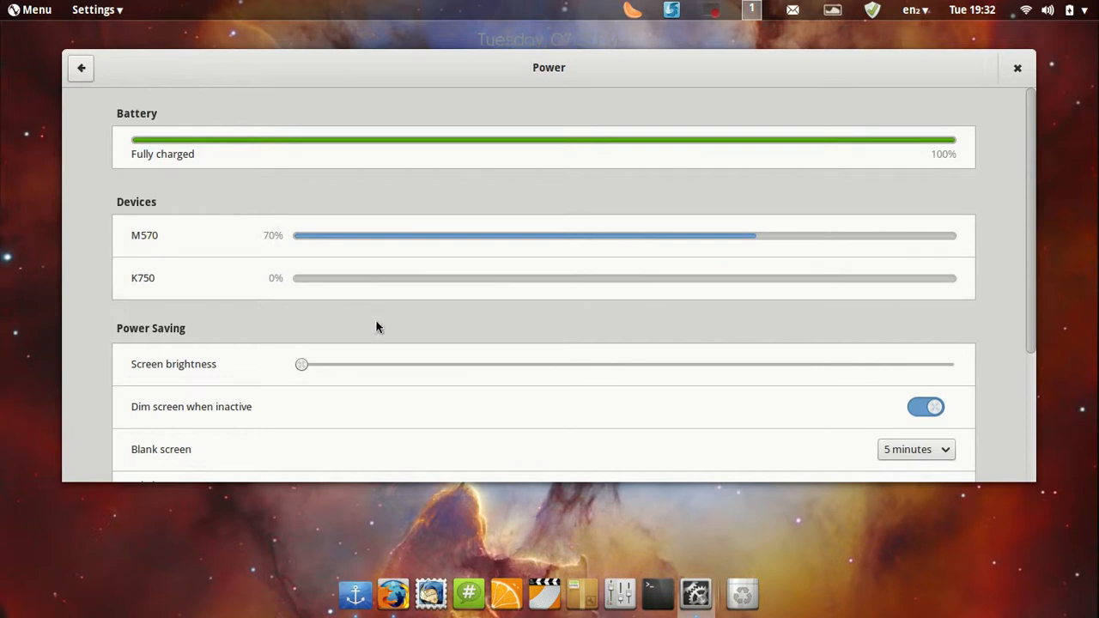
Raise Power panel screen brightness to maximum, review suspend options, and return to All Settings
drag(301, 364, 947, 364)
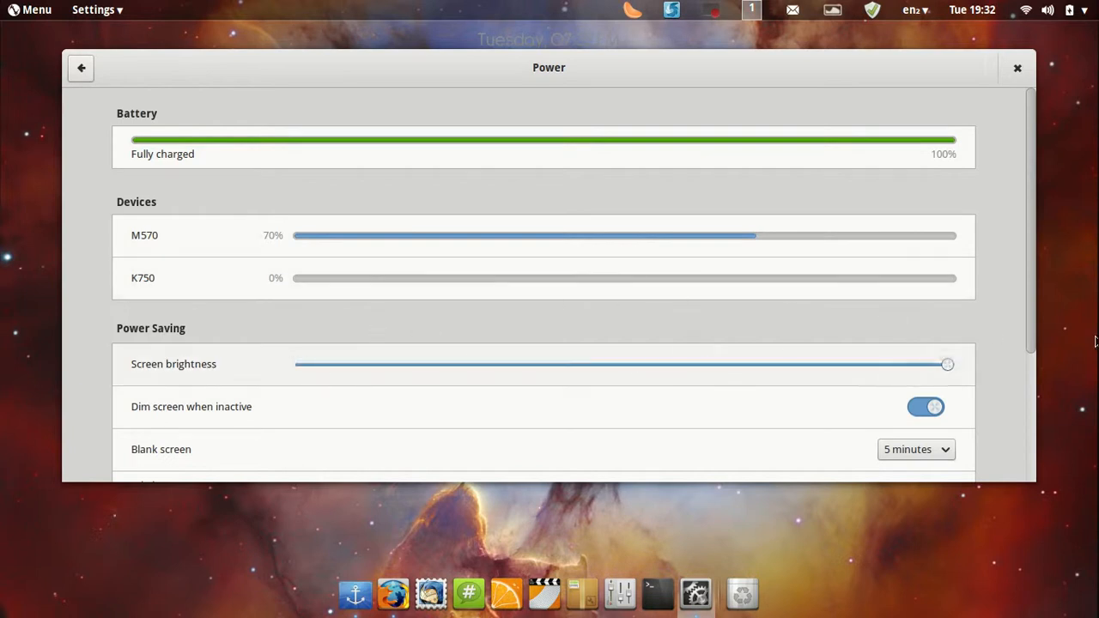
mouse_move(191, 242)
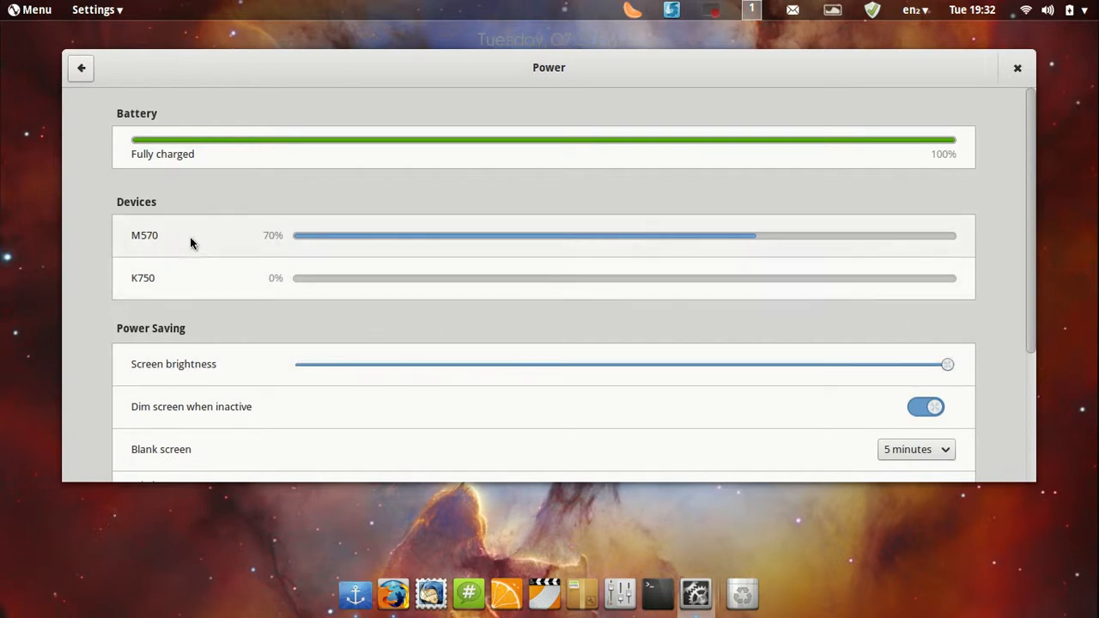
mouse_move(186, 278)
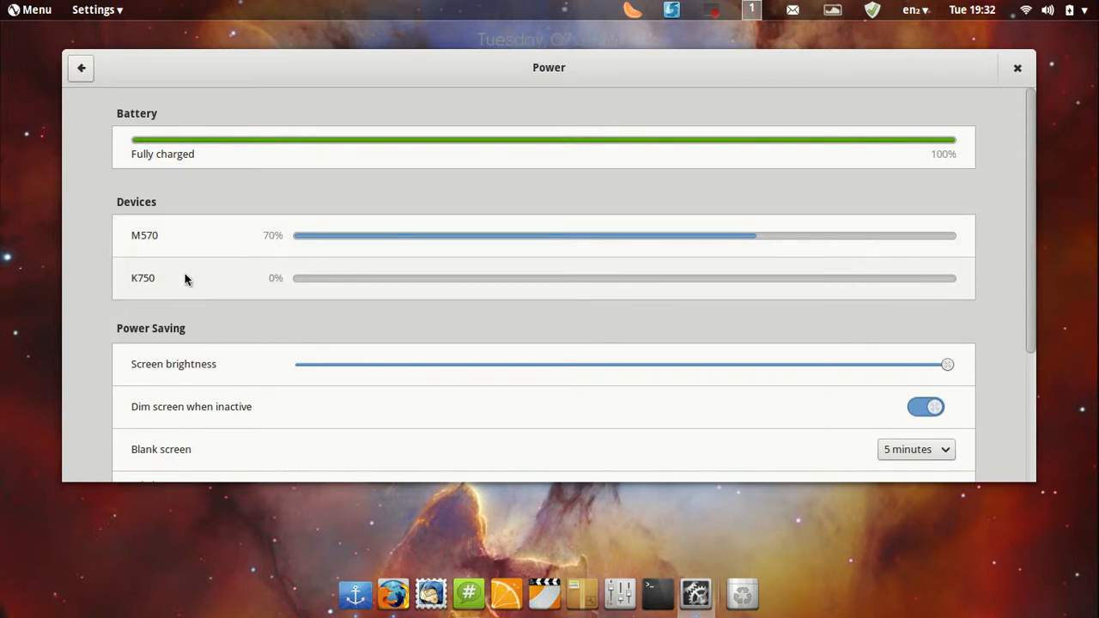
mouse_move(127, 246)
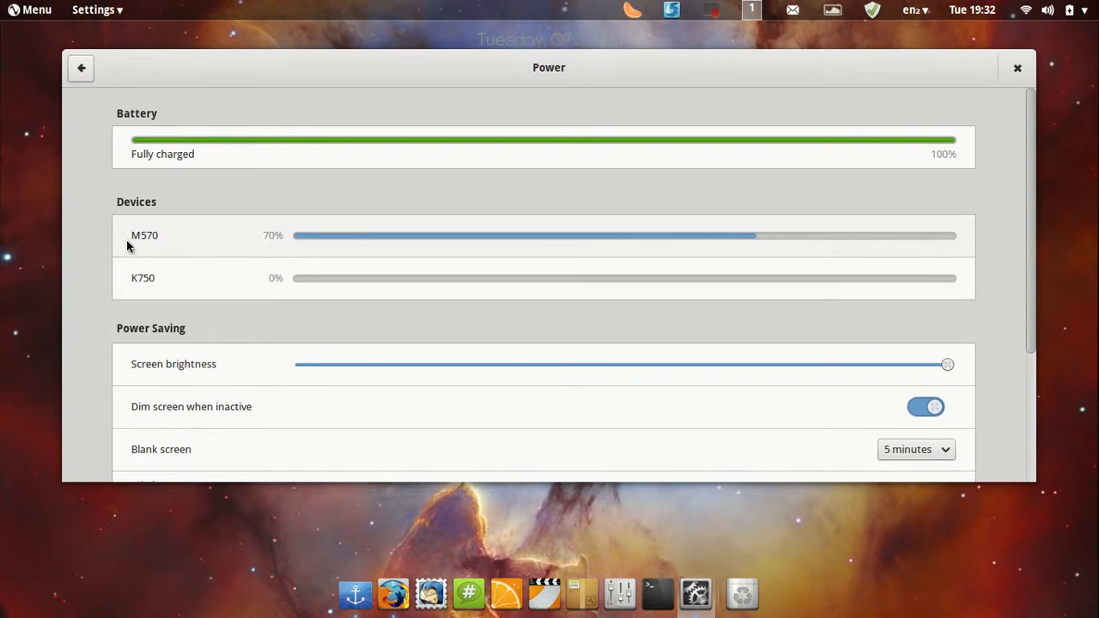
mouse_move(145, 240)
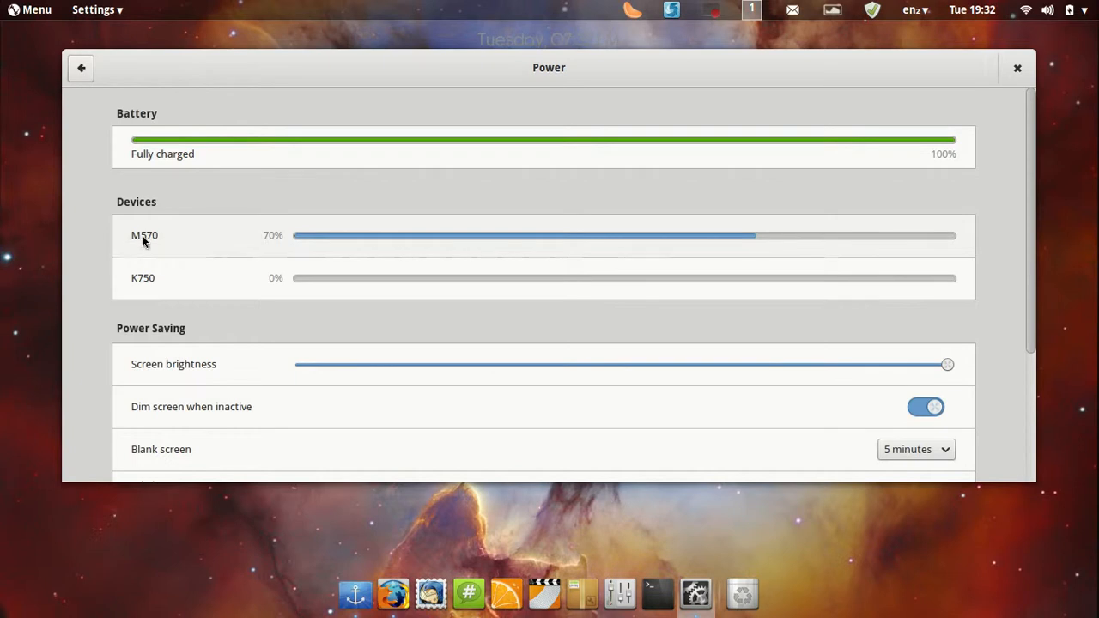
mouse_move(194, 226)
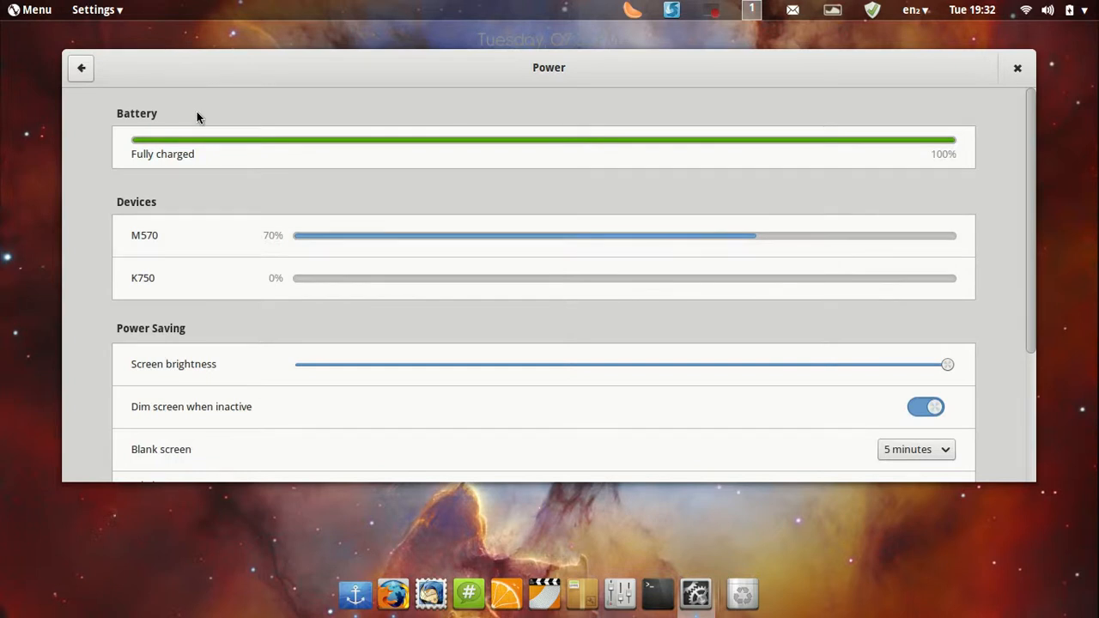
mouse_move(296, 117)
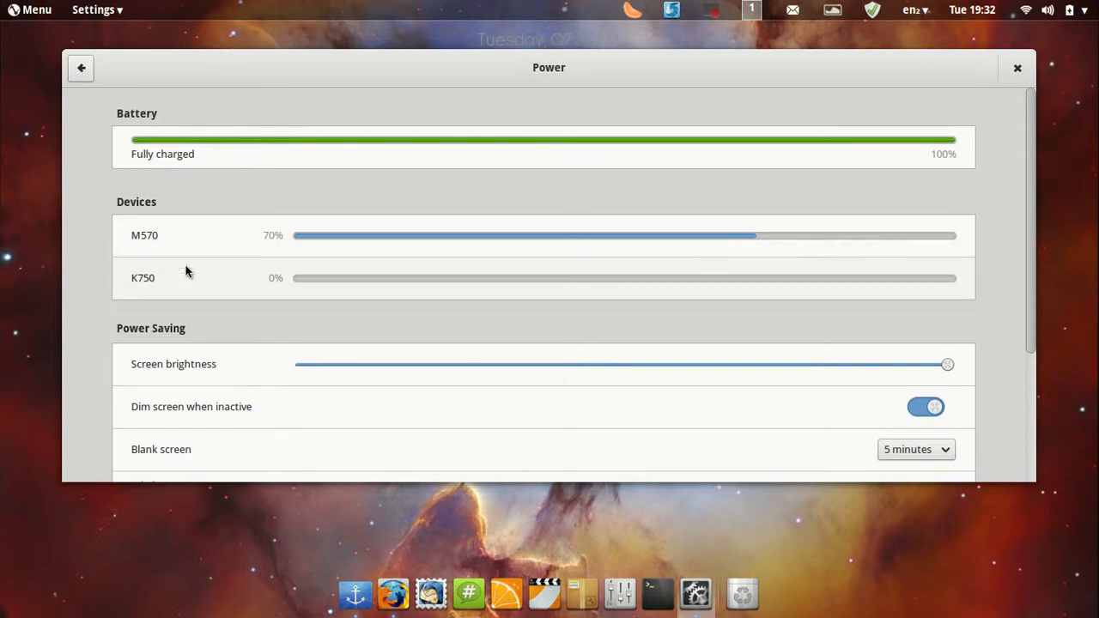
mouse_move(182, 279)
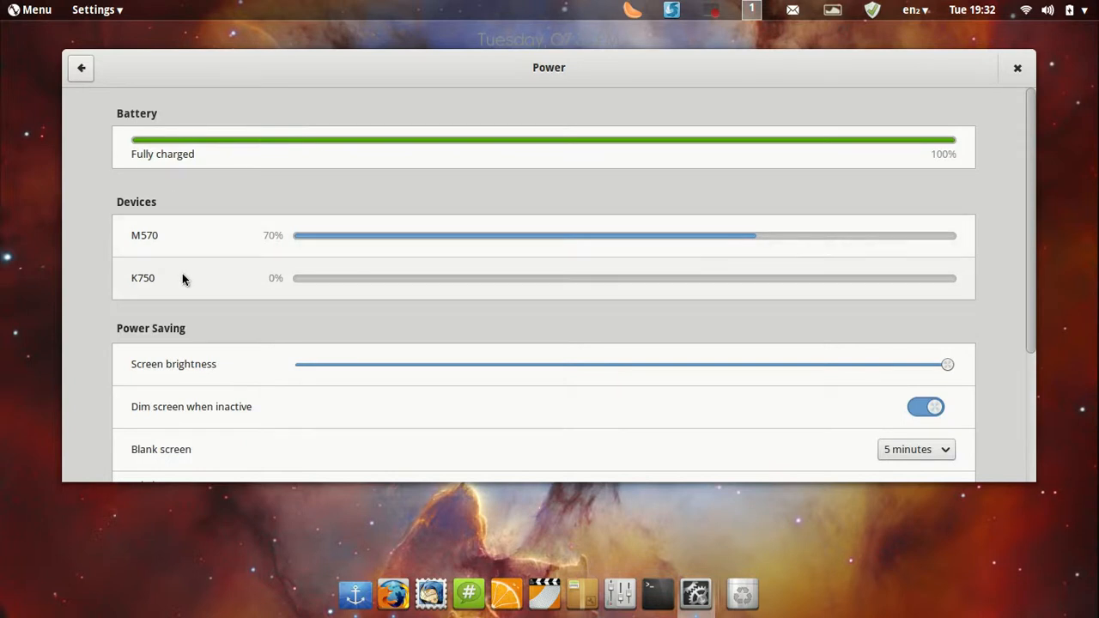
mouse_move(212, 262)
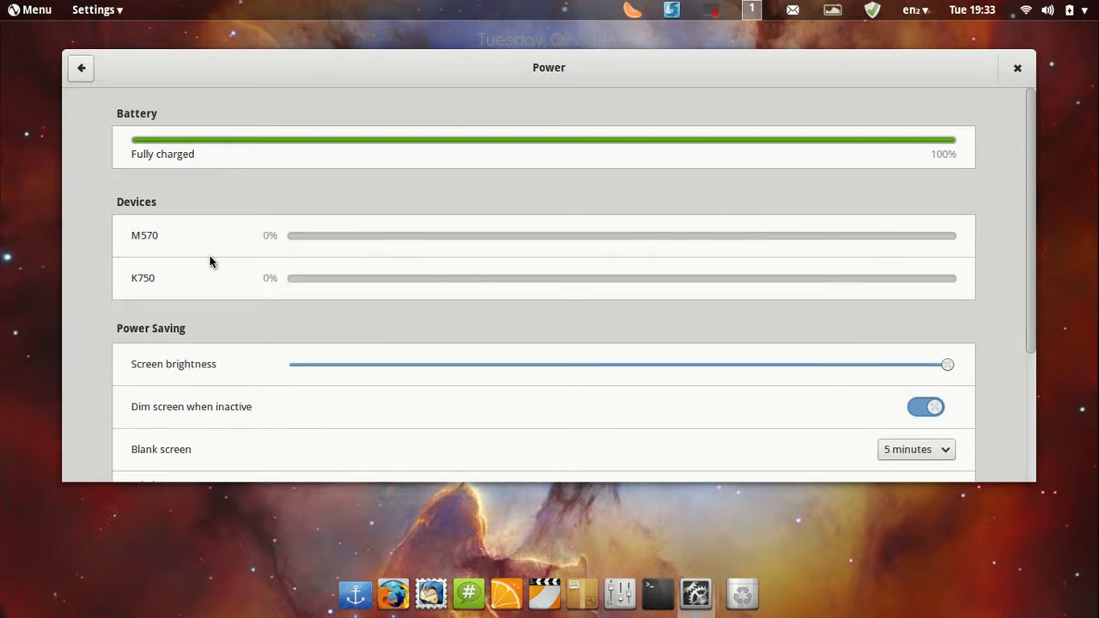
mouse_move(401, 281)
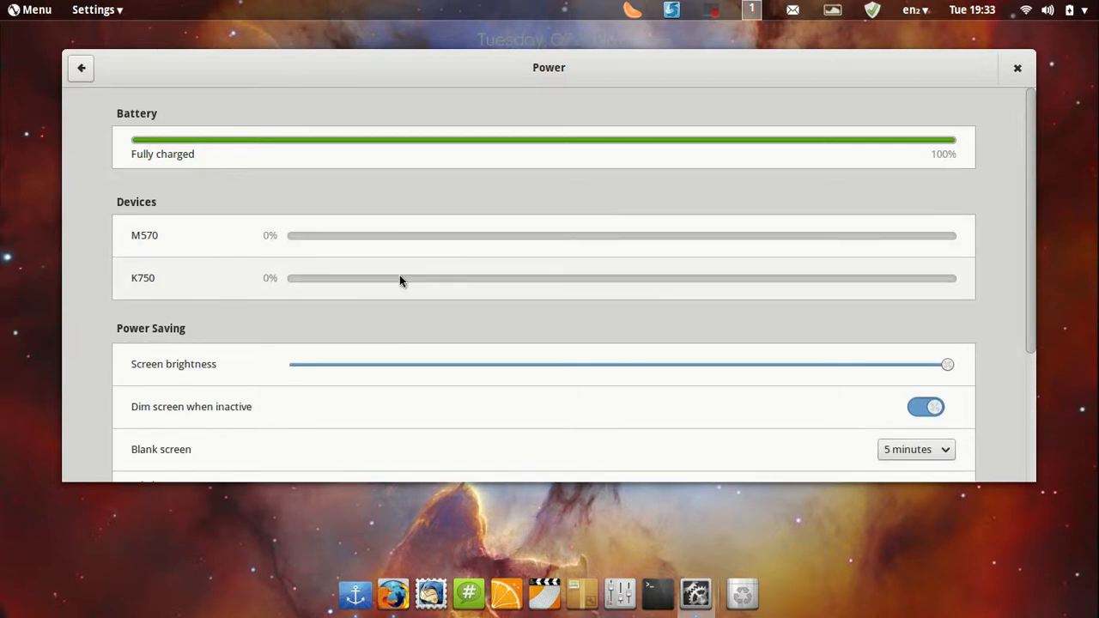
mouse_move(286, 311)
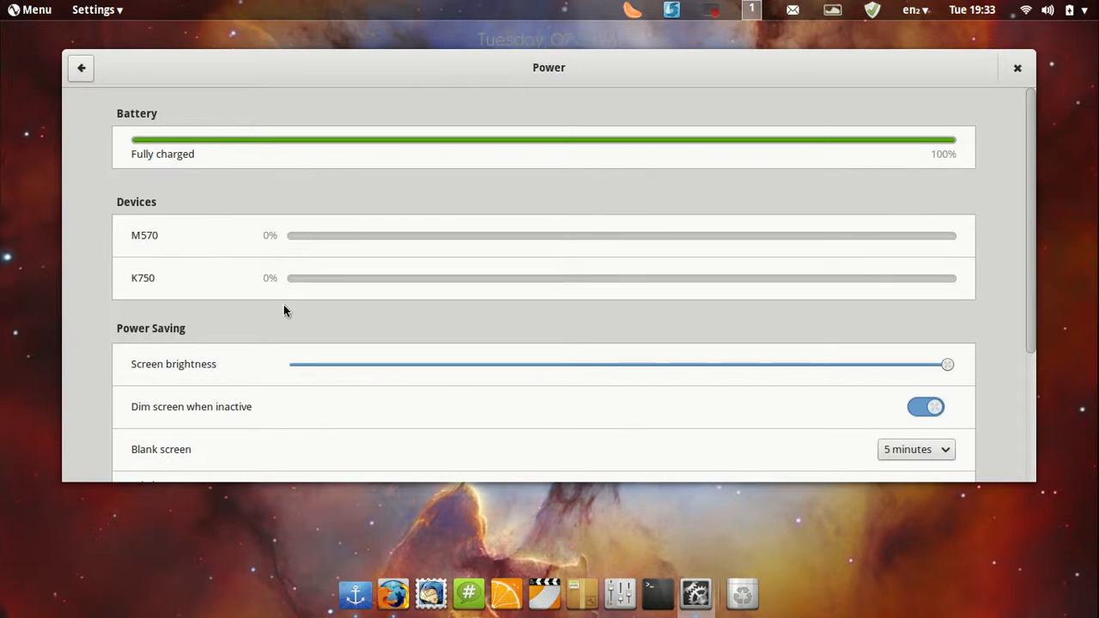
scroll(down, 3)
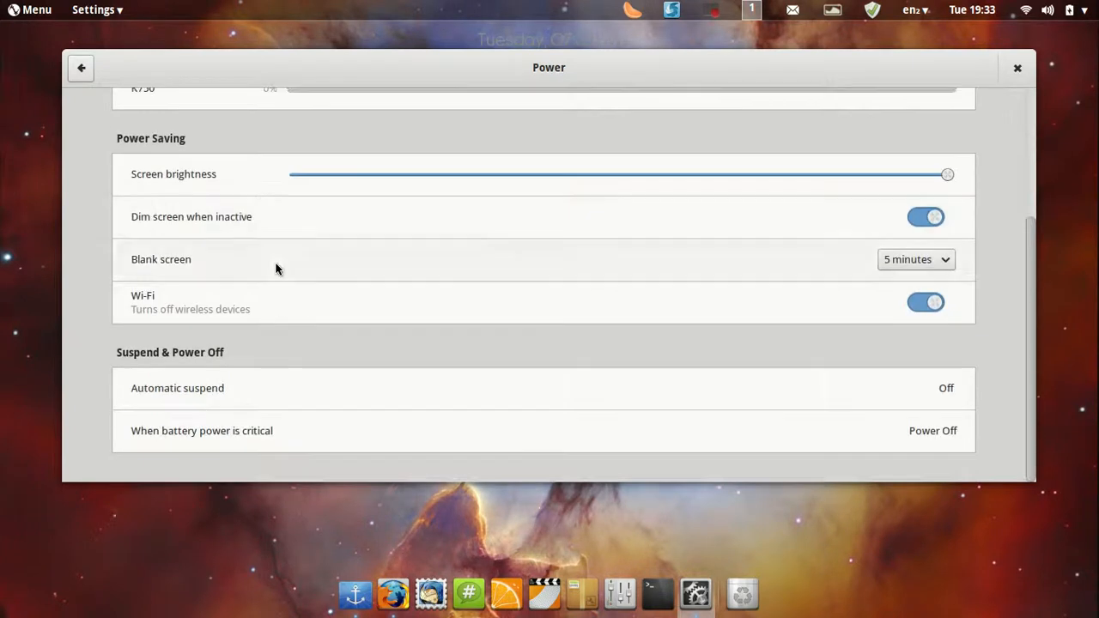
mouse_move(264, 281)
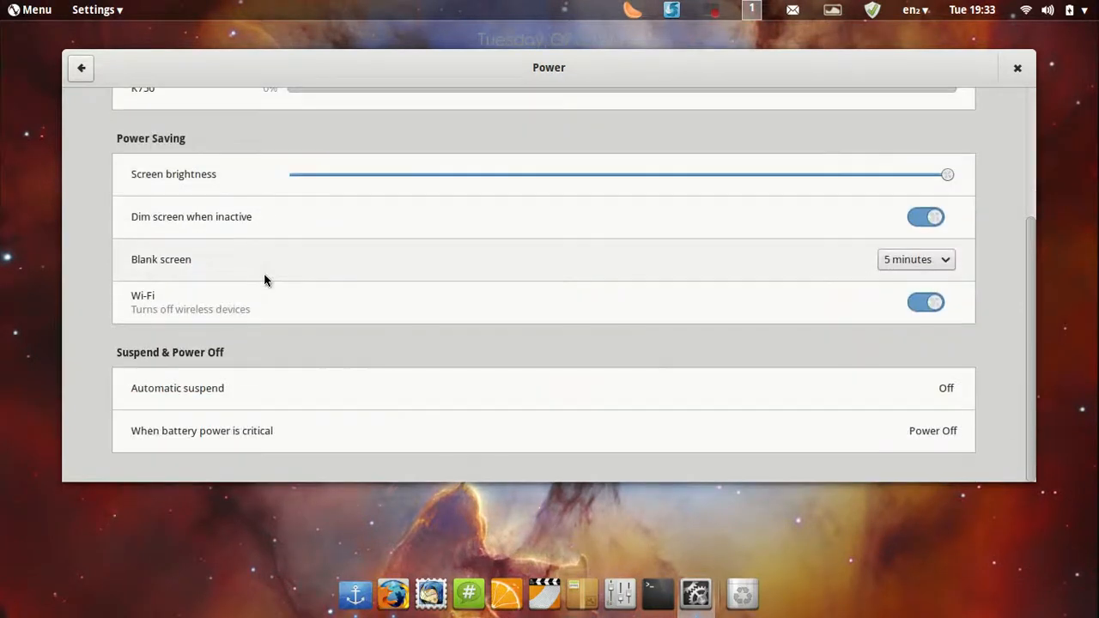
click(83, 68)
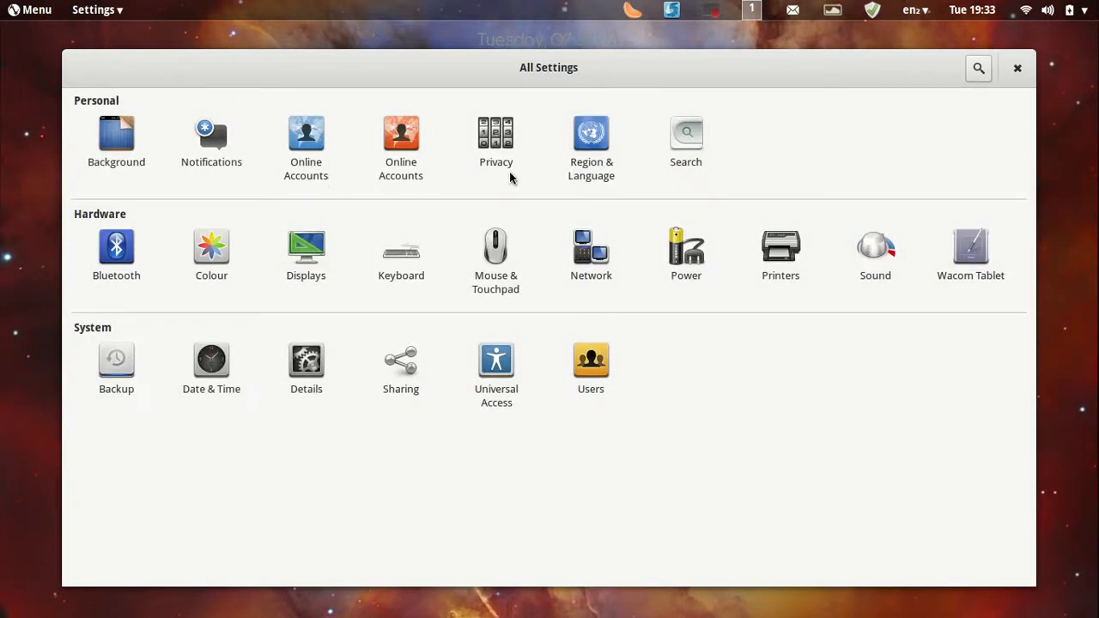
mouse_move(464, 275)
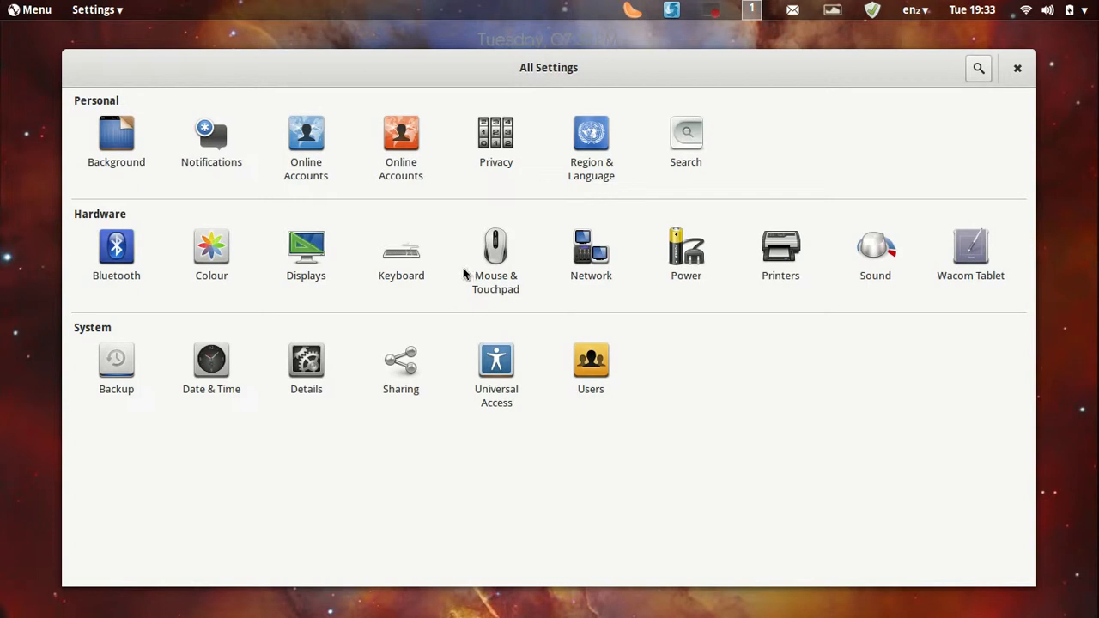
click(590, 247)
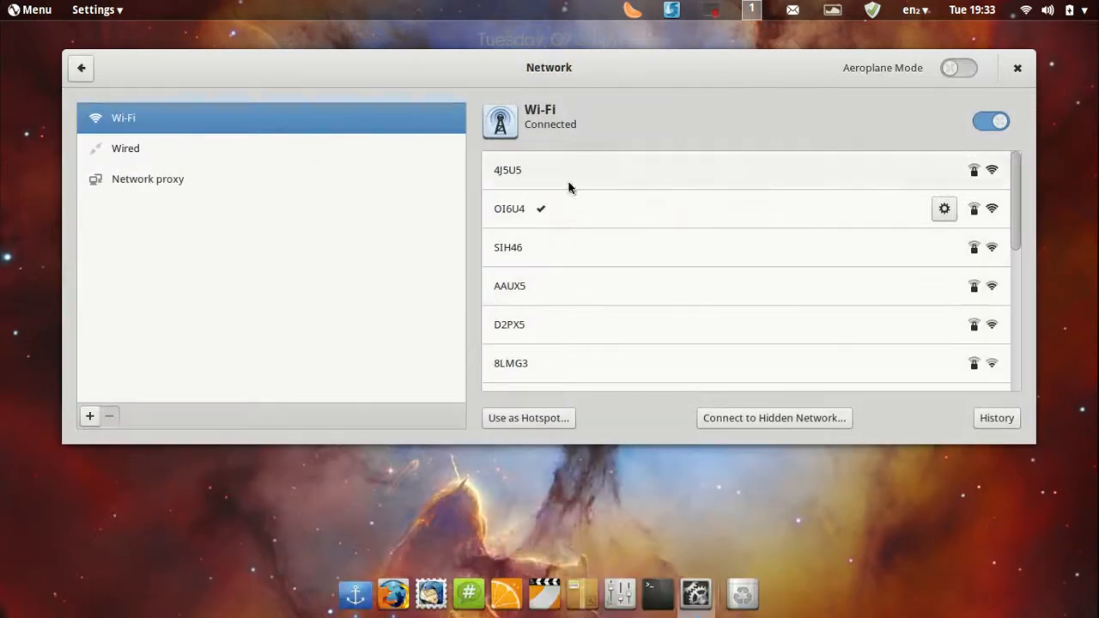
click(81, 68)
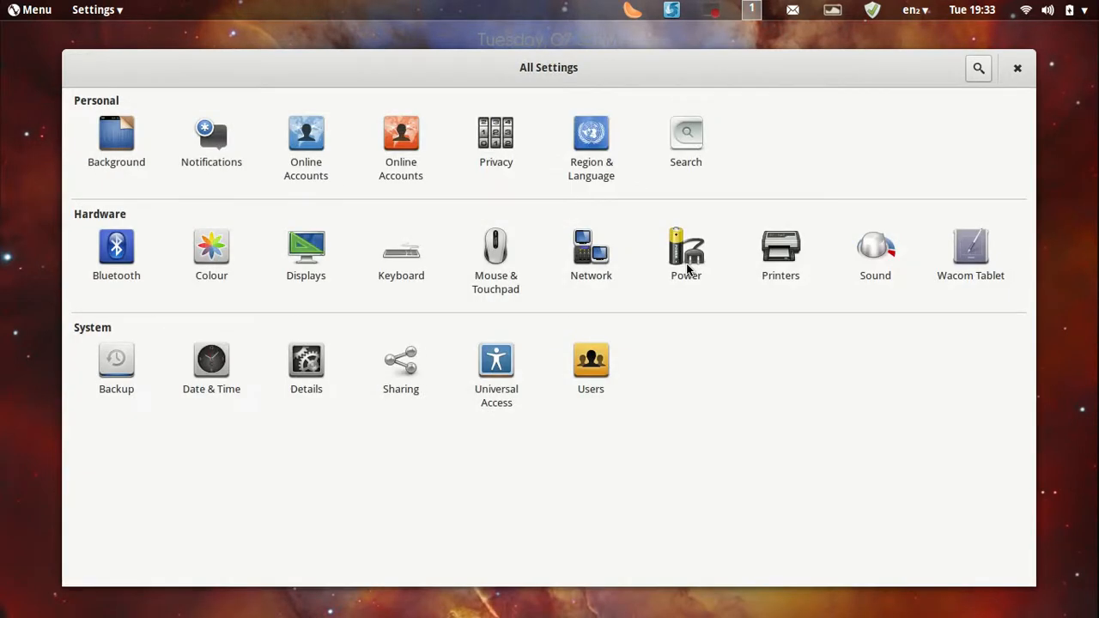
mouse_move(888, 261)
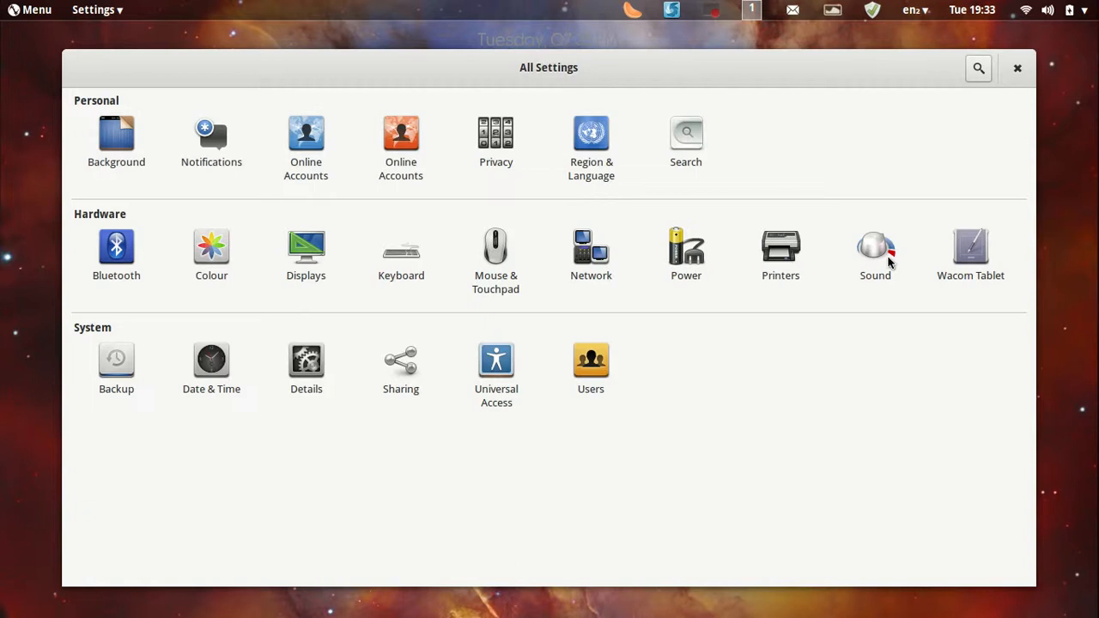
click(874, 248)
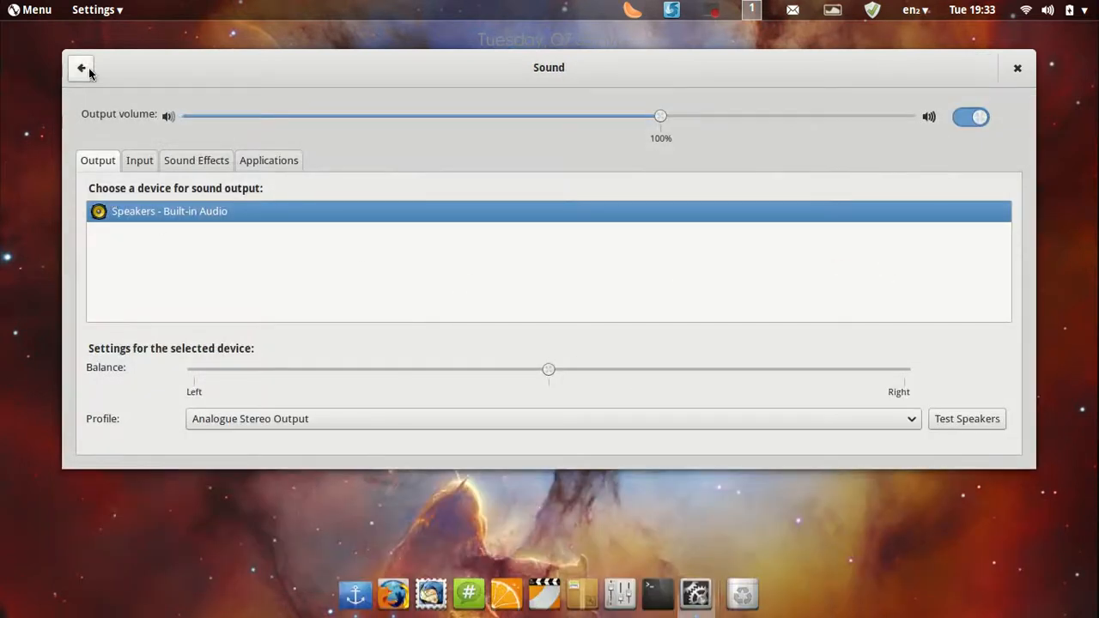
click(80, 71)
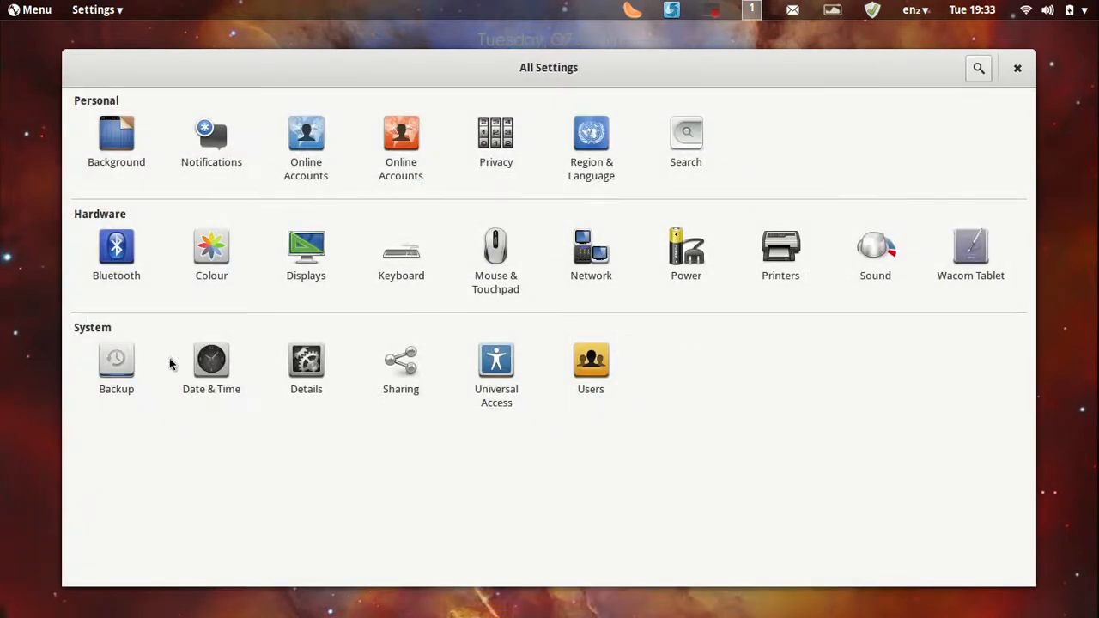
click(116, 357)
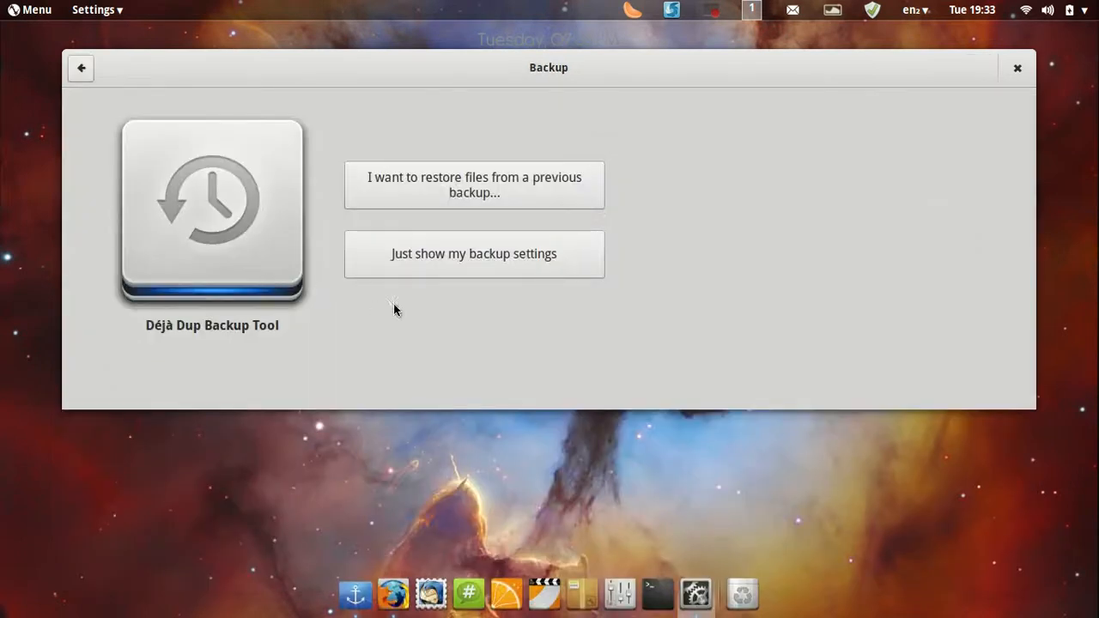
mouse_move(106, 80)
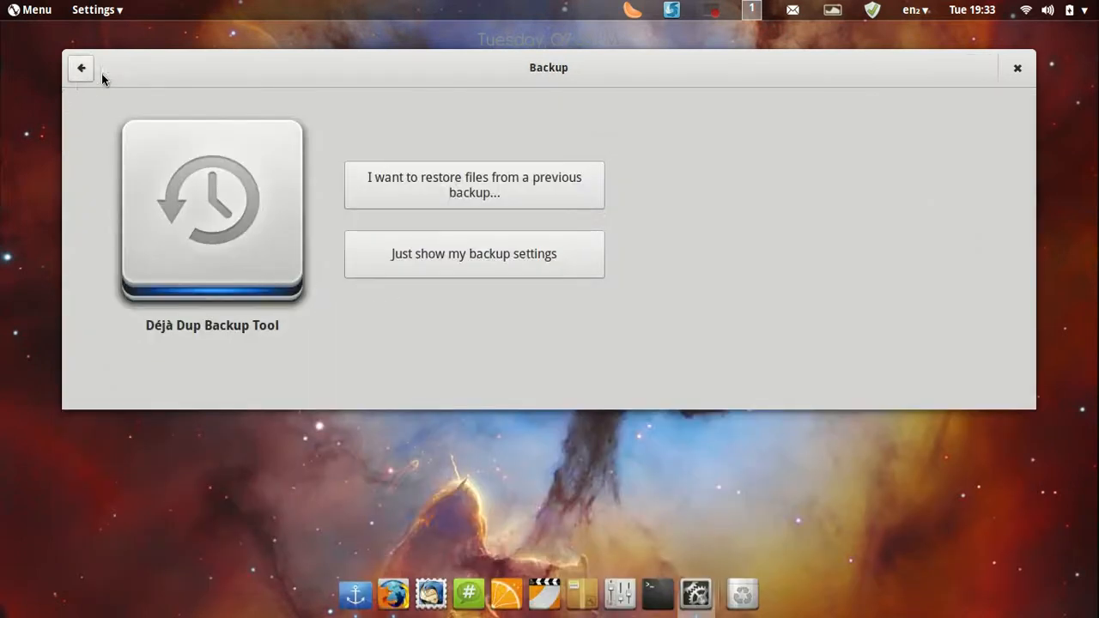
click(80, 68)
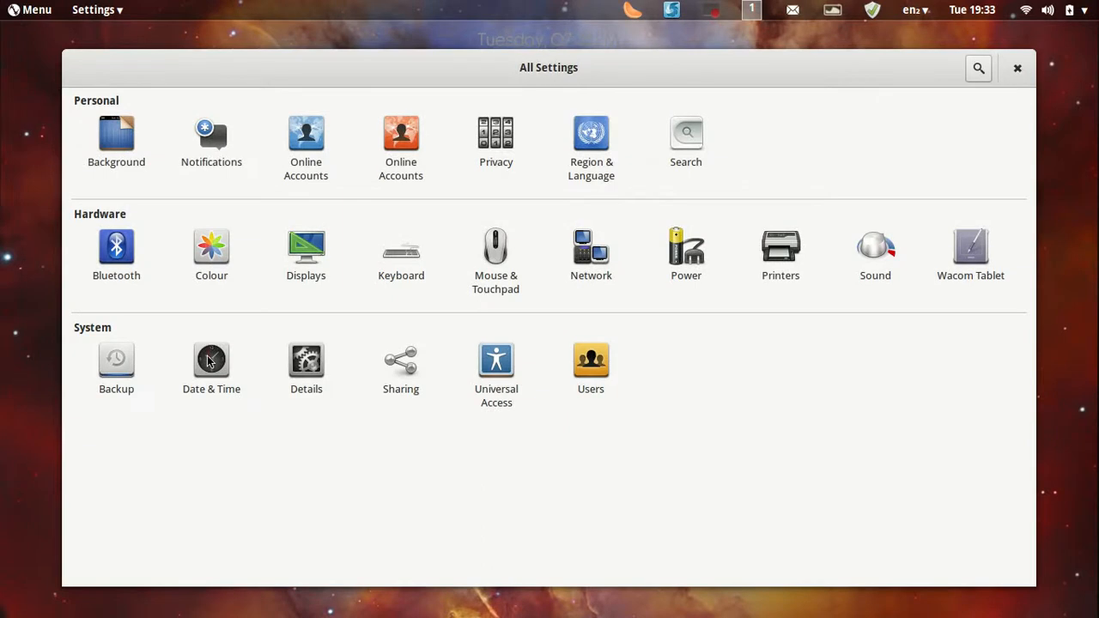
click(116, 357)
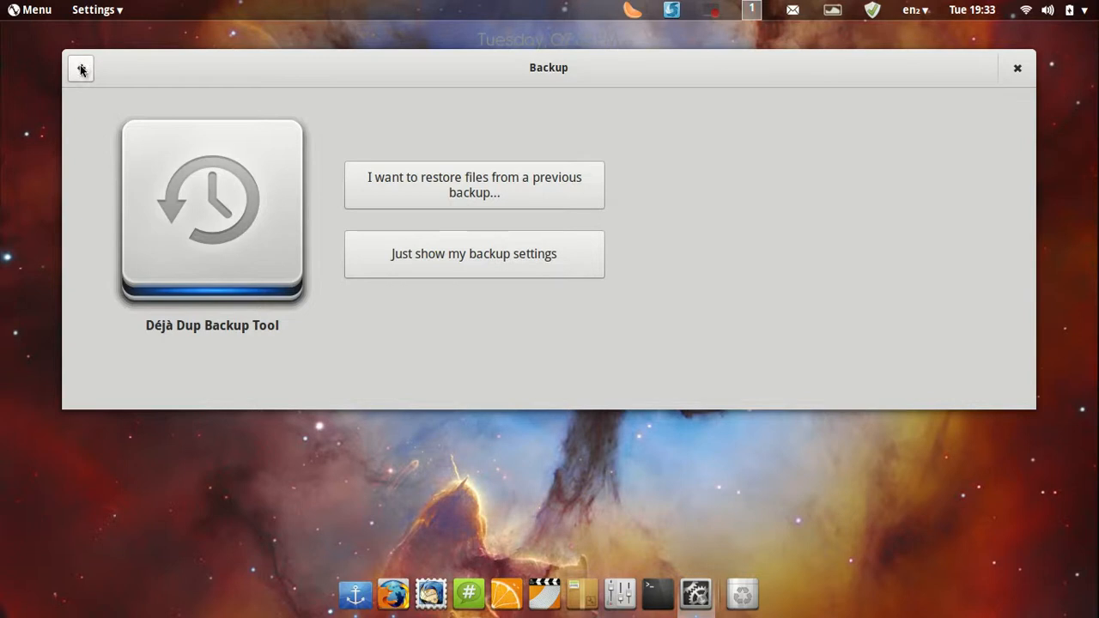
click(81, 68)
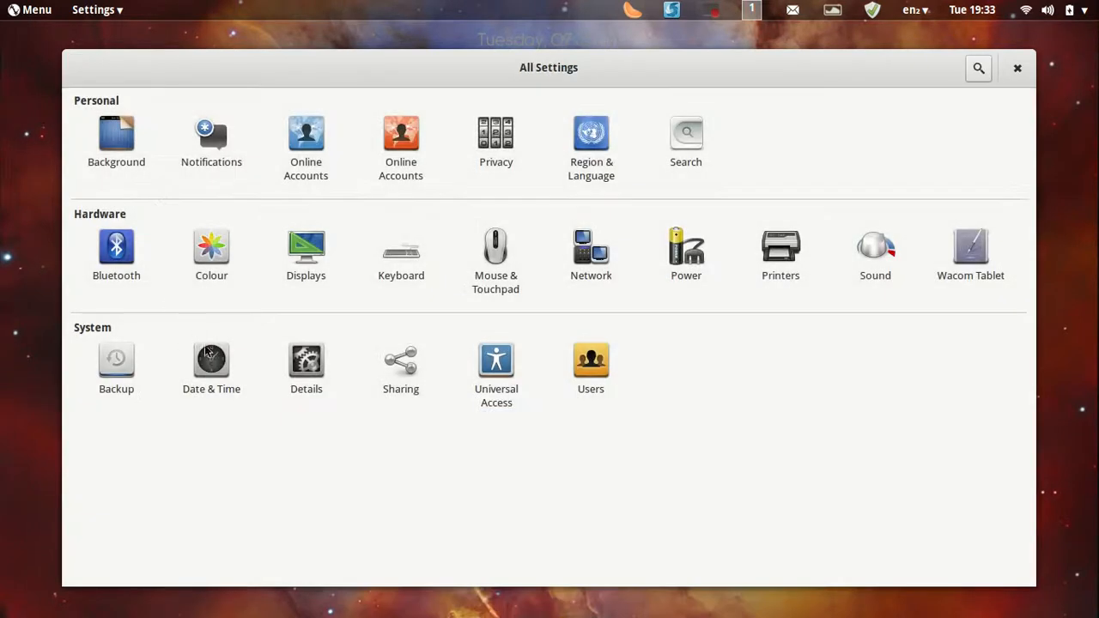
click(306, 360)
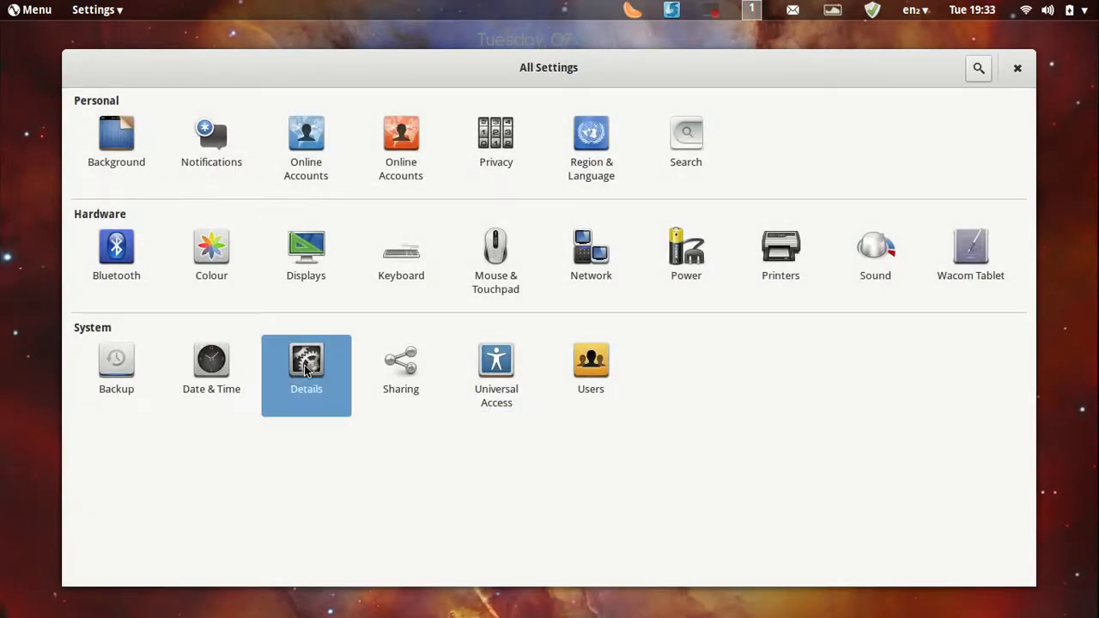
View Details, Default Applications and Removable Media, then return to the All Settings overview
click(306, 357)
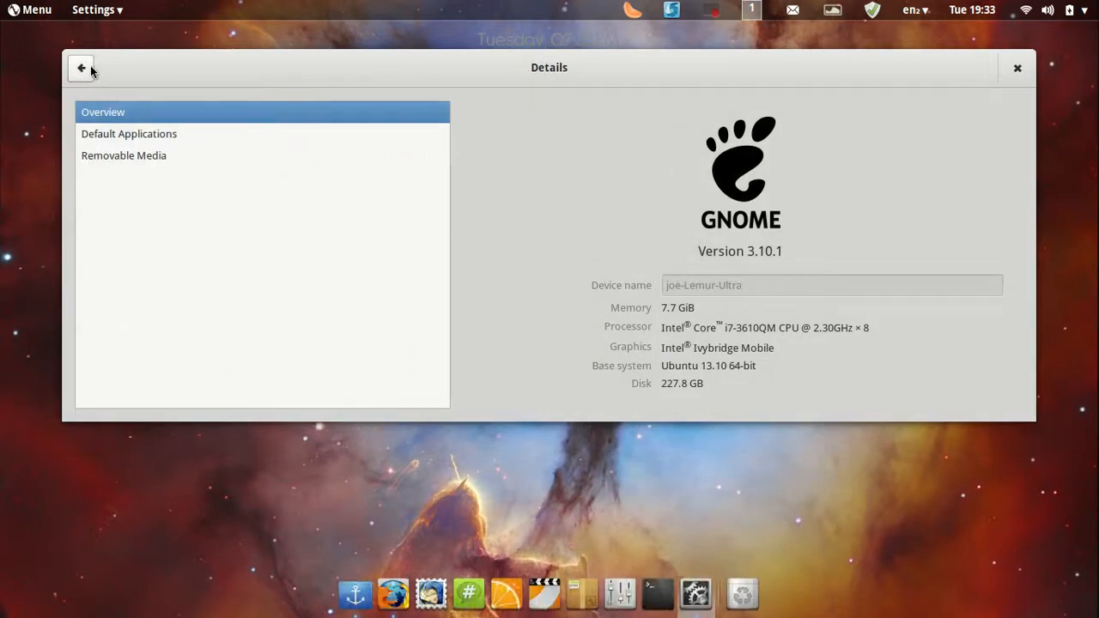
mouse_move(680, 222)
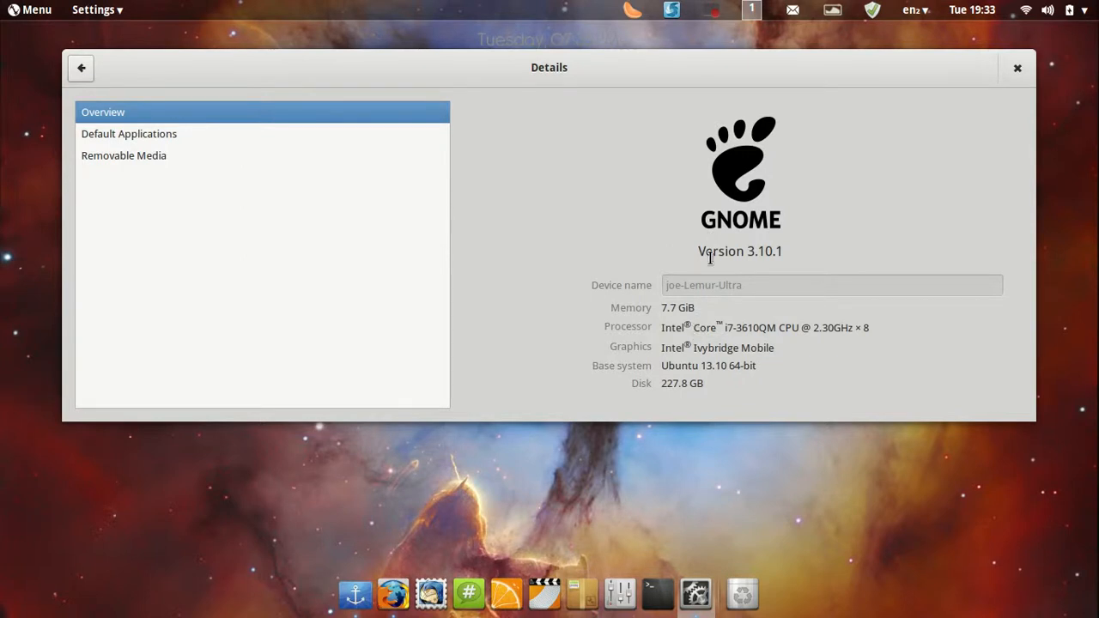
mouse_move(116, 147)
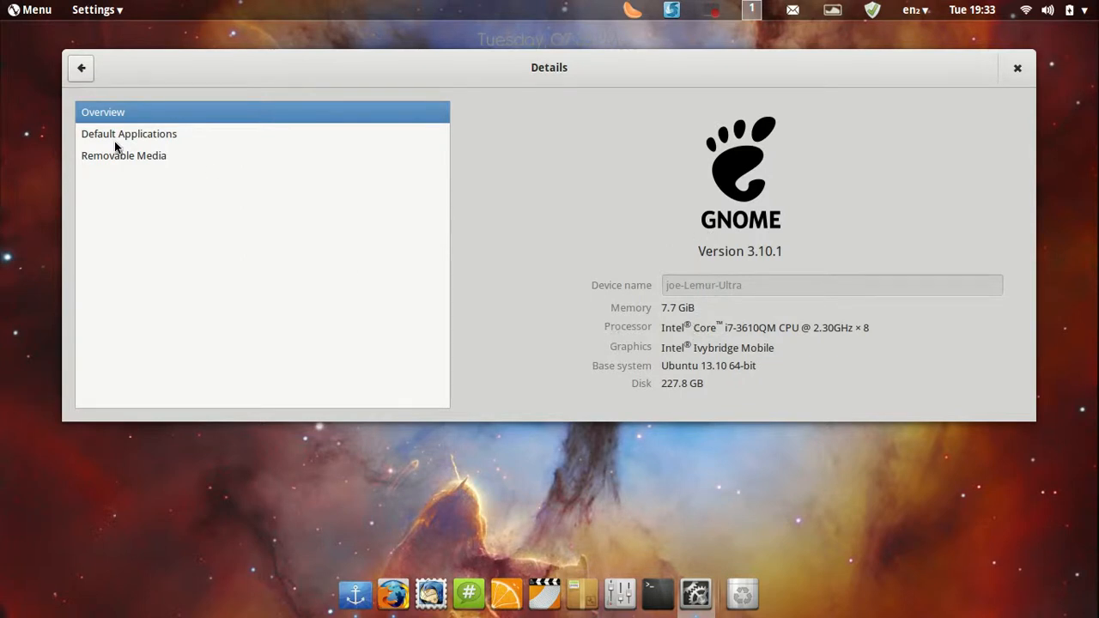
click(129, 133)
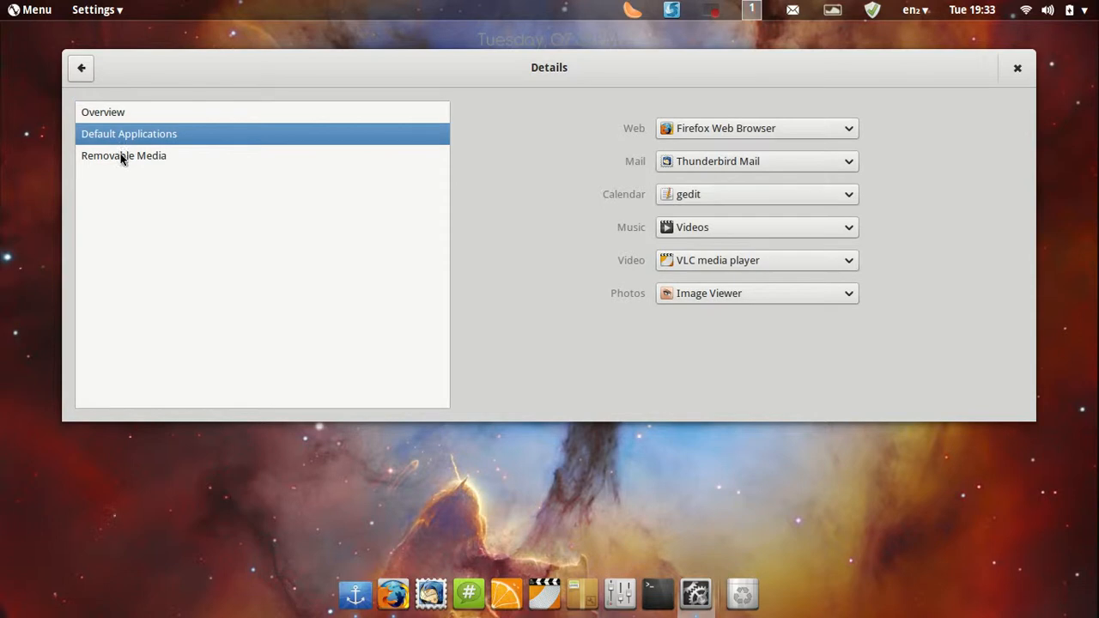
click(124, 156)
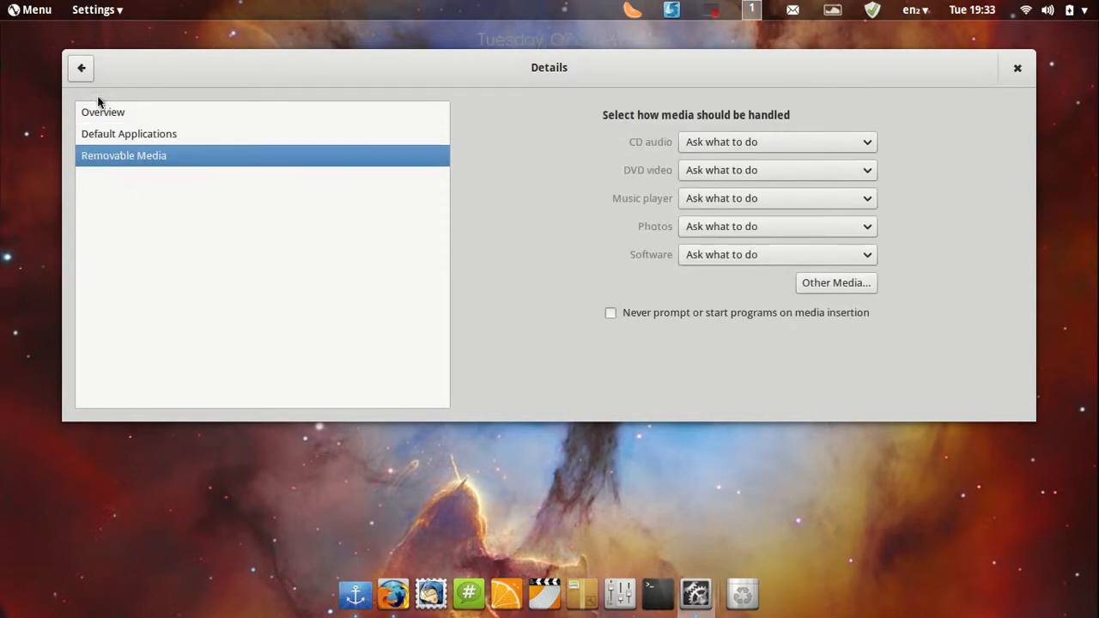
click(82, 67)
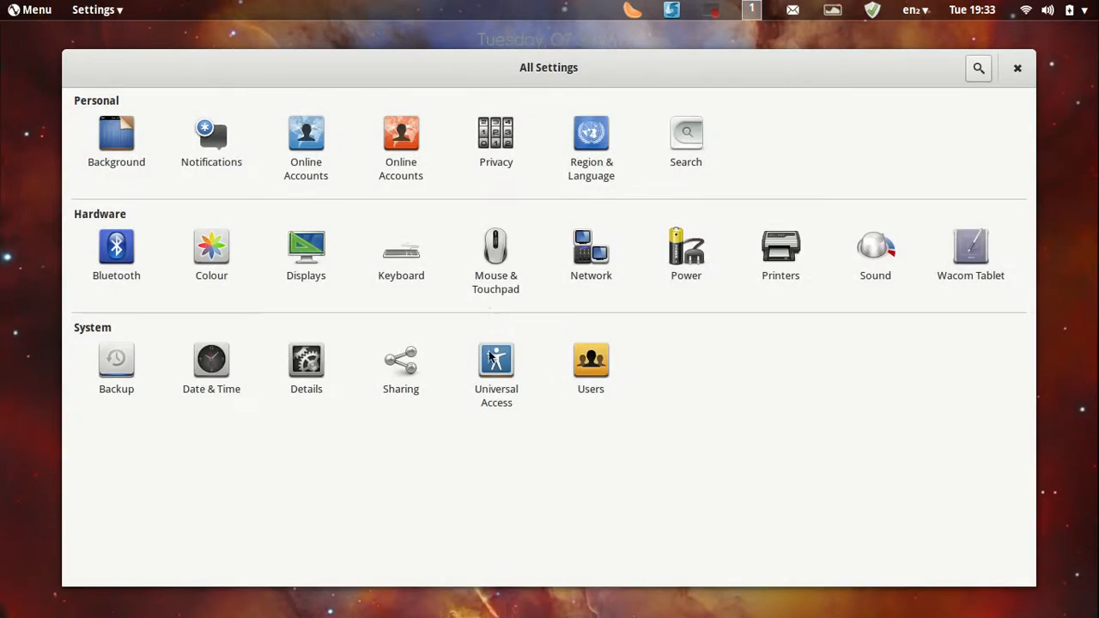
Close System Settings and right-click the nebula wallpaper desktop
click(1016, 68)
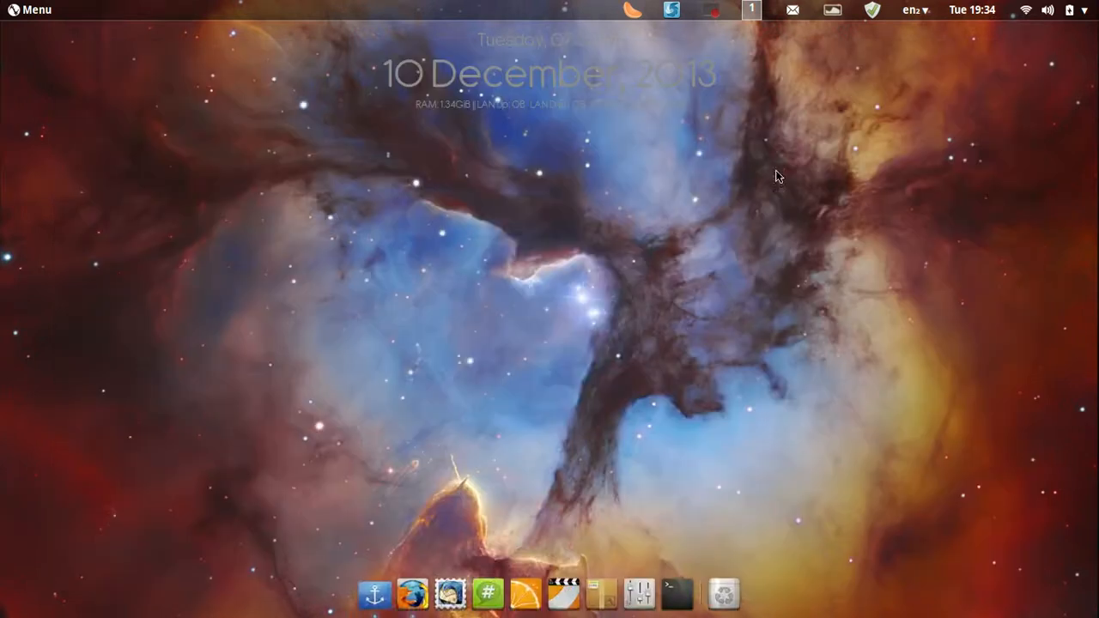
right_click(375, 592)
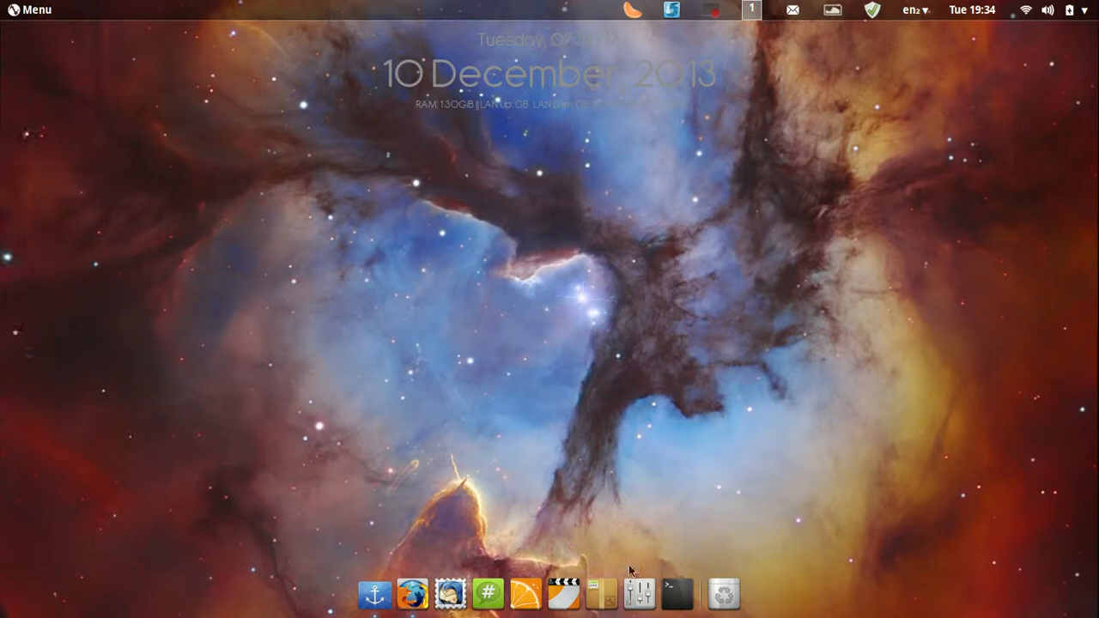
mouse_move(644, 589)
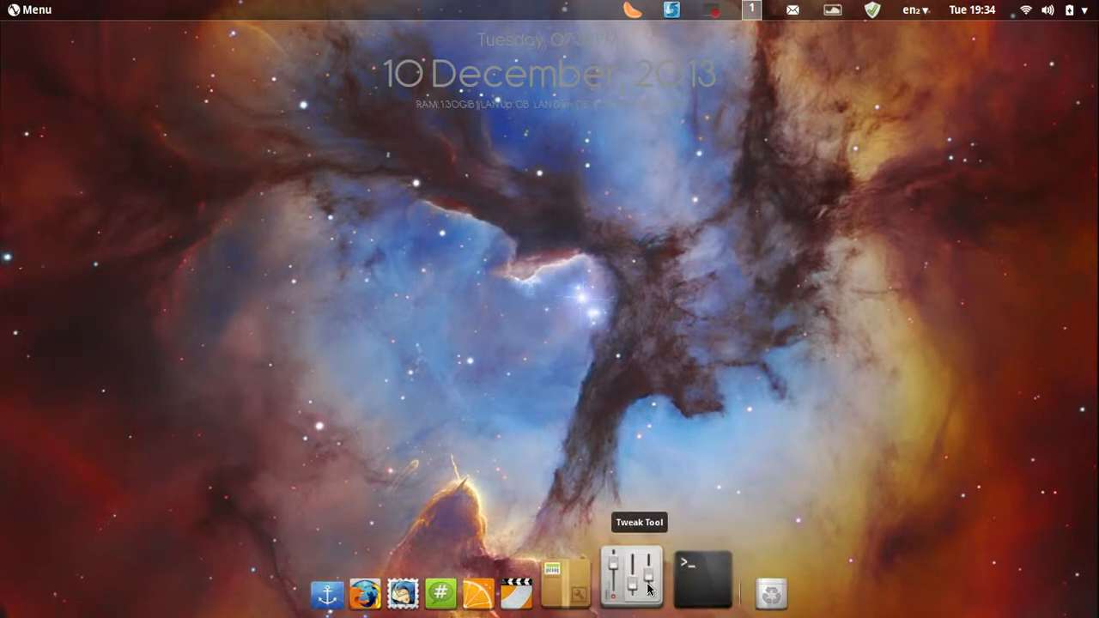
Launch GNOME Tweak Tool, go to Desktop then Extensions, and switch off Workspace indicator
click(631, 579)
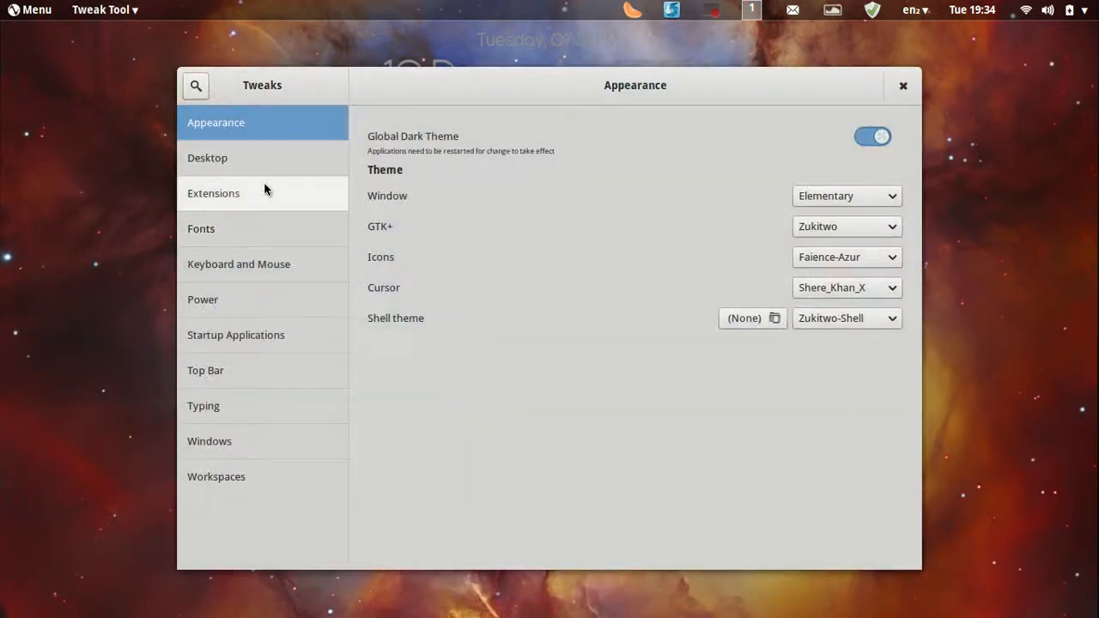
click(207, 157)
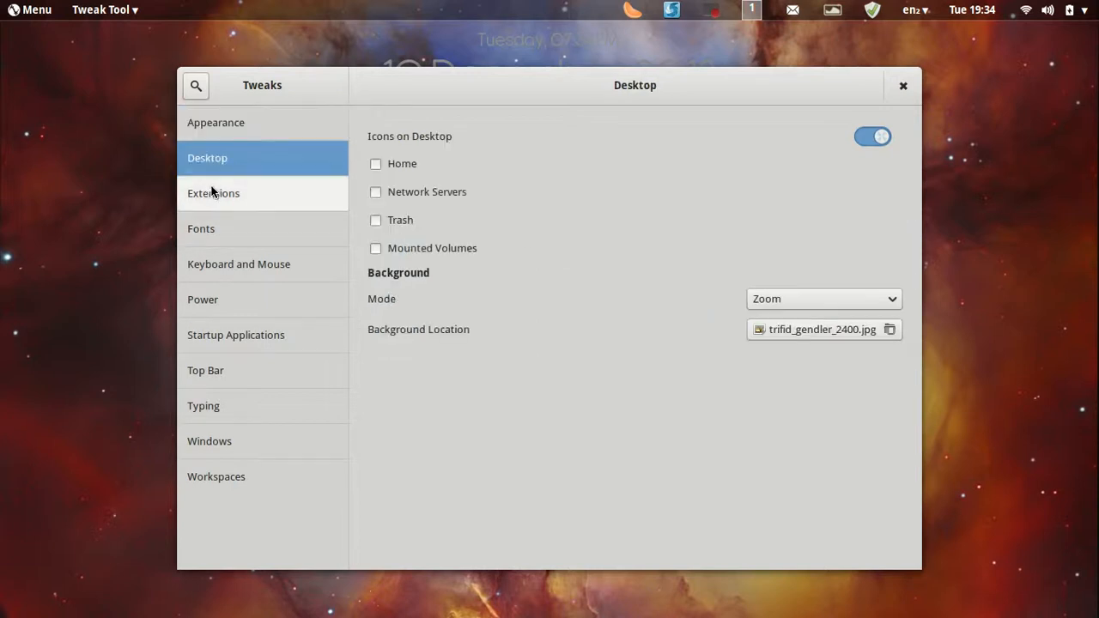
click(213, 193)
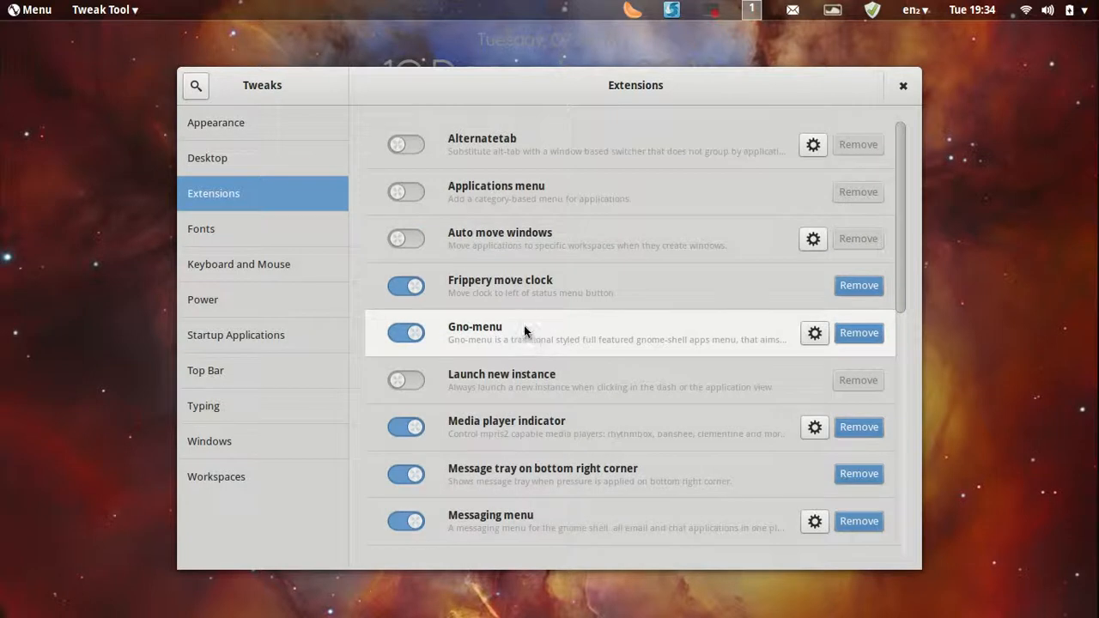
scroll(down, 3)
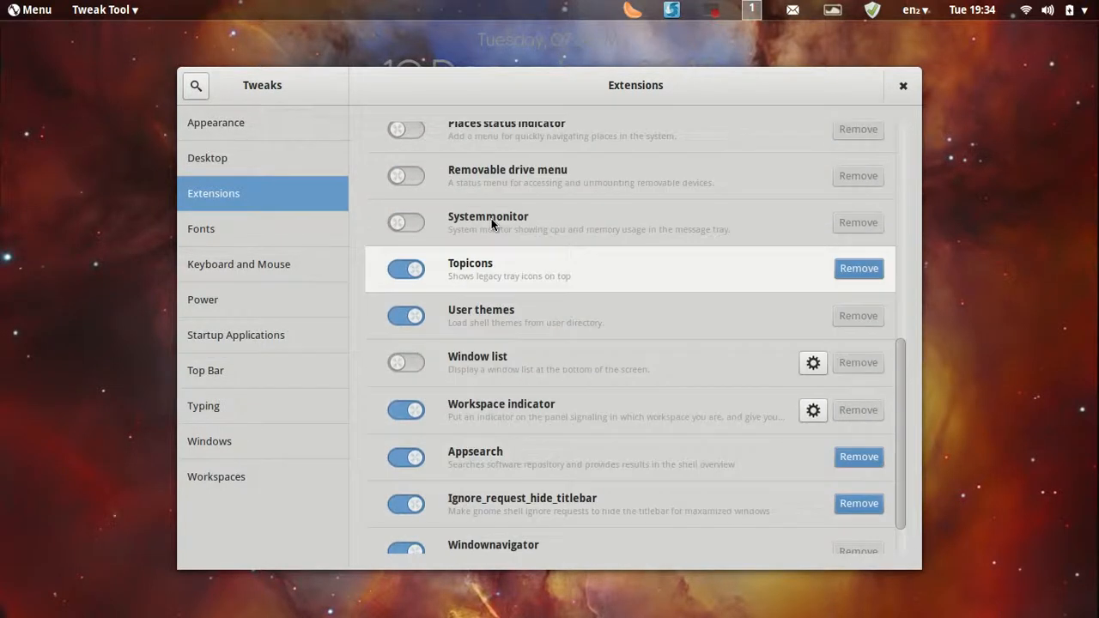
scroll(down, 3)
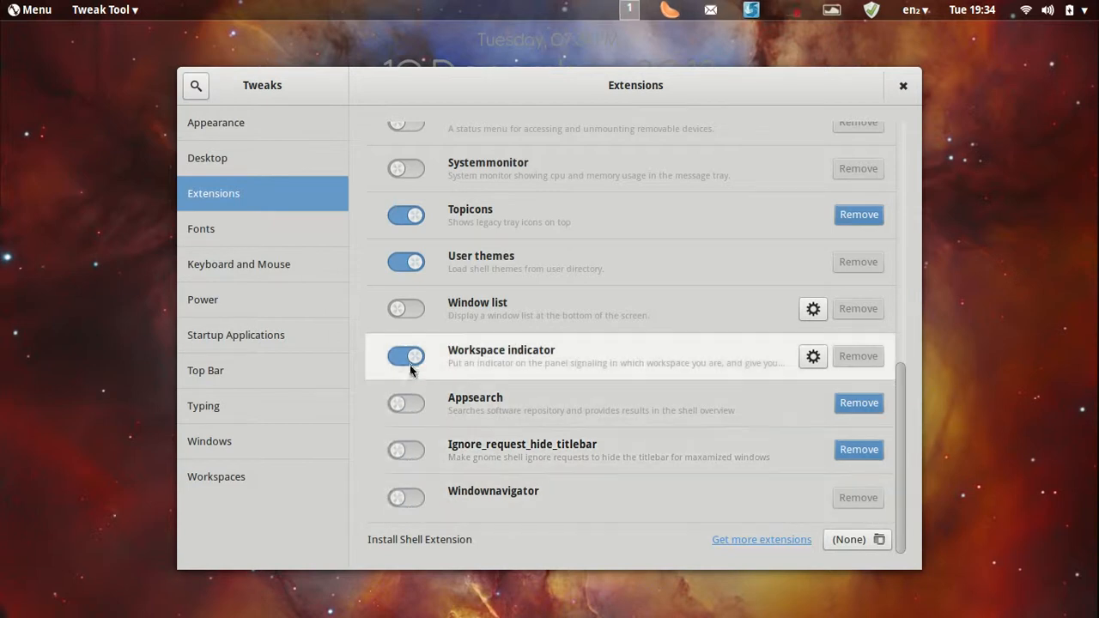
click(405, 215)
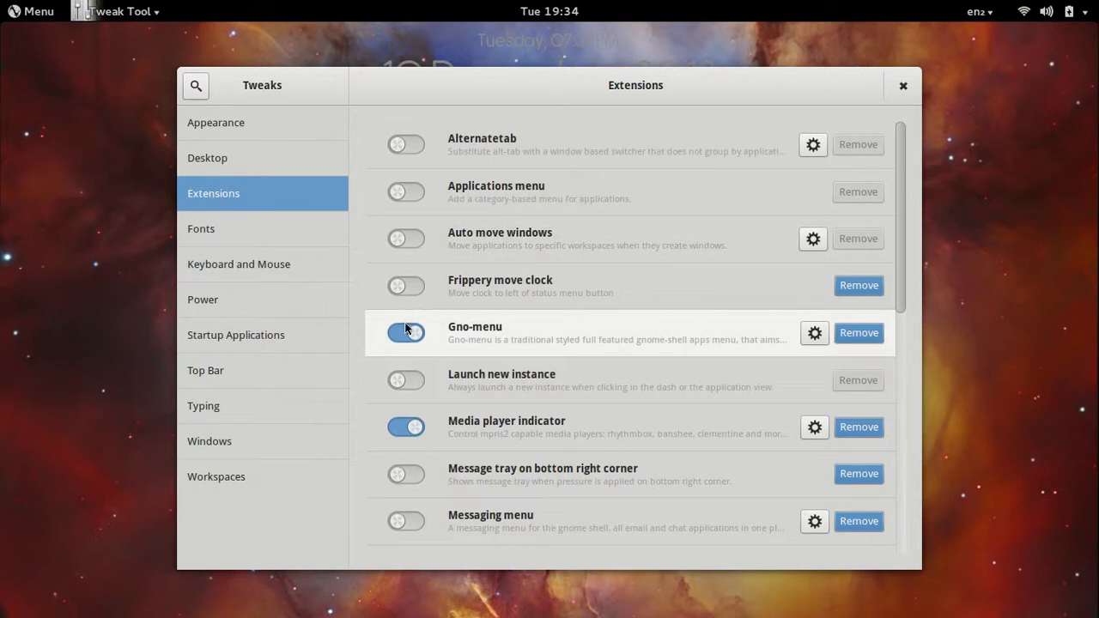
Scroll the Extensions list, use the top bar, and re-enable Message tray on bottom right corner
scroll(down, 3)
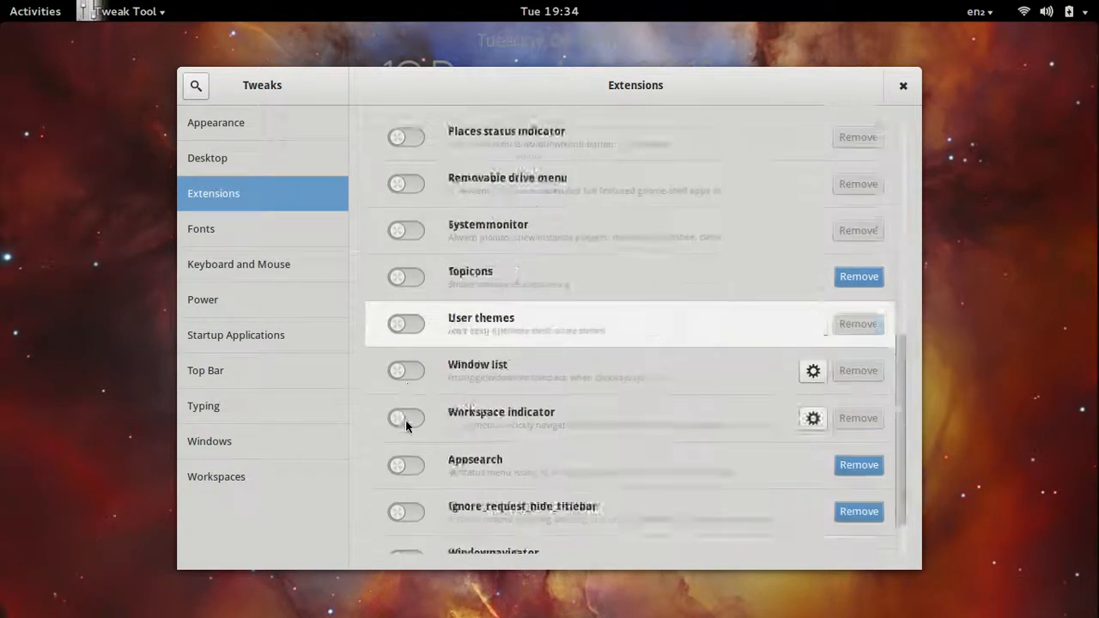
click(1046, 9)
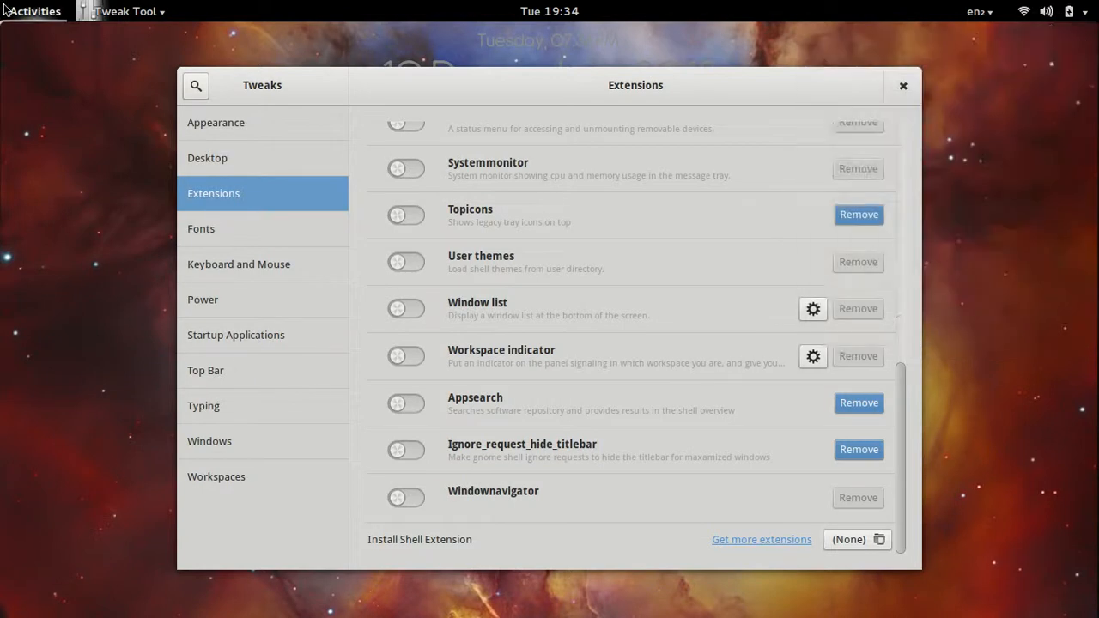
click(35, 9)
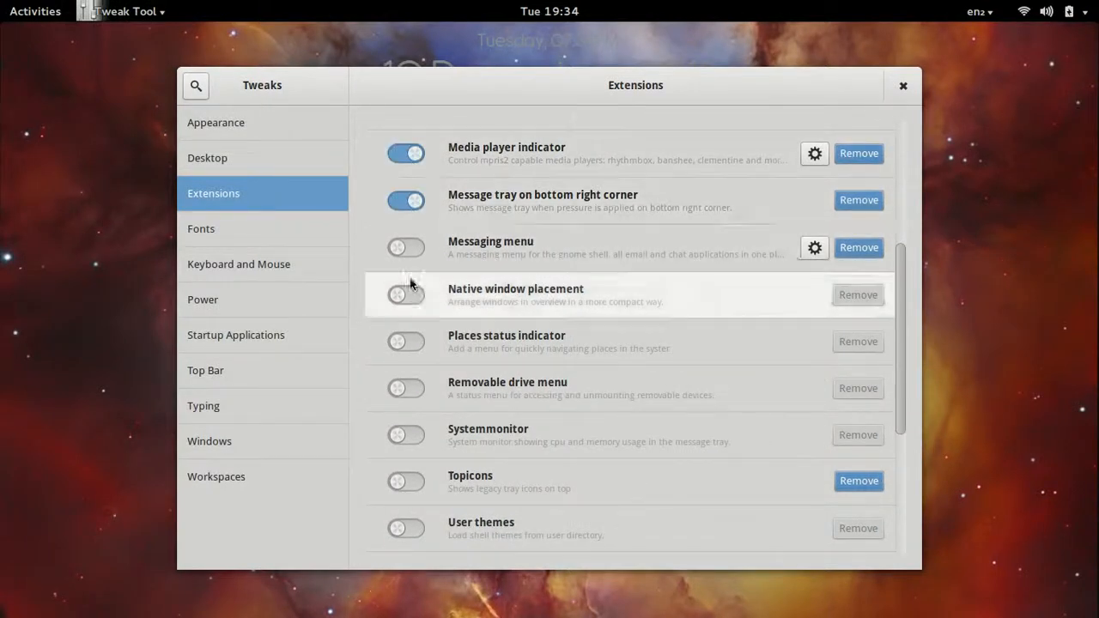
Enable Native window placement, Workspace indicator, Ignore_request_hide_titlebar and User themes; disable Window list
click(406, 294)
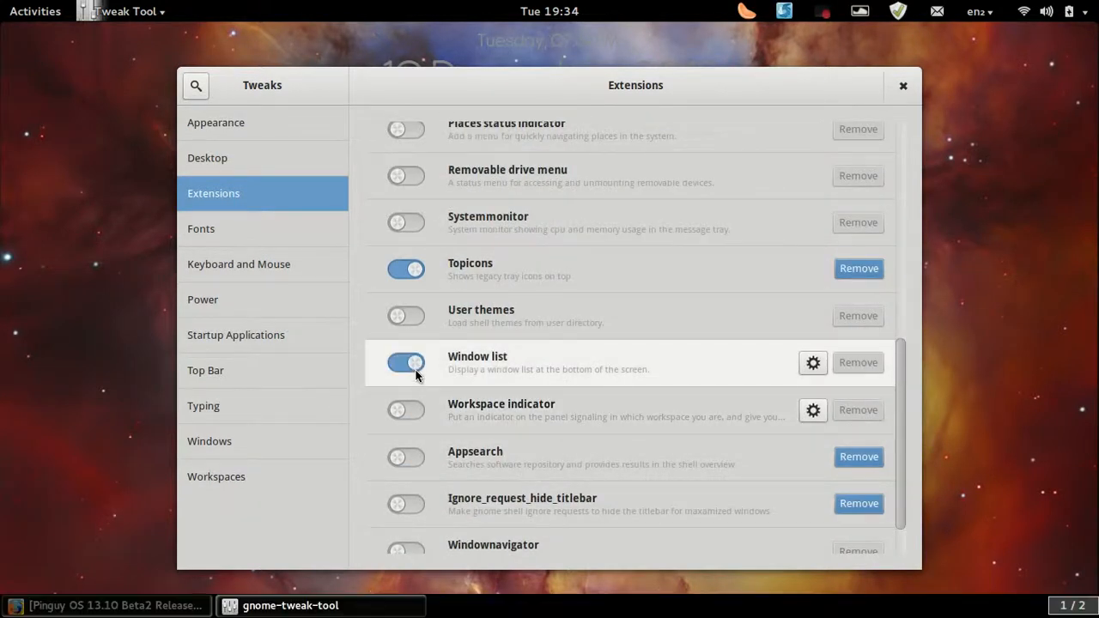
click(406, 364)
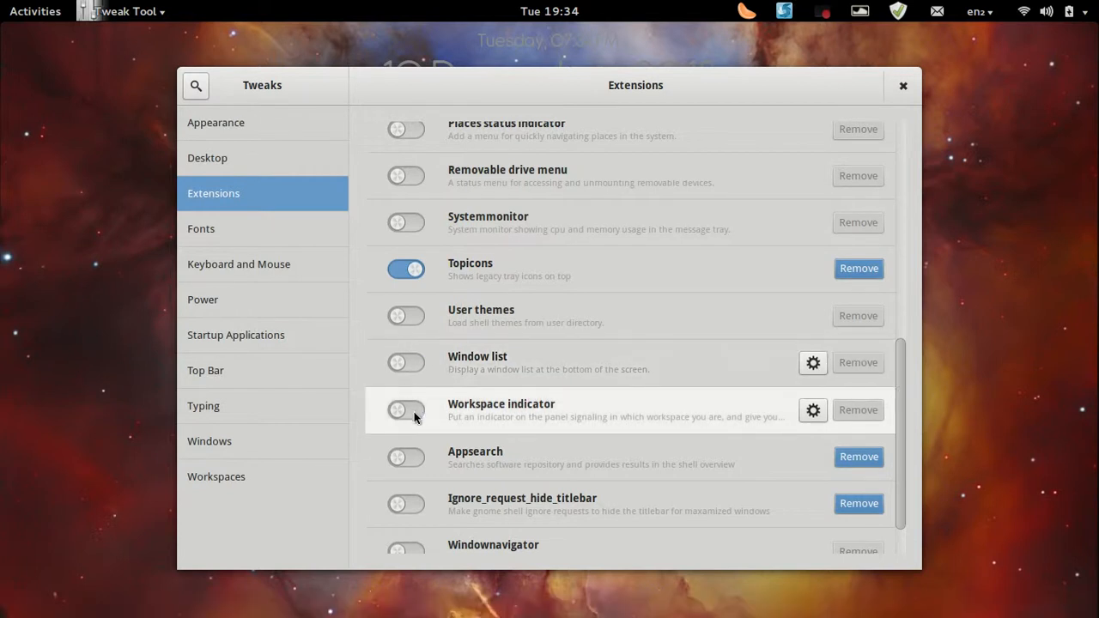
click(407, 411)
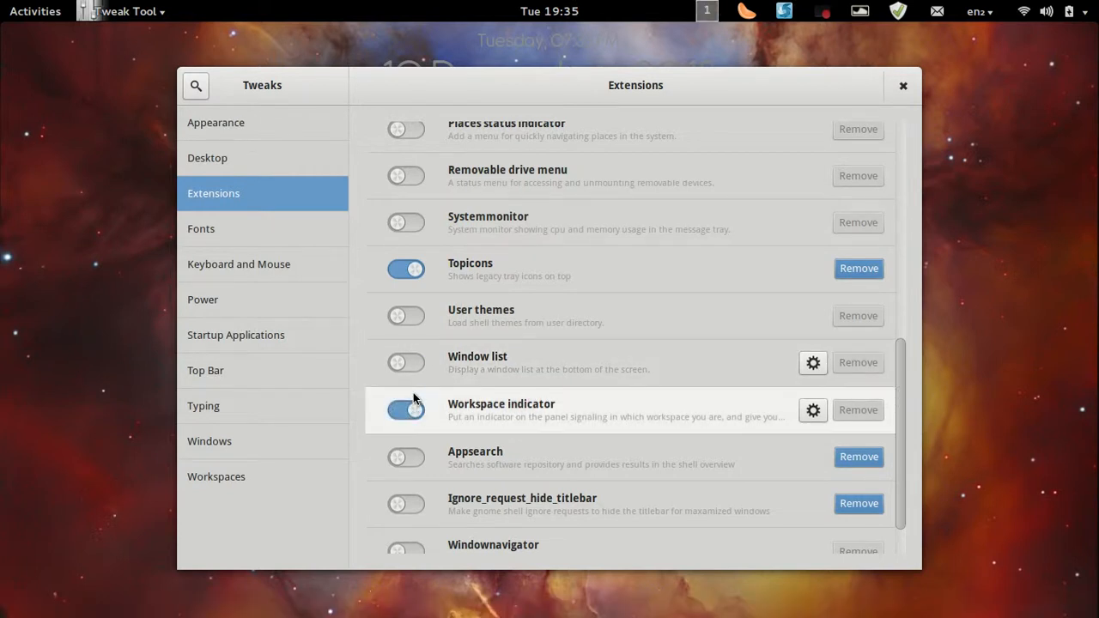
scroll(down, 3)
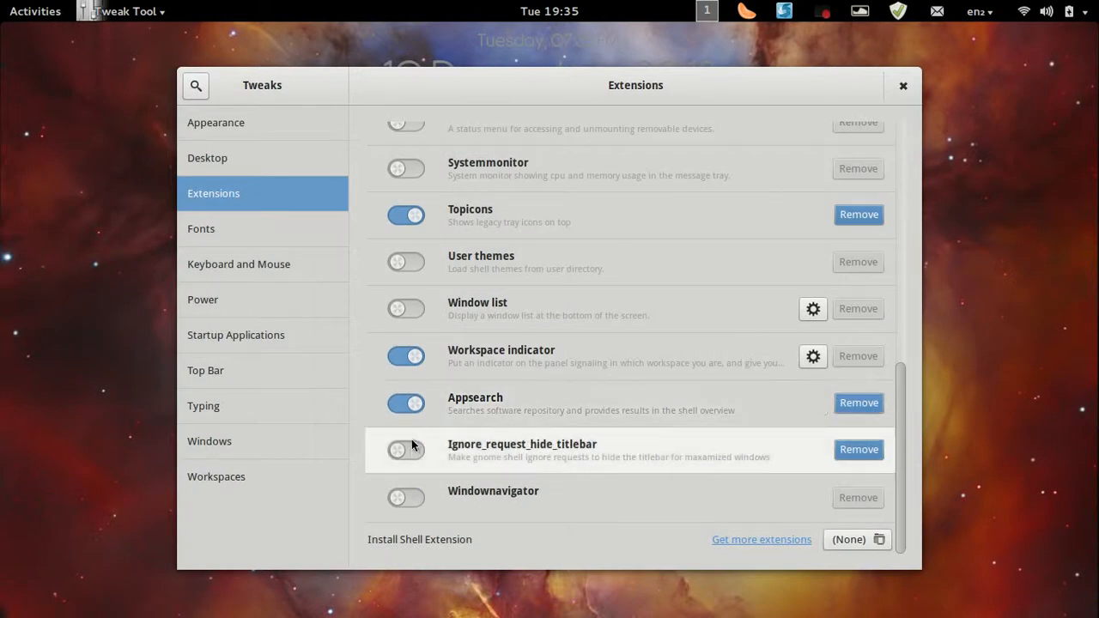
click(405, 450)
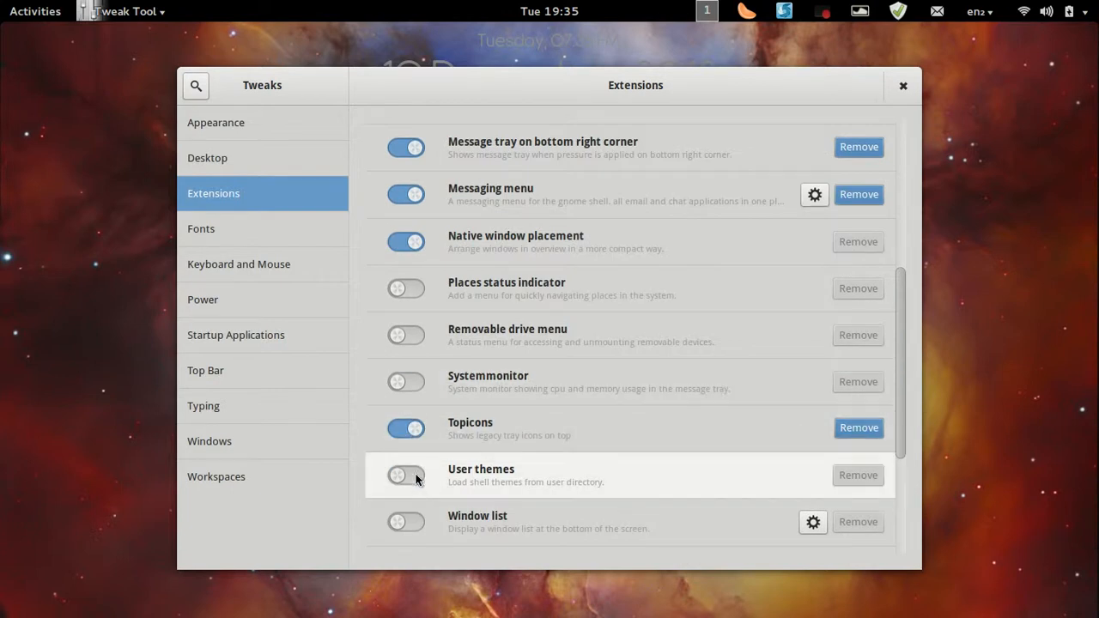
click(407, 476)
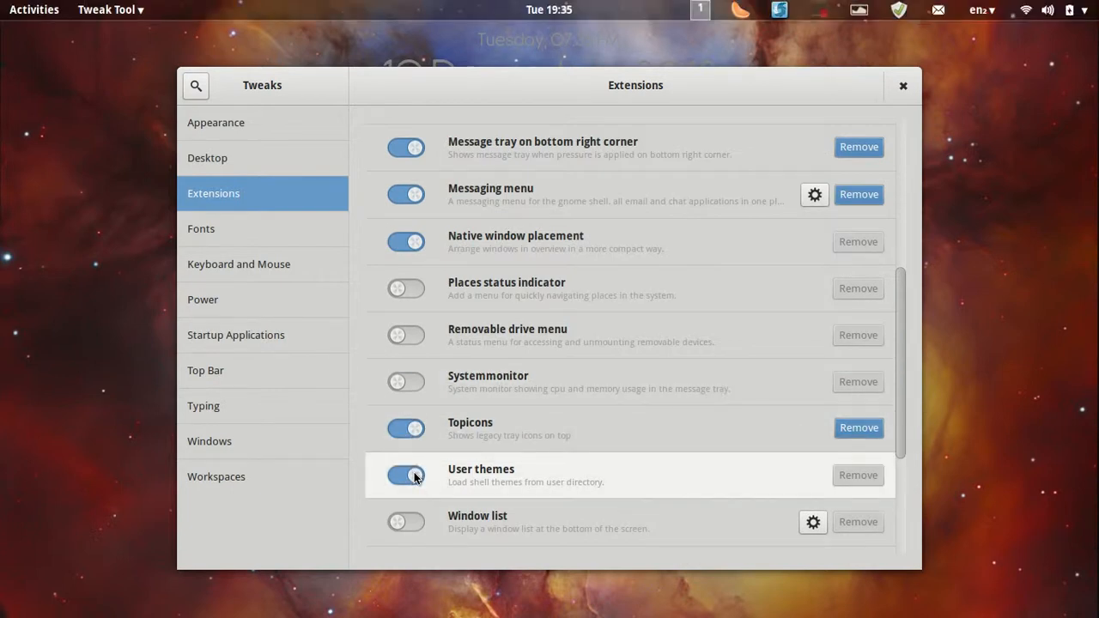
mouse_move(413, 502)
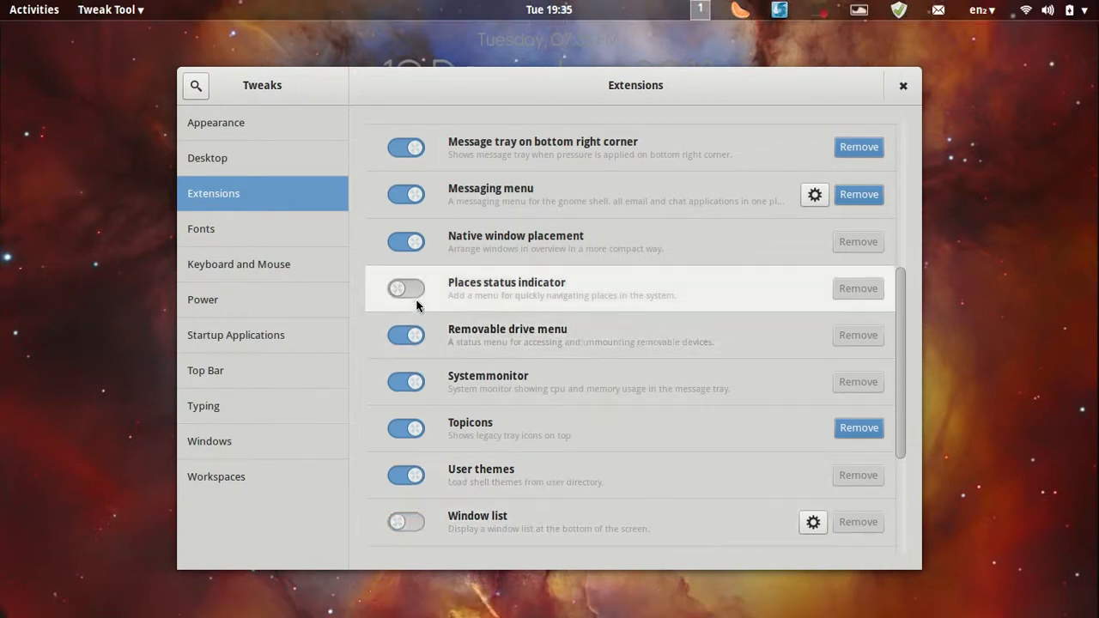
Toggle Window list off and on again, and enable Launch new instance
scroll(down, 3)
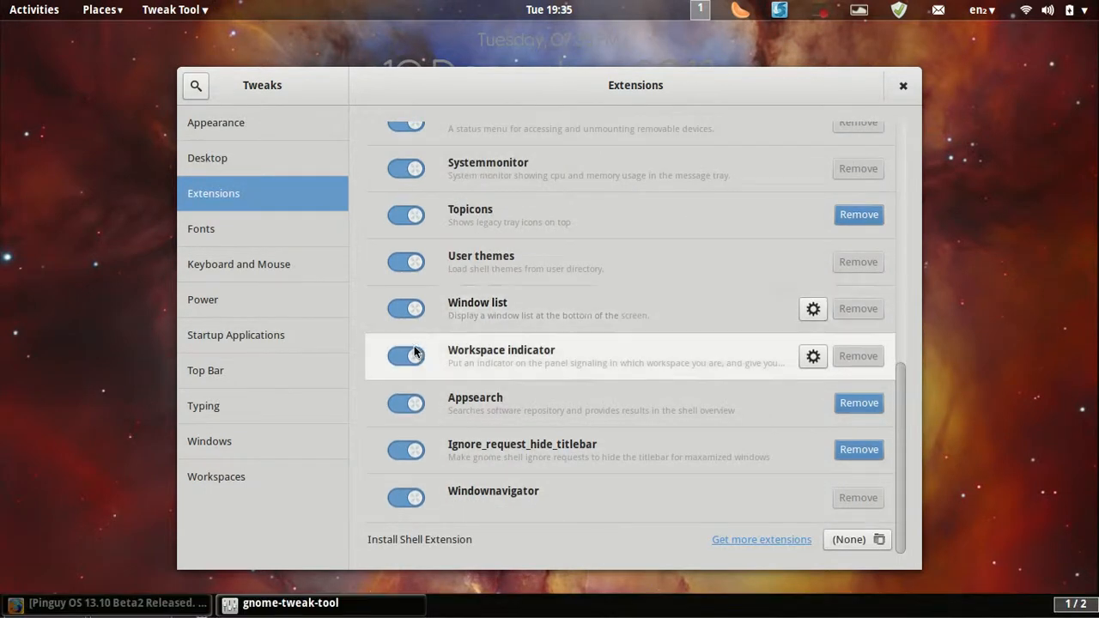
click(405, 308)
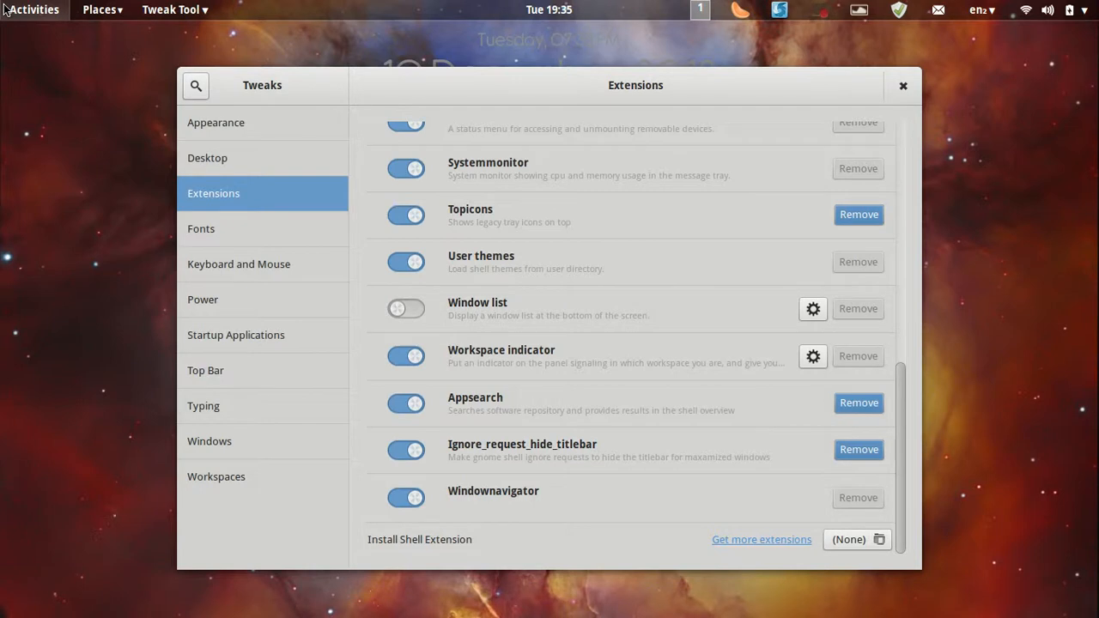
click(406, 309)
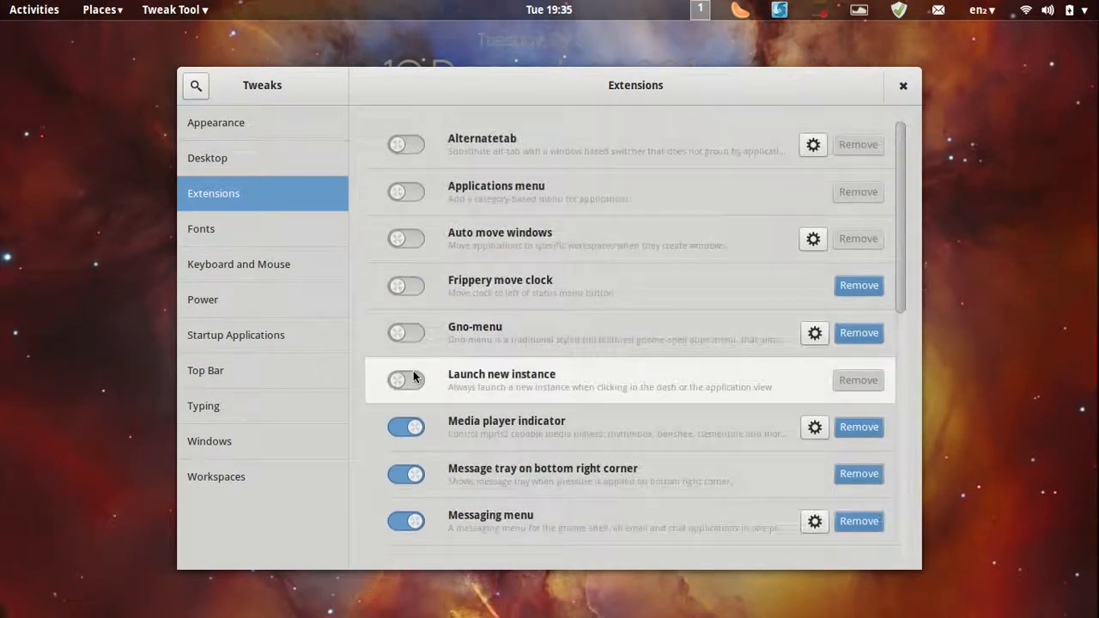
click(407, 333)
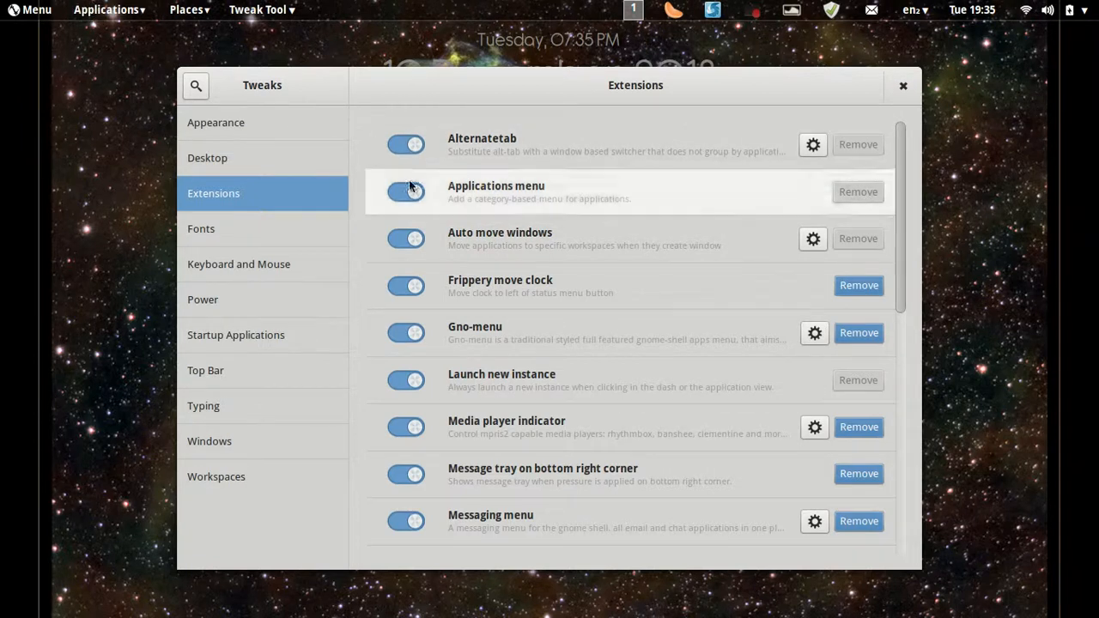
mouse_move(252, 9)
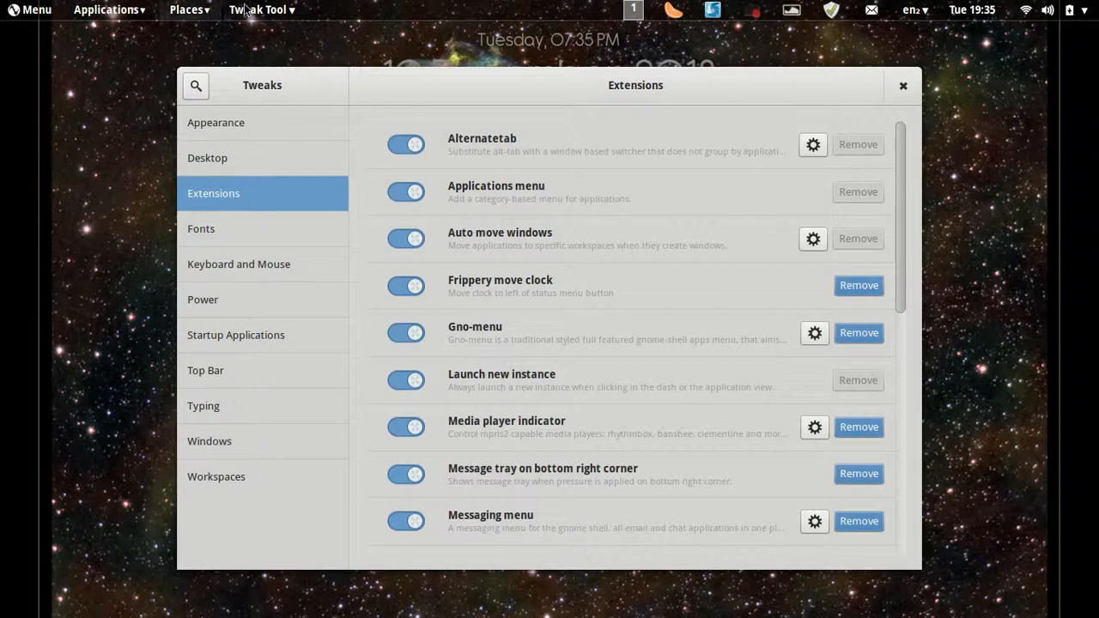
mouse_move(902, 86)
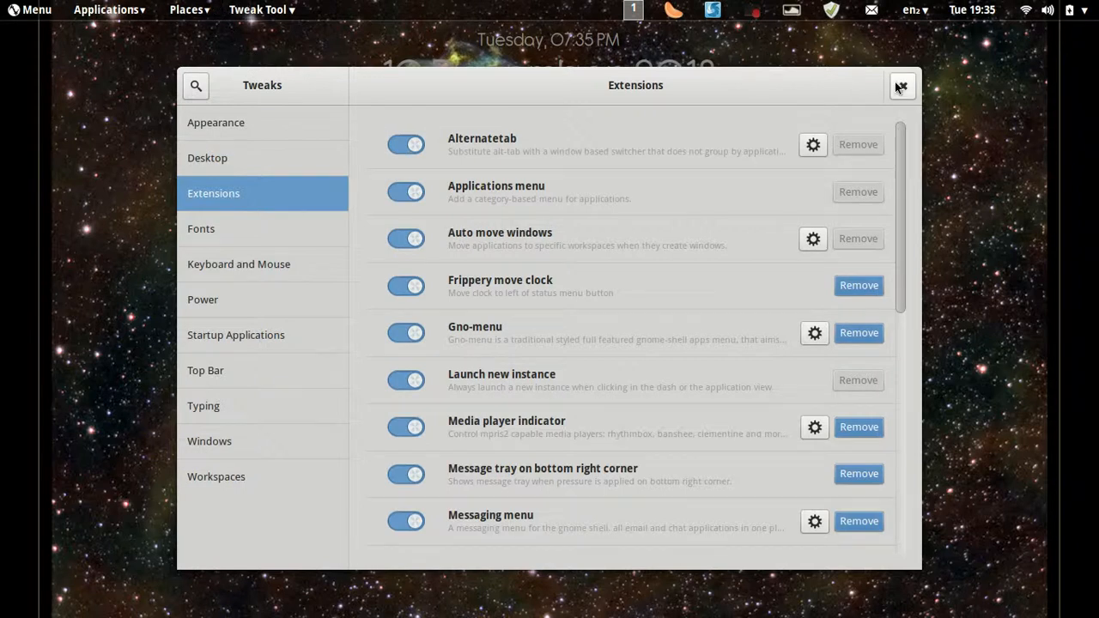
Browse the top bar Places and Tweak Tool app menus, then close Tweak Tool
click(182, 10)
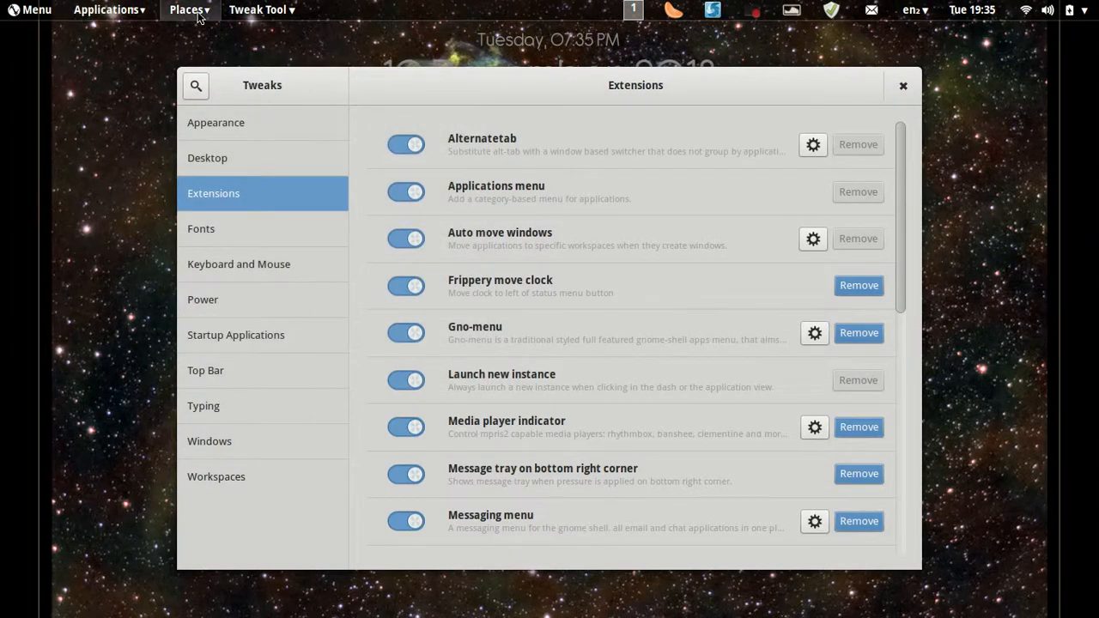
click(186, 10)
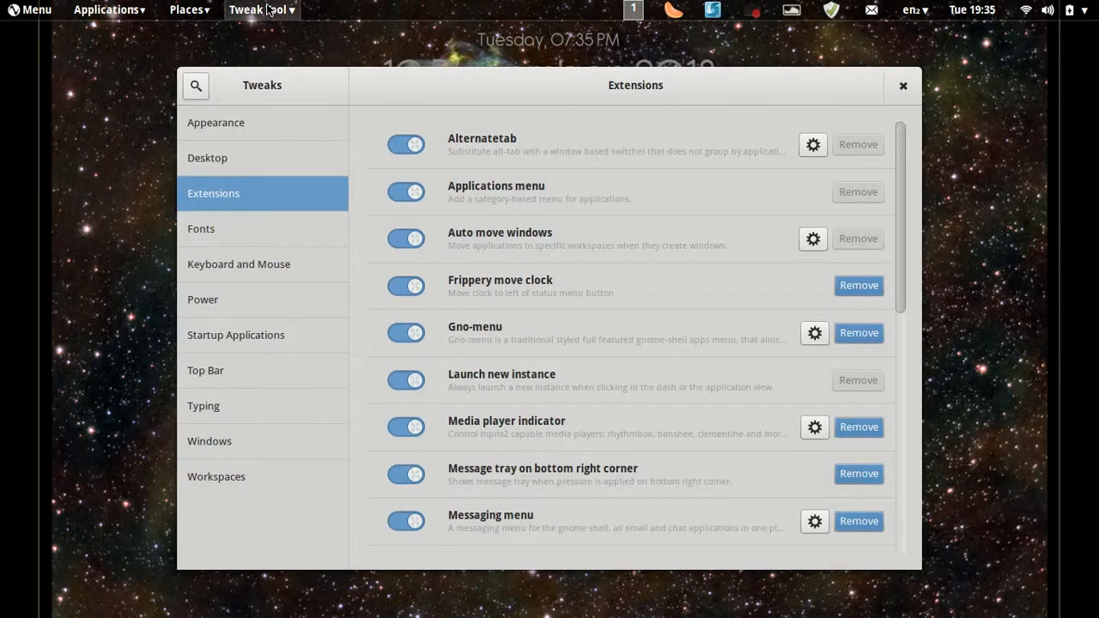
click(262, 10)
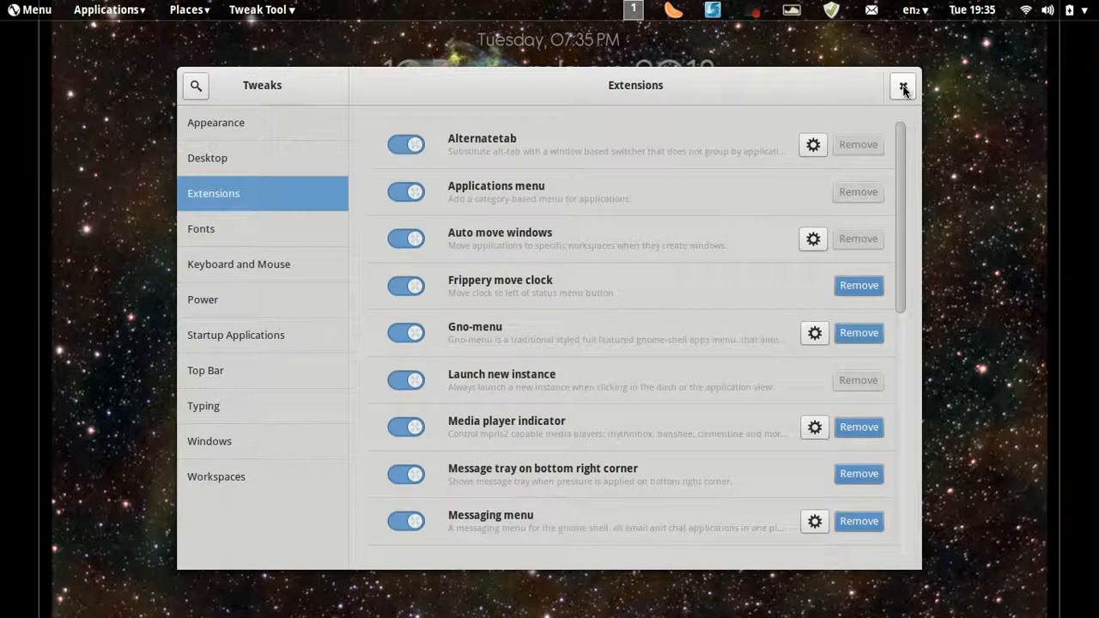
click(902, 85)
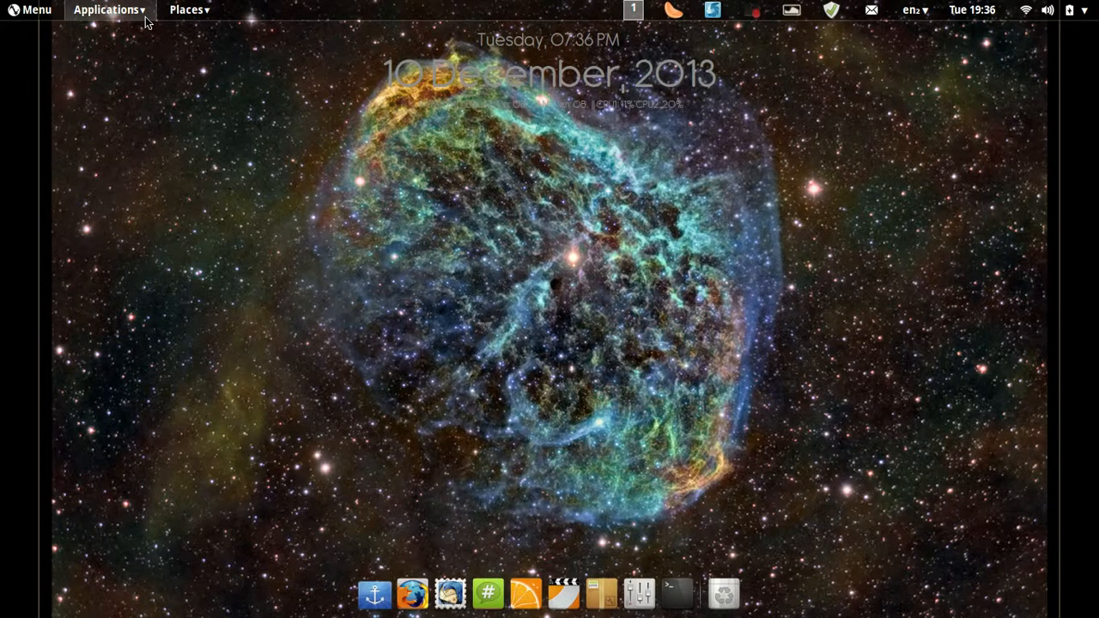
mouse_move(88, 12)
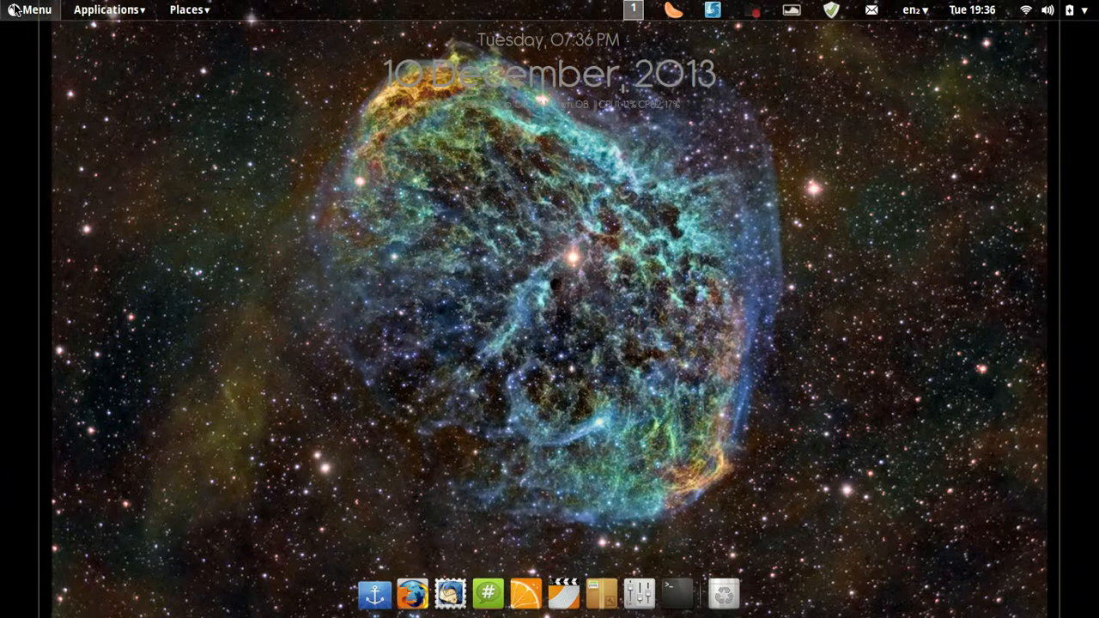
mouse_move(429, 225)
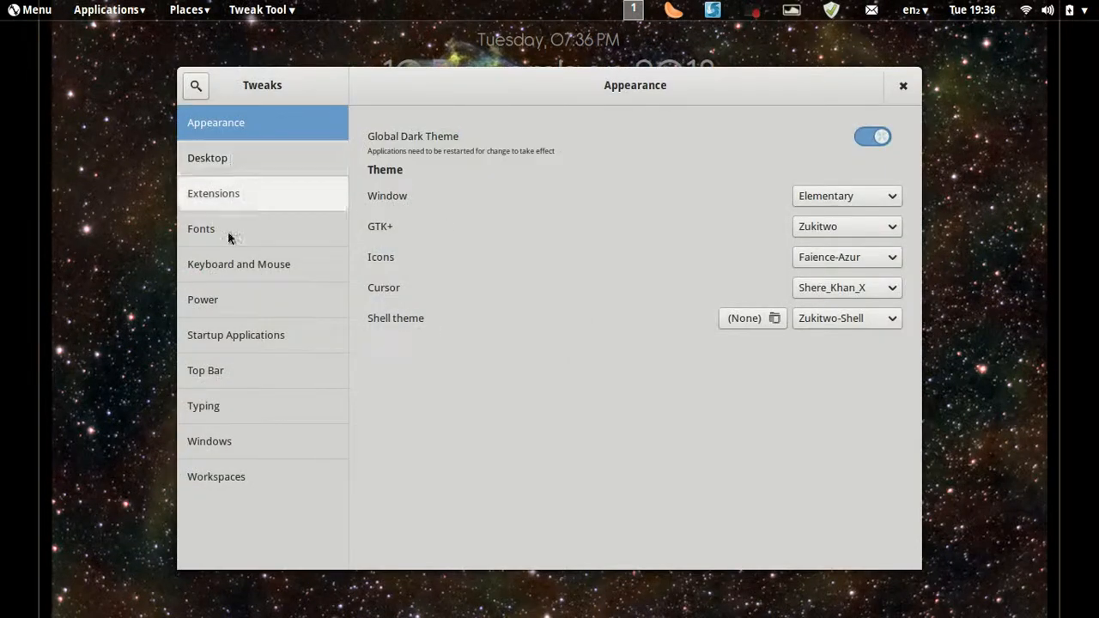
In Desktop > Extensions, disable Applications menu and Auto move windows, re-enabling Frippery move clock
click(207, 157)
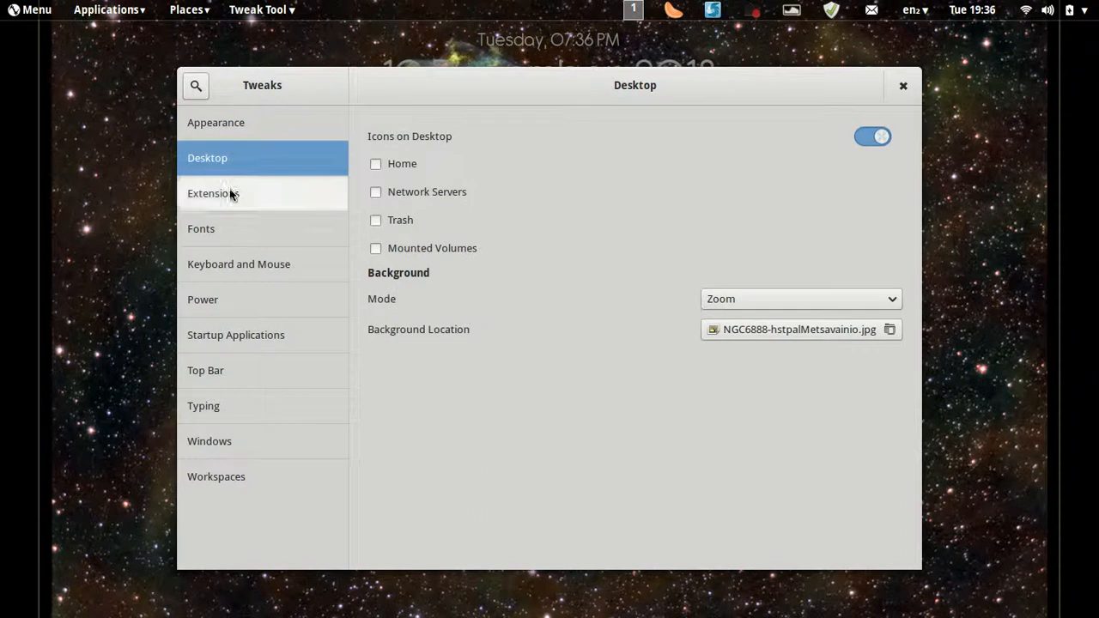
click(213, 193)
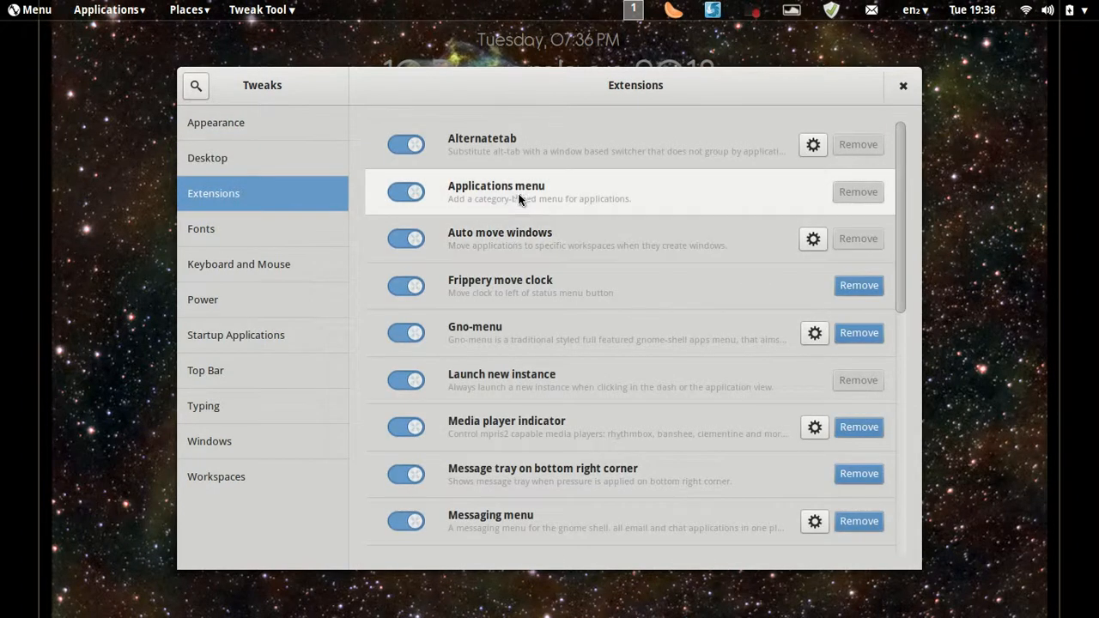
mouse_move(518, 210)
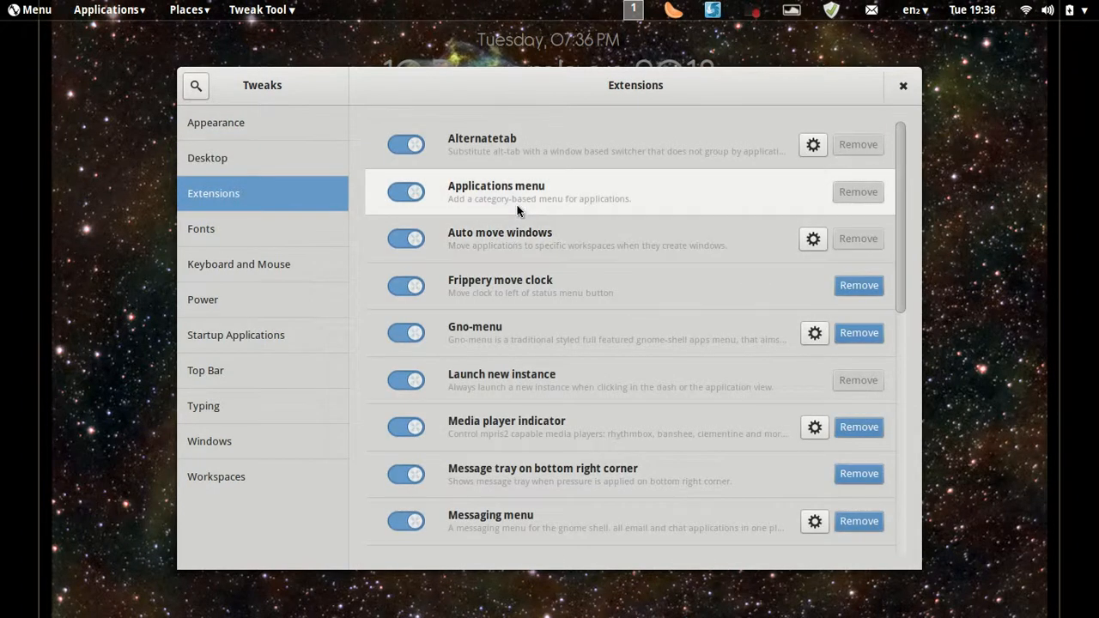
click(405, 191)
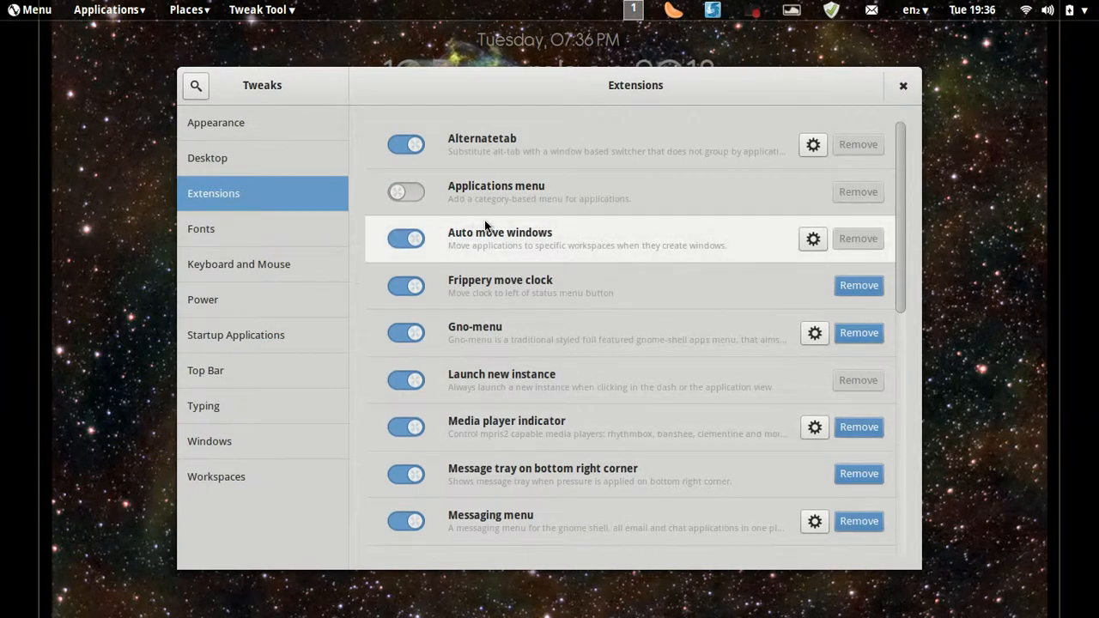
click(406, 144)
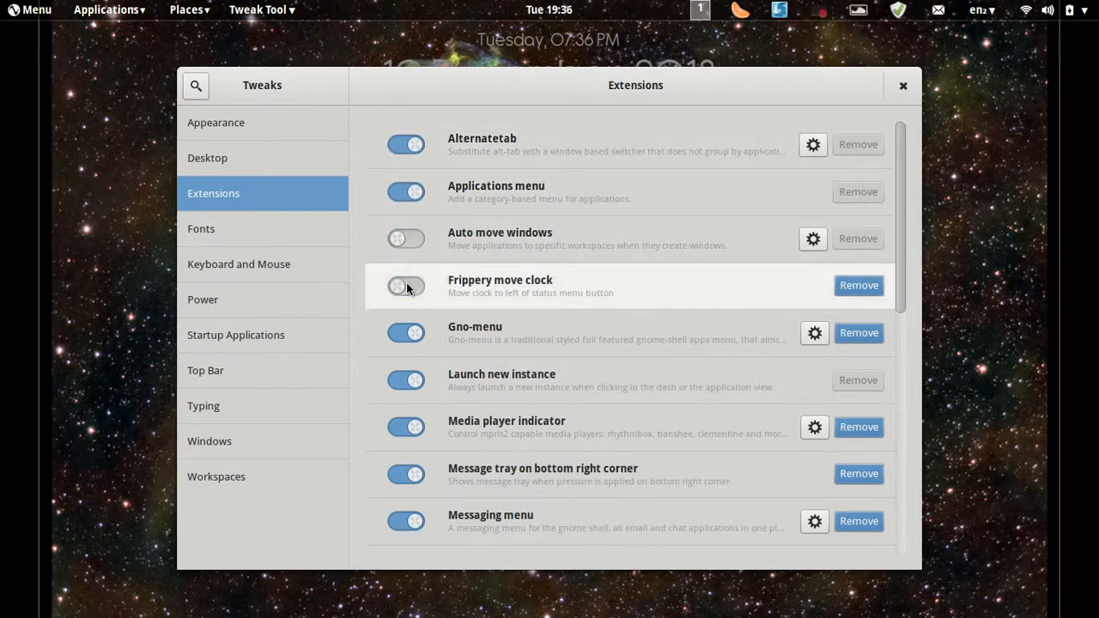
click(406, 285)
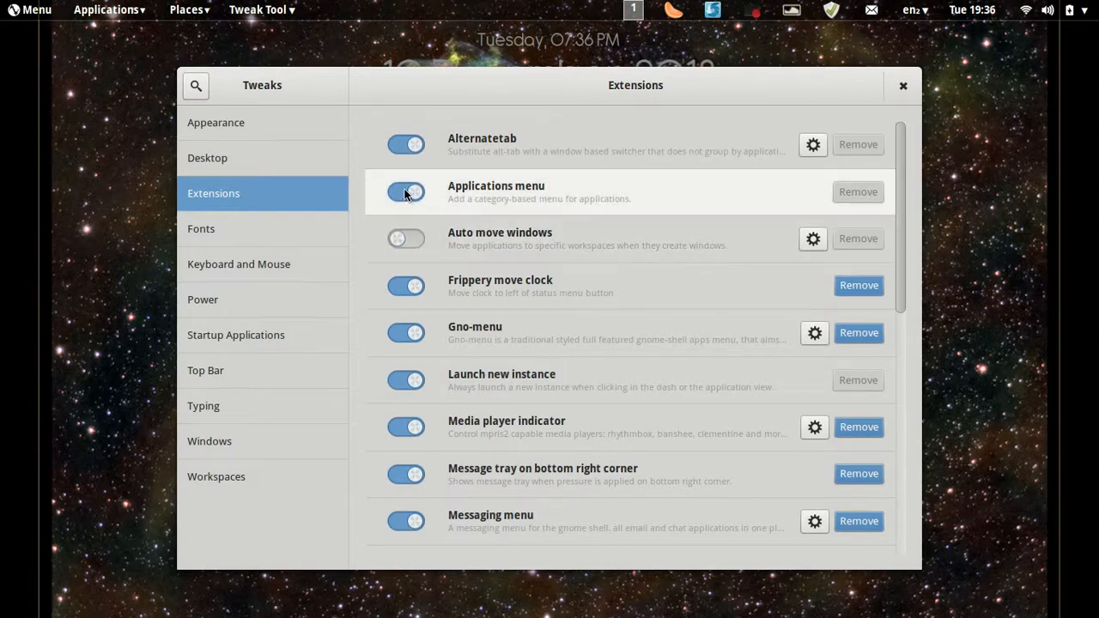
click(406, 192)
text(r)
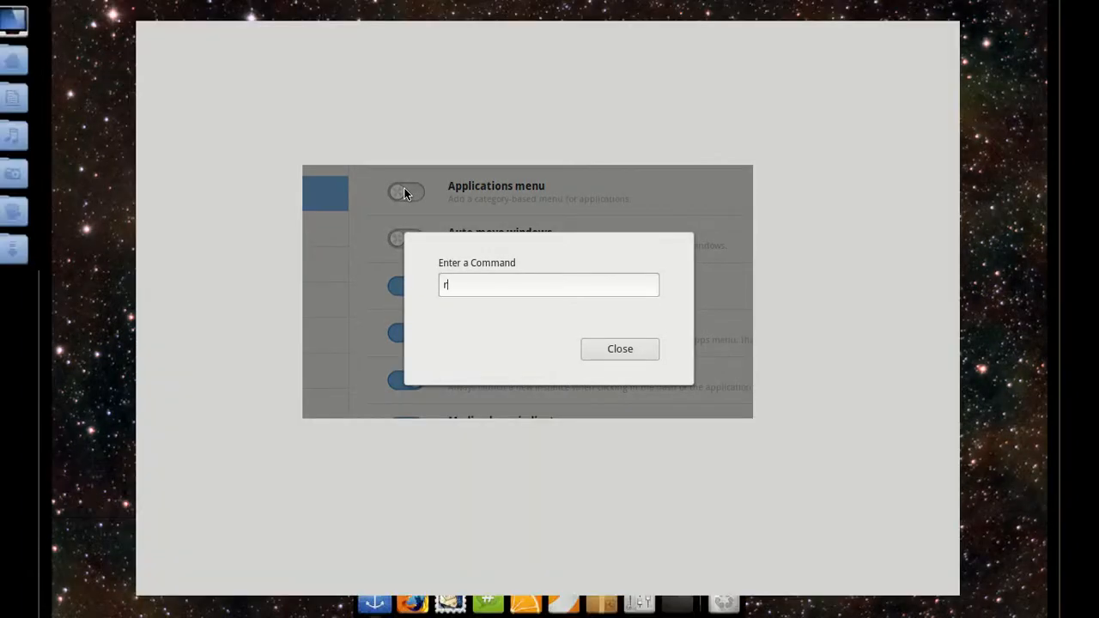
Restart GNOME Shell with 'r', then turn Applications menu and Auto move windows back on
click(620, 349)
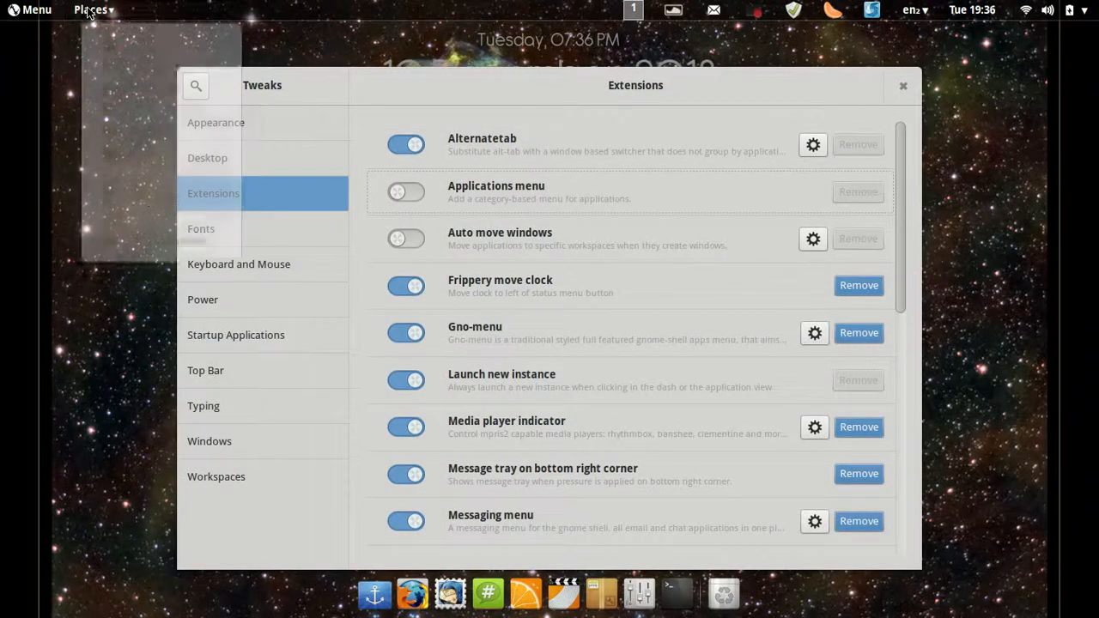
click(406, 191)
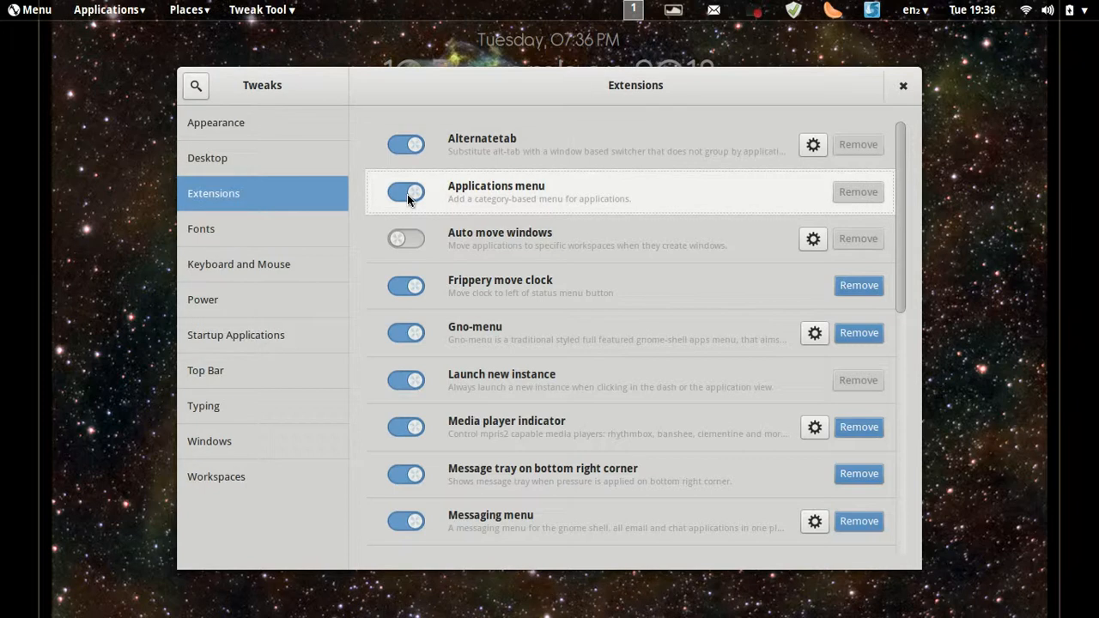
mouse_move(435, 213)
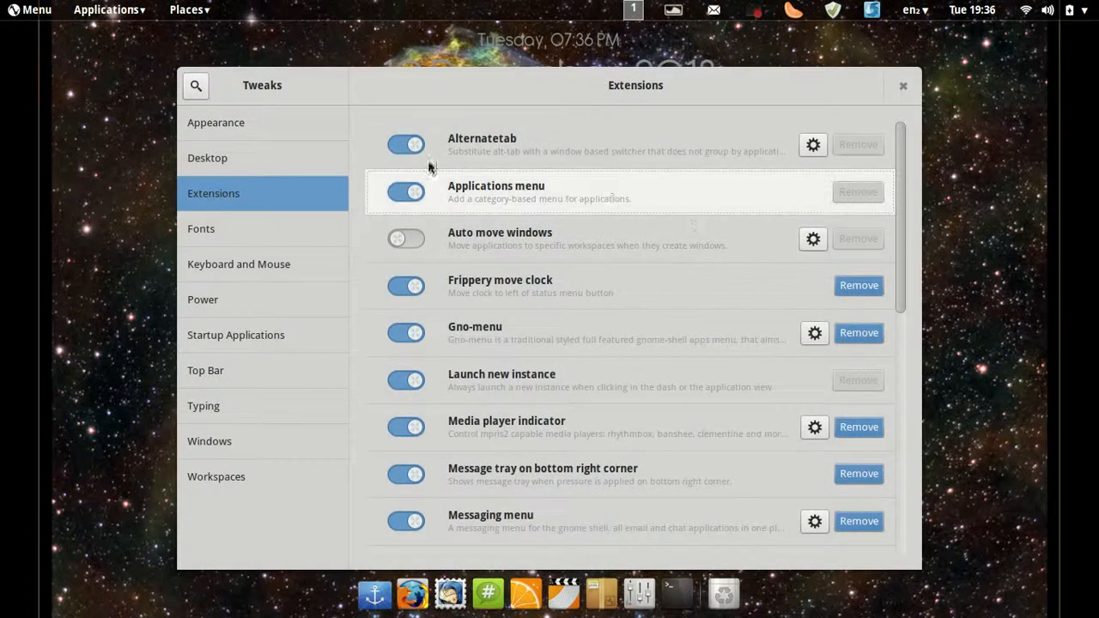
click(406, 238)
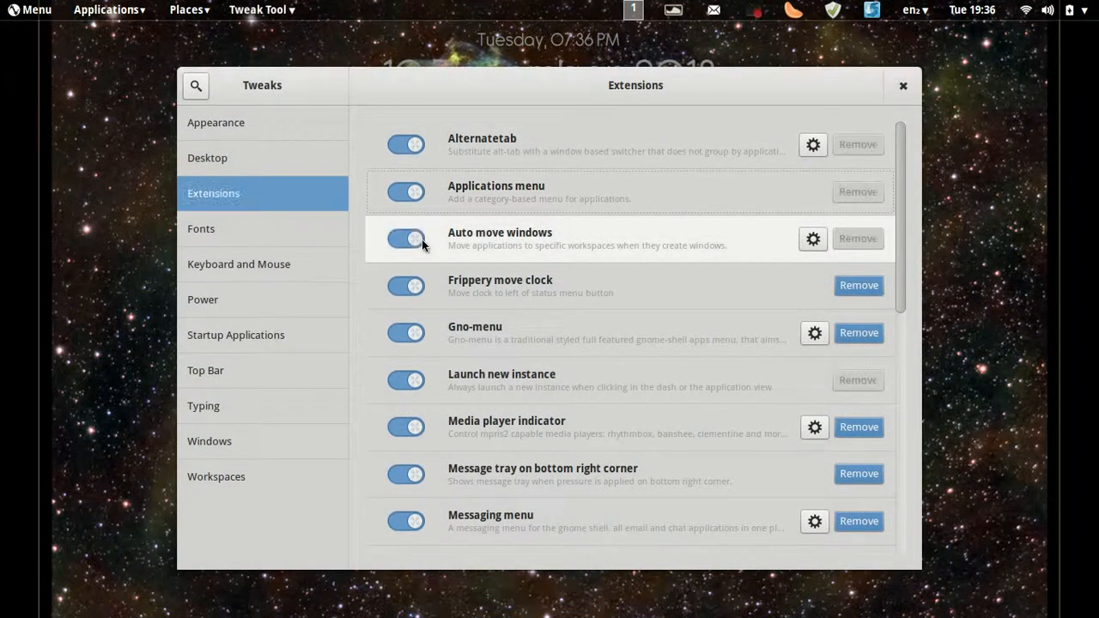
mouse_move(127, 226)
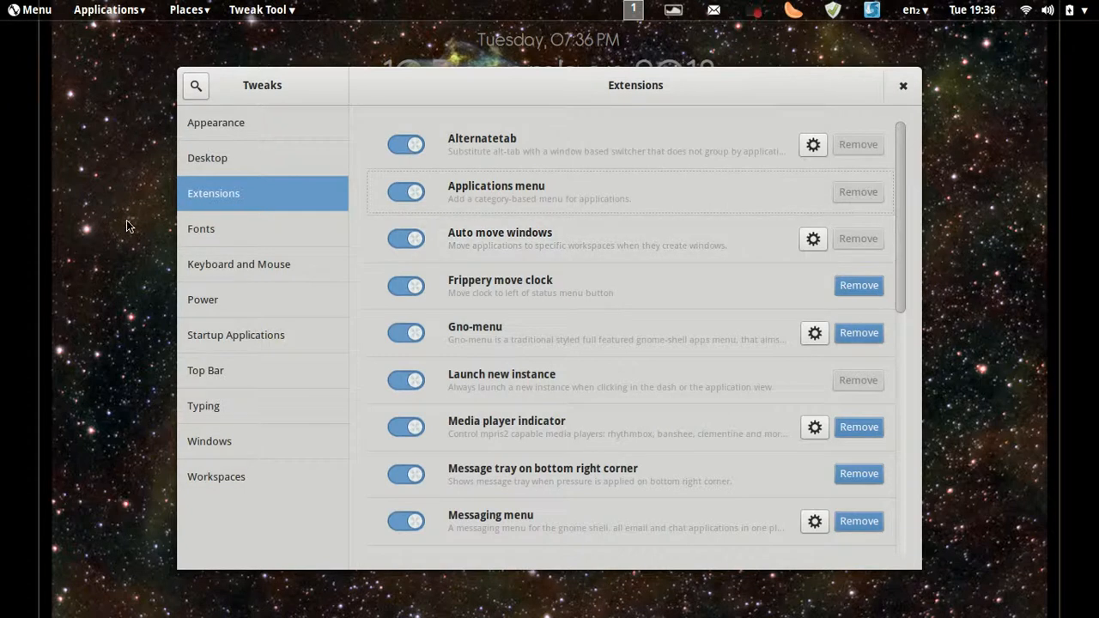
mouse_move(872, 81)
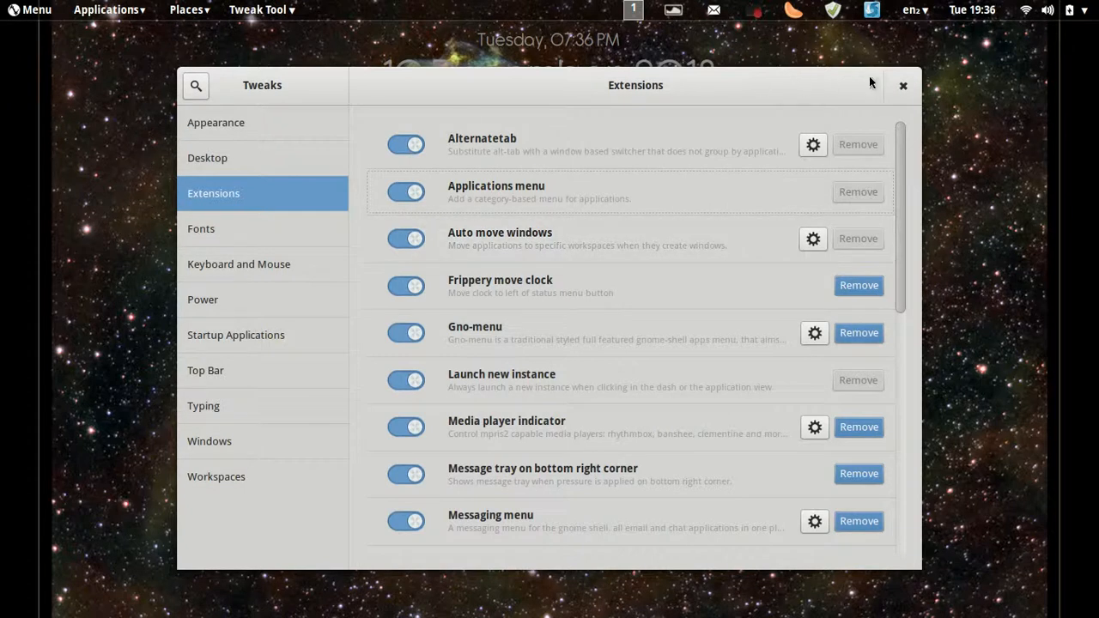
Open the Fonts page and browse Window Titles fonts, keeping Droid Sans Mono Bold 10
click(201, 228)
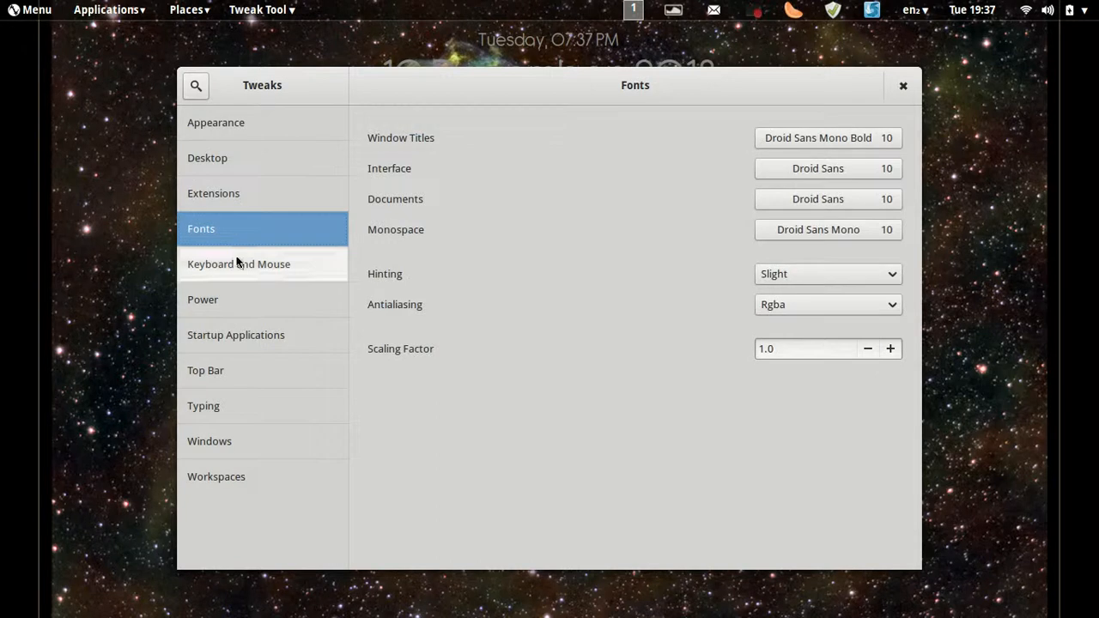
click(827, 137)
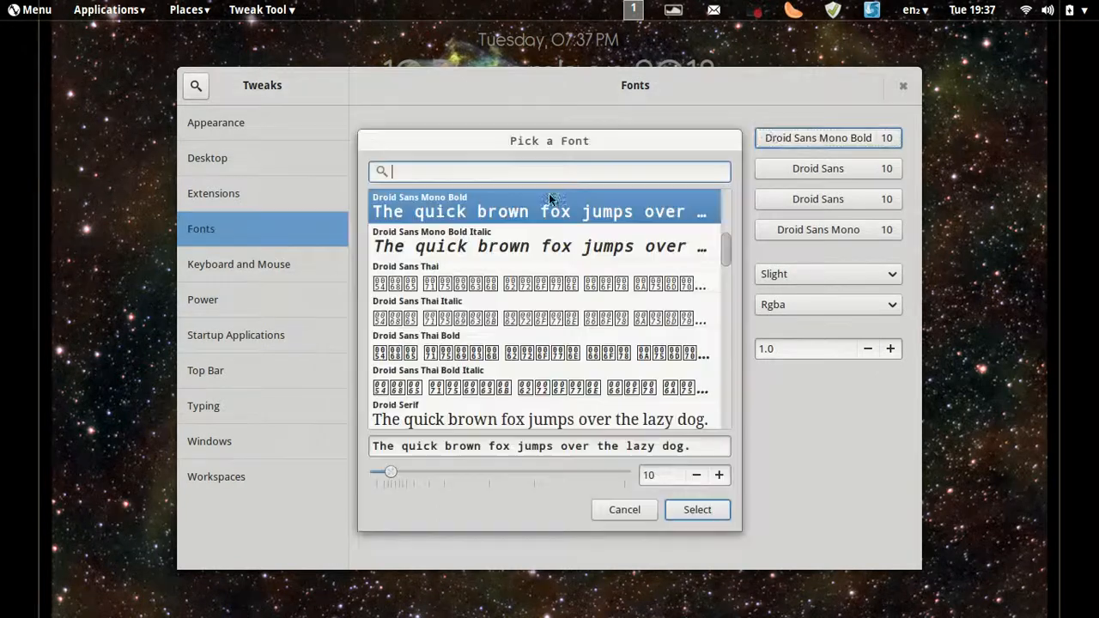
scroll(down, 3)
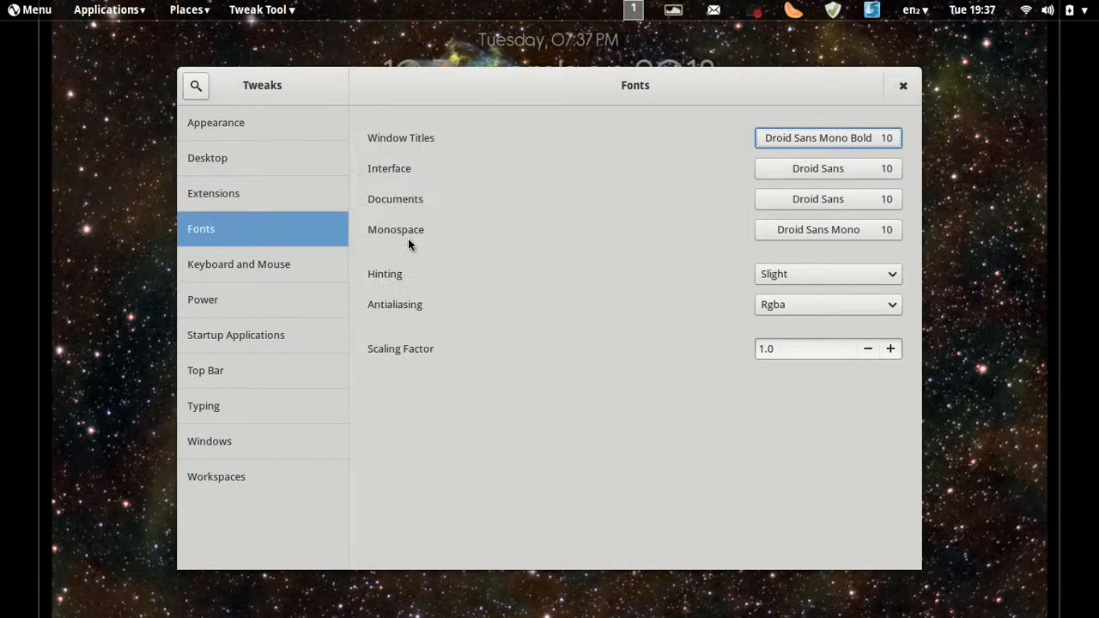
mouse_move(885, 138)
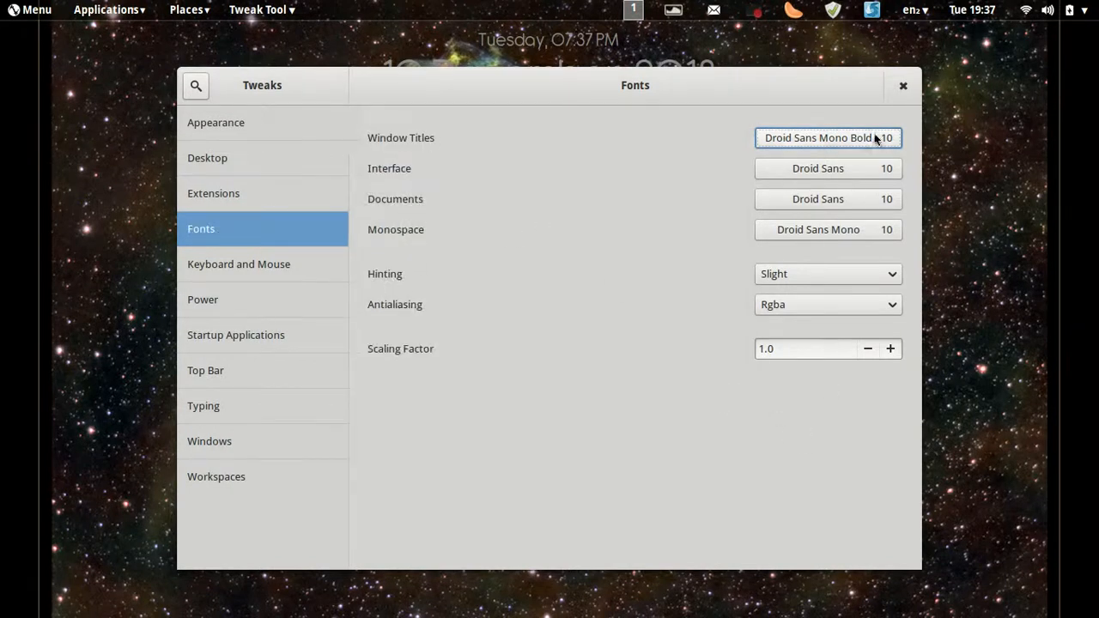
mouse_move(224, 262)
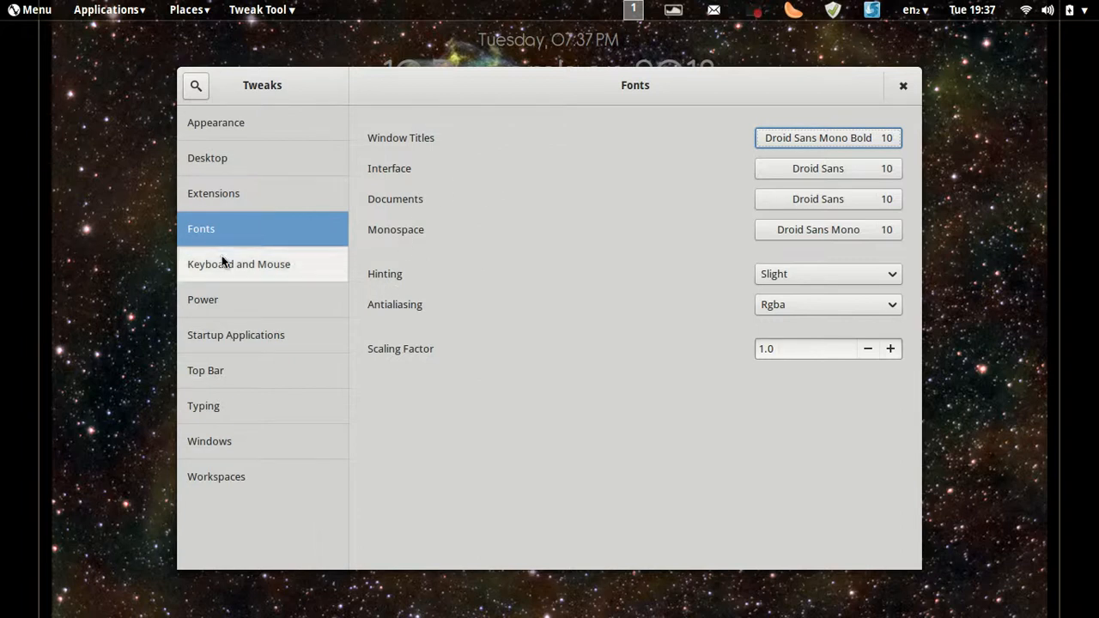
View the Power, Startup Applications, Top Bar, Workspaces and Appearance tweak pages, then close Tweak Tool
click(203, 299)
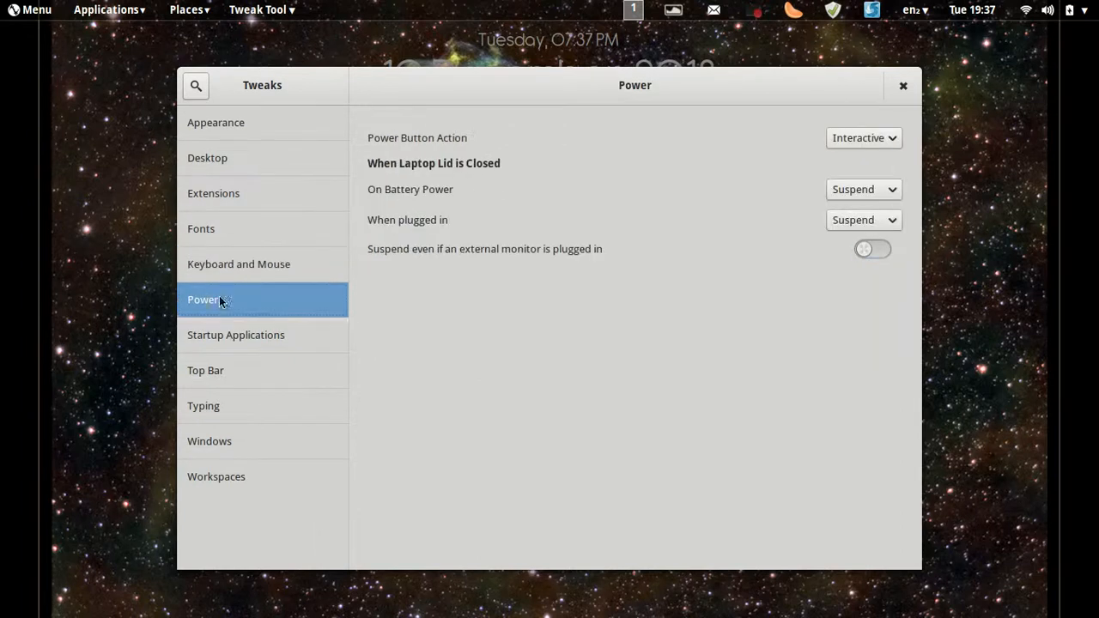
click(236, 335)
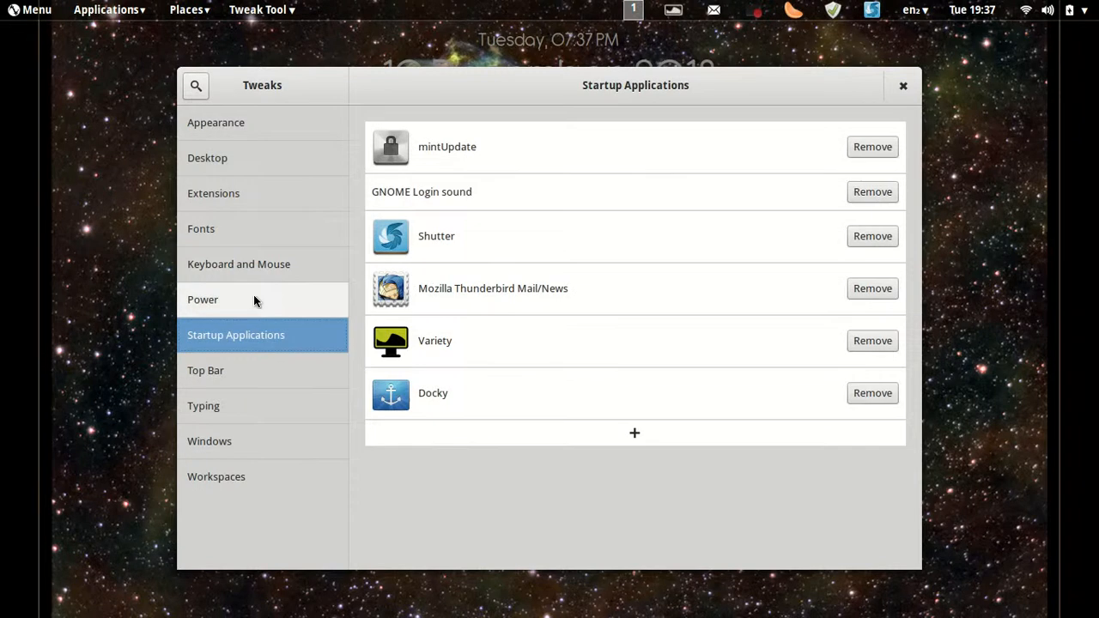
mouse_move(216, 352)
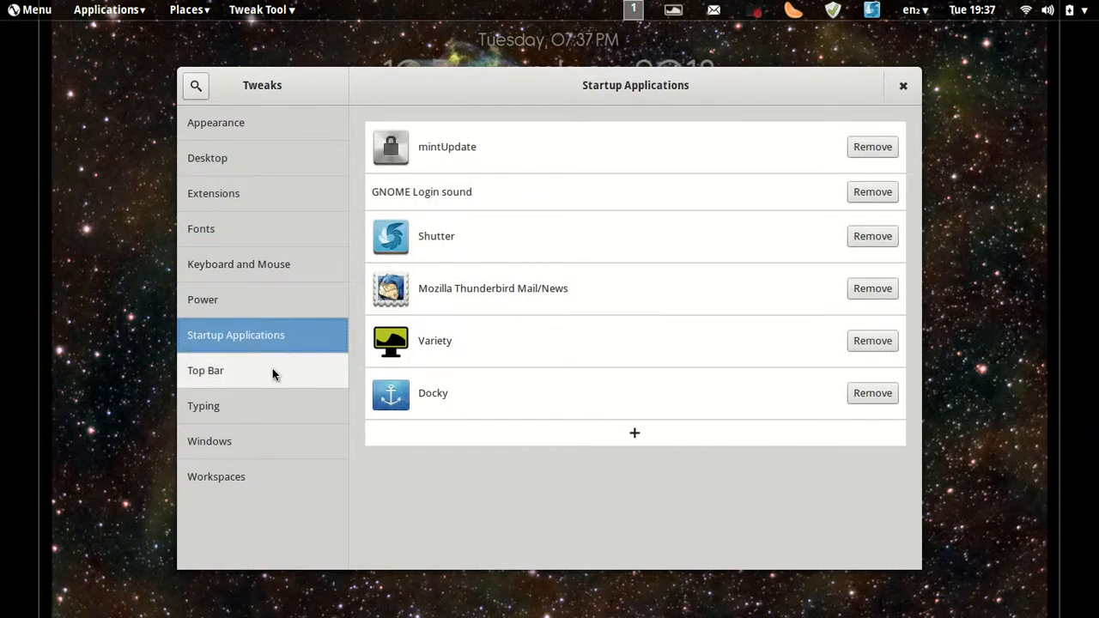
click(205, 370)
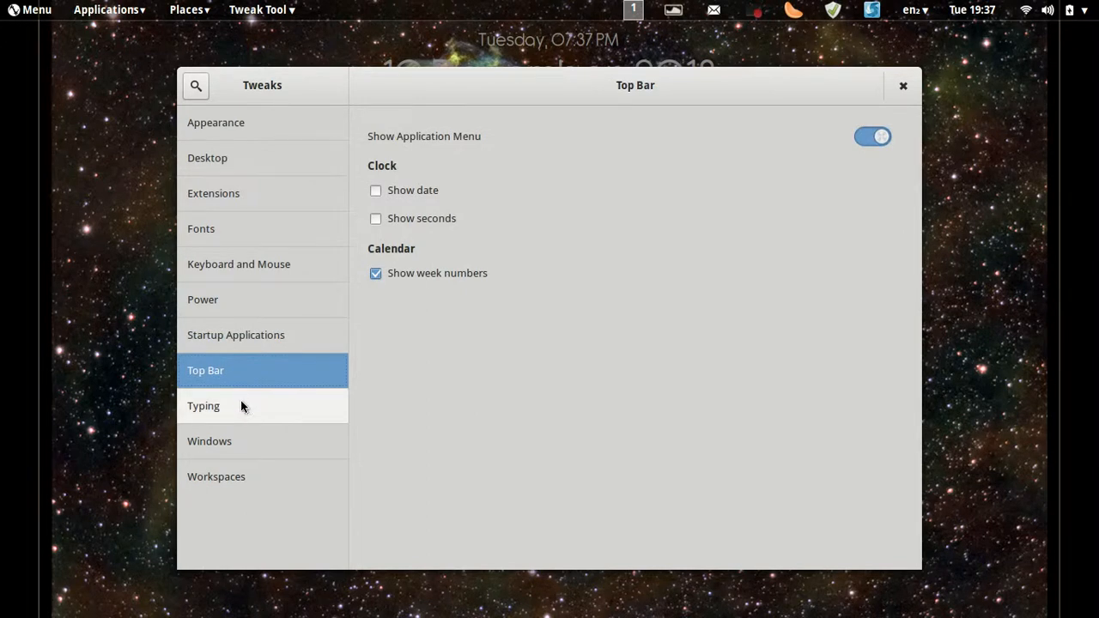
click(217, 477)
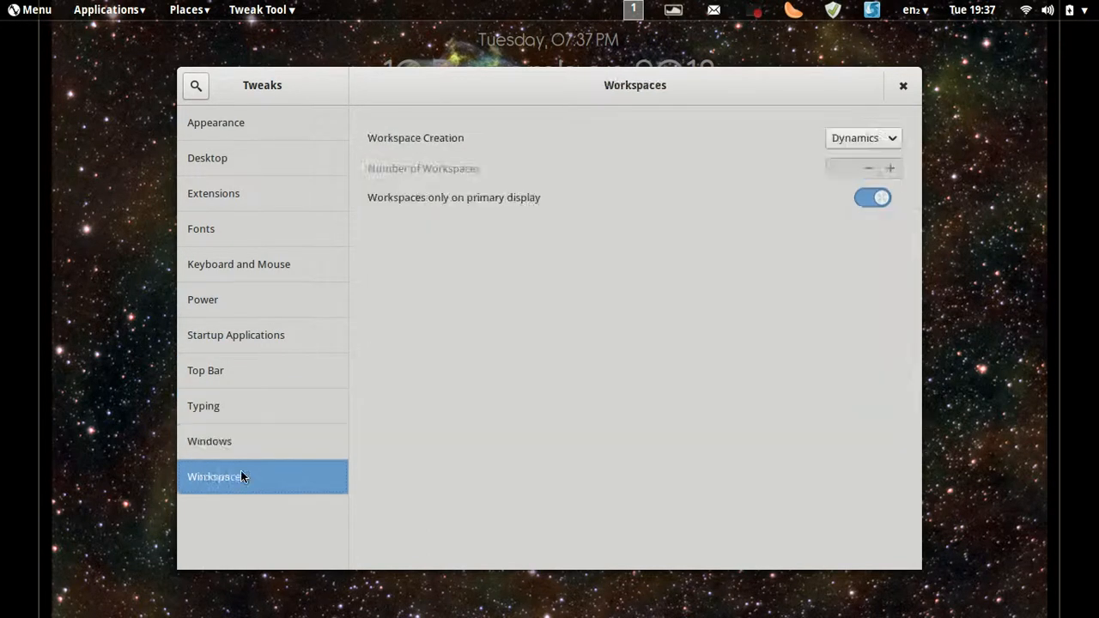
click(215, 122)
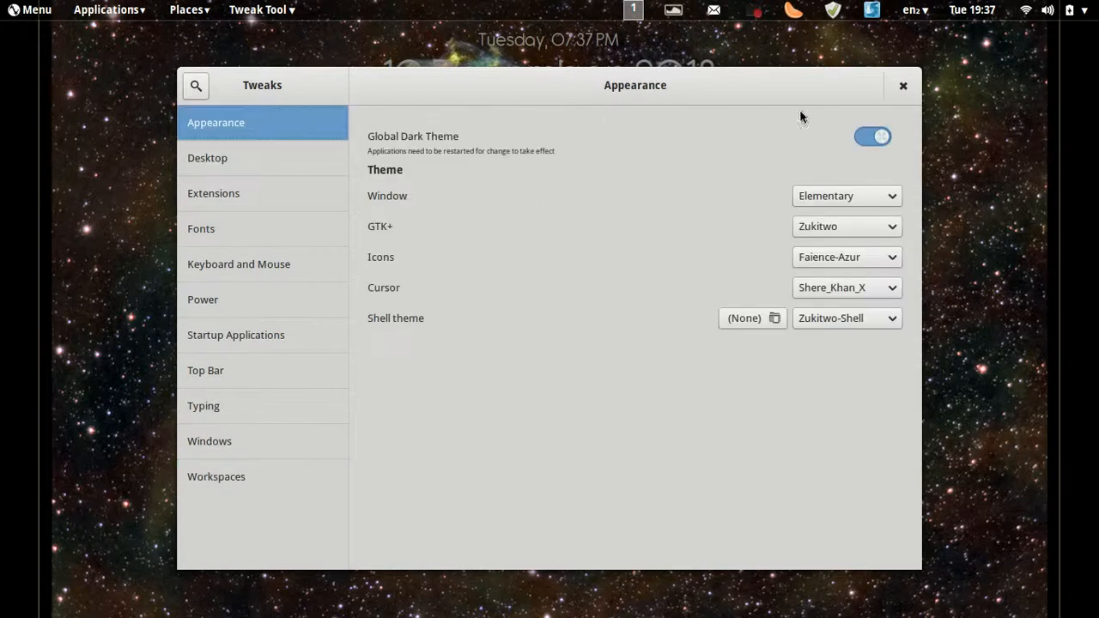
click(902, 84)
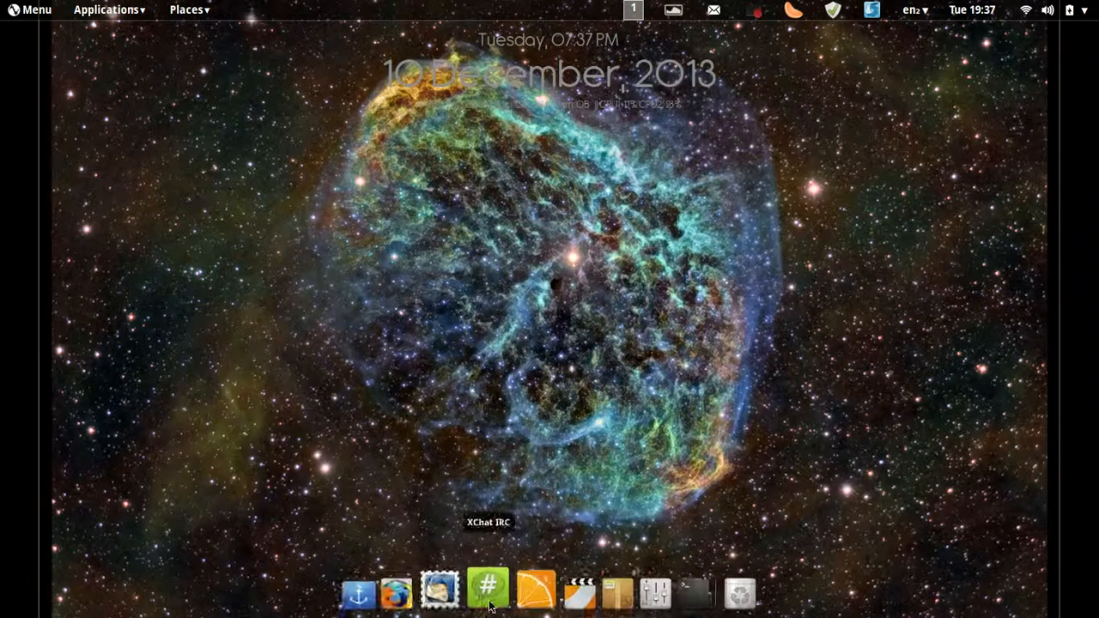
Reopen Firefox on the Pinguy OS 13.10 Beta2 release page, scroll to known bugs, then minimise
click(398, 594)
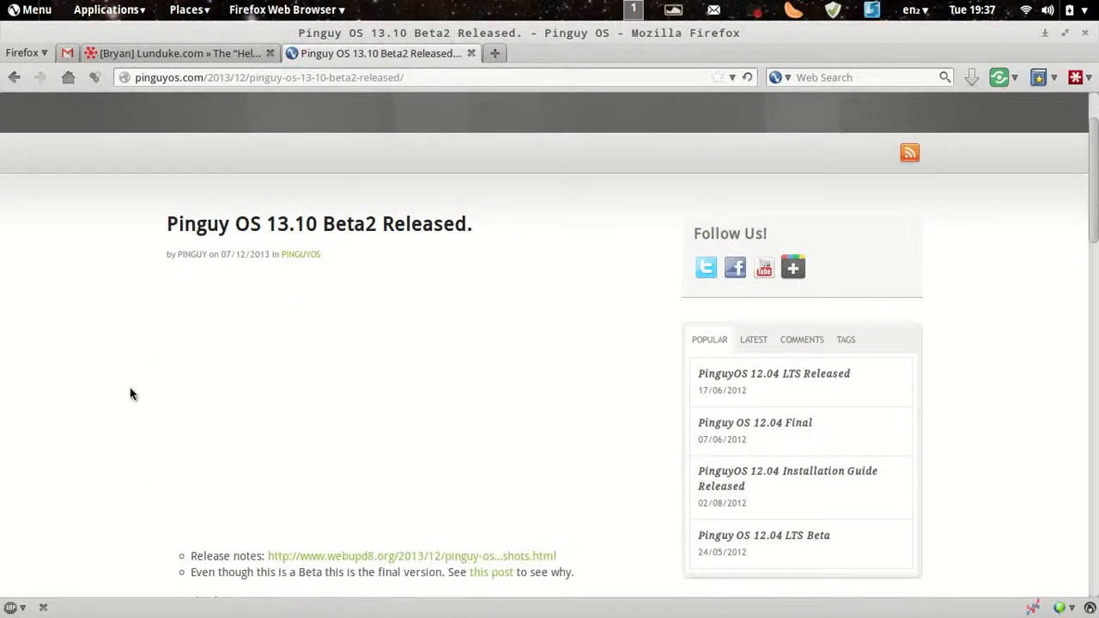
scroll(down, 3)
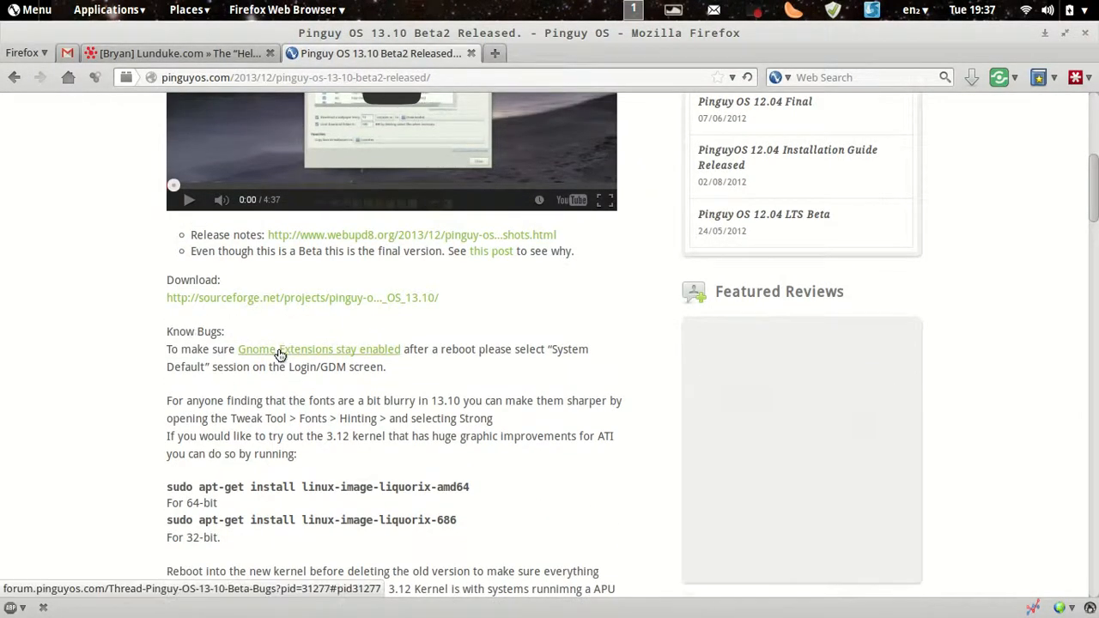
scroll(down, 3)
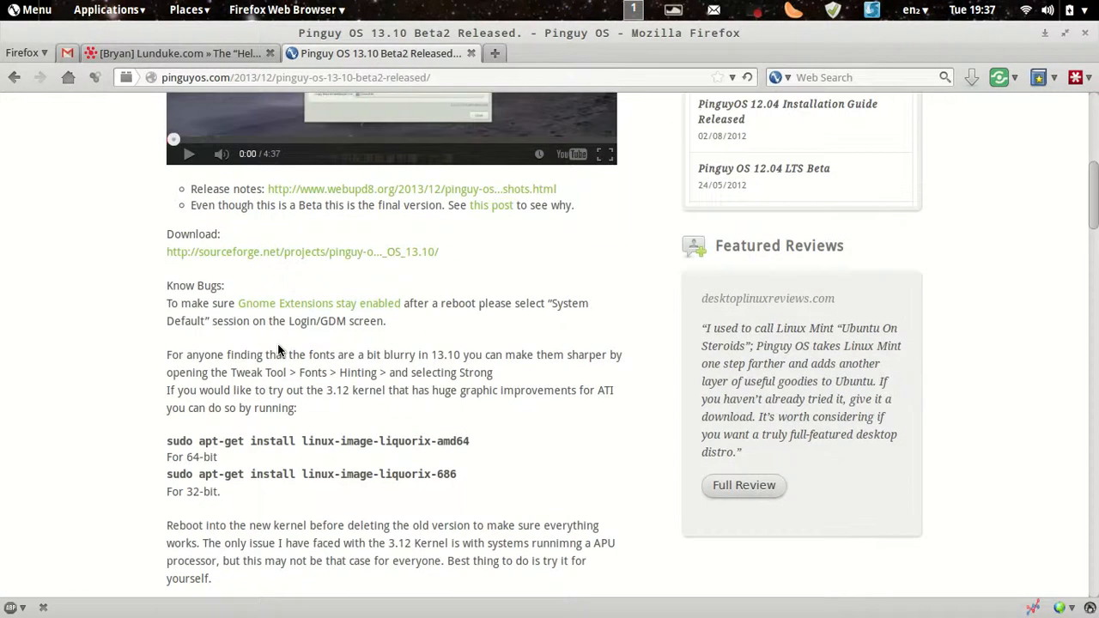
mouse_move(554, 309)
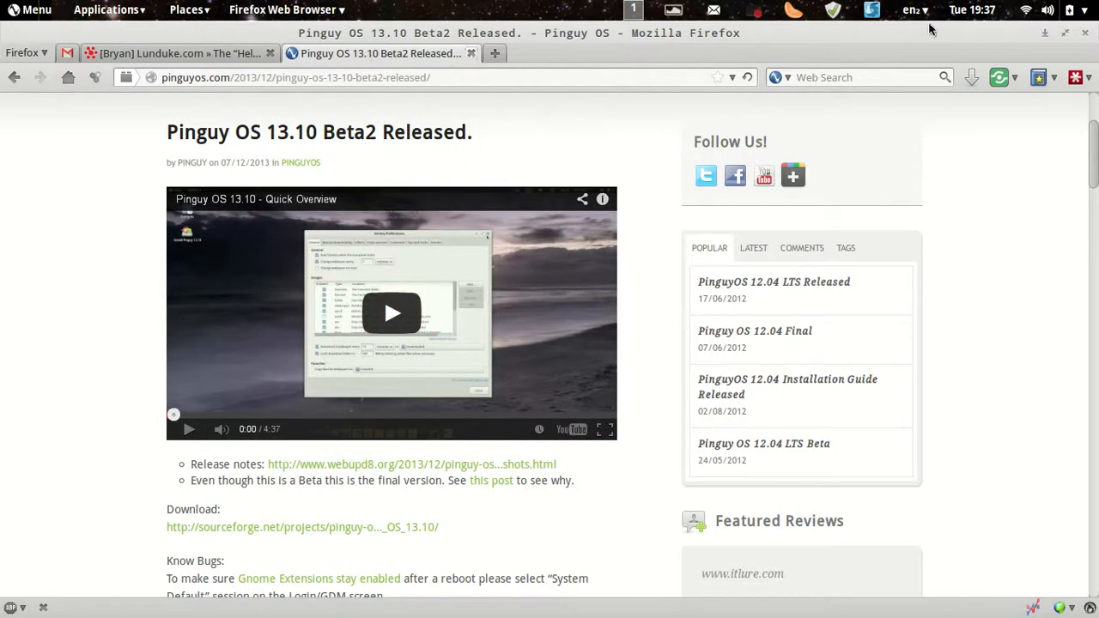
mouse_move(1042, 34)
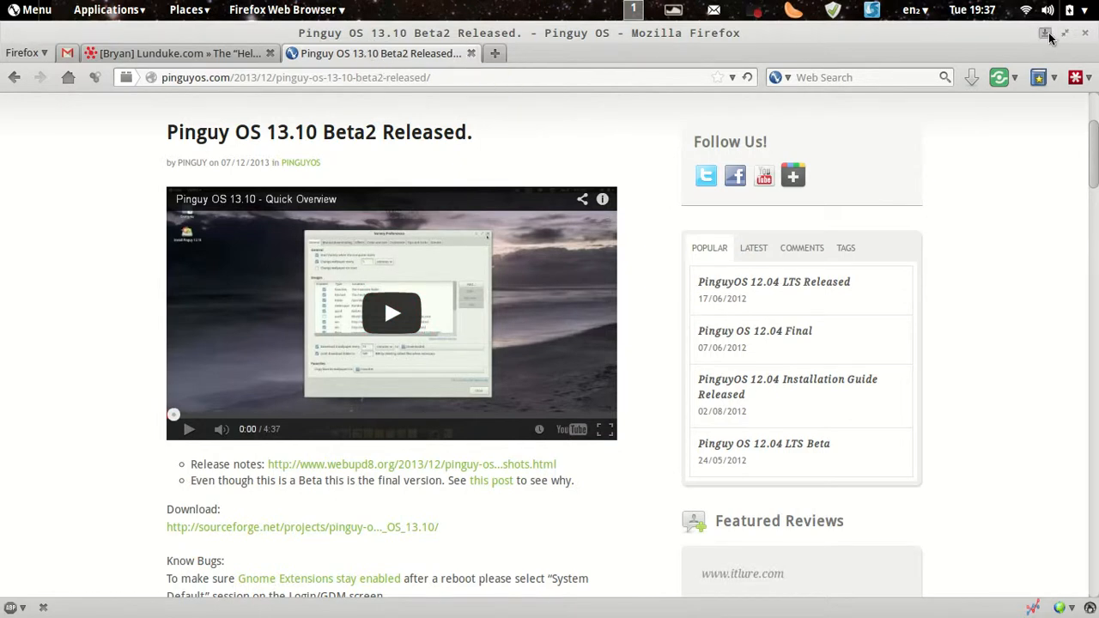
click(1021, 33)
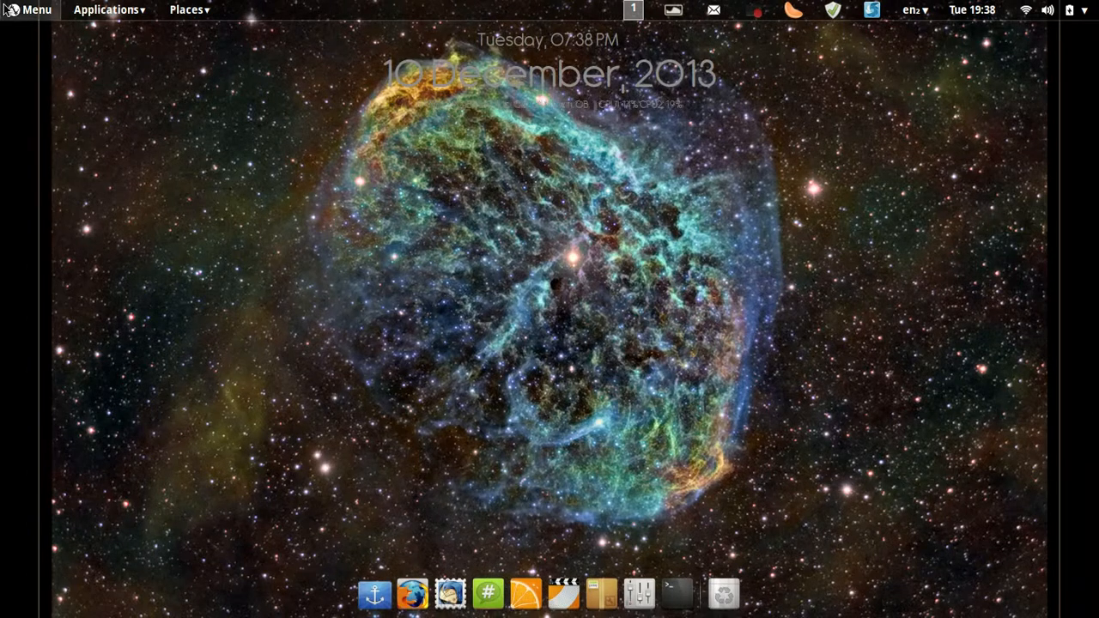
click(105, 9)
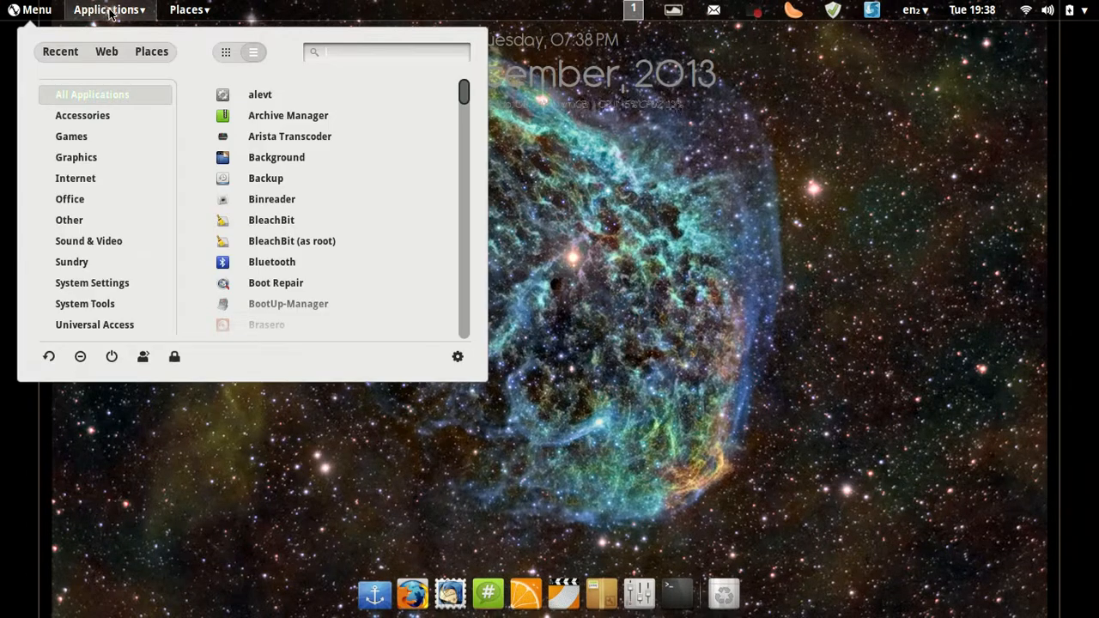
click(187, 9)
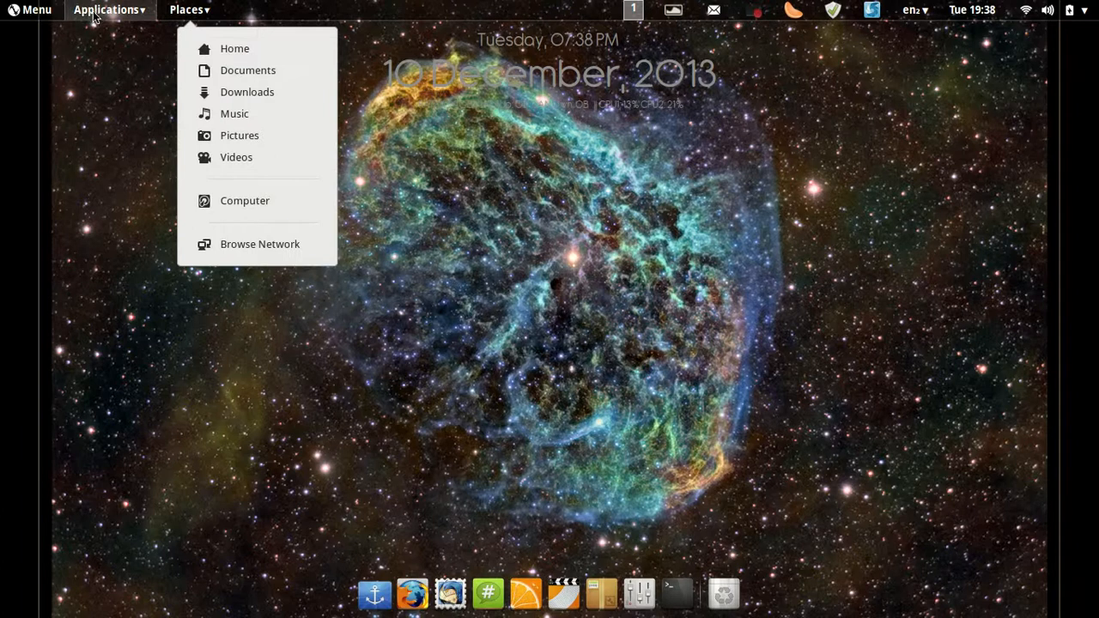
mouse_move(528, 580)
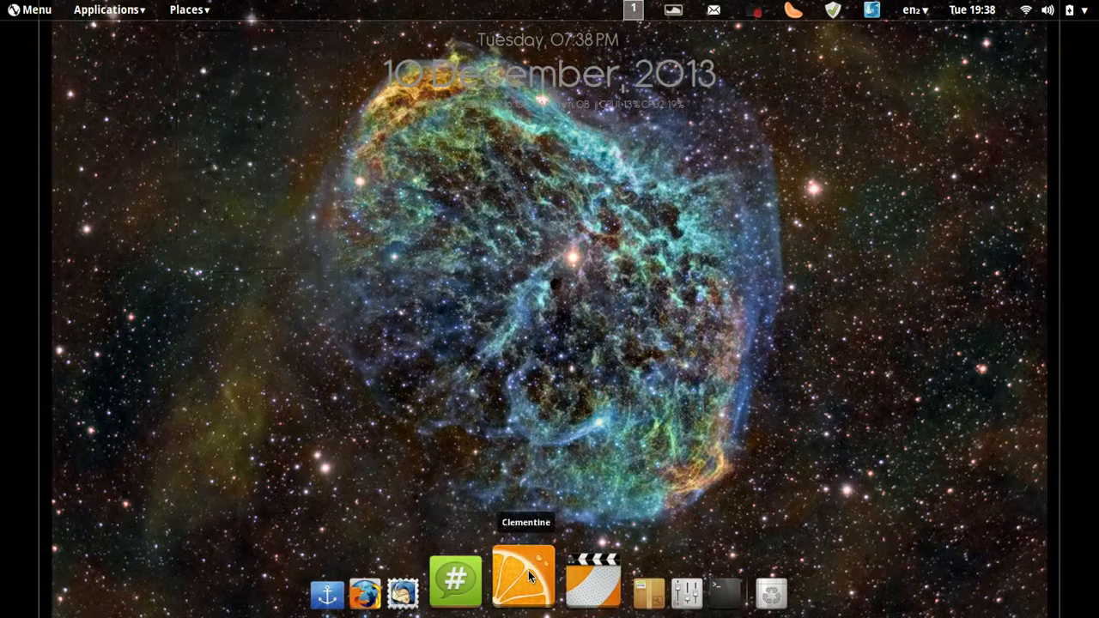
click(519, 579)
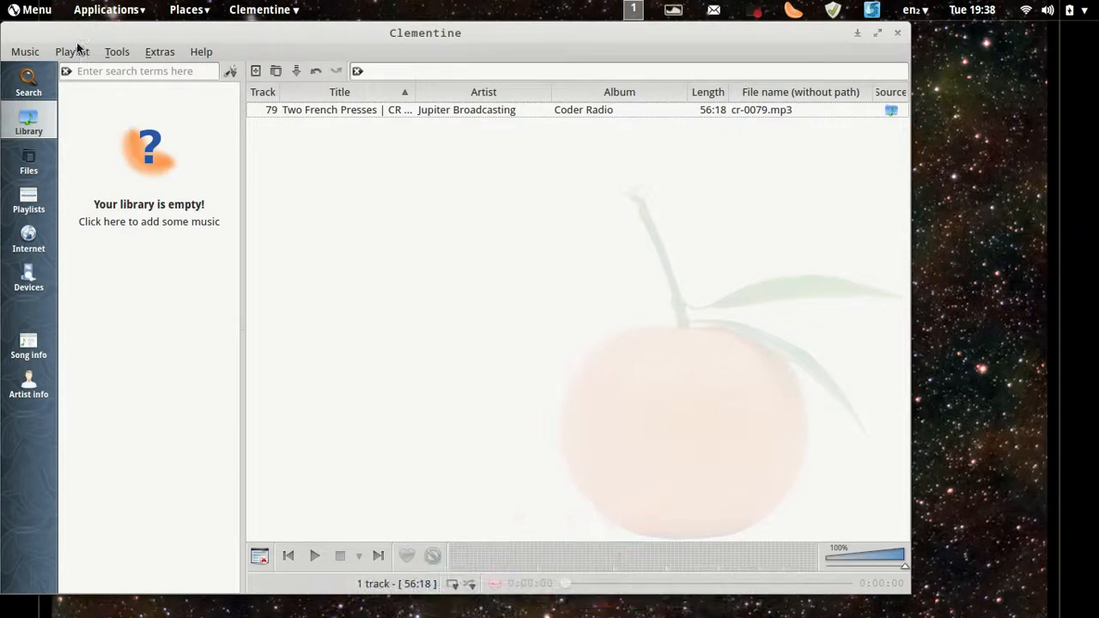
click(898, 33)
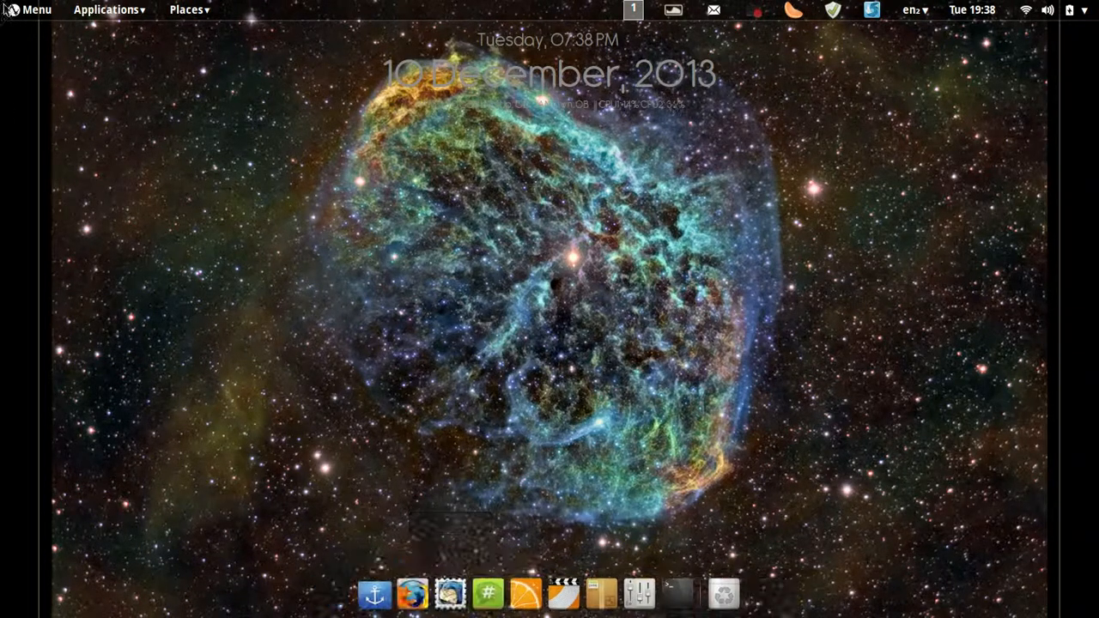
click(36, 9)
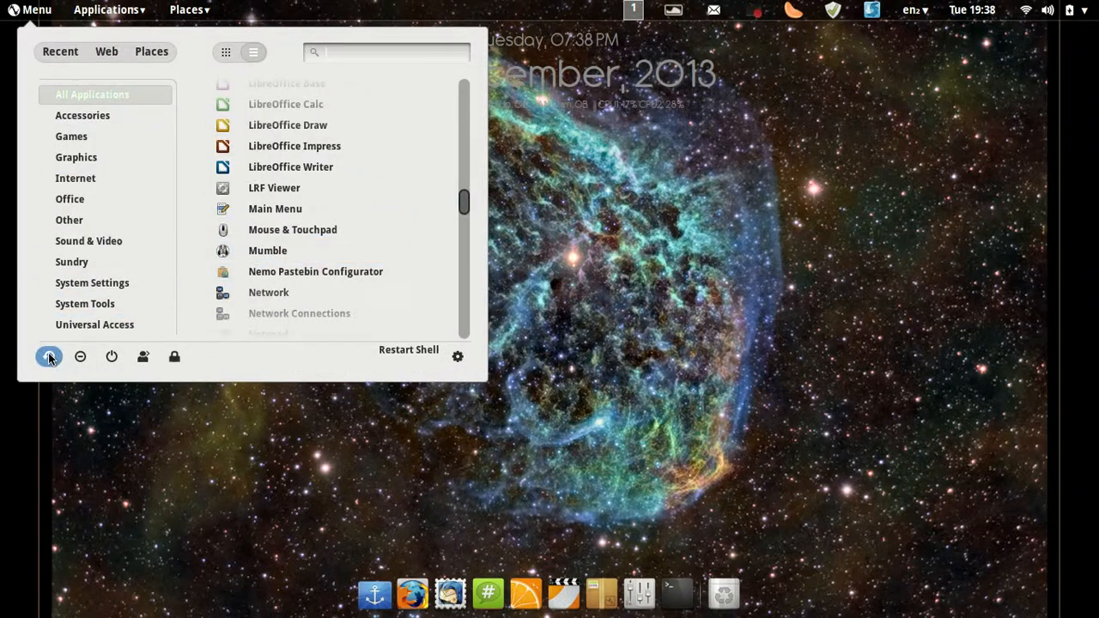
click(1071, 9)
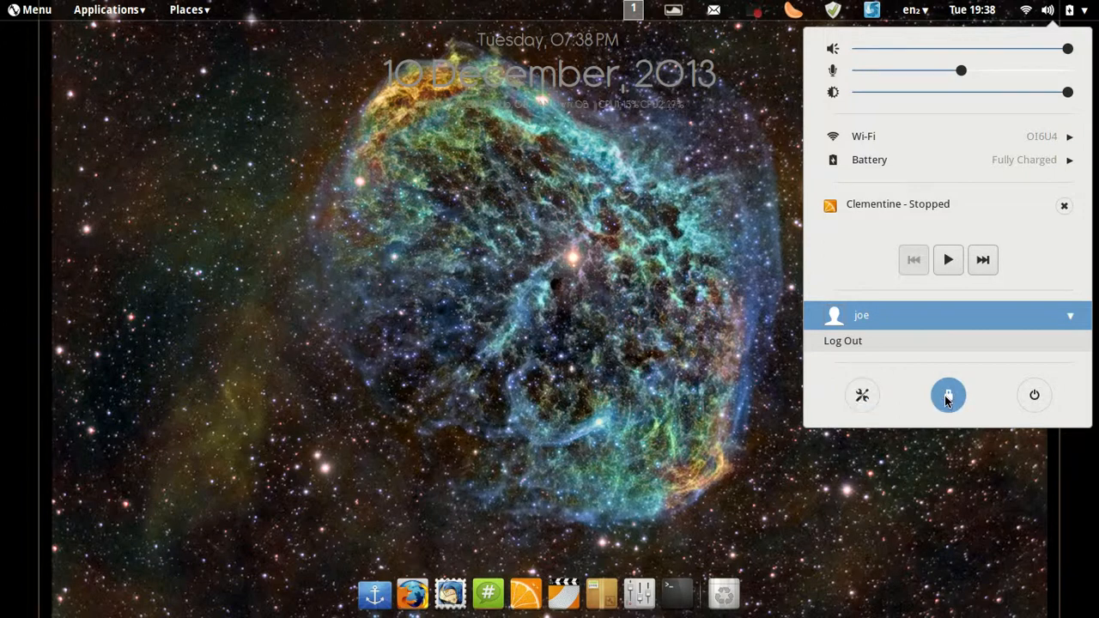
click(422, 244)
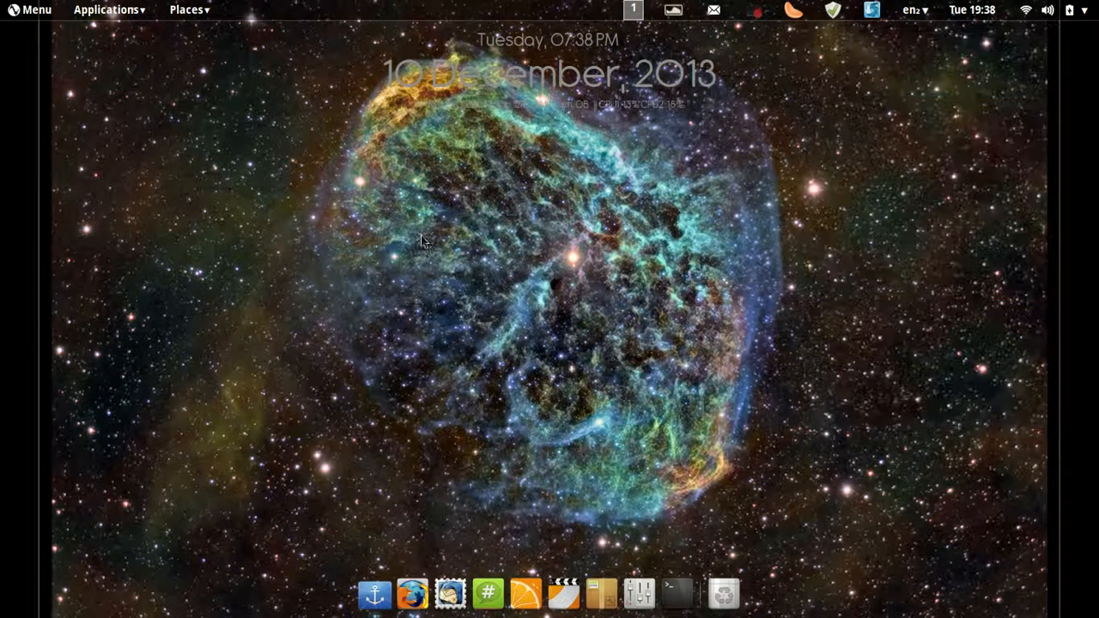
click(37, 10)
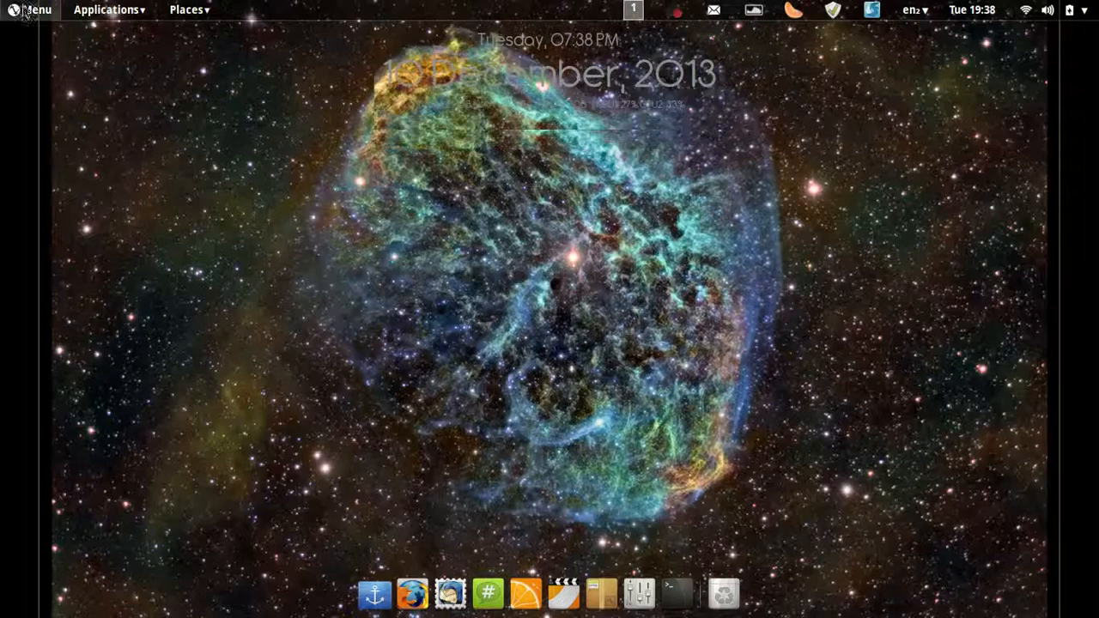
click(35, 9)
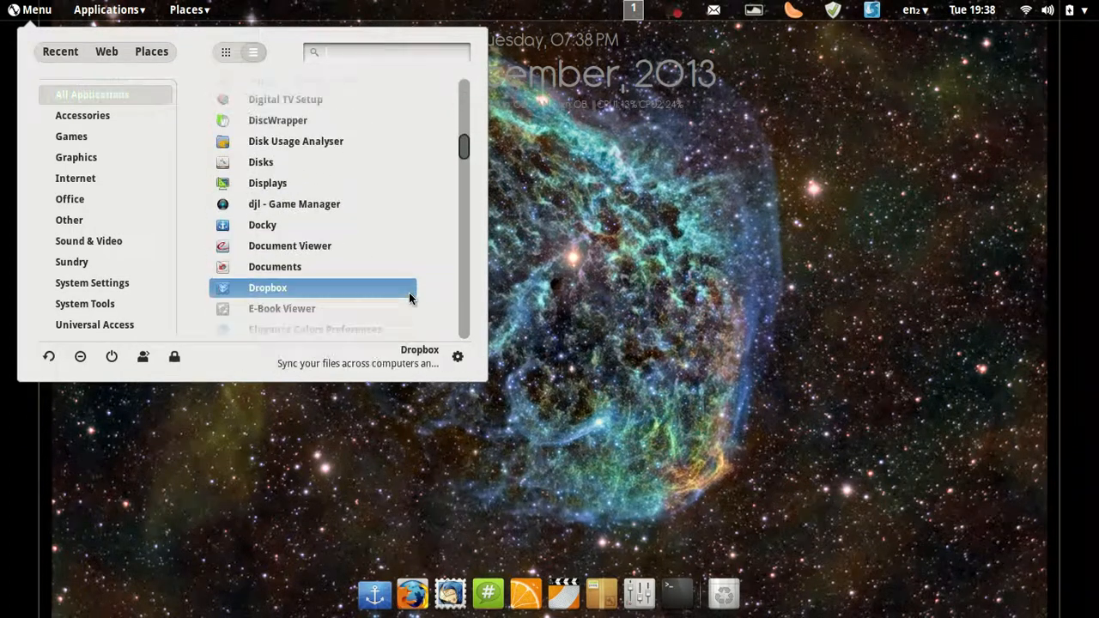
scroll(down, 3)
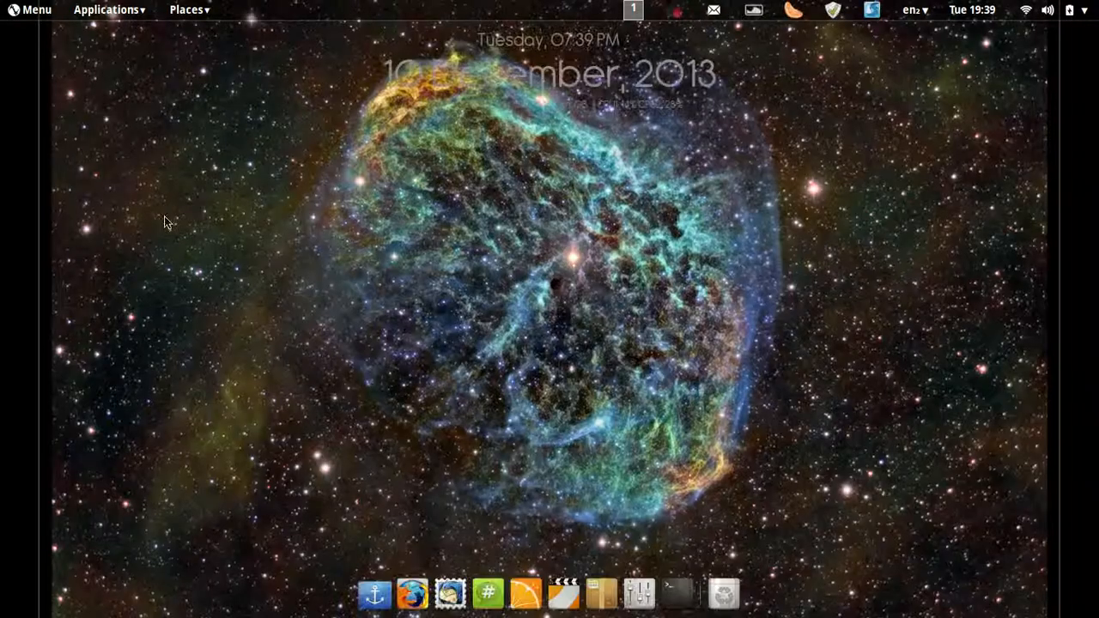
mouse_move(326, 561)
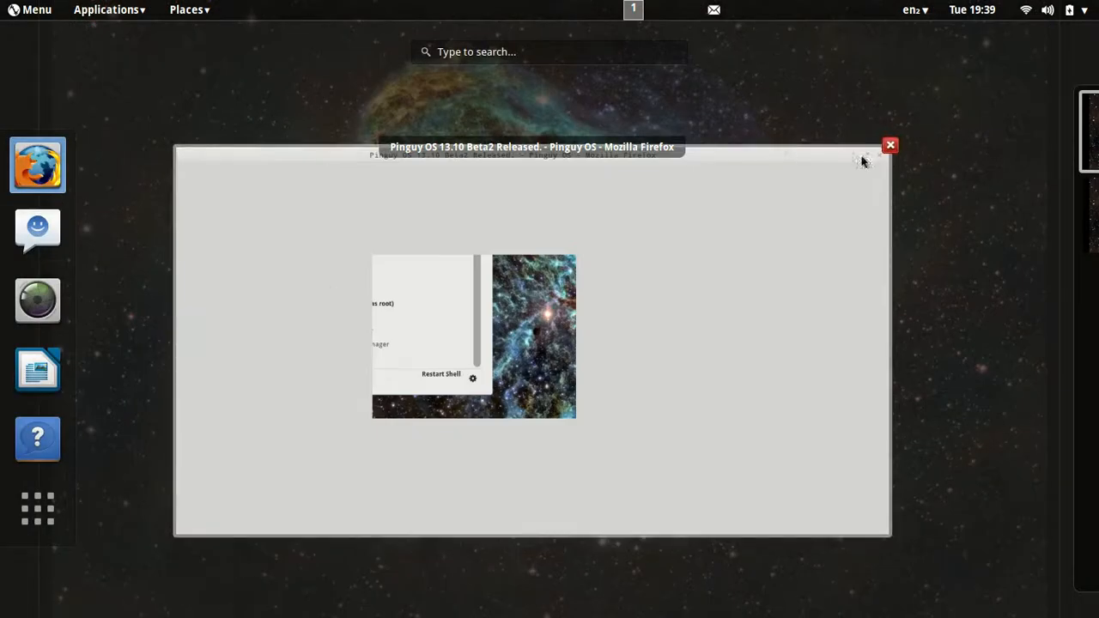
Restore the Firefox release notes window from the Activities overview after browsing the application grid
click(890, 143)
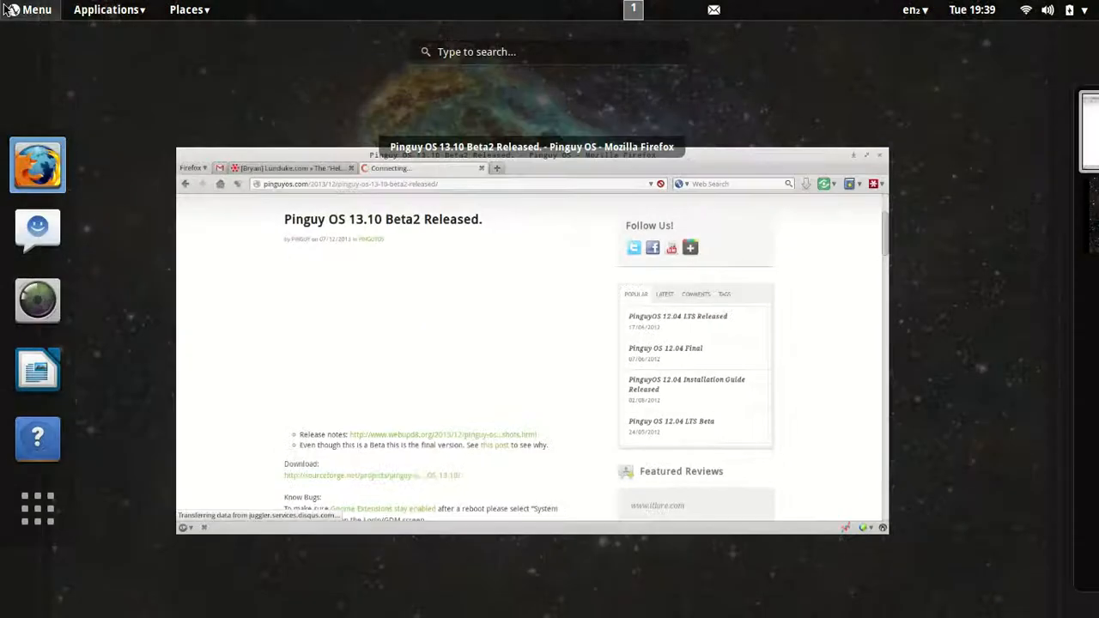
click(32, 9)
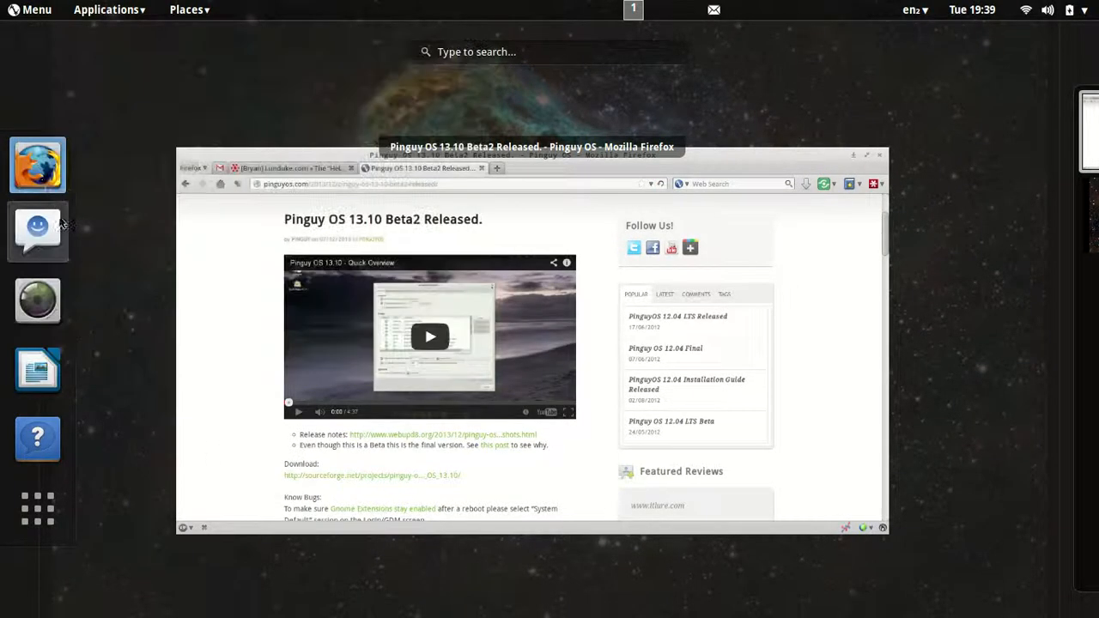
mouse_move(59, 226)
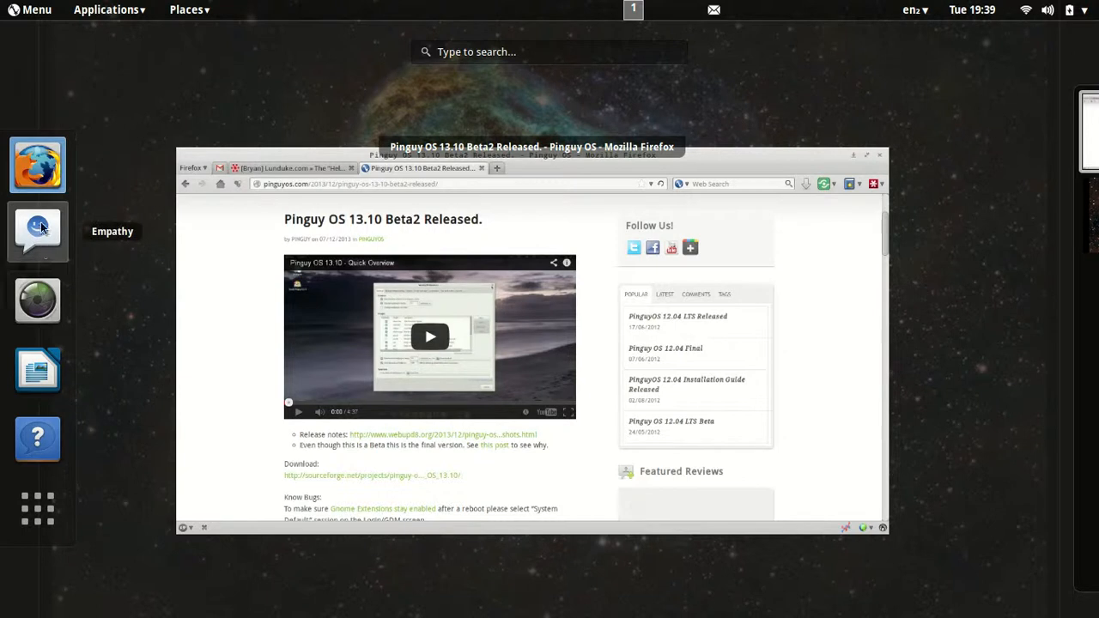
mouse_move(37, 370)
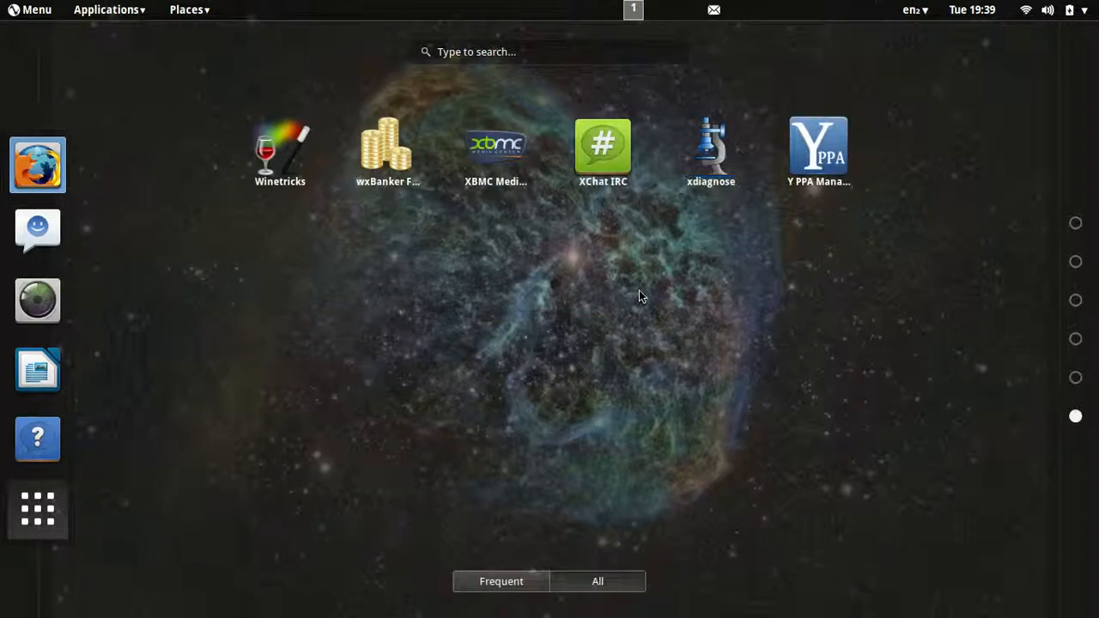
scroll(down, 3)
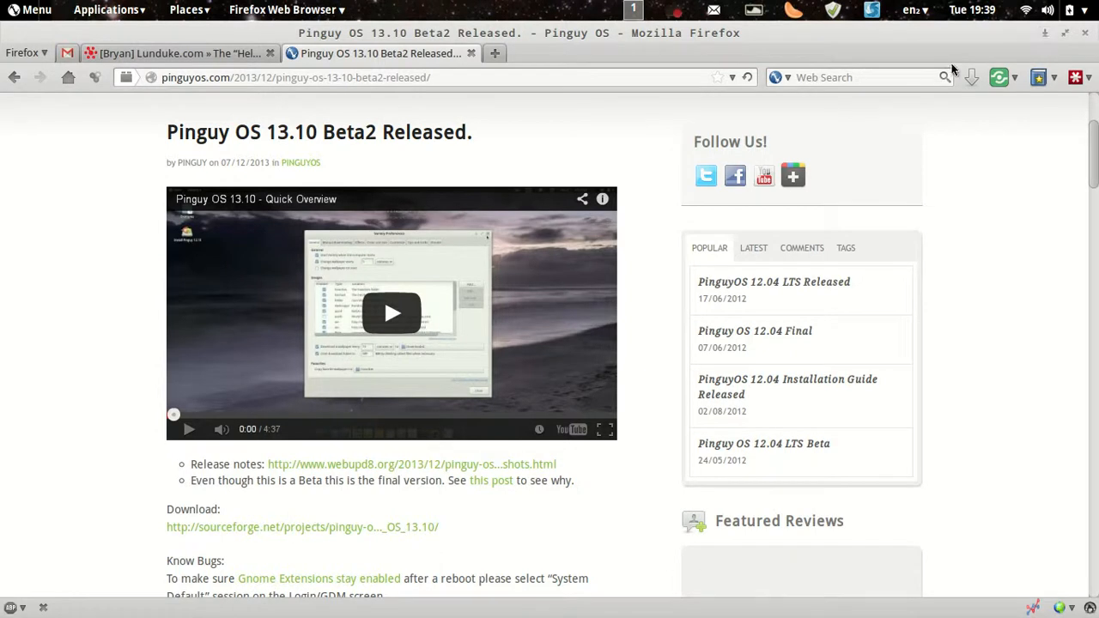
click(680, 9)
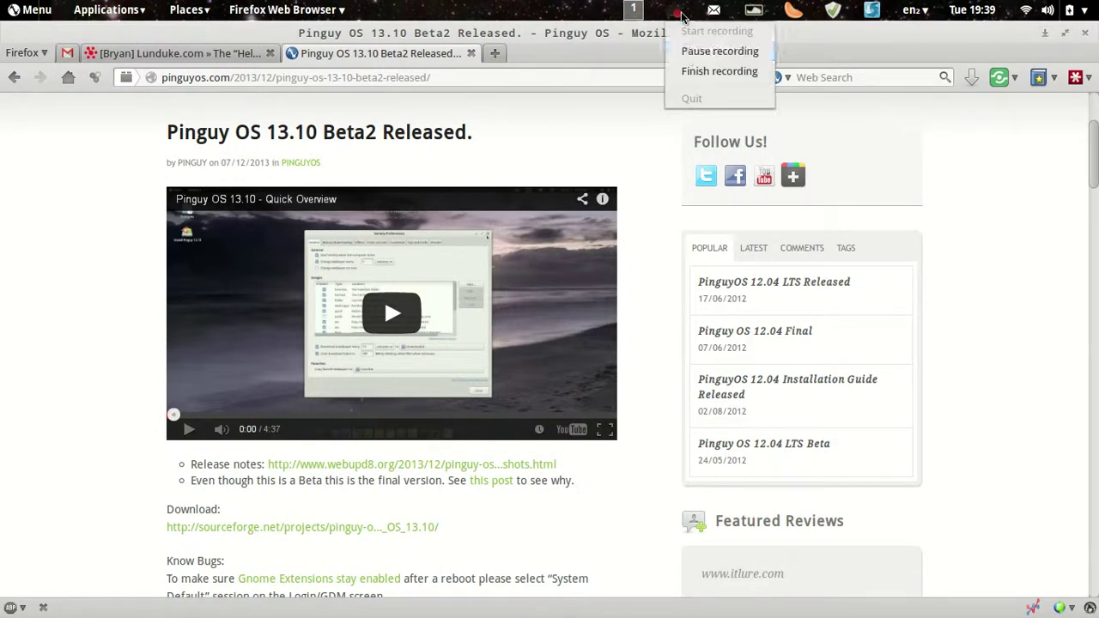